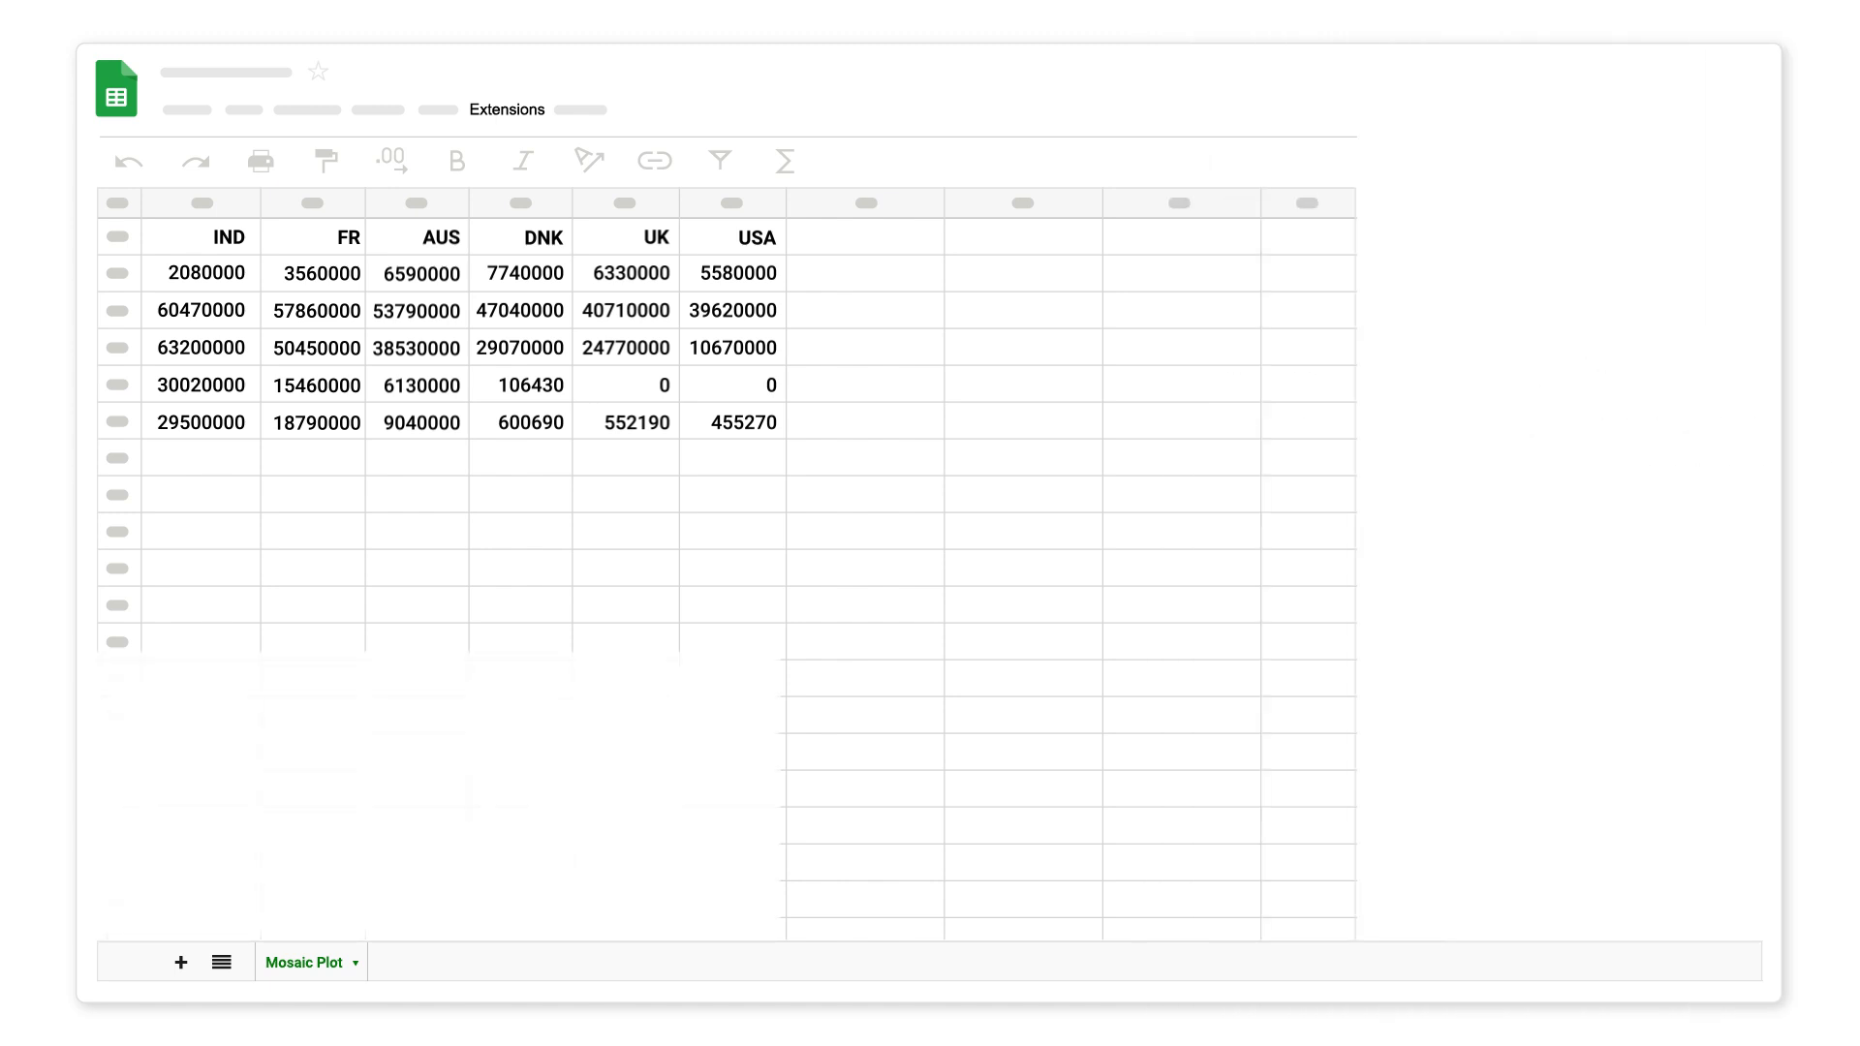
Reveal the ChartExpo add-on's Open and Help options from the Extensions menu
{"action": "left_click", "coordinate": [505, 109]}
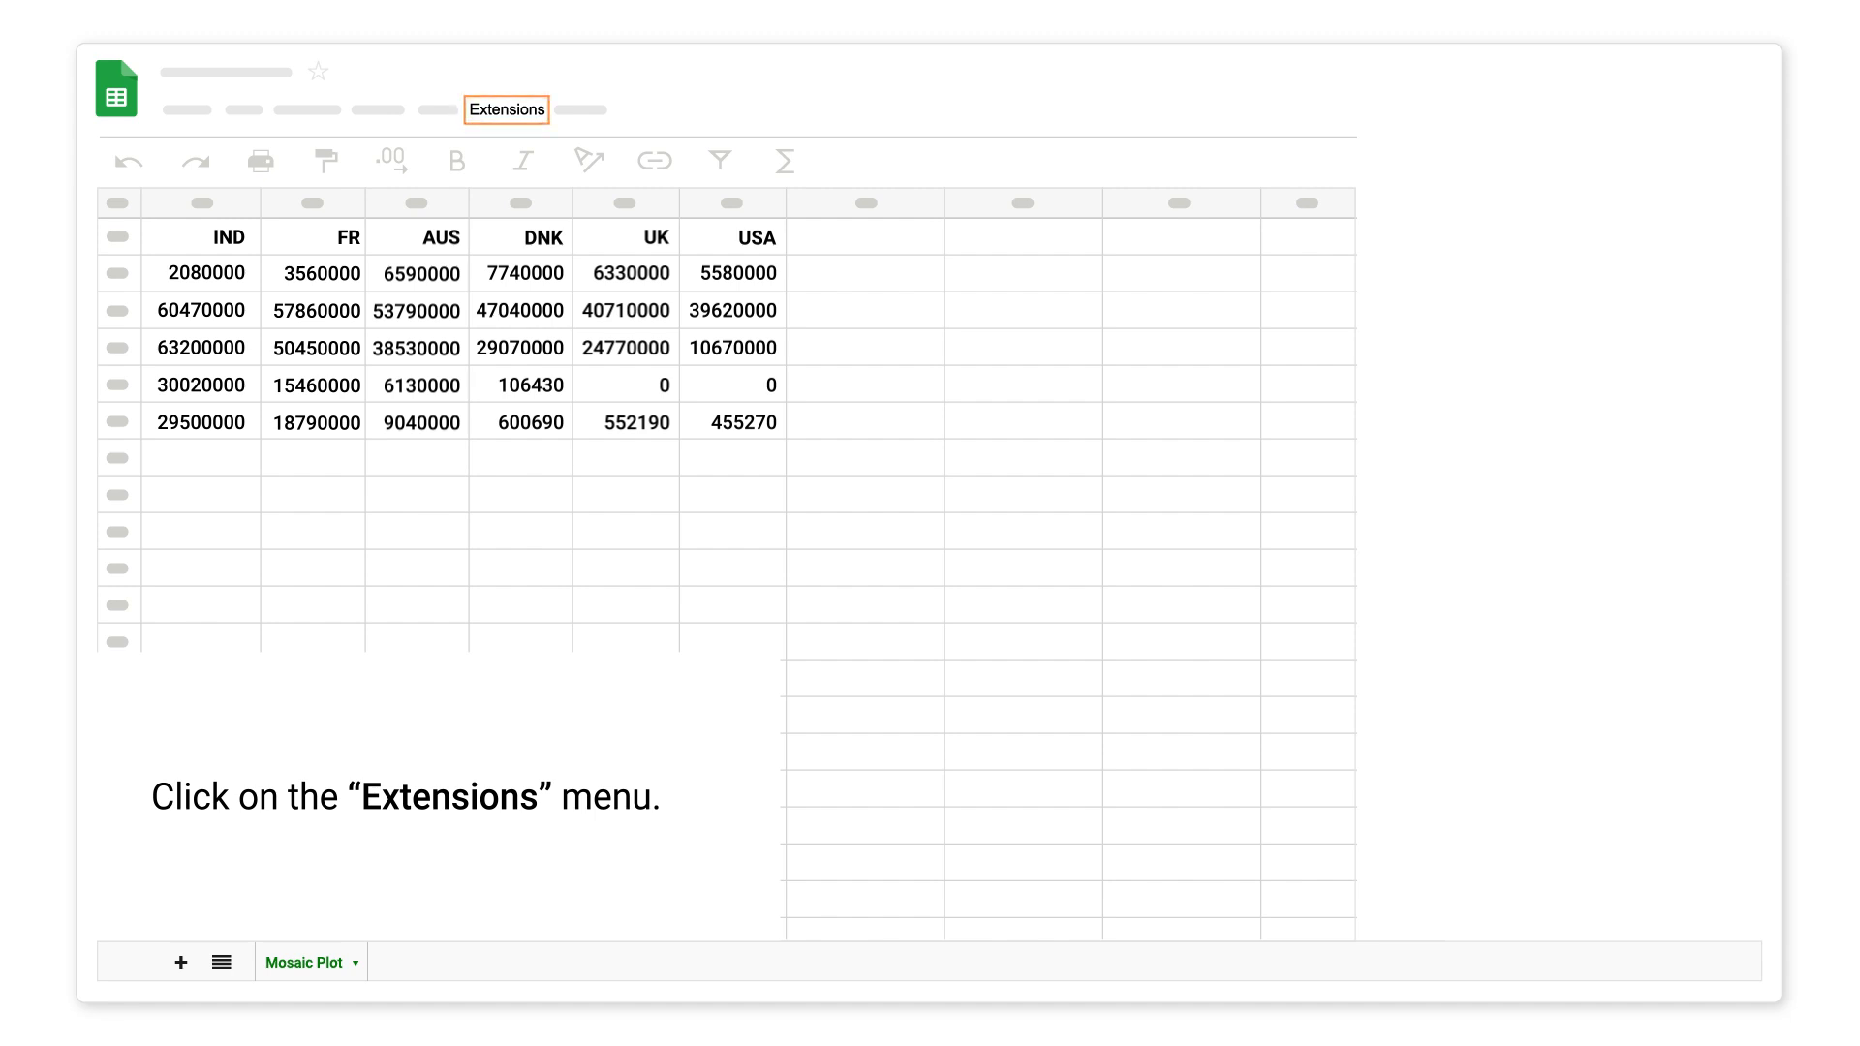
{"action": "left_click", "coordinate": [506, 108]}
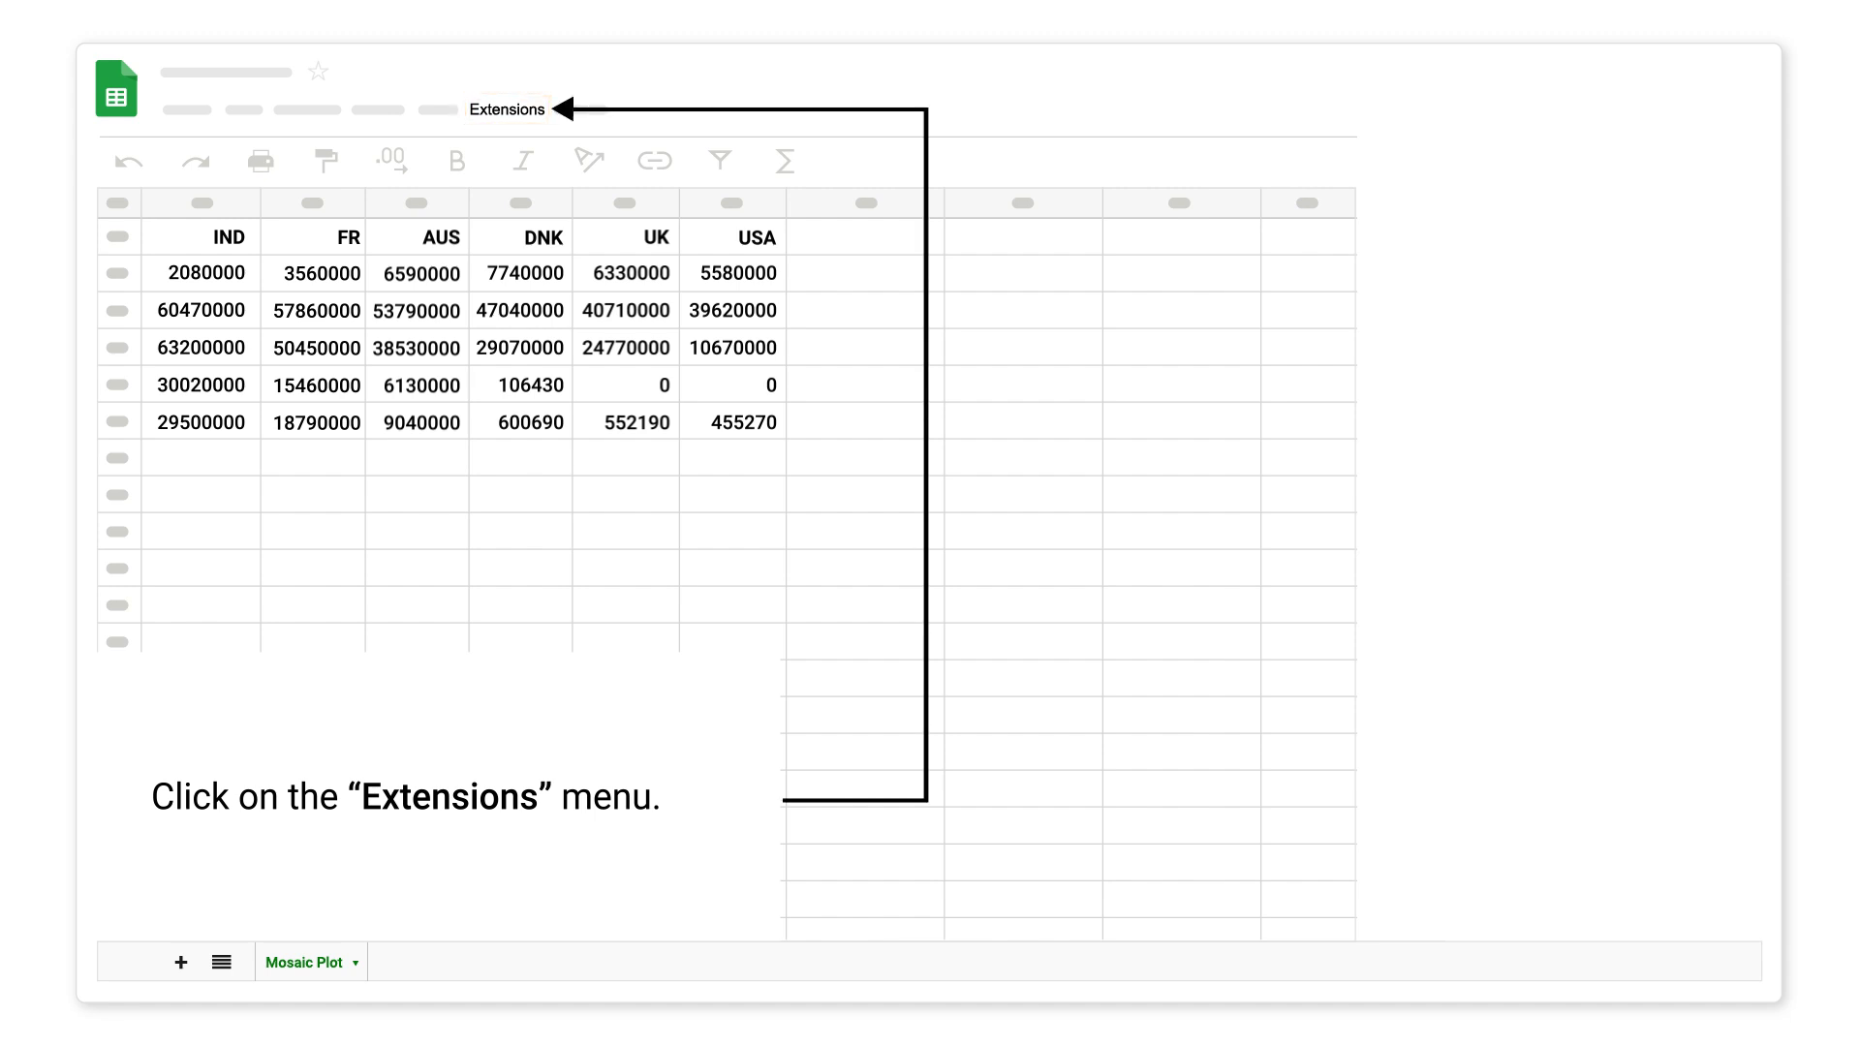
{"action": "left_click", "coordinate": [505, 109]}
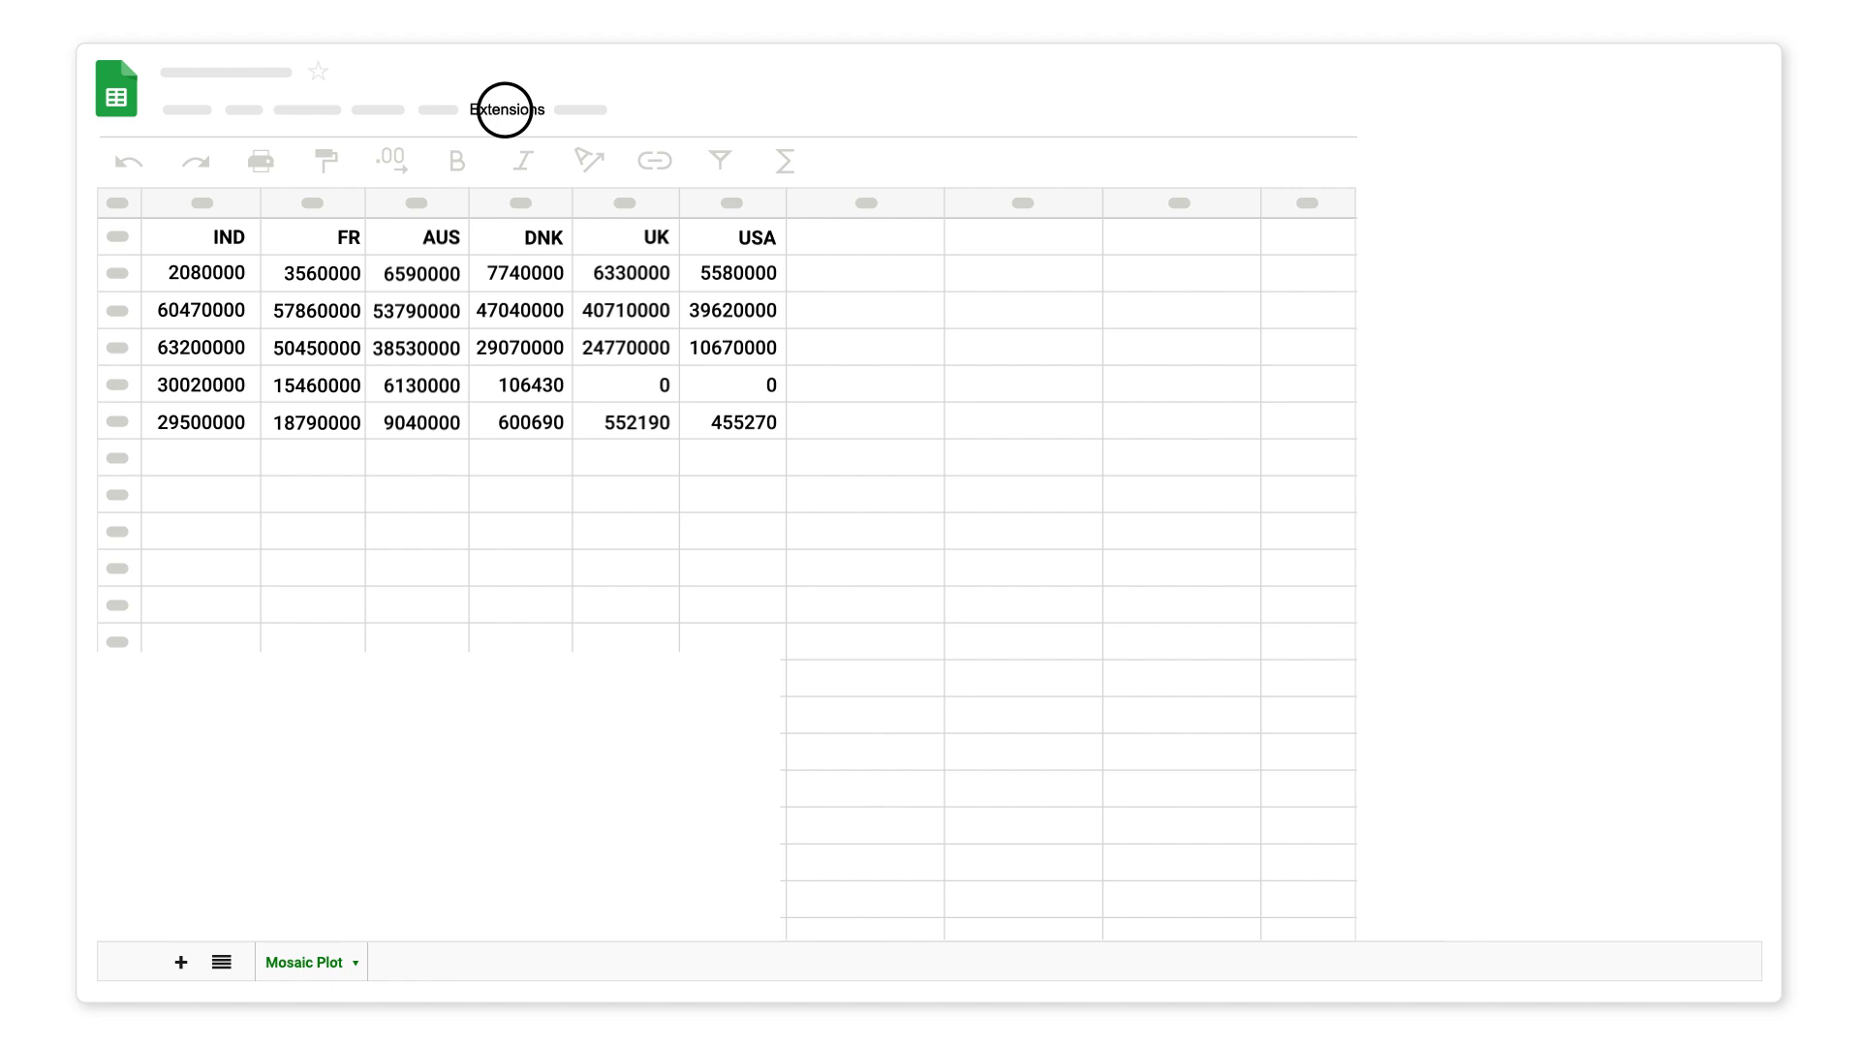
{"action": "left_click", "coordinate": [505, 108]}
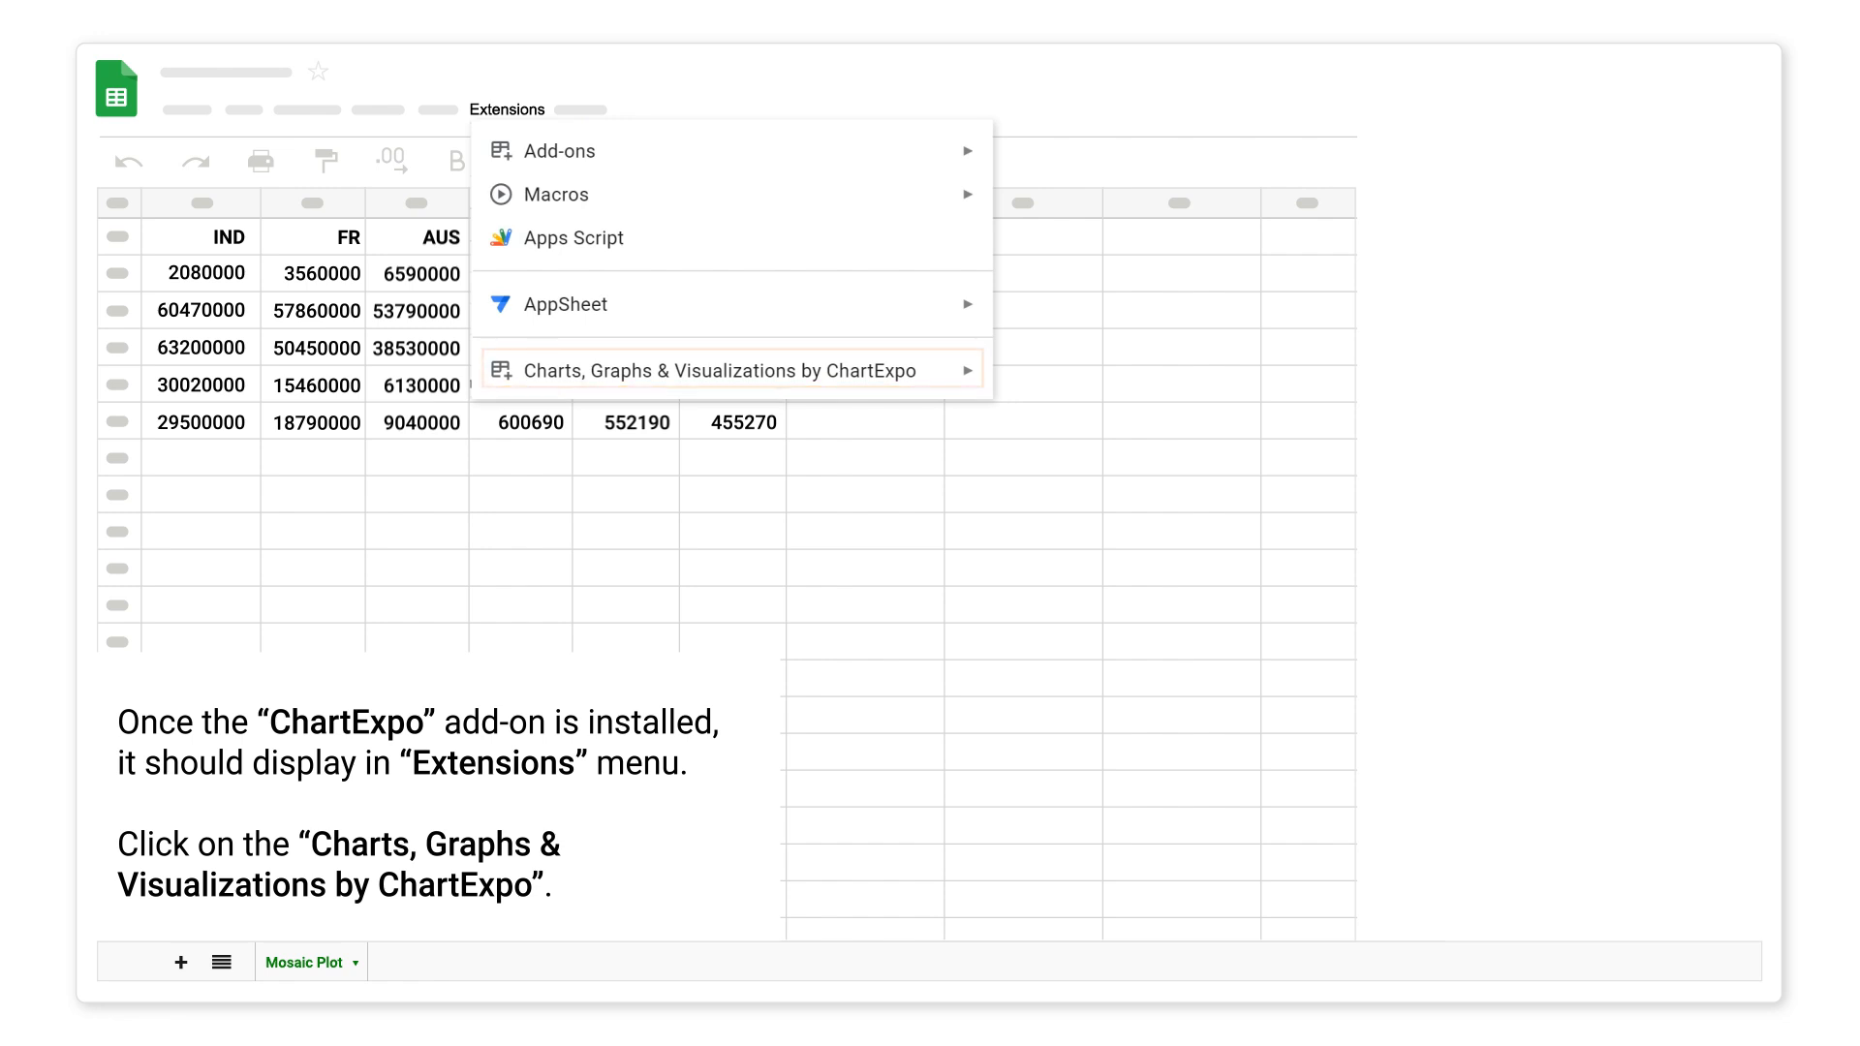
{"action": "mouse_move", "coordinate": [733, 370]}
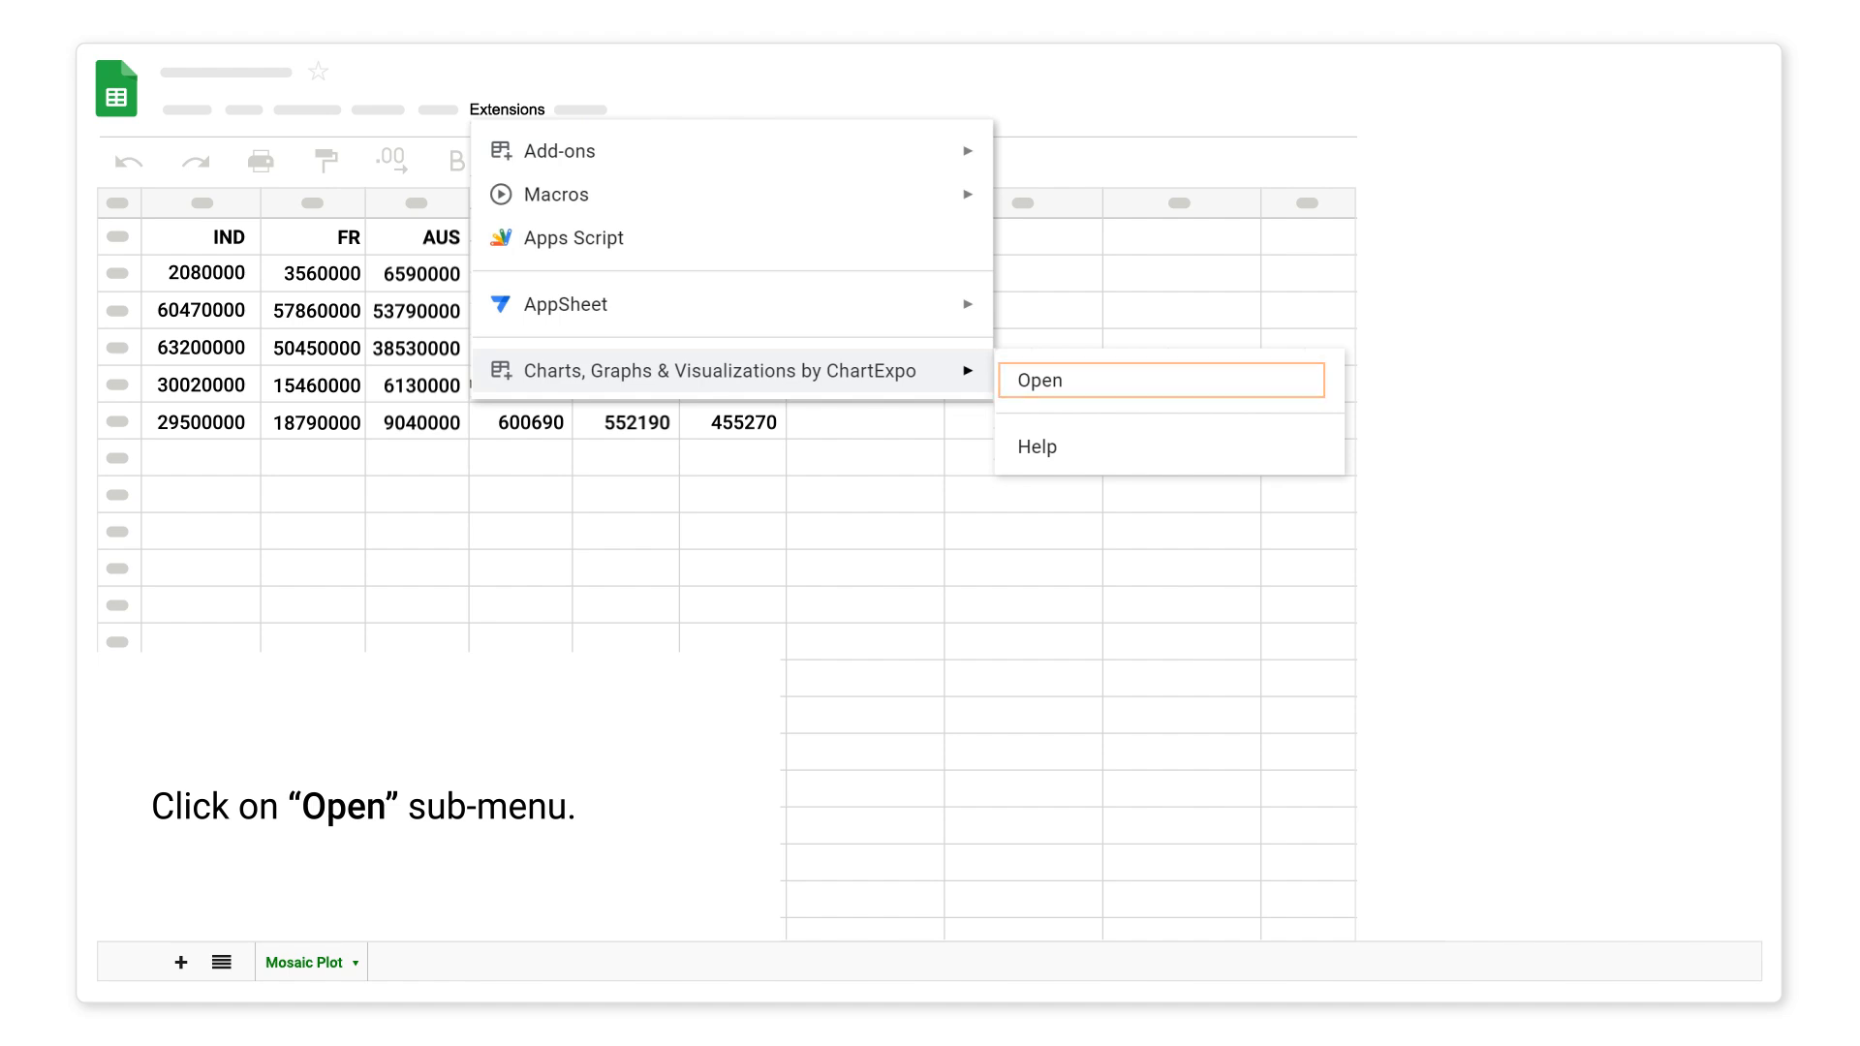
Launch the ChartExpo add-on and start adding a new chart
{"action": "left_click", "coordinate": [1042, 380]}
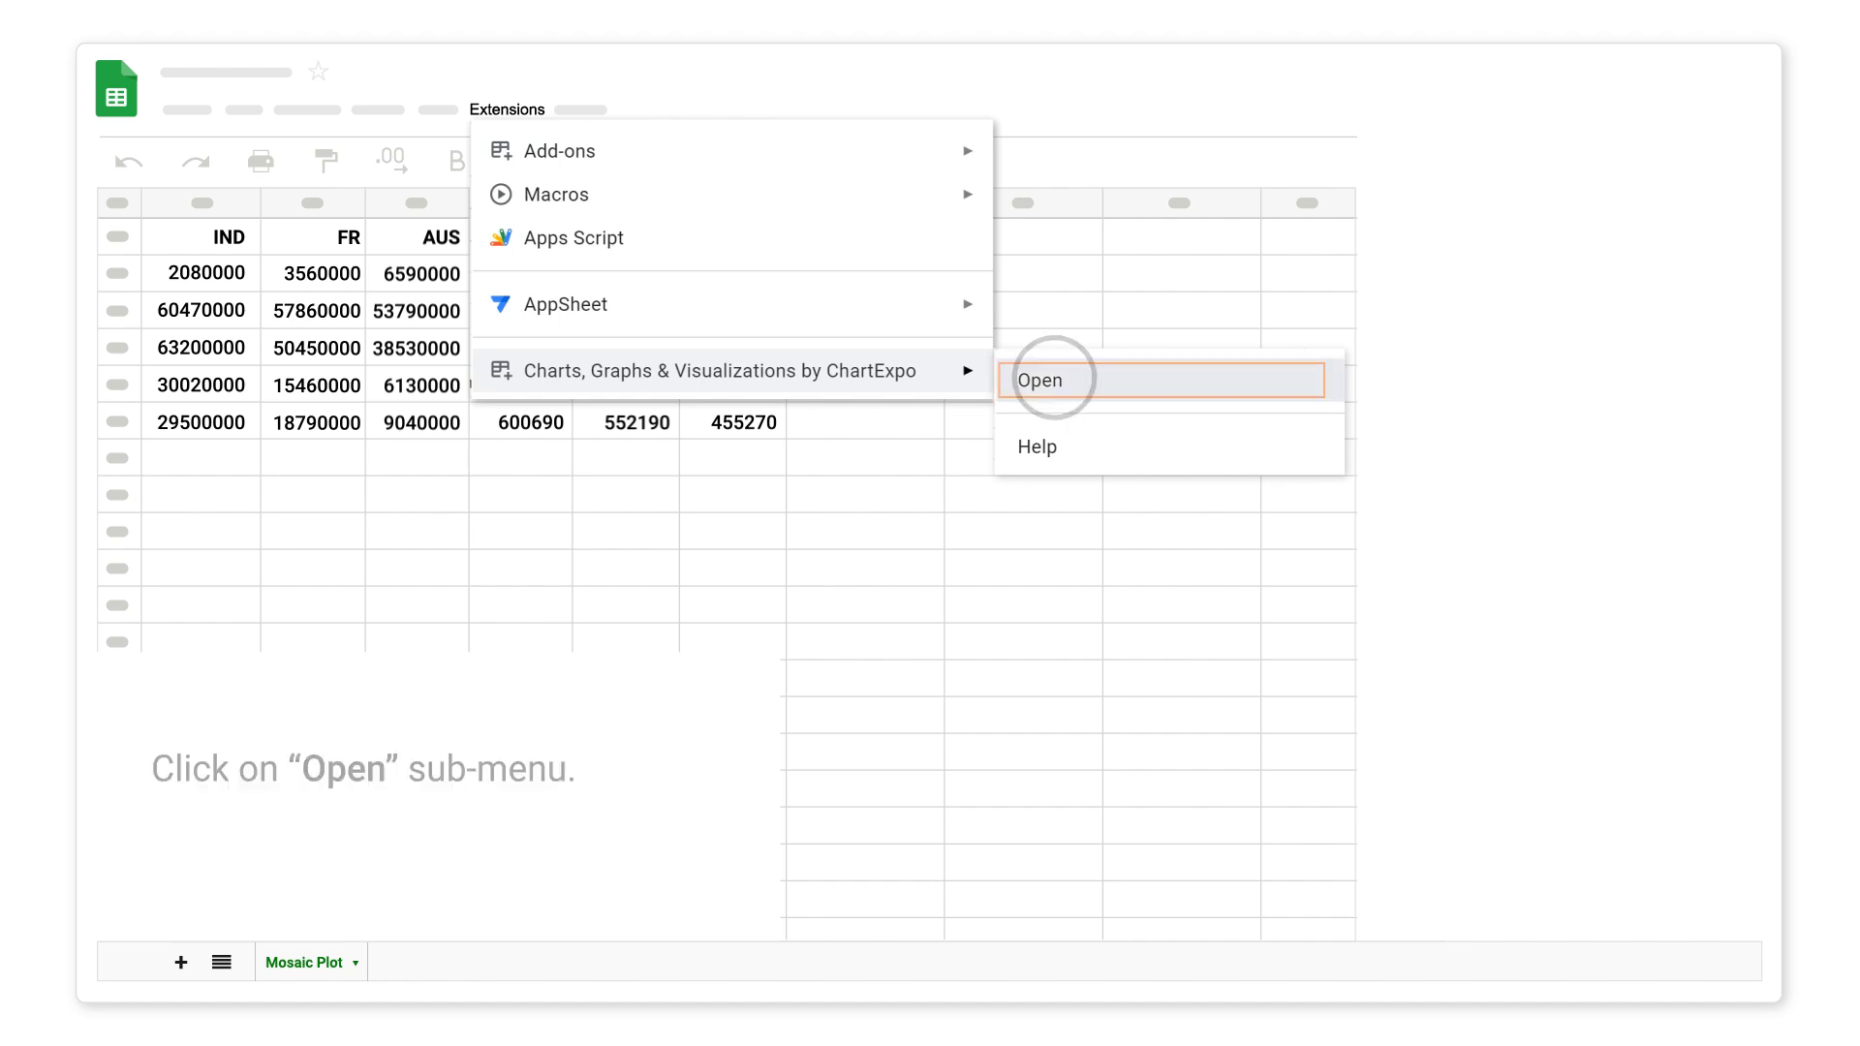
{"action": "left_click", "coordinate": [1040, 379]}
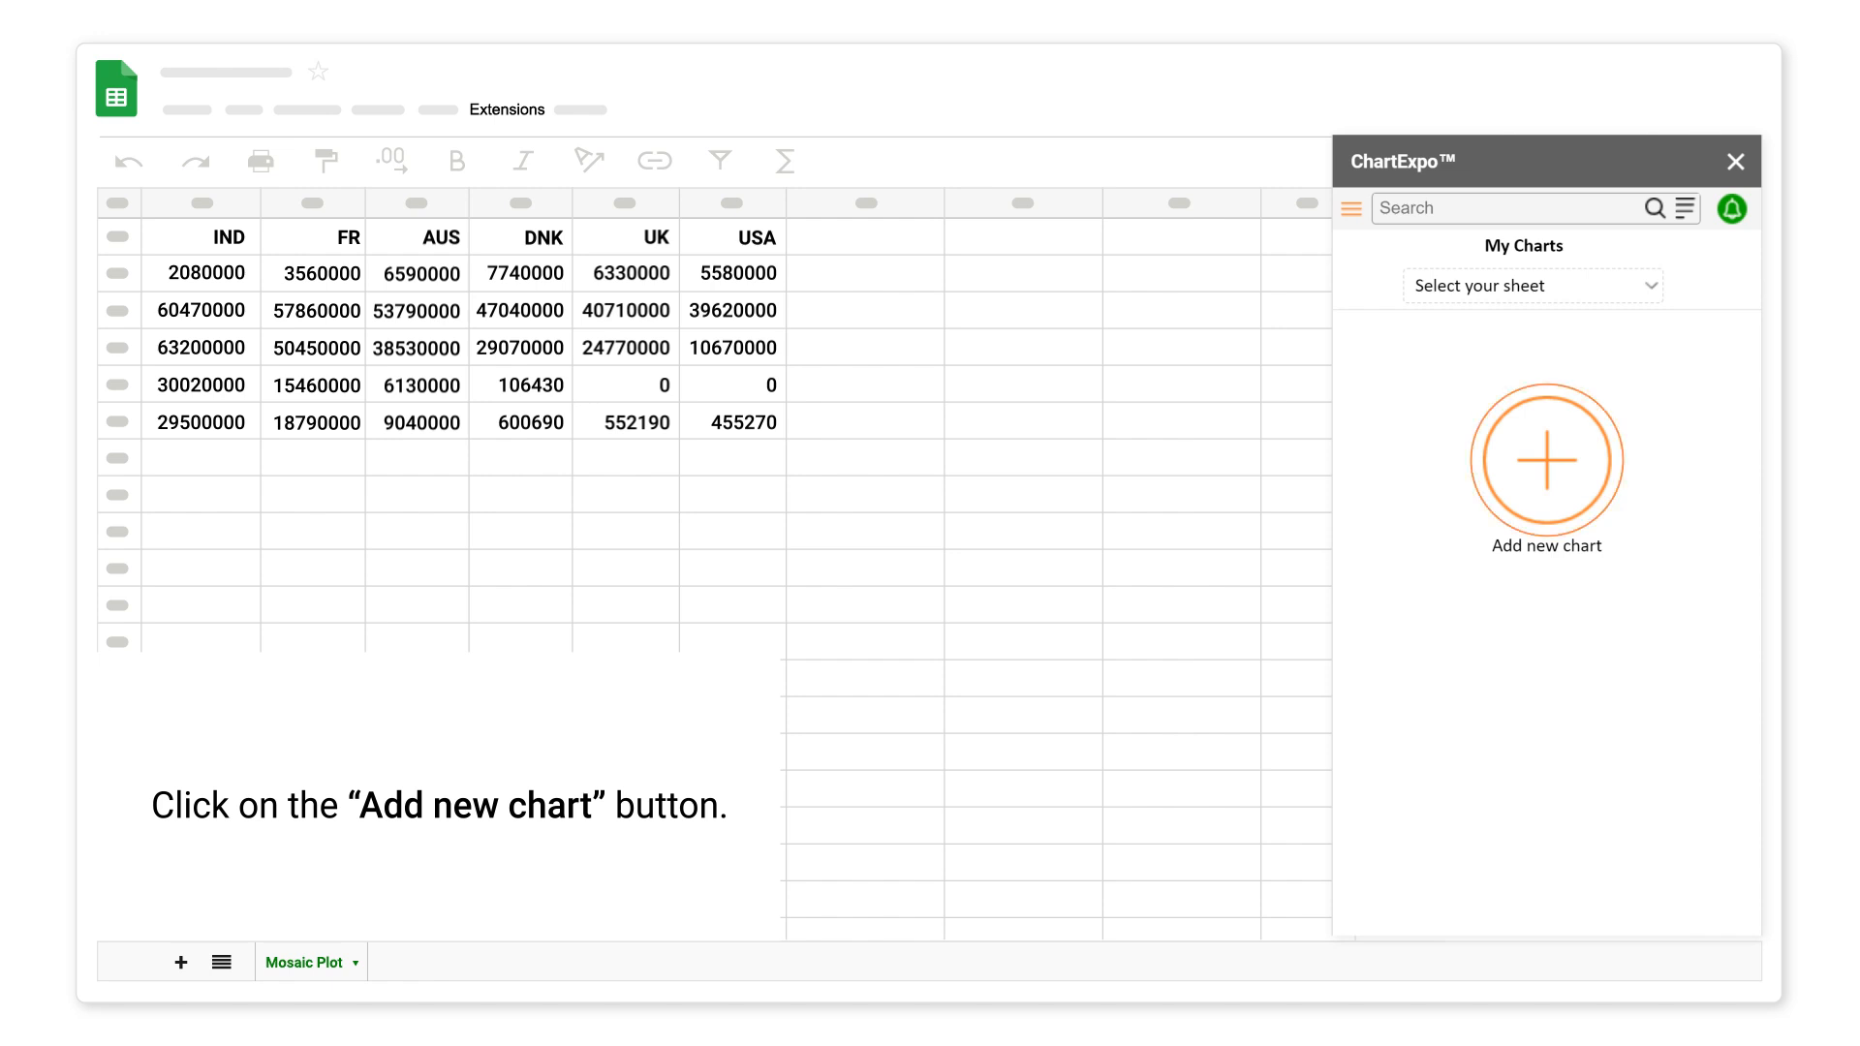
{"action": "left_click", "coordinate": [1546, 461]}
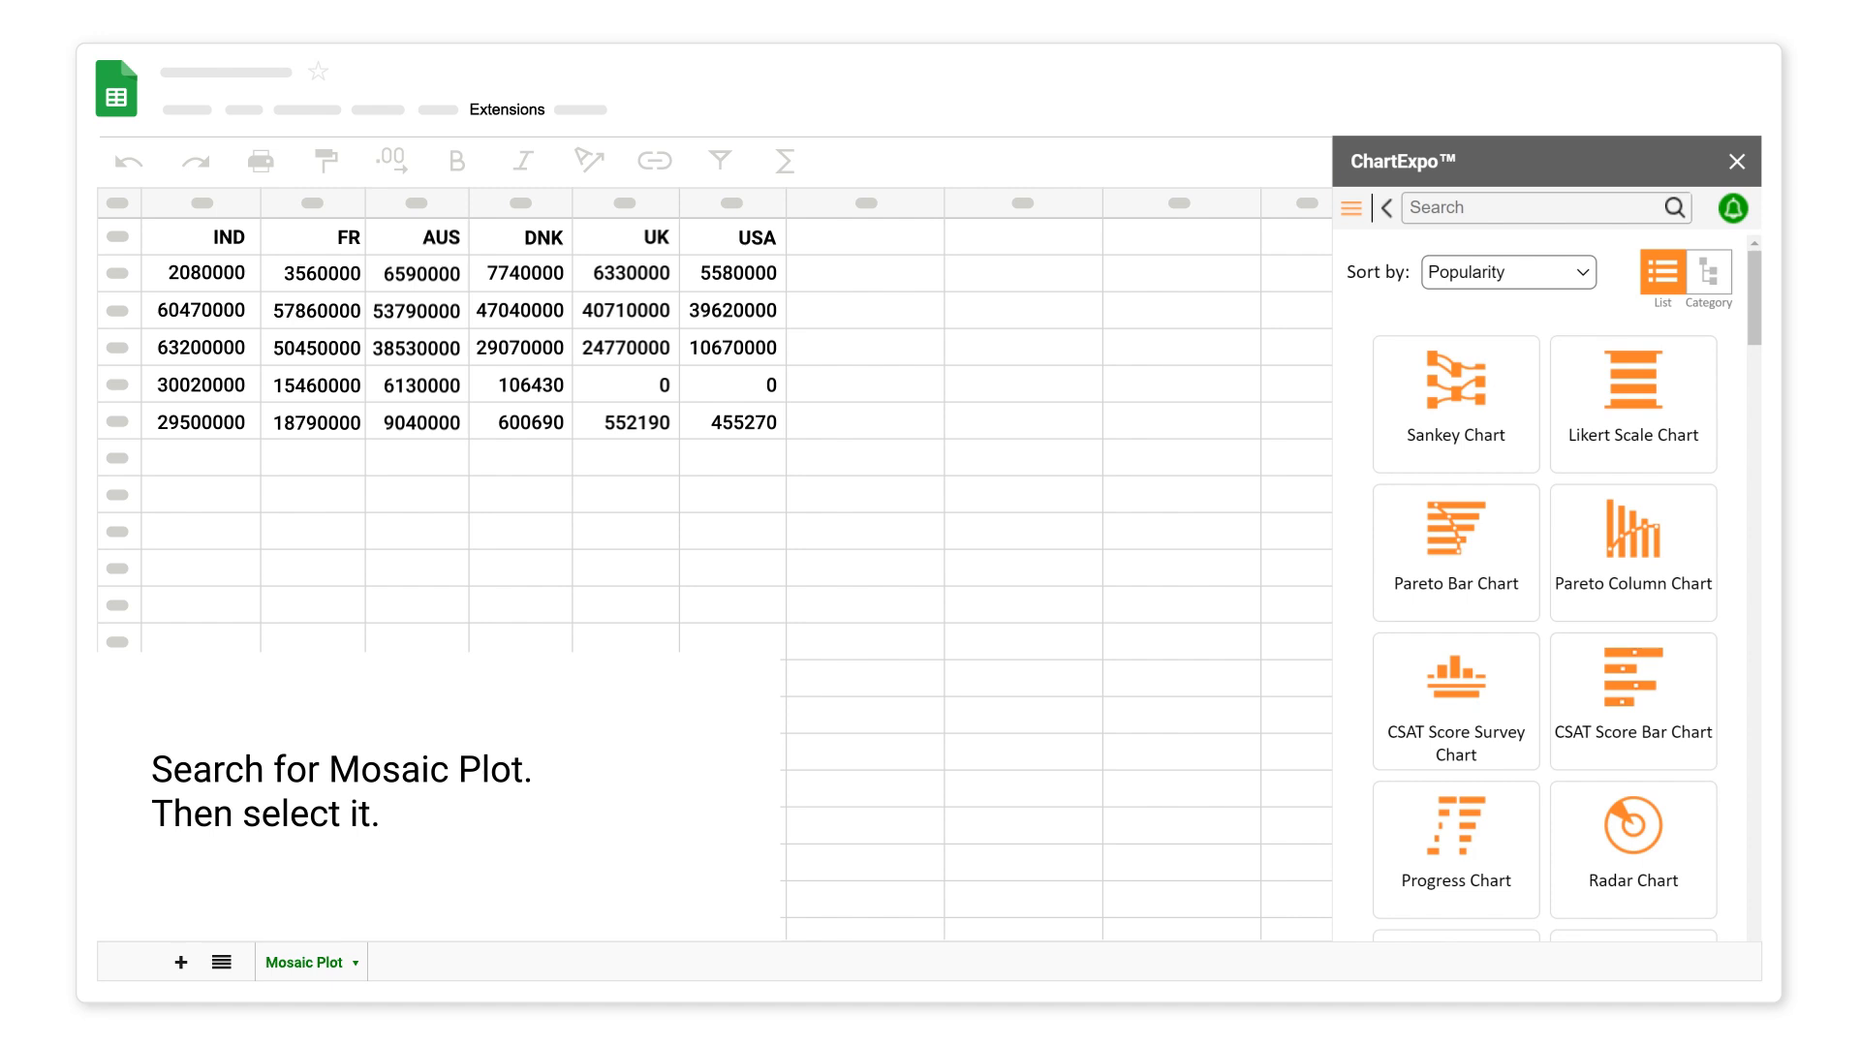
Search 'mos' and choose the Mosaic Plot (aka Mekko) chart type
{"action": "type", "text": "mos"}
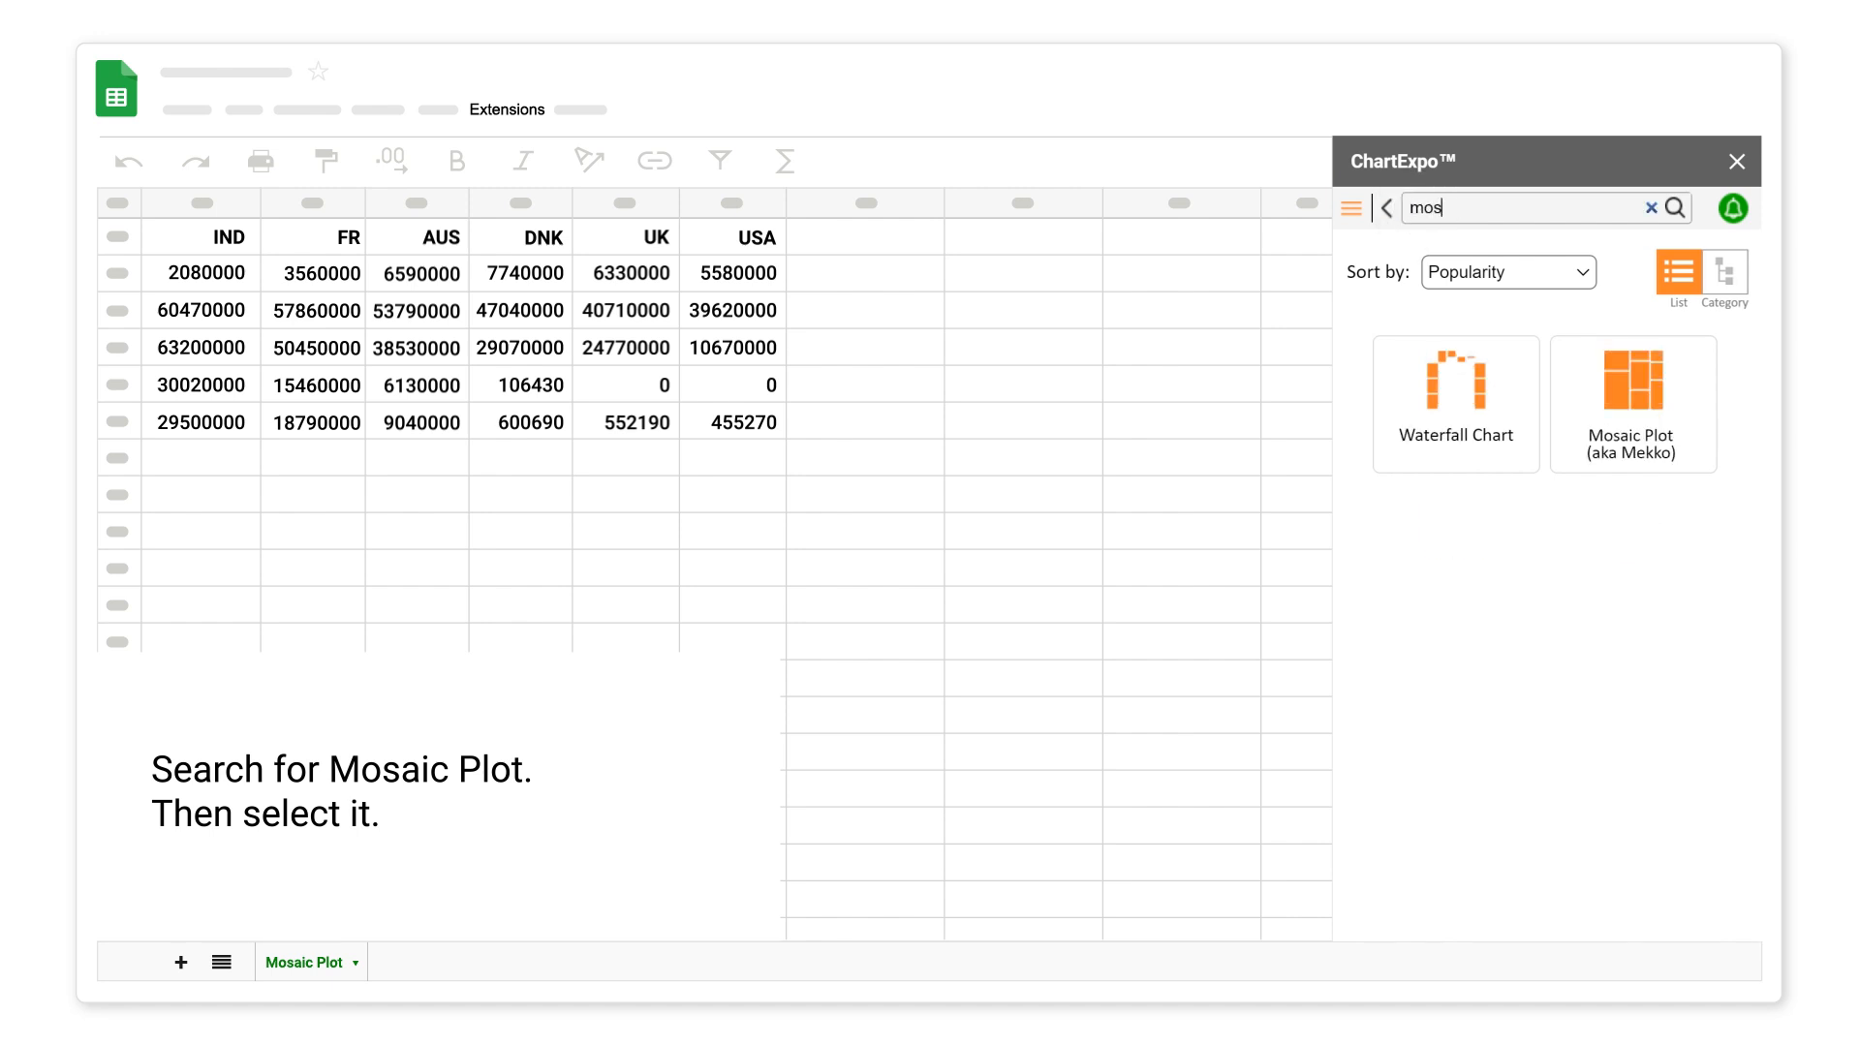
{"action": "left_click", "coordinate": [1631, 403]}
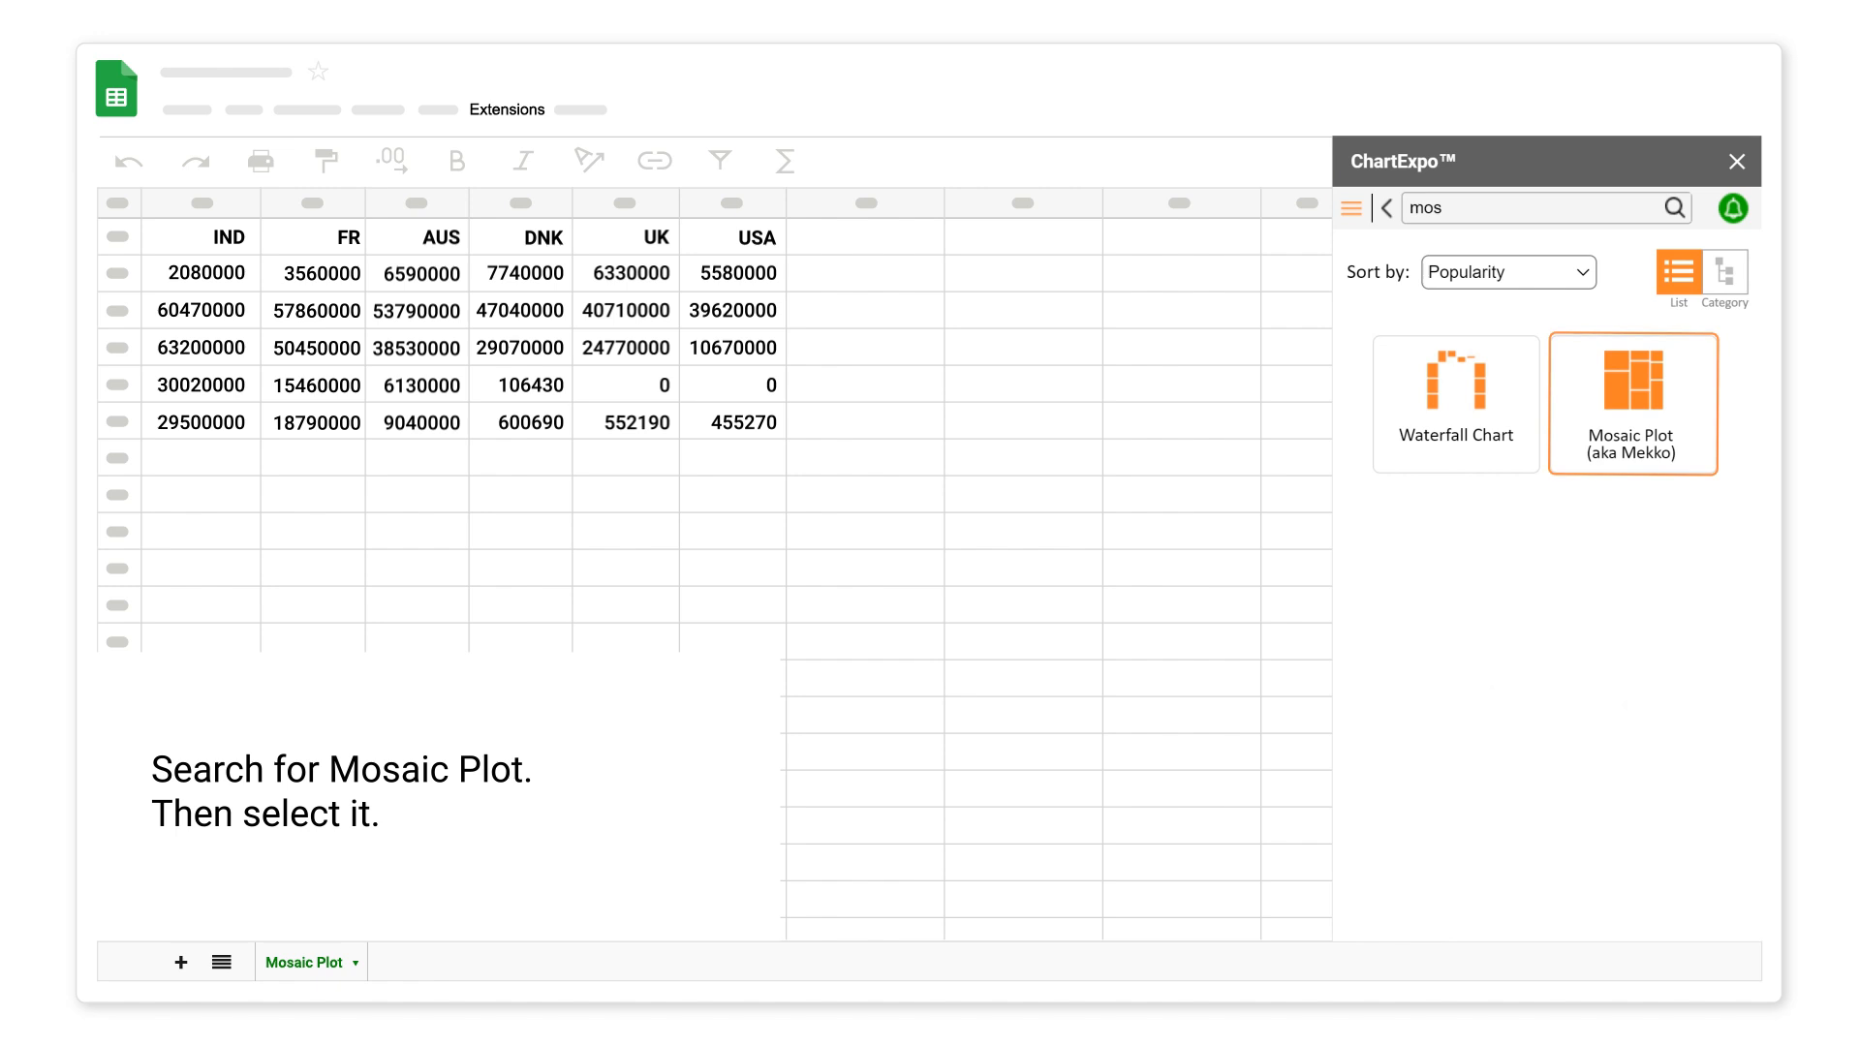
{"action": "left_click", "coordinate": [1631, 374]}
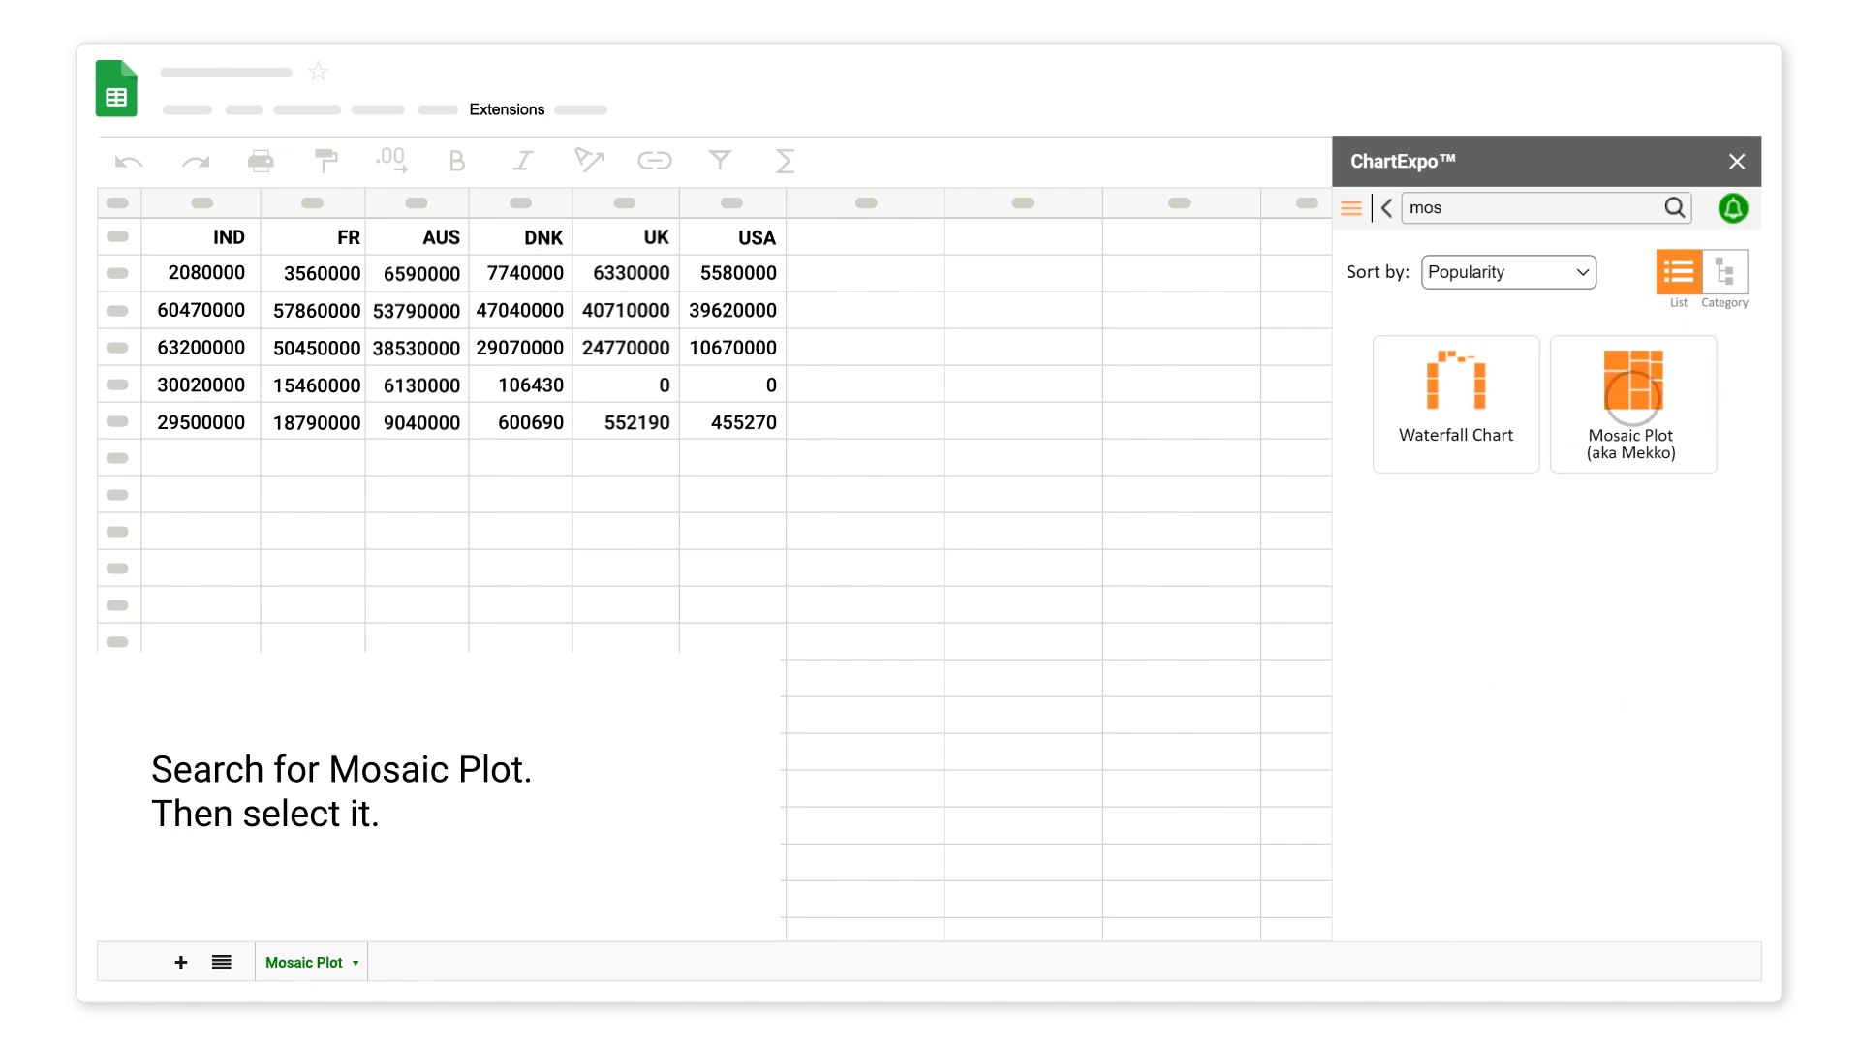
{"action": "left_click", "coordinate": [1631, 386]}
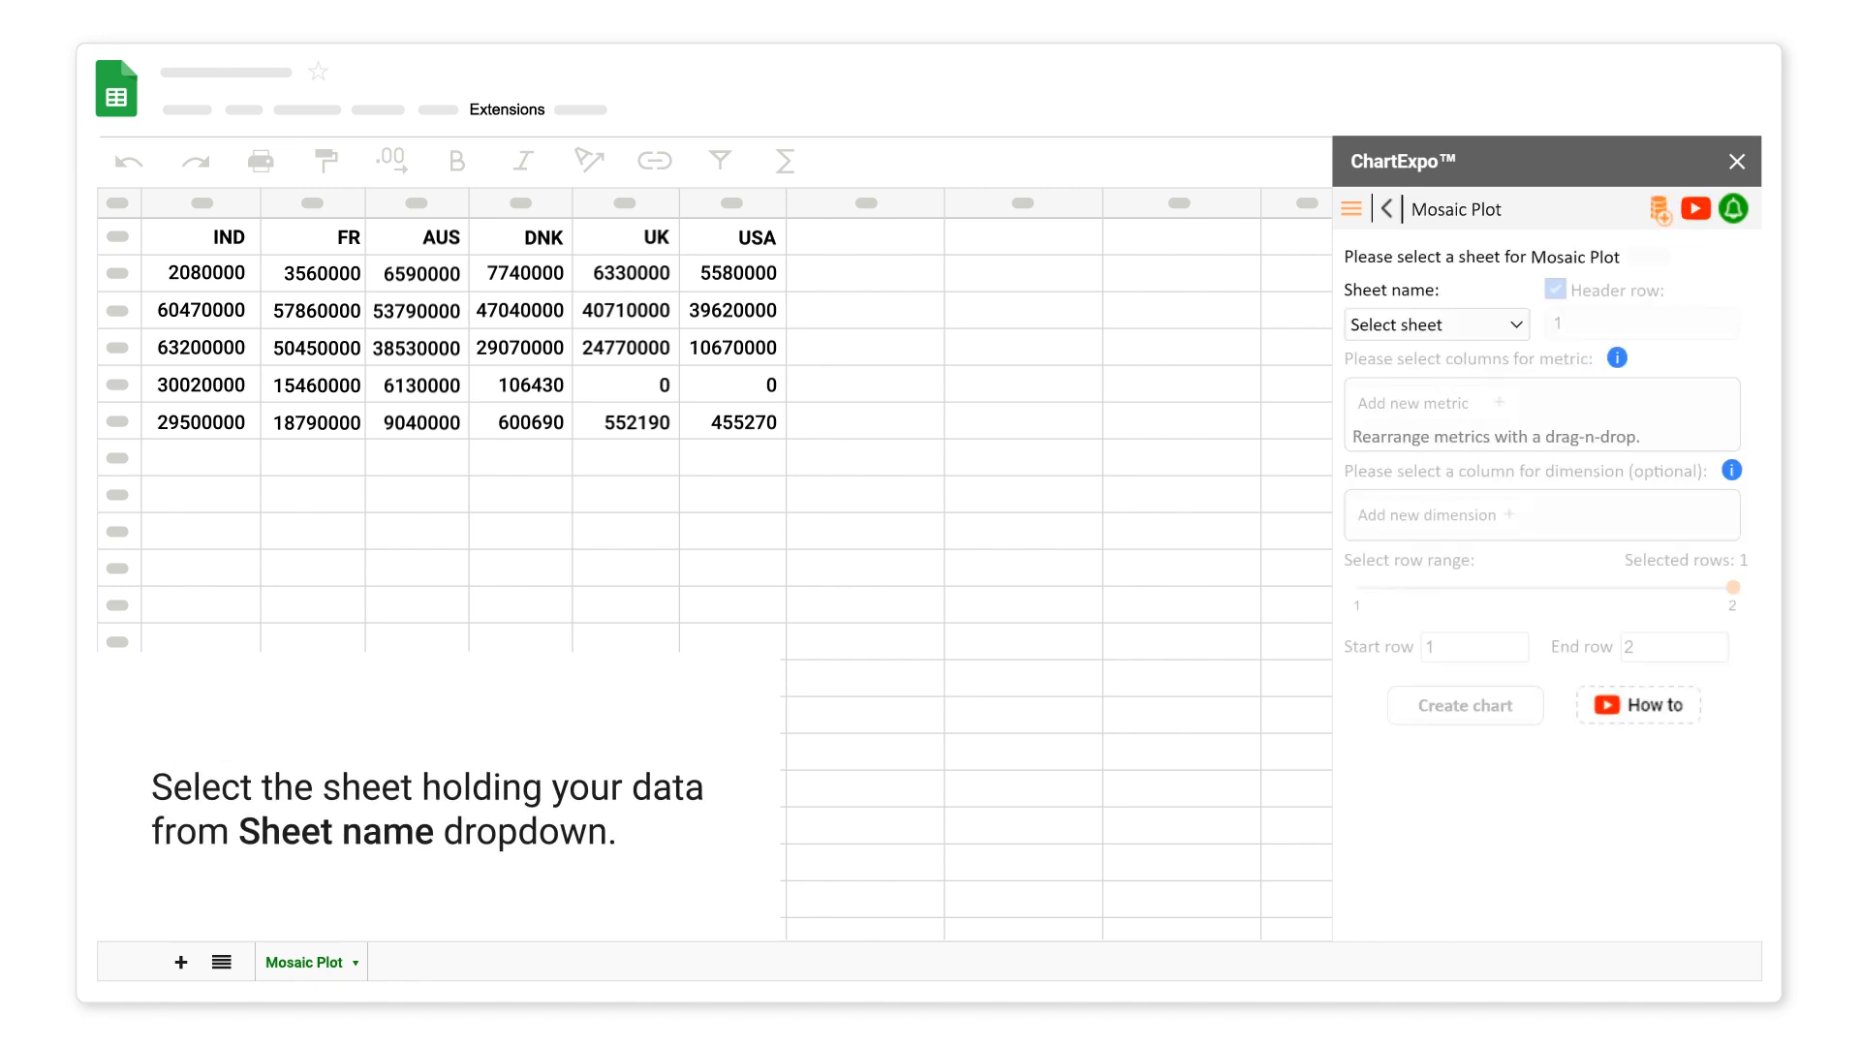
Use the Mosaic Plot sheet as the data source with the header row enabled
{"action": "left_click", "coordinate": [1433, 323]}
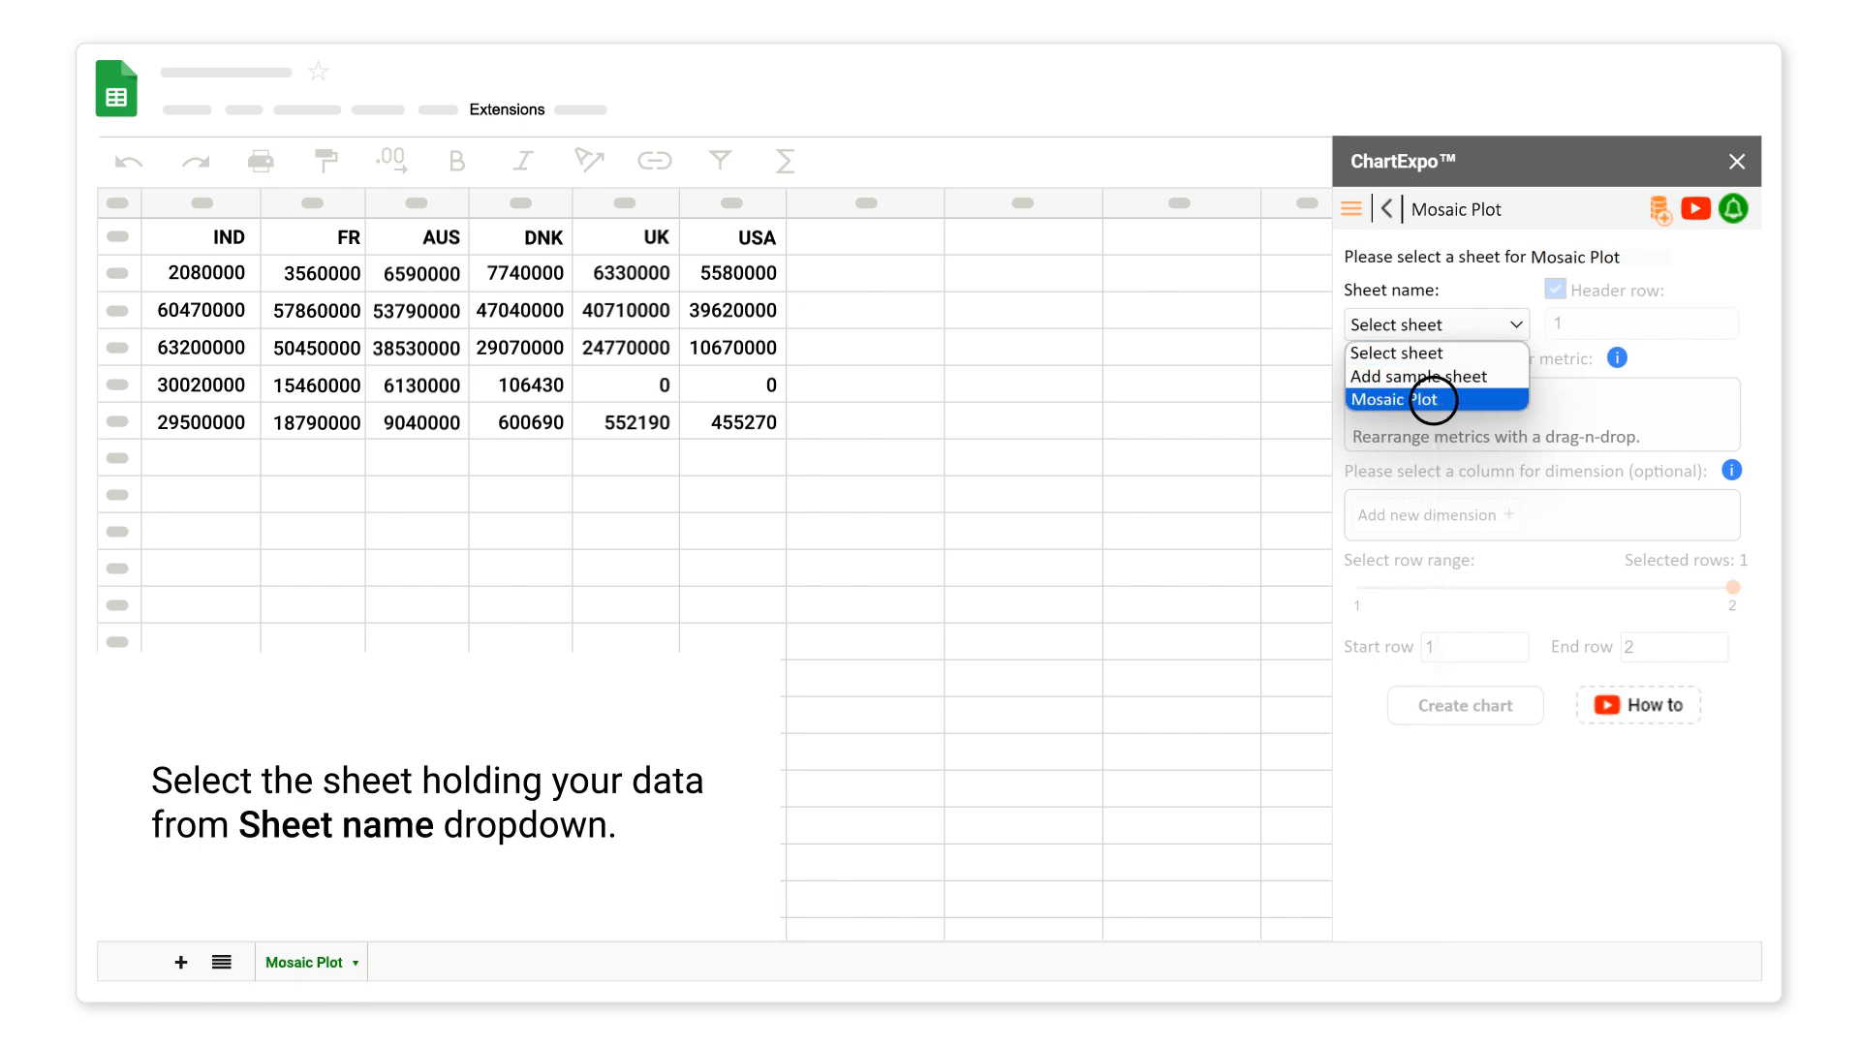
{"action": "left_click", "coordinate": [1393, 399]}
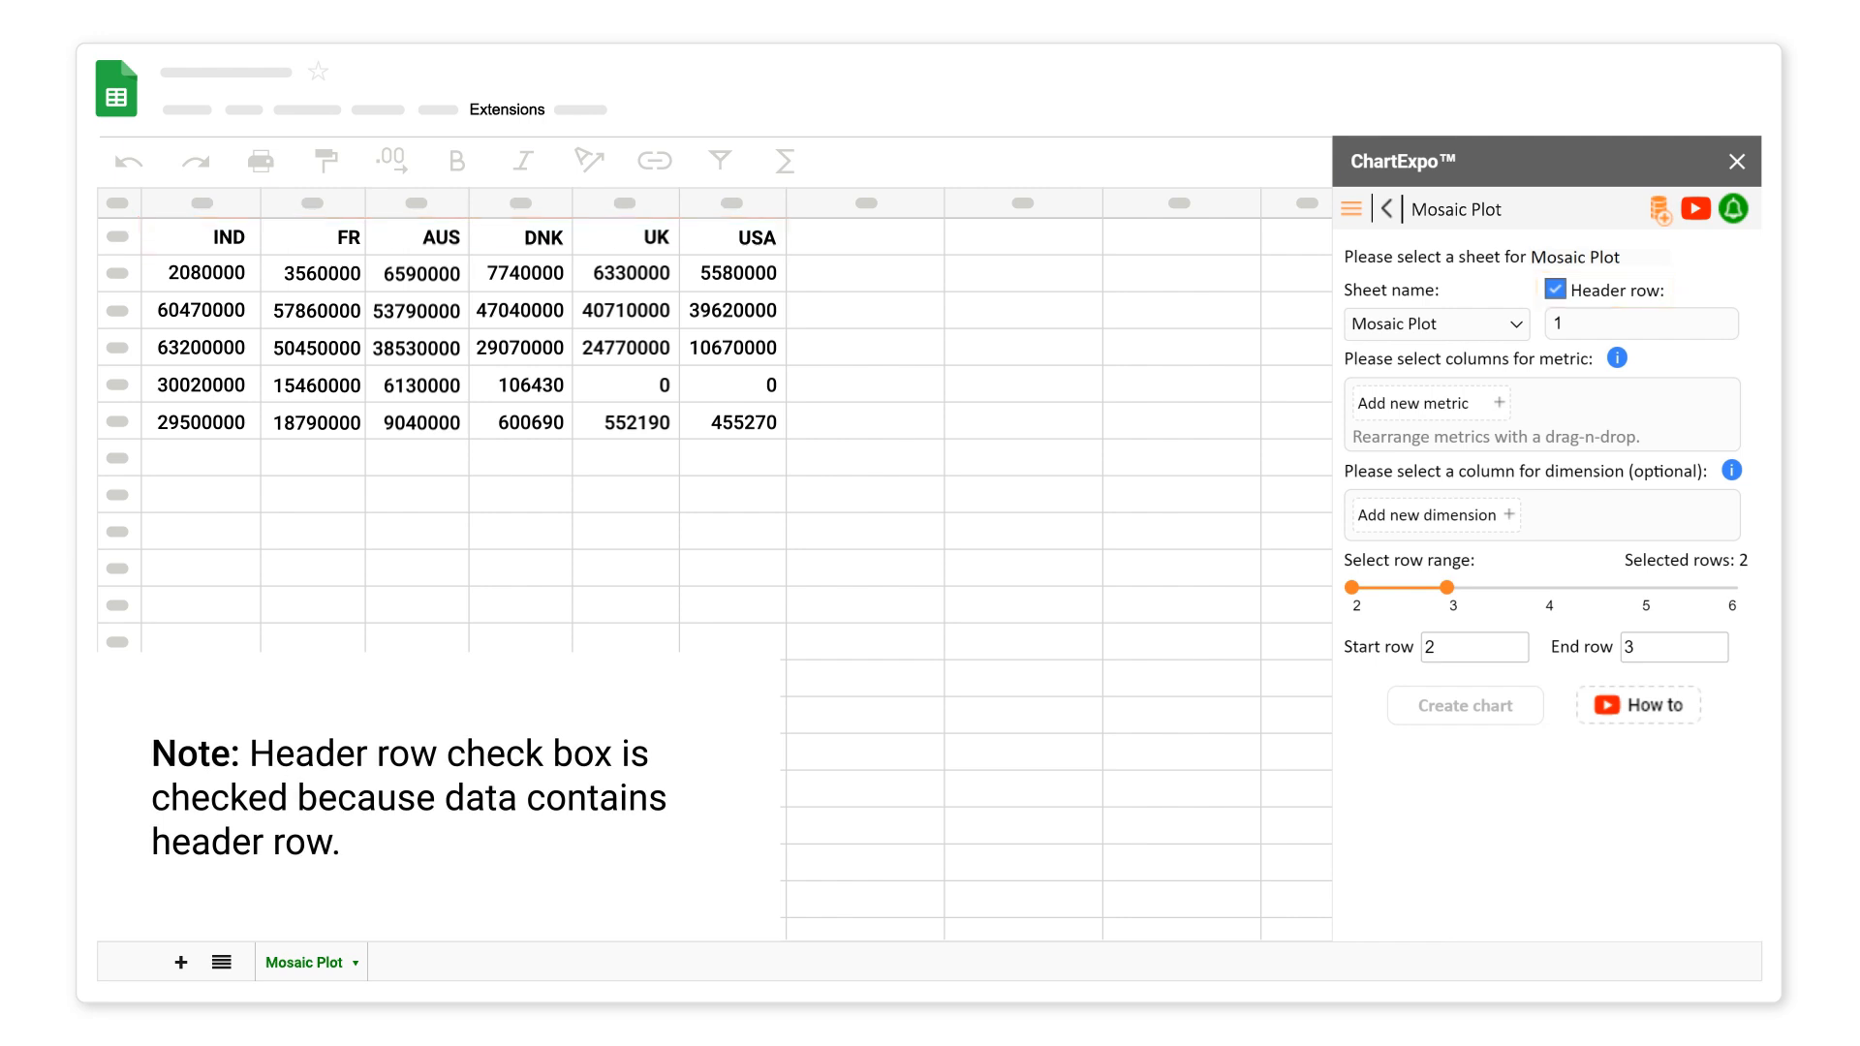
{"action": "left_click", "coordinate": [1555, 289]}
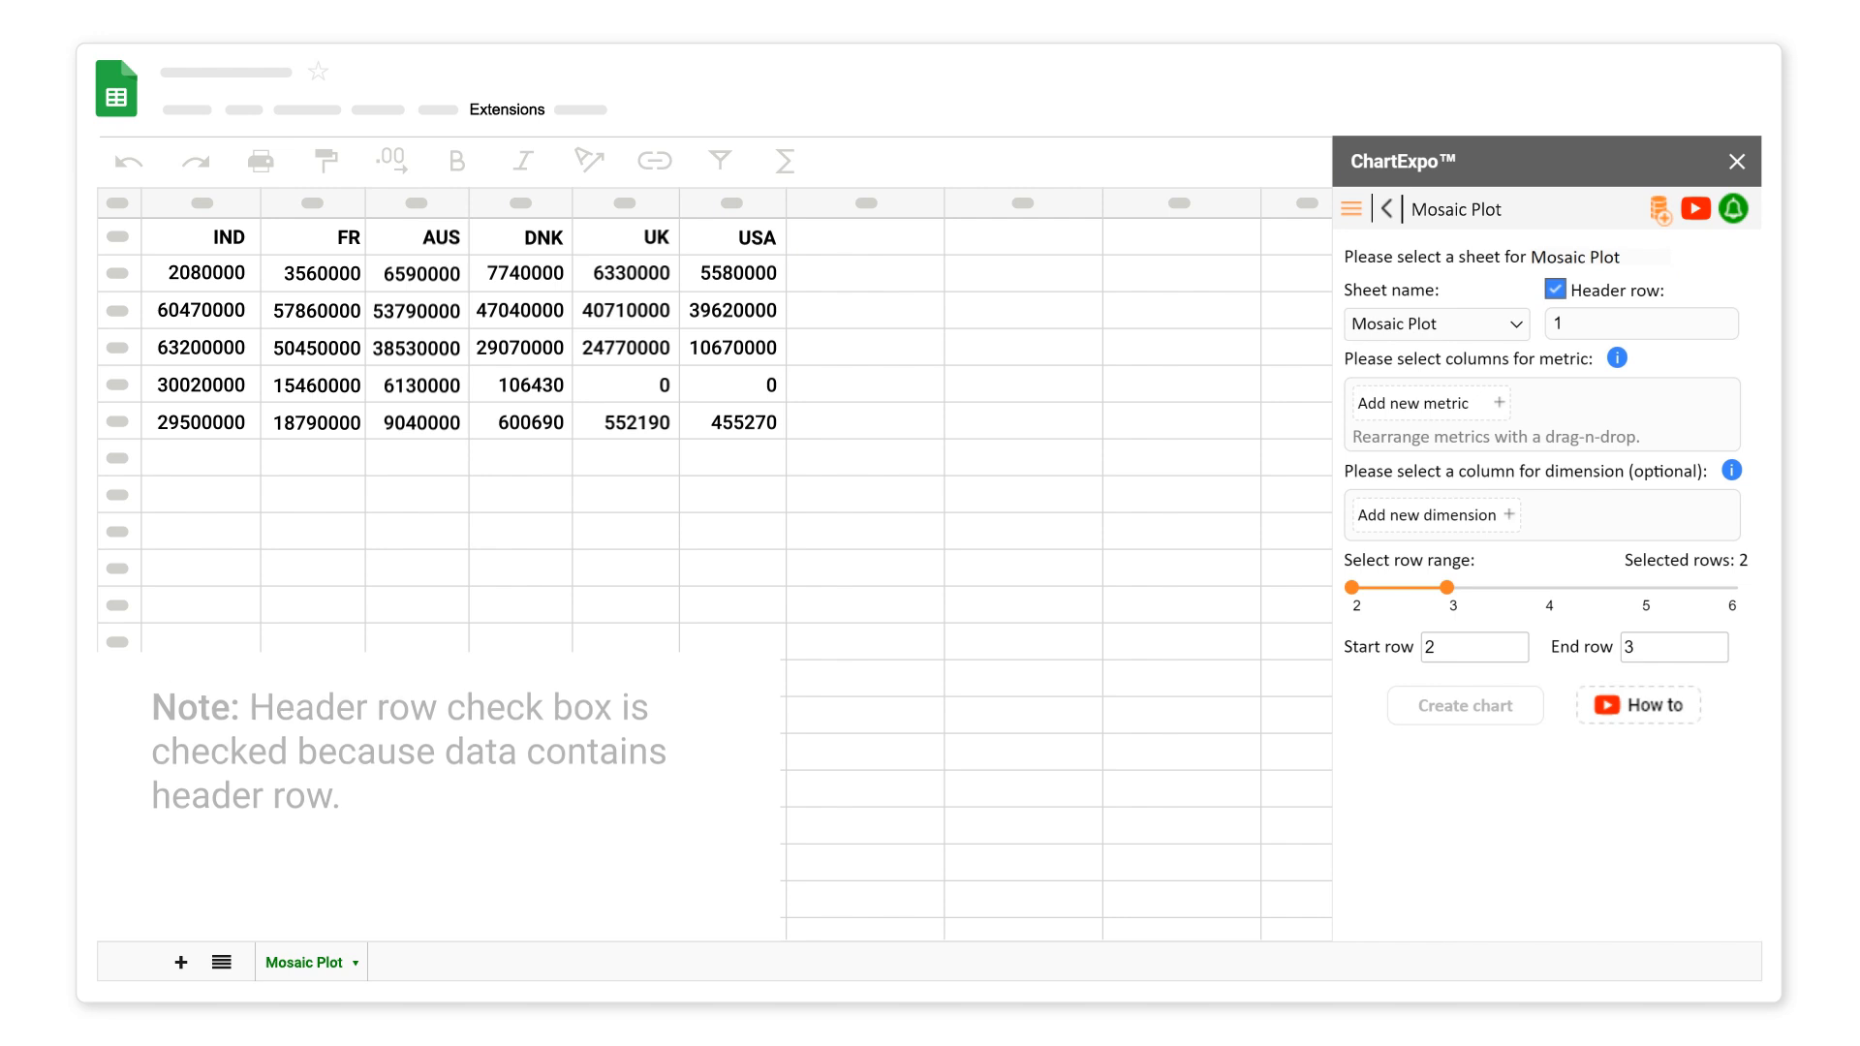
{"action": "left_click", "coordinate": [1430, 403]}
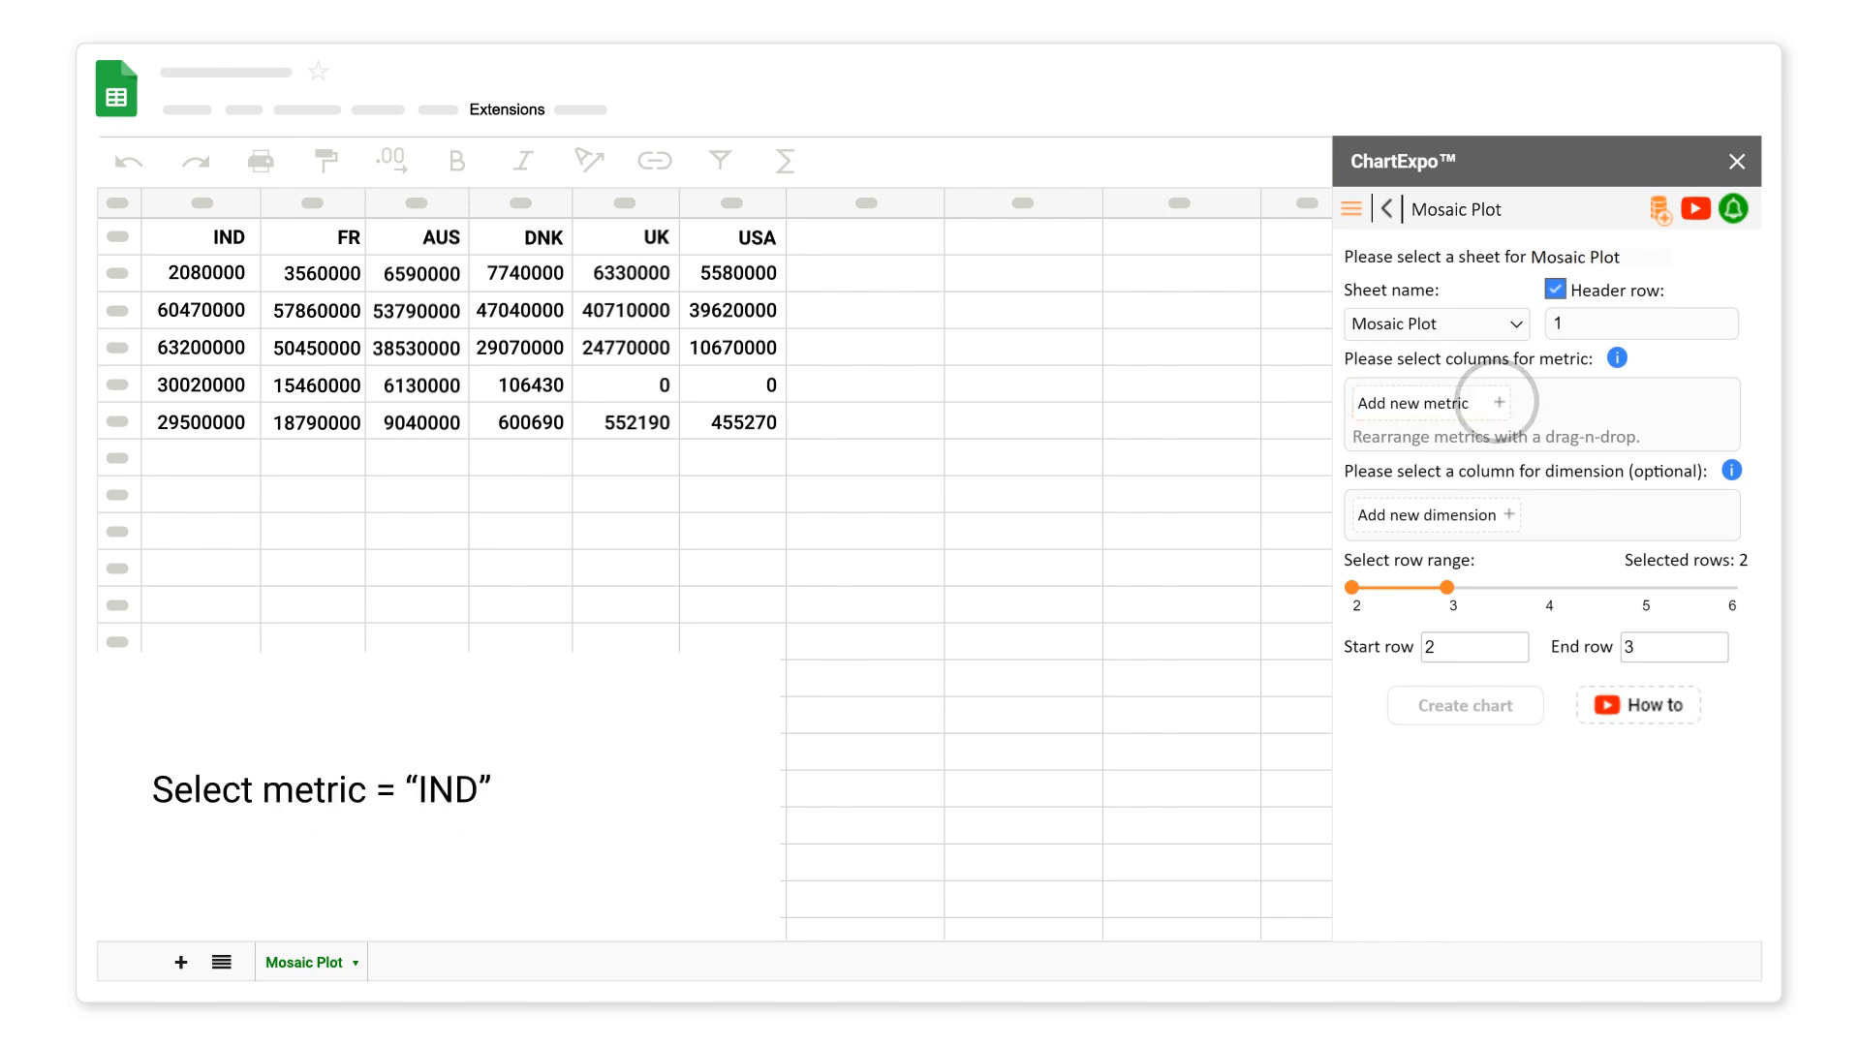
Add the IND, FR, AUS, DNK and UK columns as chart metrics
{"action": "left_click", "coordinate": [1430, 403]}
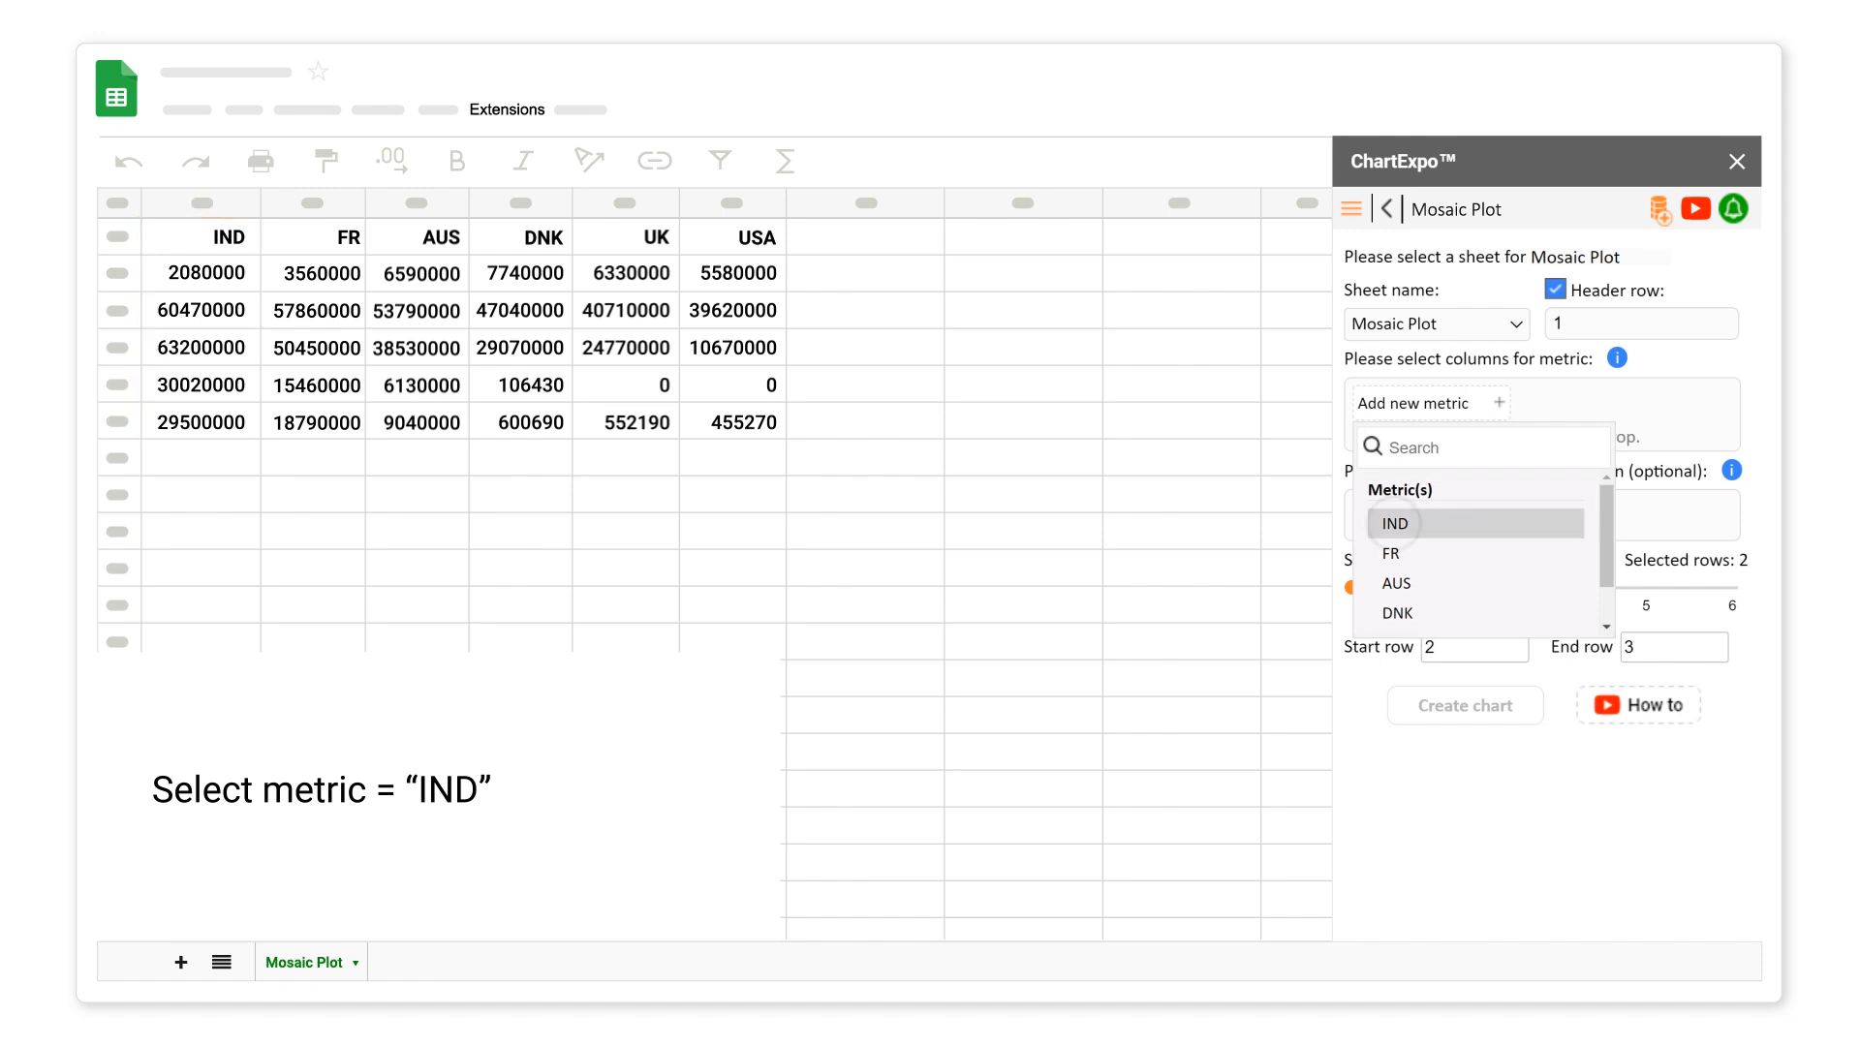
{"action": "left_click", "coordinate": [1394, 523]}
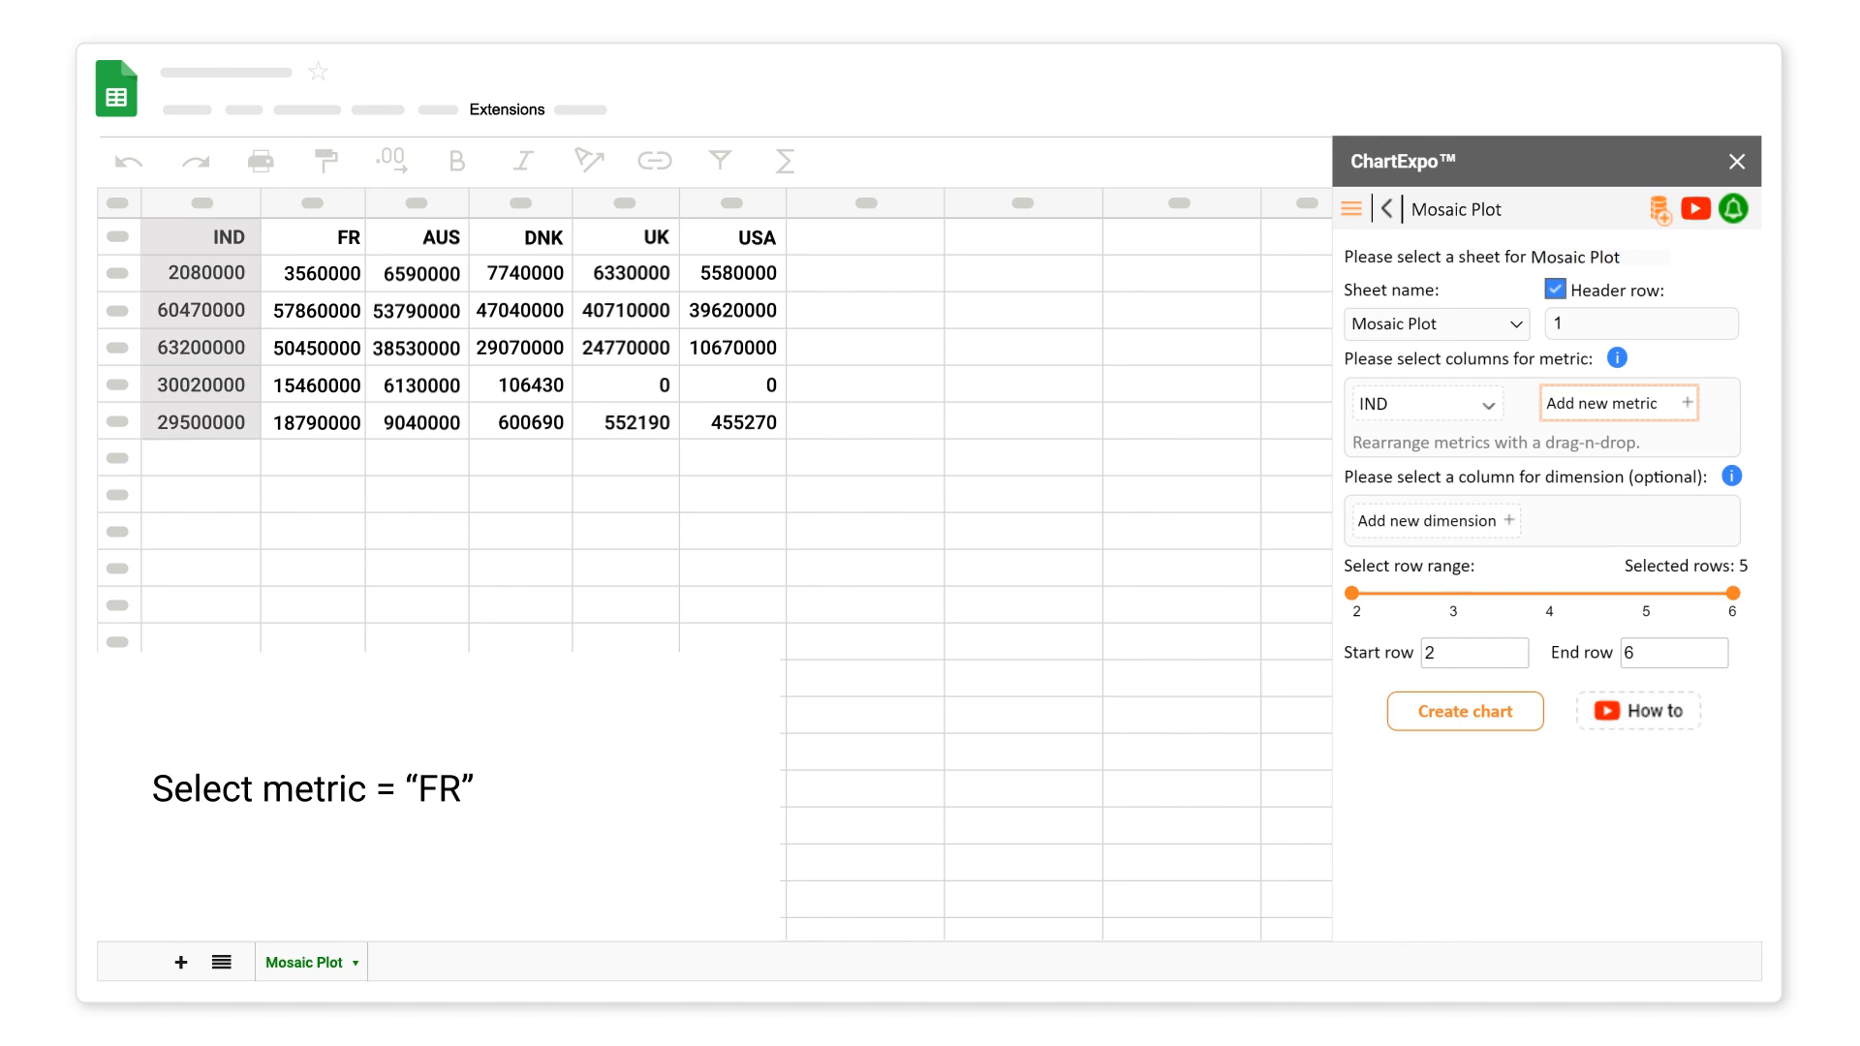
{"action": "left_click", "coordinate": [1615, 403]}
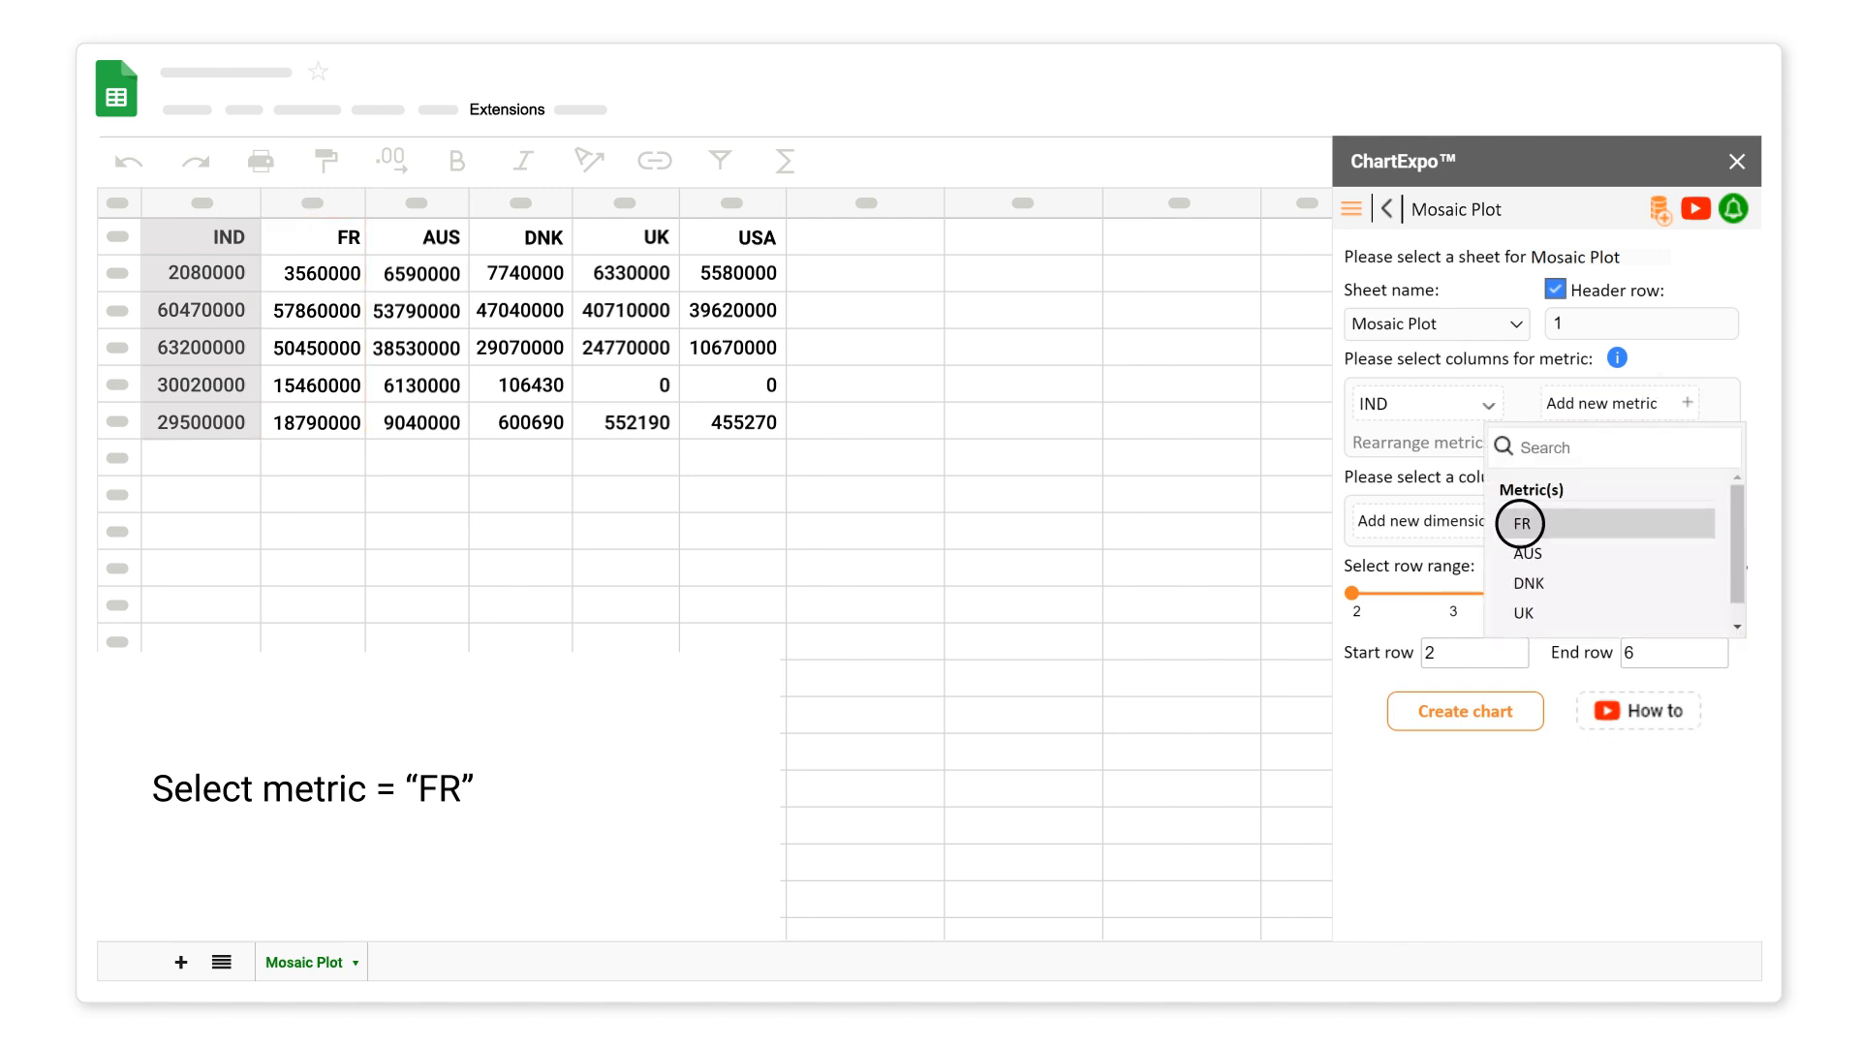
{"action": "left_click", "coordinate": [1519, 523]}
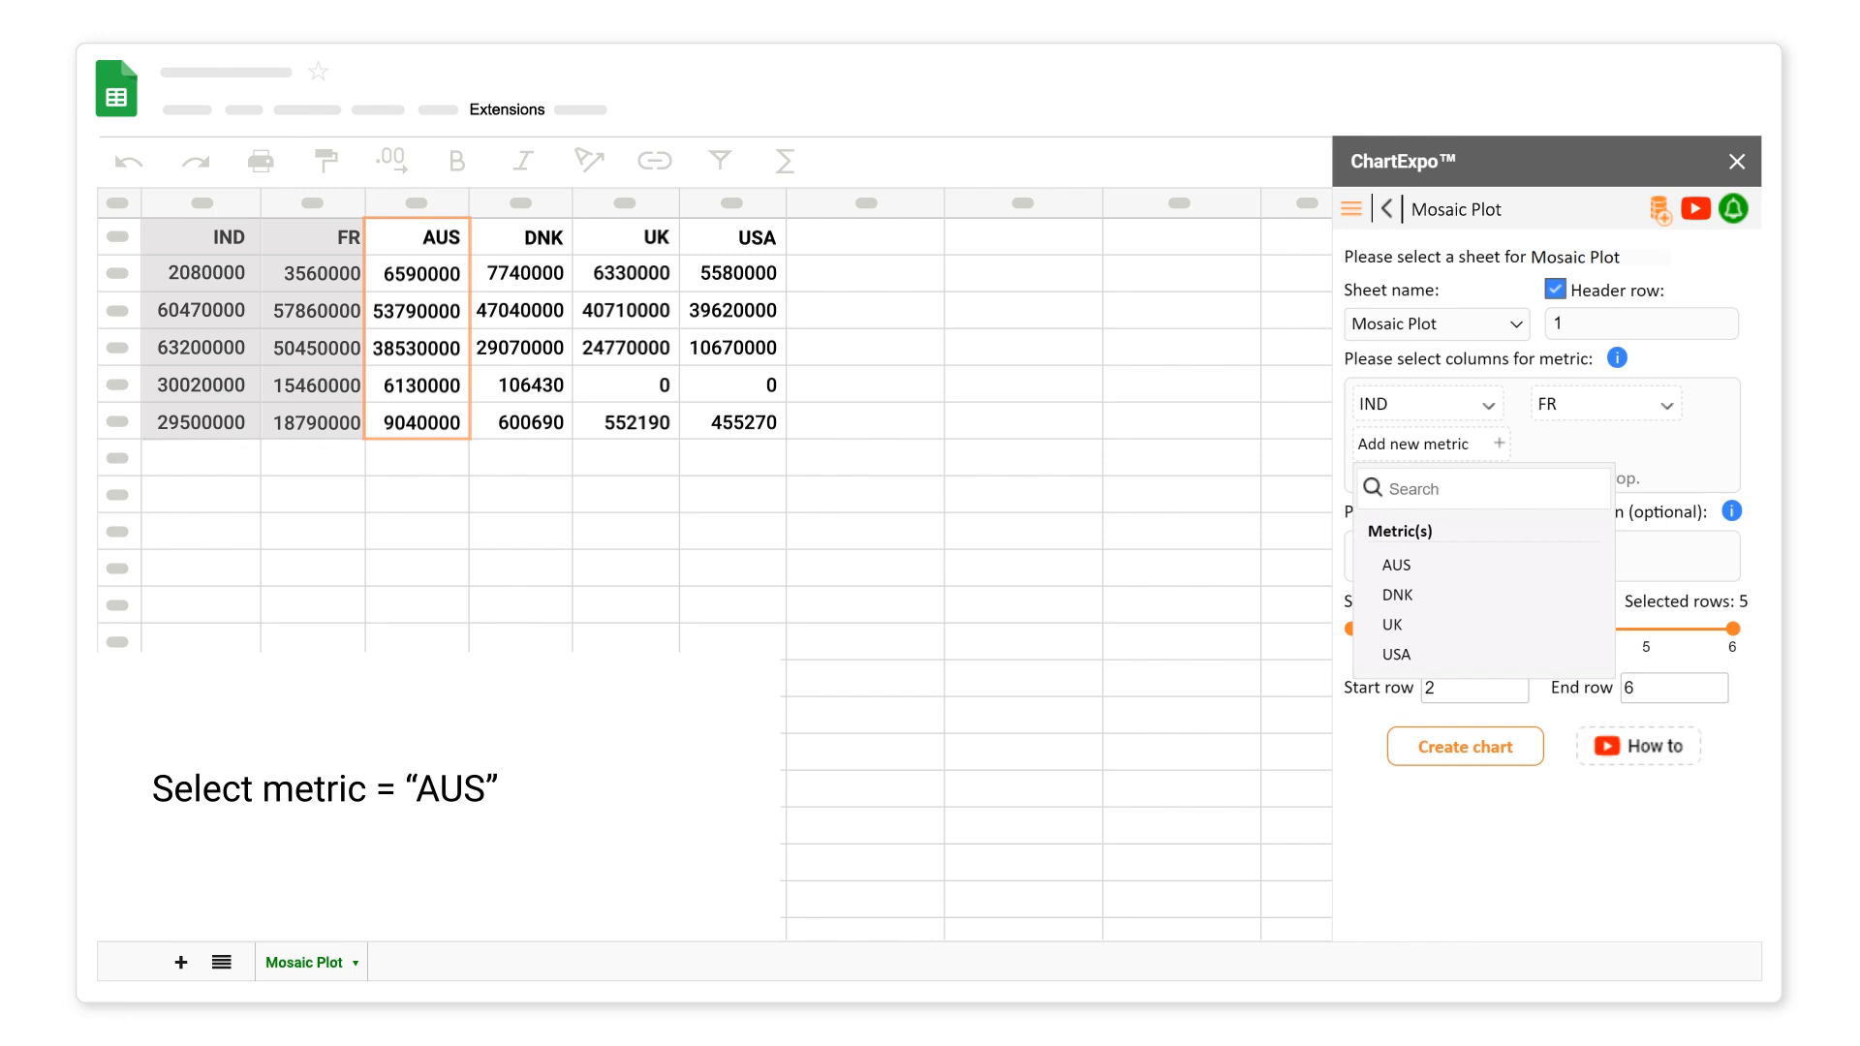
{"action": "left_click", "coordinate": [1395, 564]}
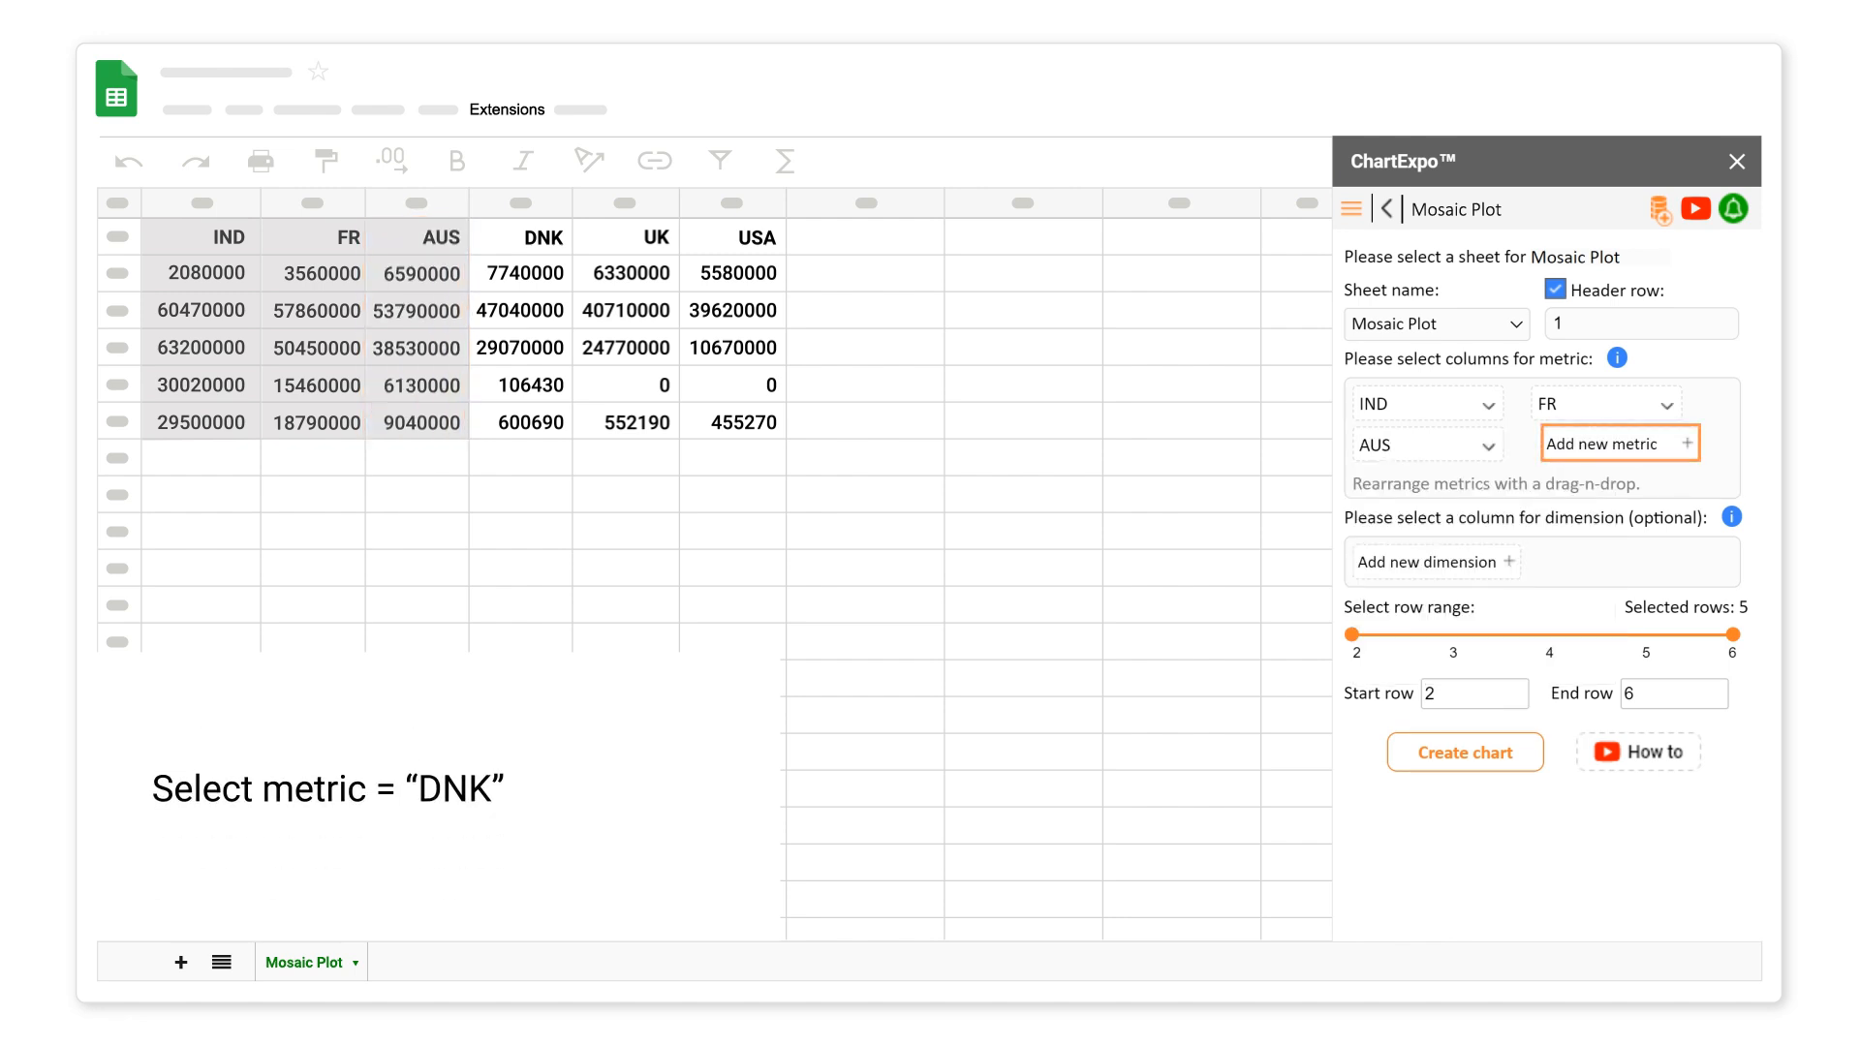
{"action": "left_click", "coordinate": [1615, 442]}
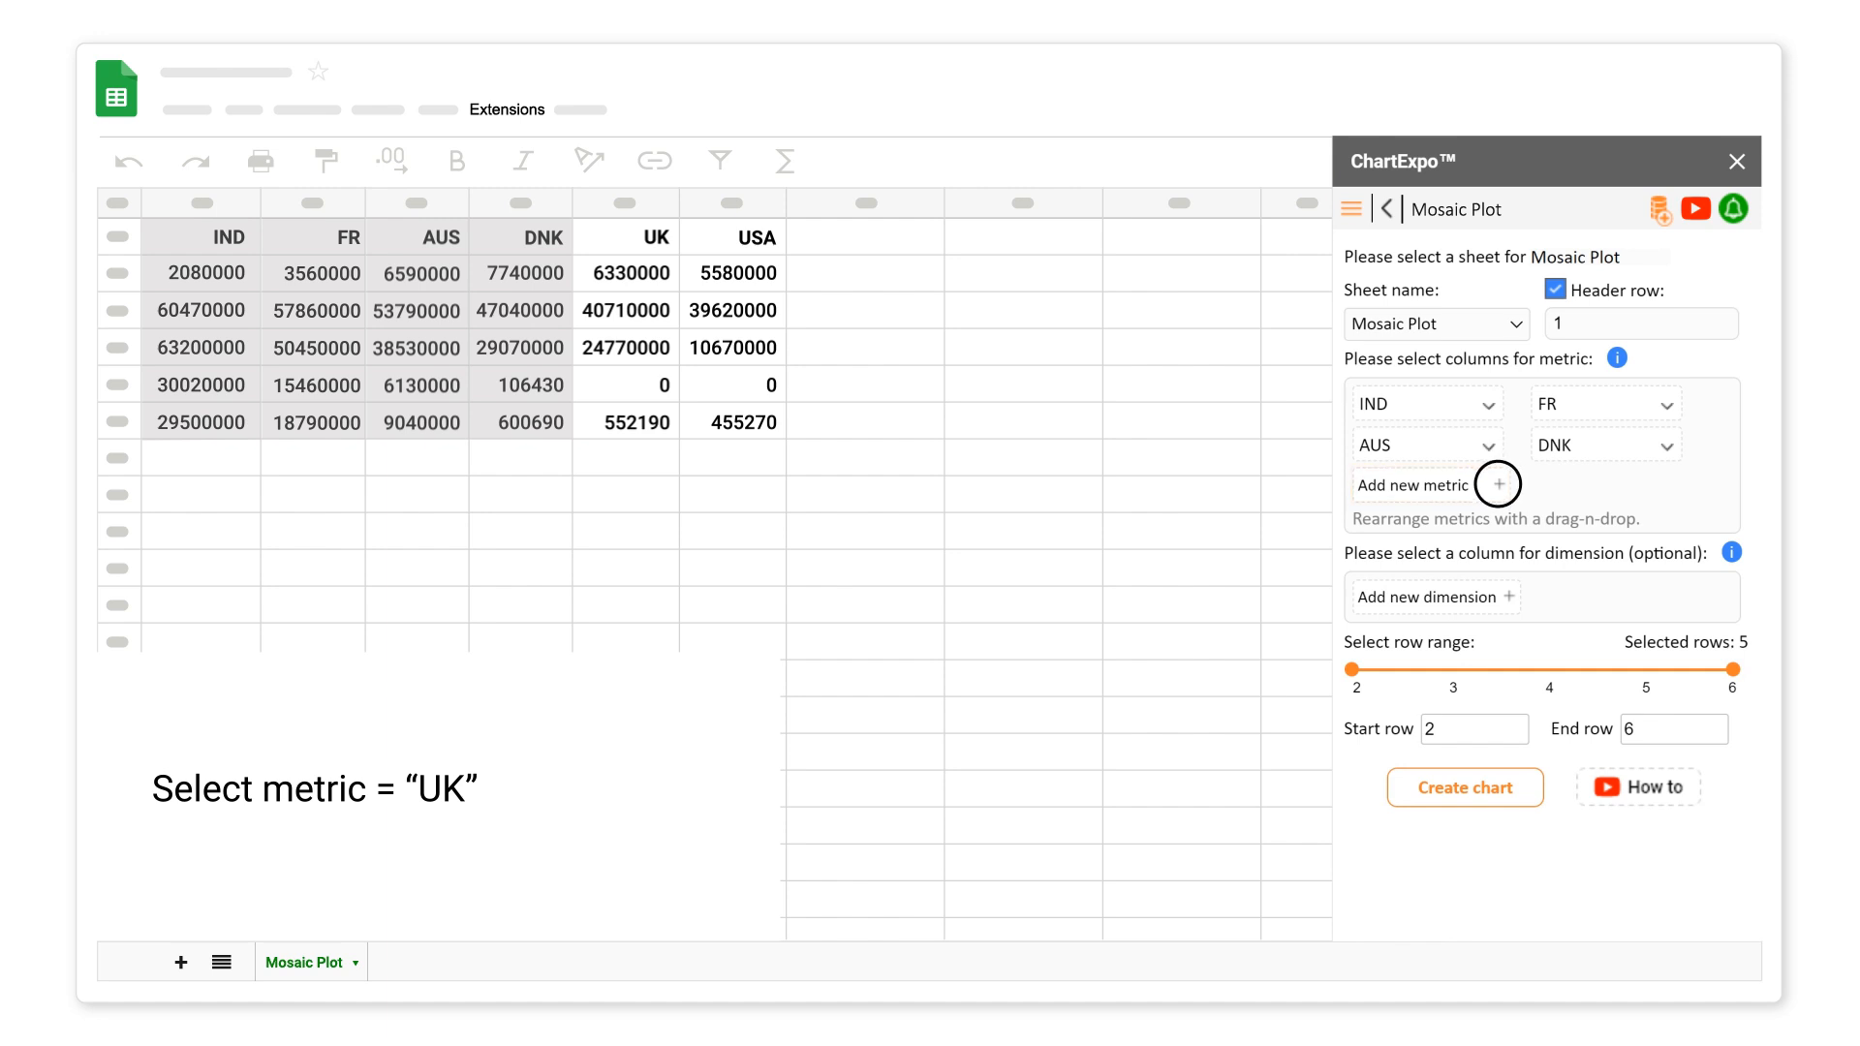
{"action": "left_click", "coordinate": [1497, 485]}
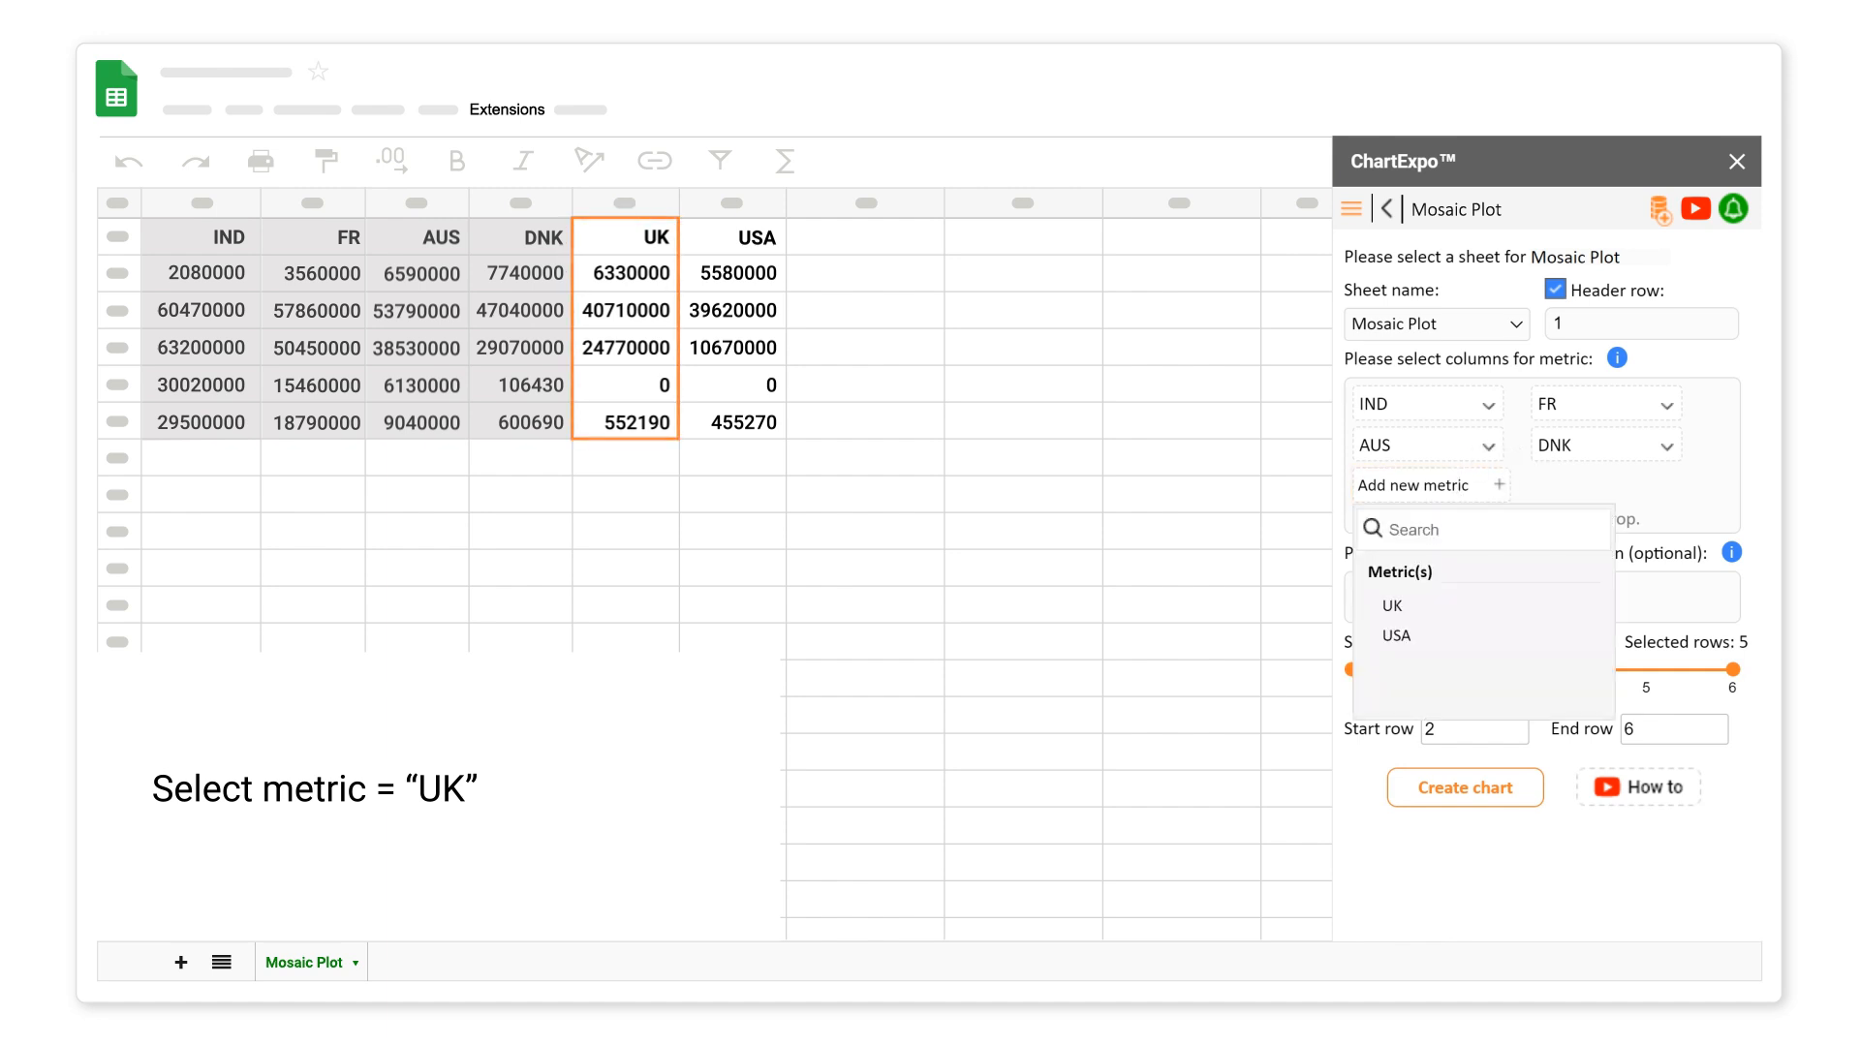
{"action": "left_click", "coordinate": [1391, 604]}
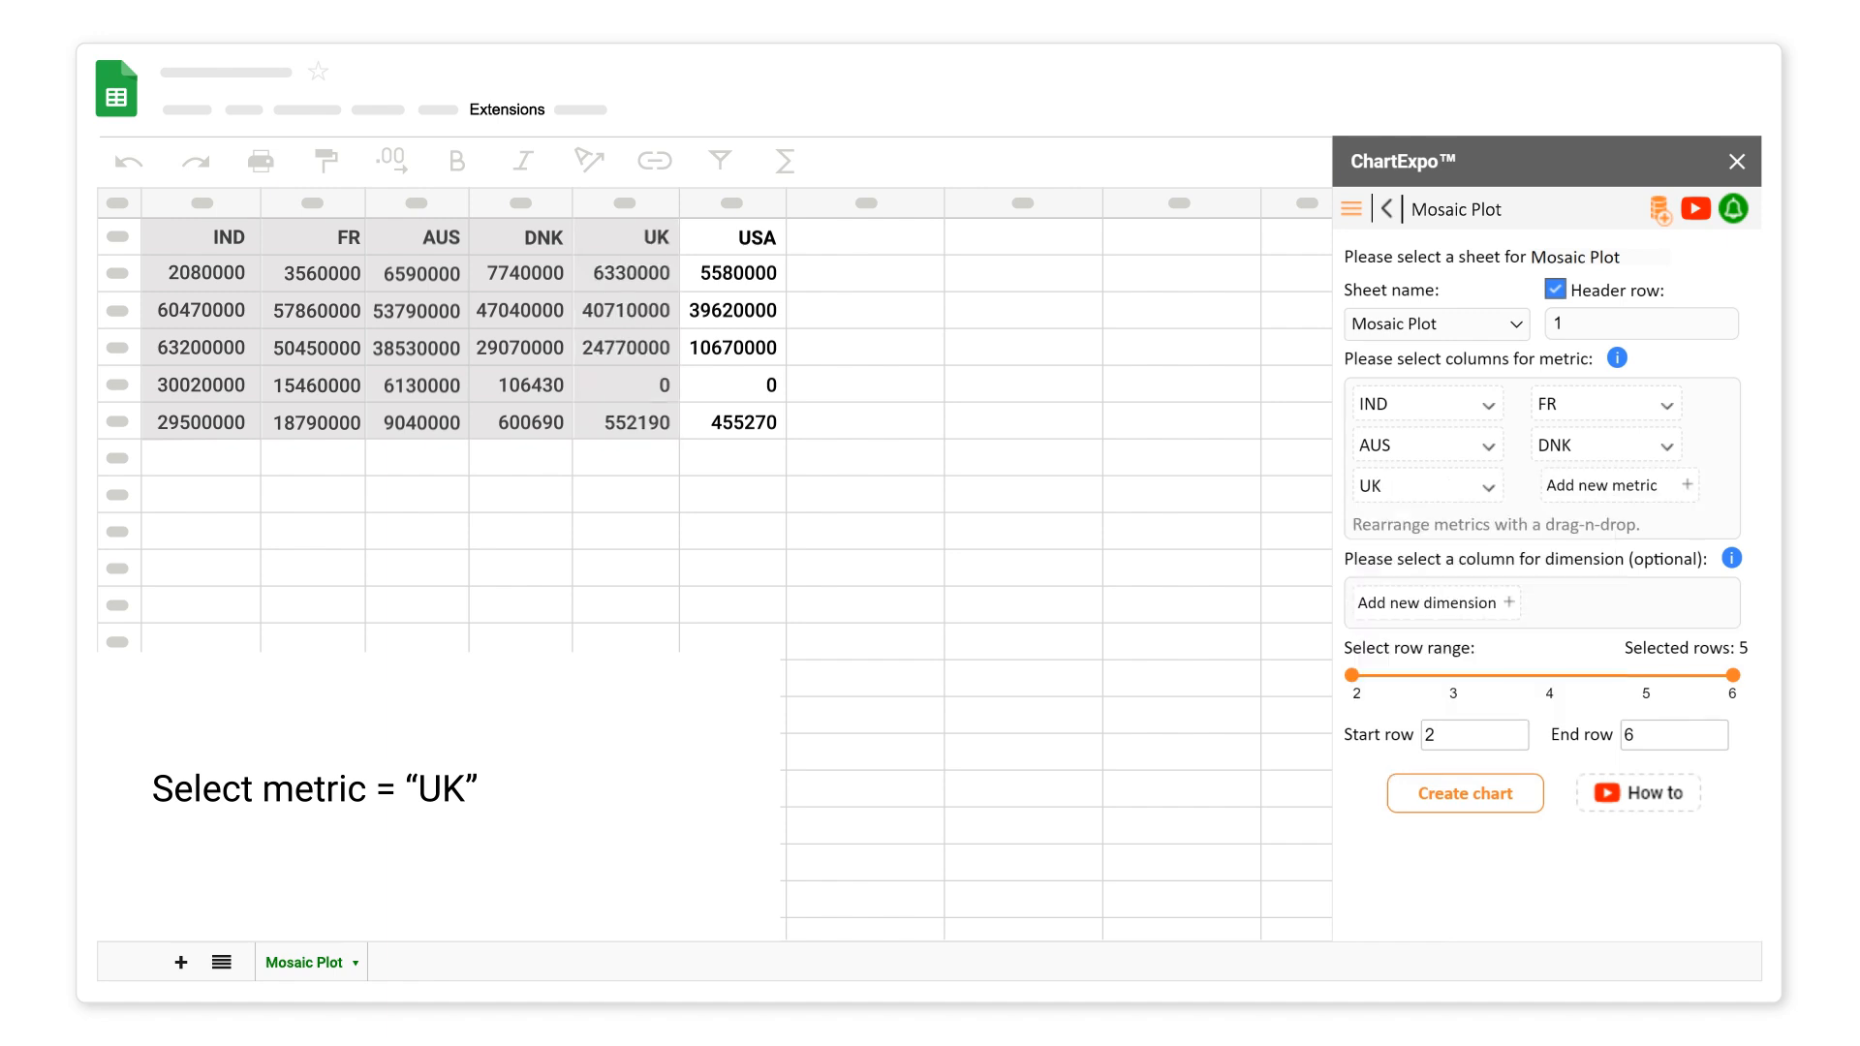
Add USA as the sixth metric column
{"action": "left_click", "coordinate": [1613, 484]}
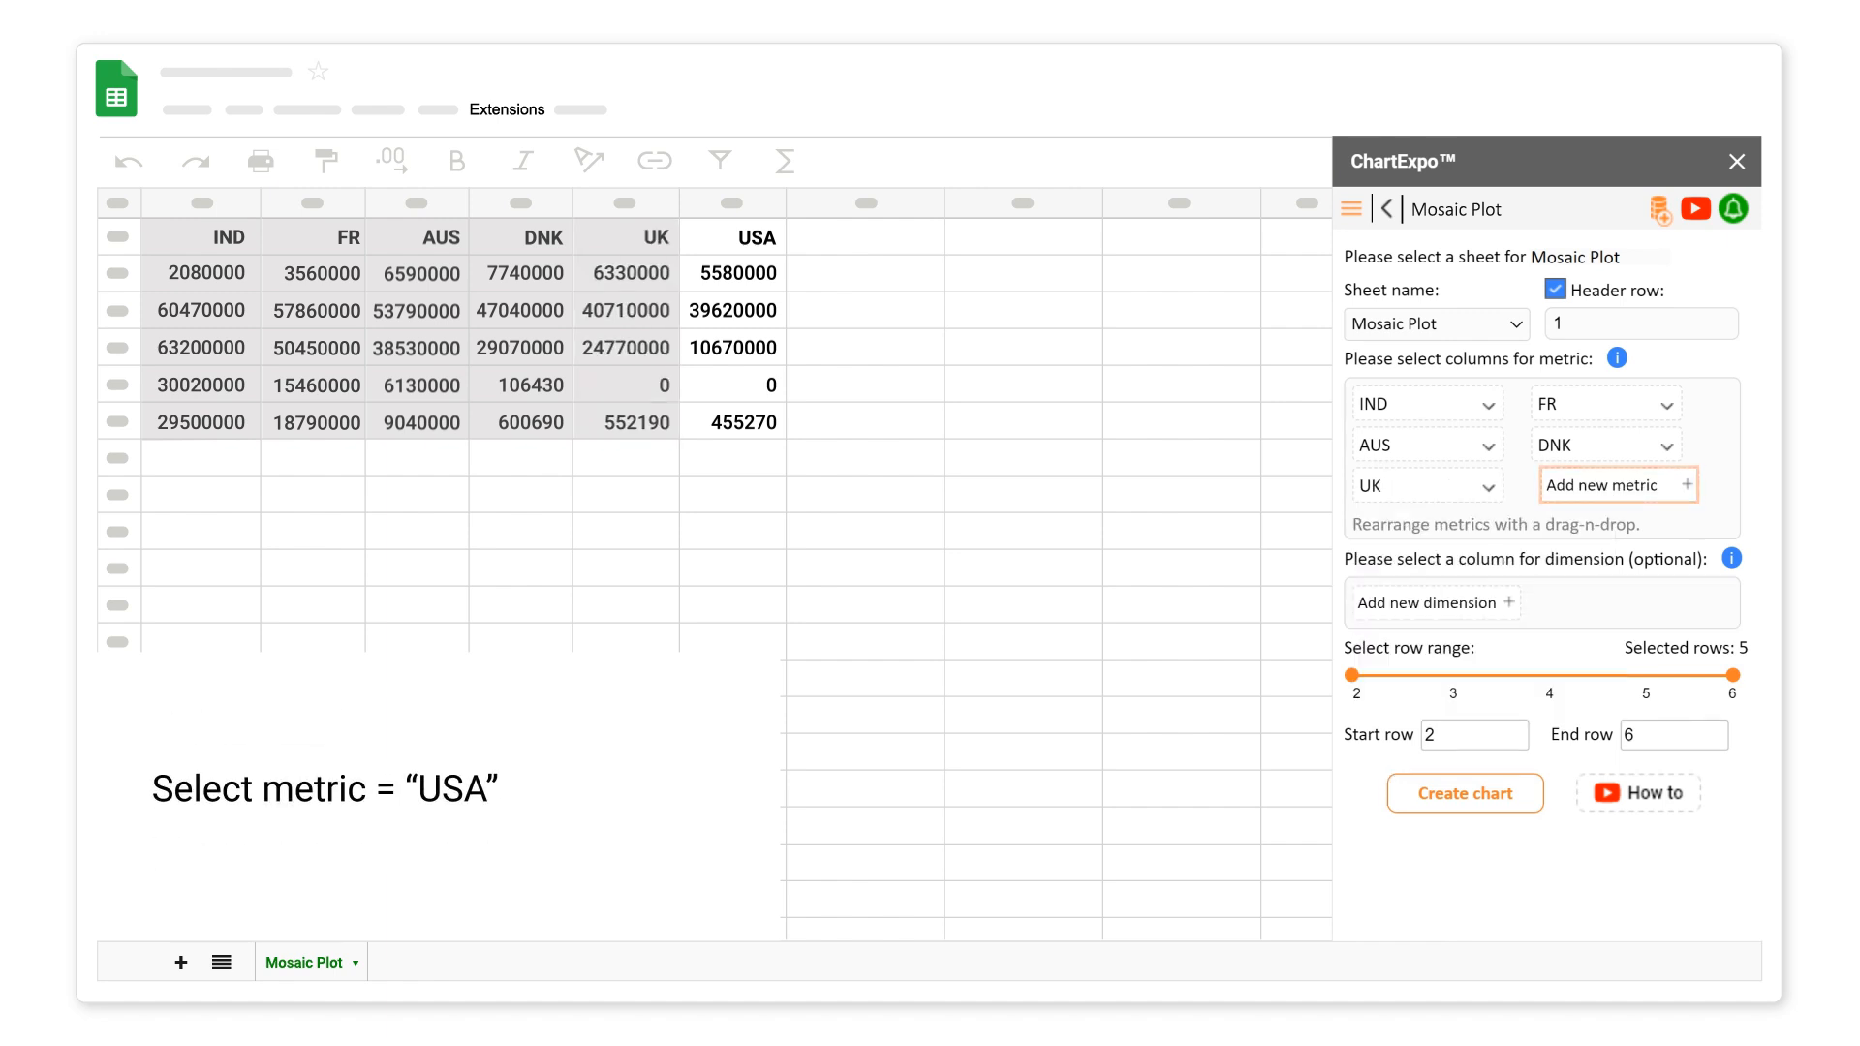
{"action": "left_click", "coordinate": [1614, 485]}
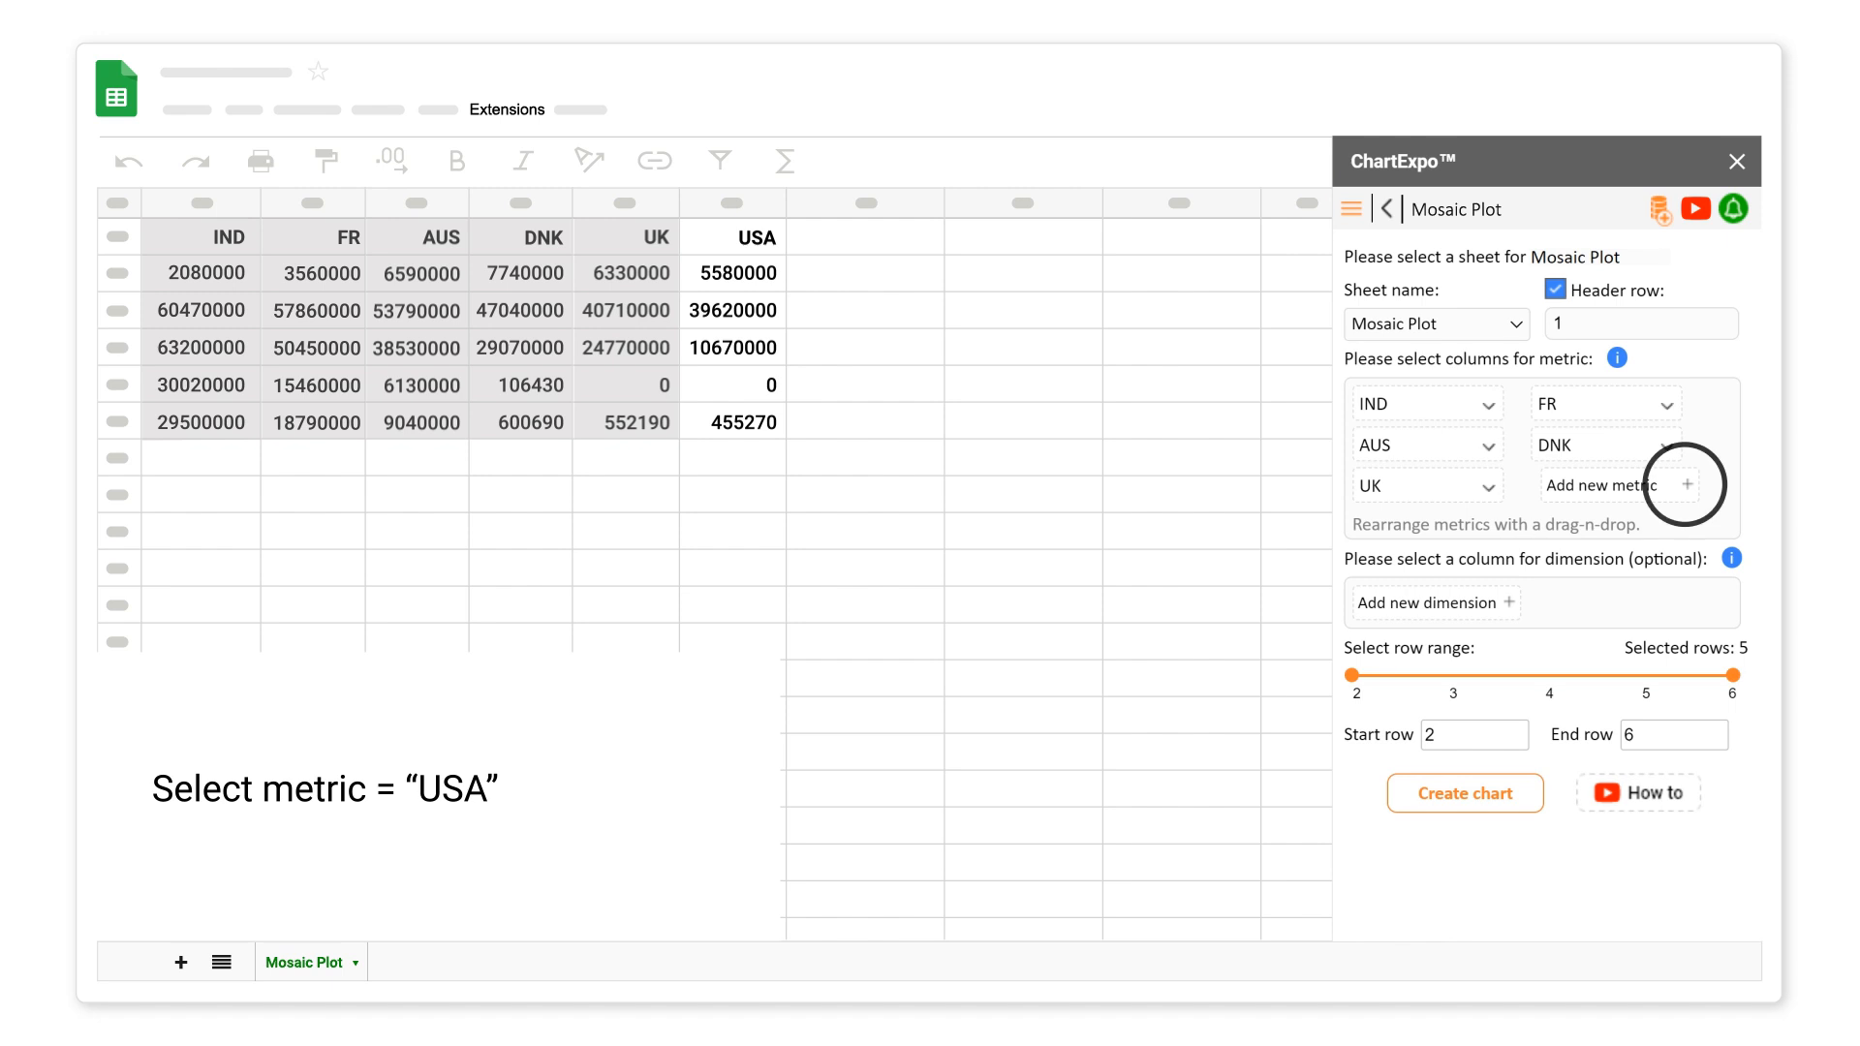
{"action": "left_click", "coordinate": [1614, 485]}
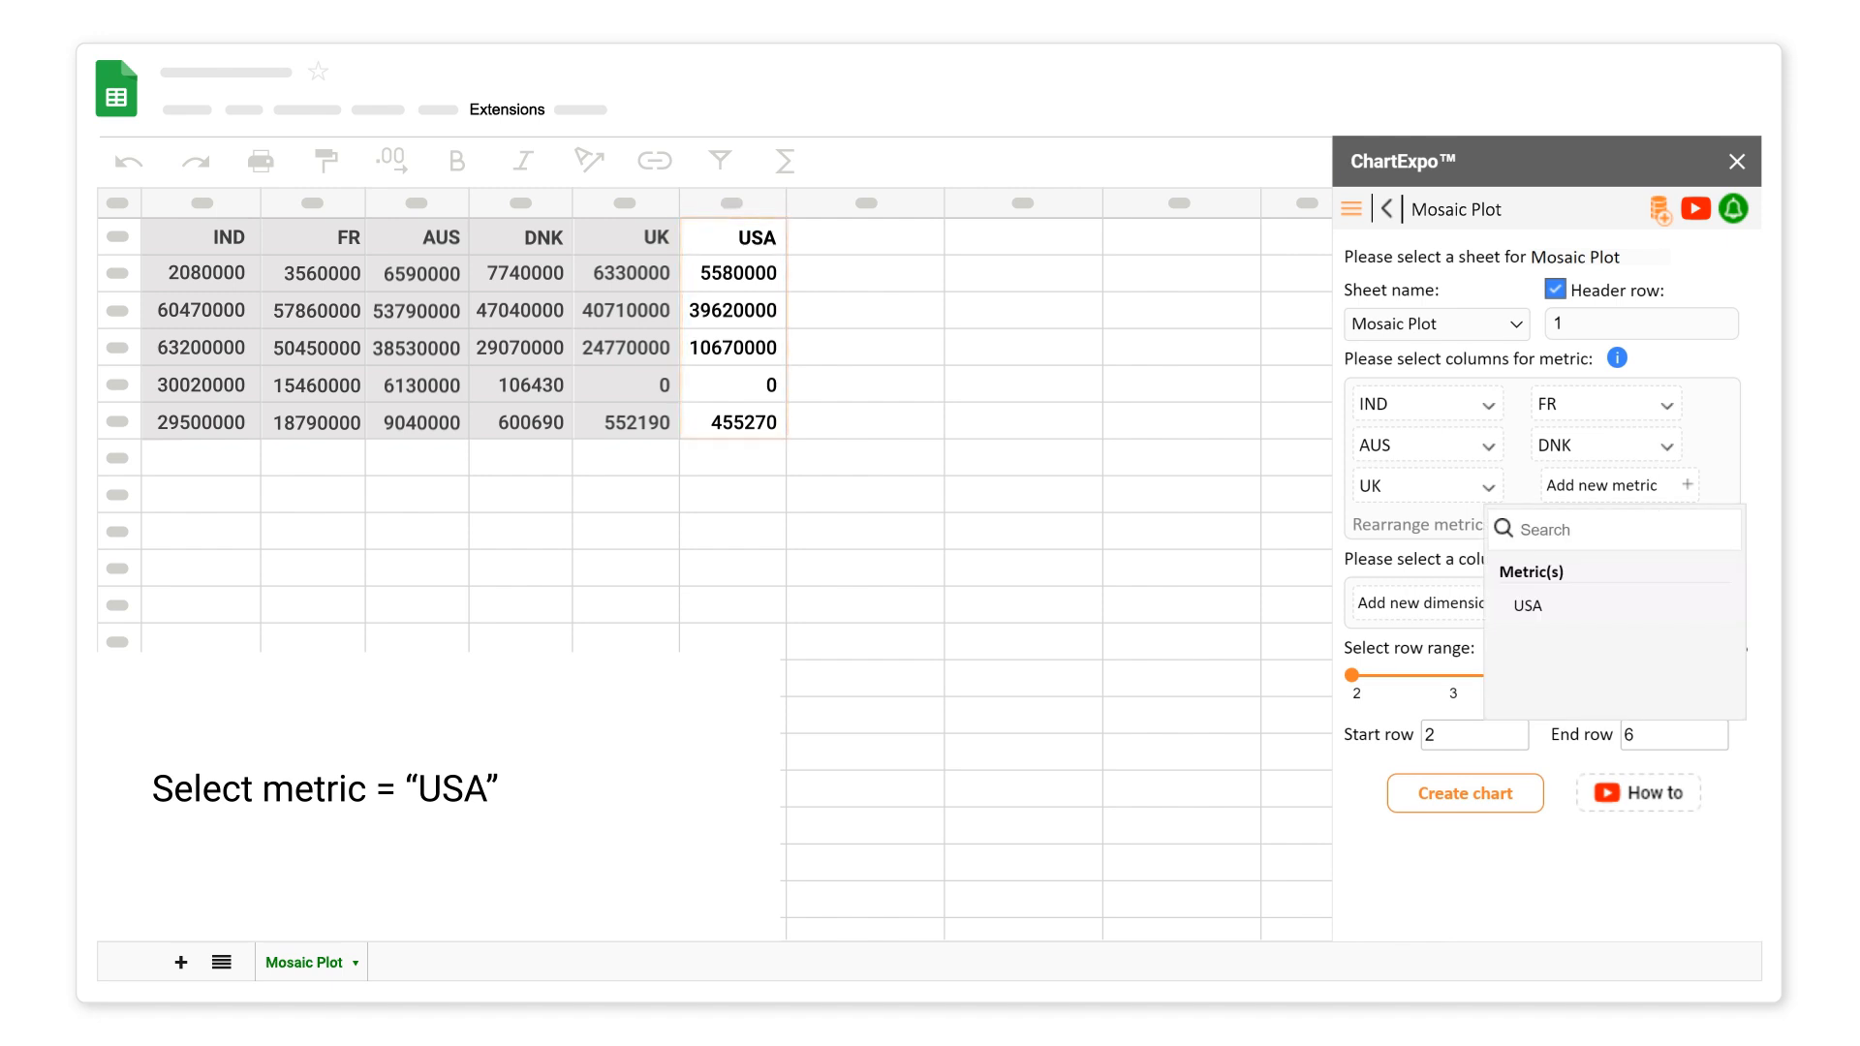
{"action": "left_click", "coordinate": [1529, 605]}
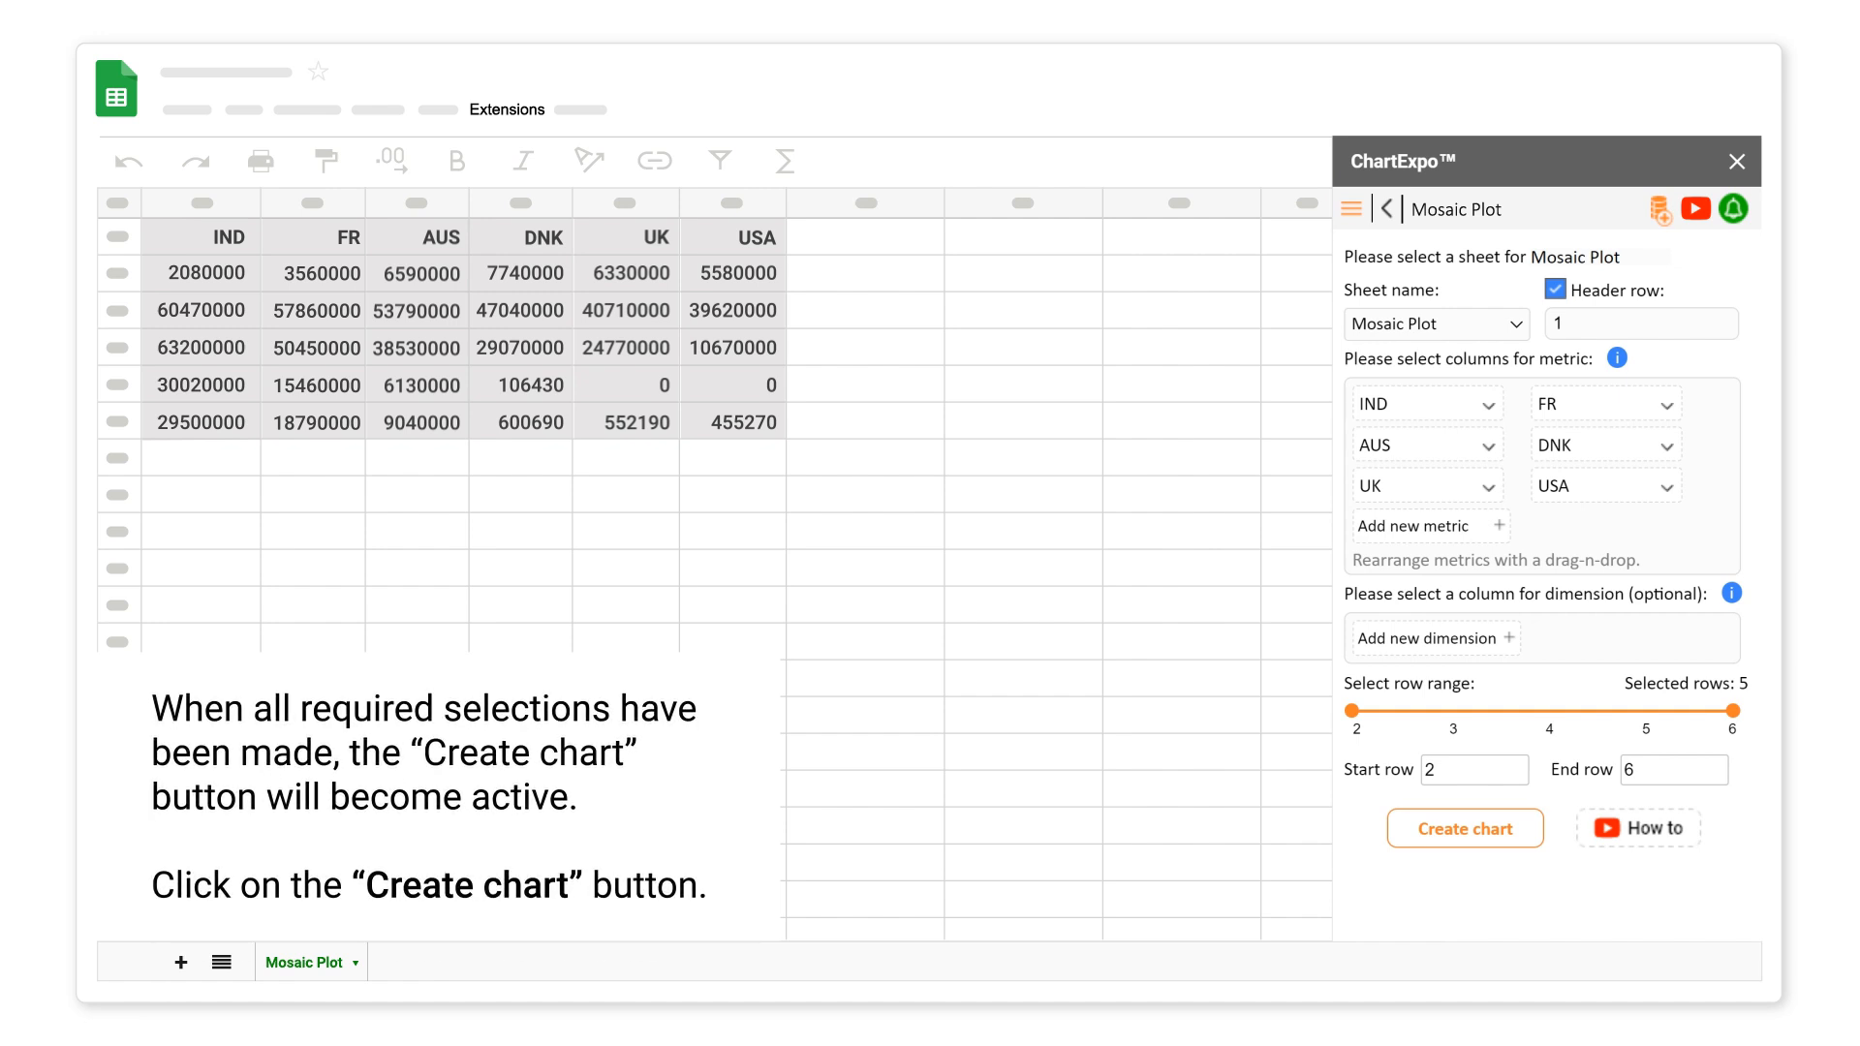
{"action": "left_click", "coordinate": [1464, 827]}
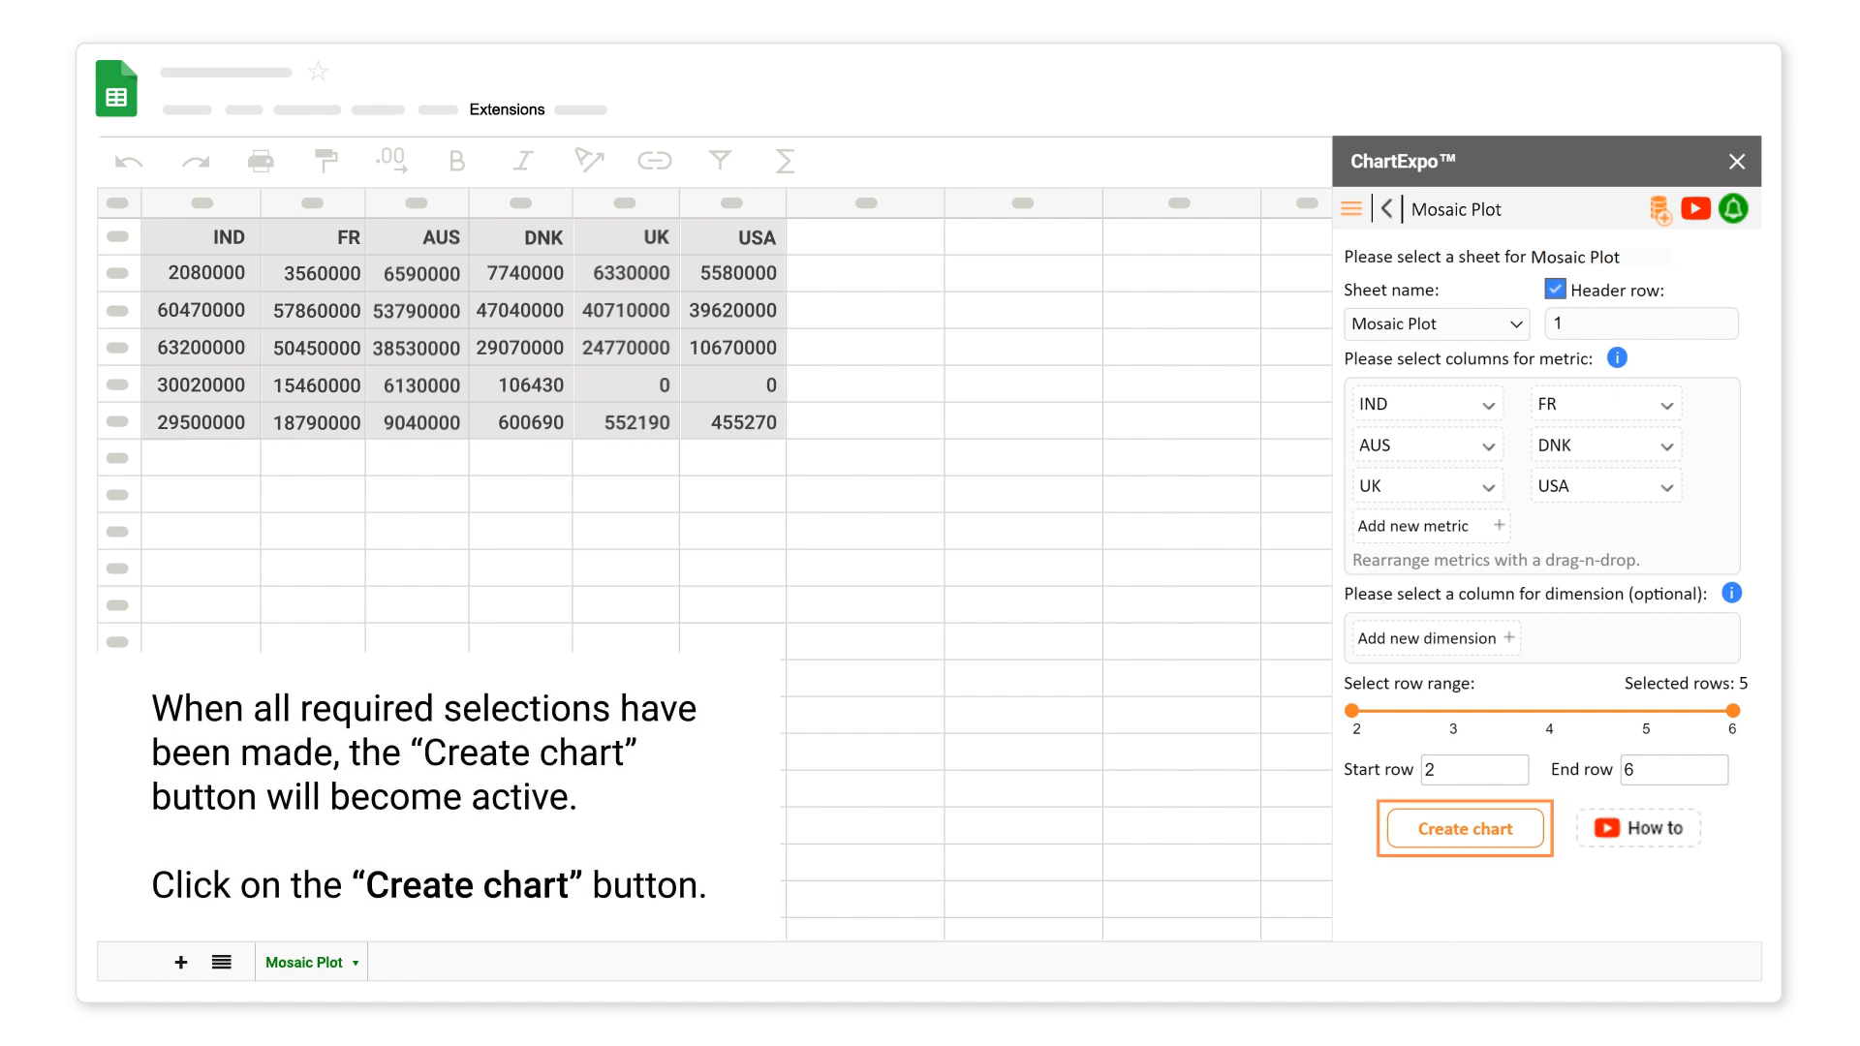
{"action": "left_click", "coordinate": [1465, 828]}
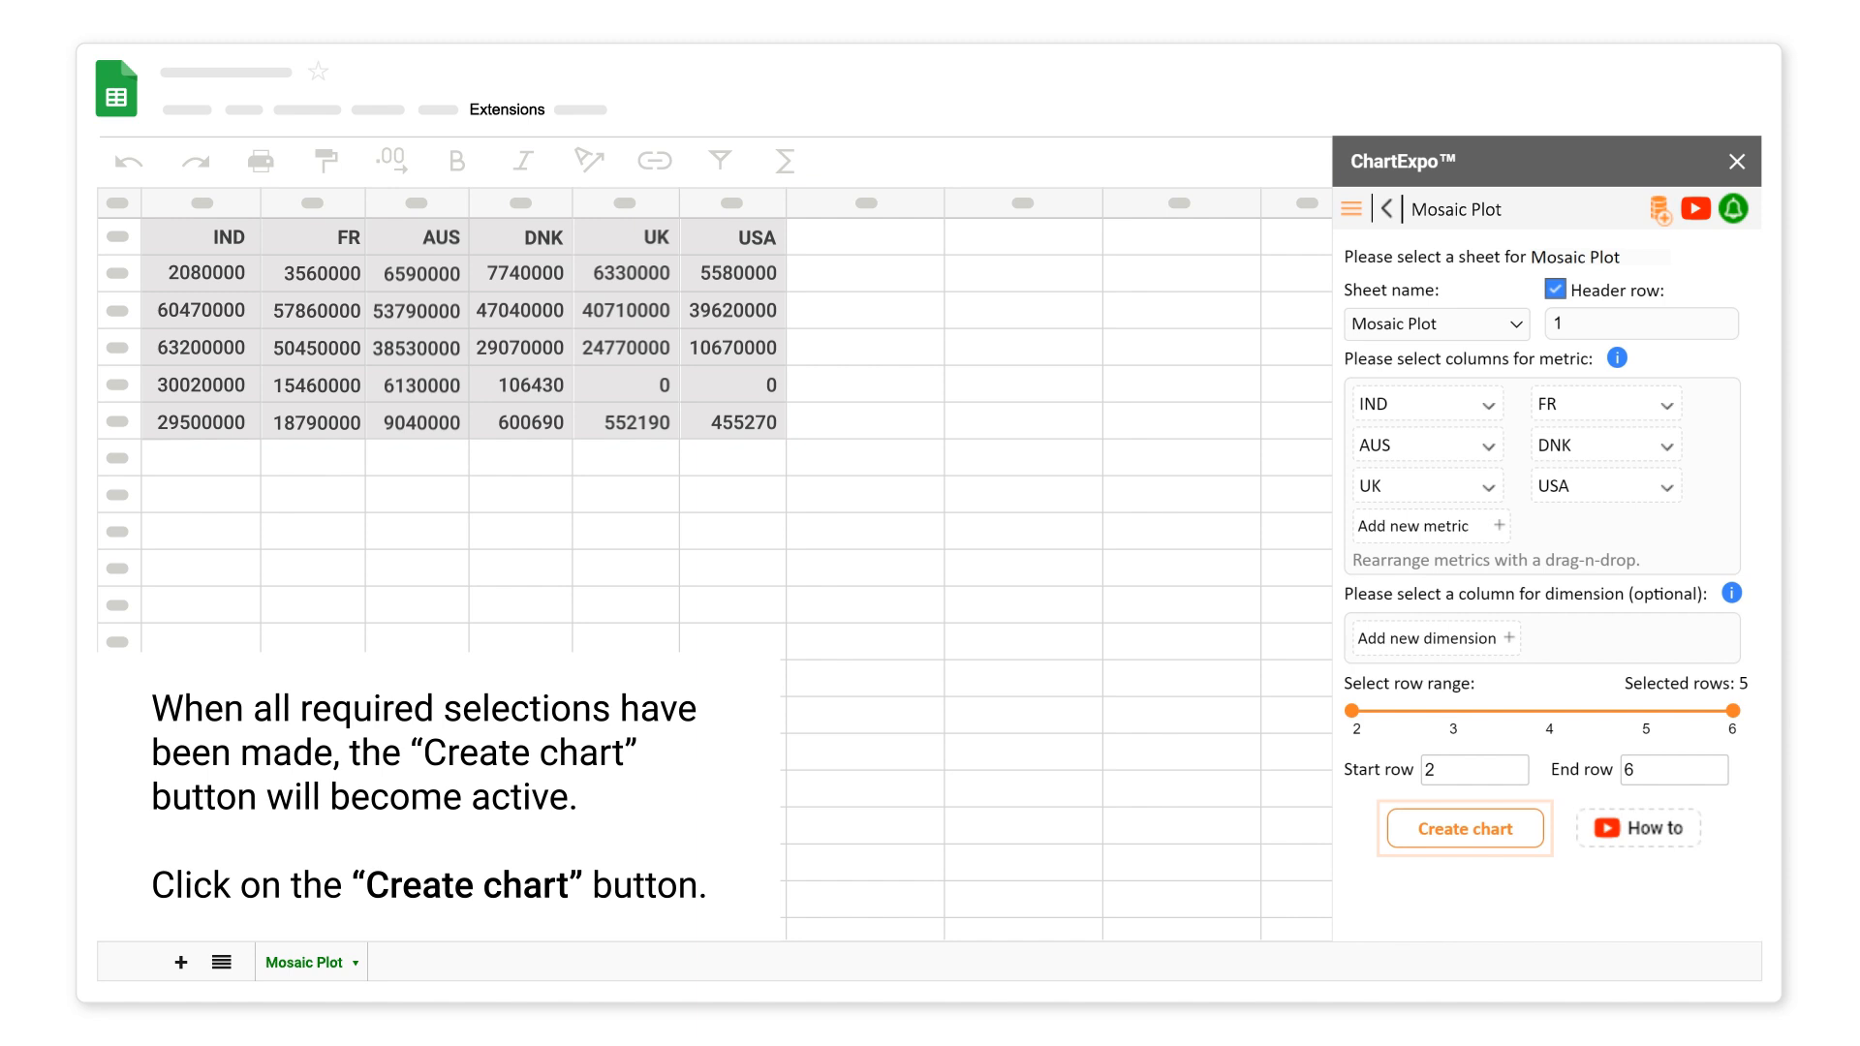
{"action": "left_click", "coordinate": [1464, 827]}
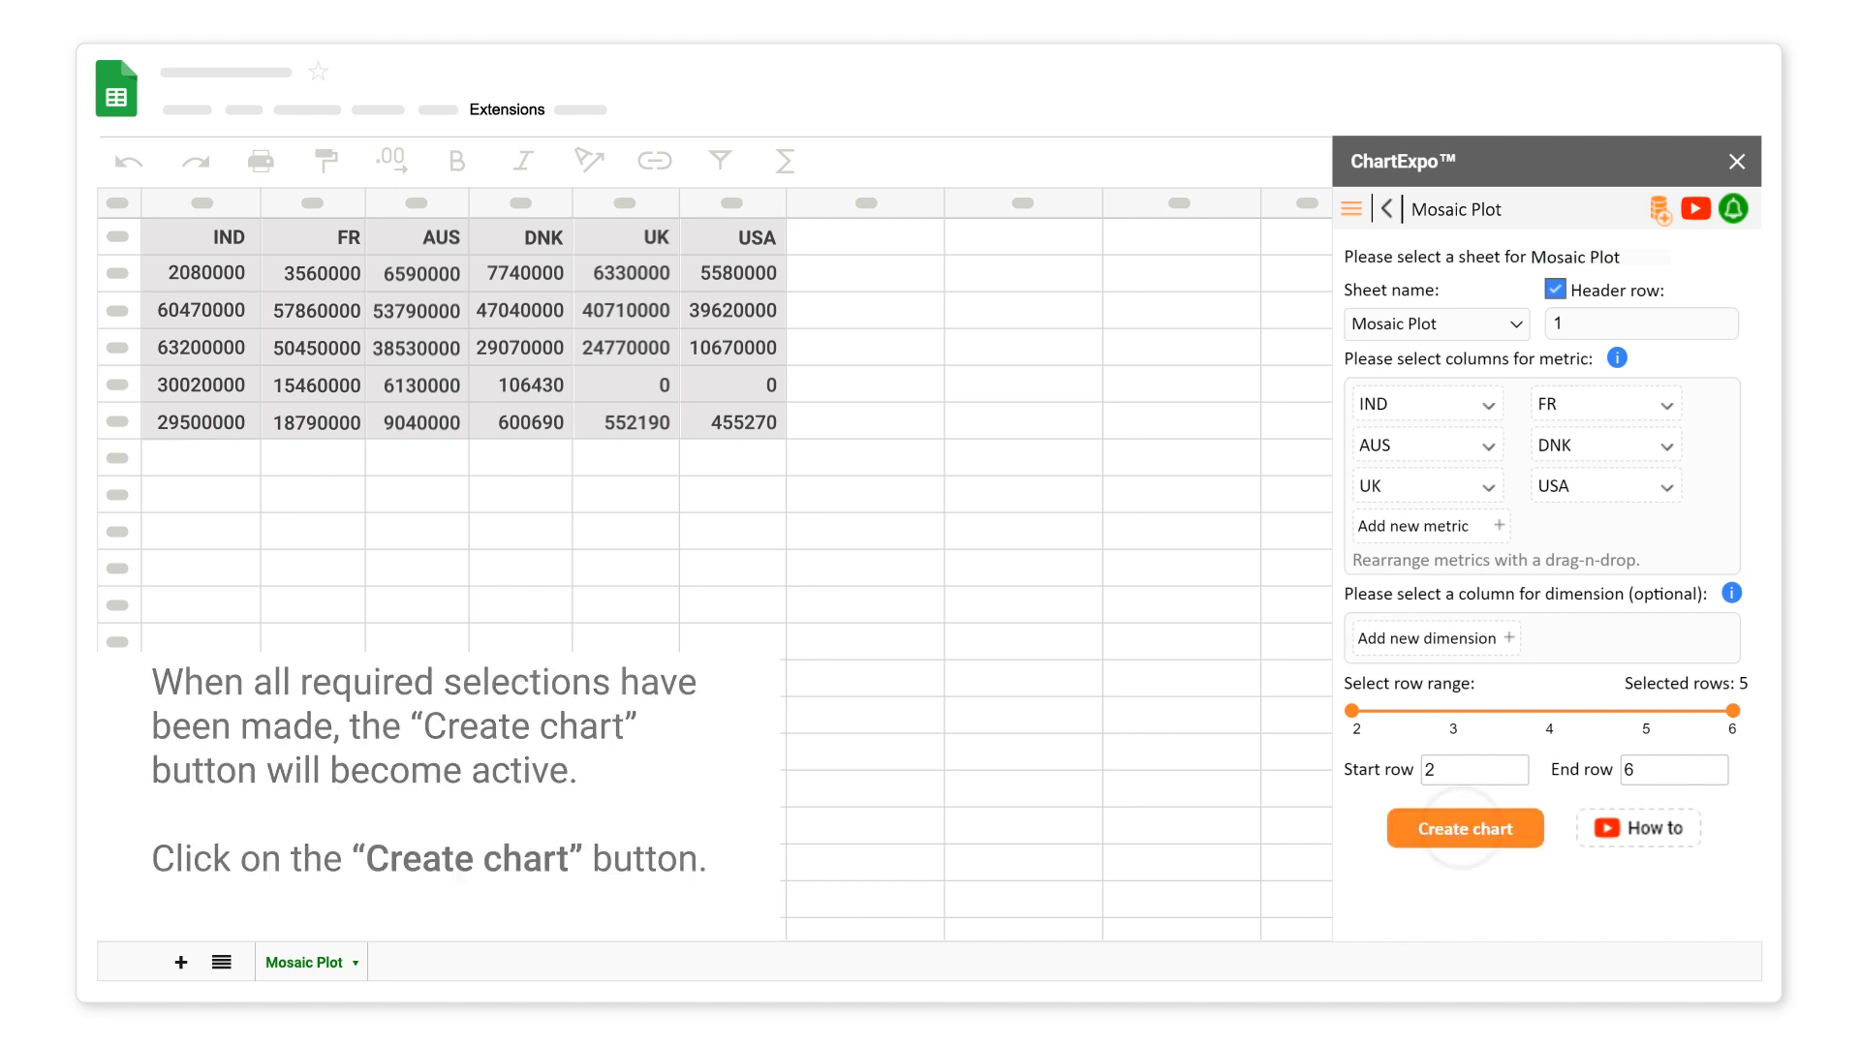
{"action": "left_click", "coordinate": [1465, 828]}
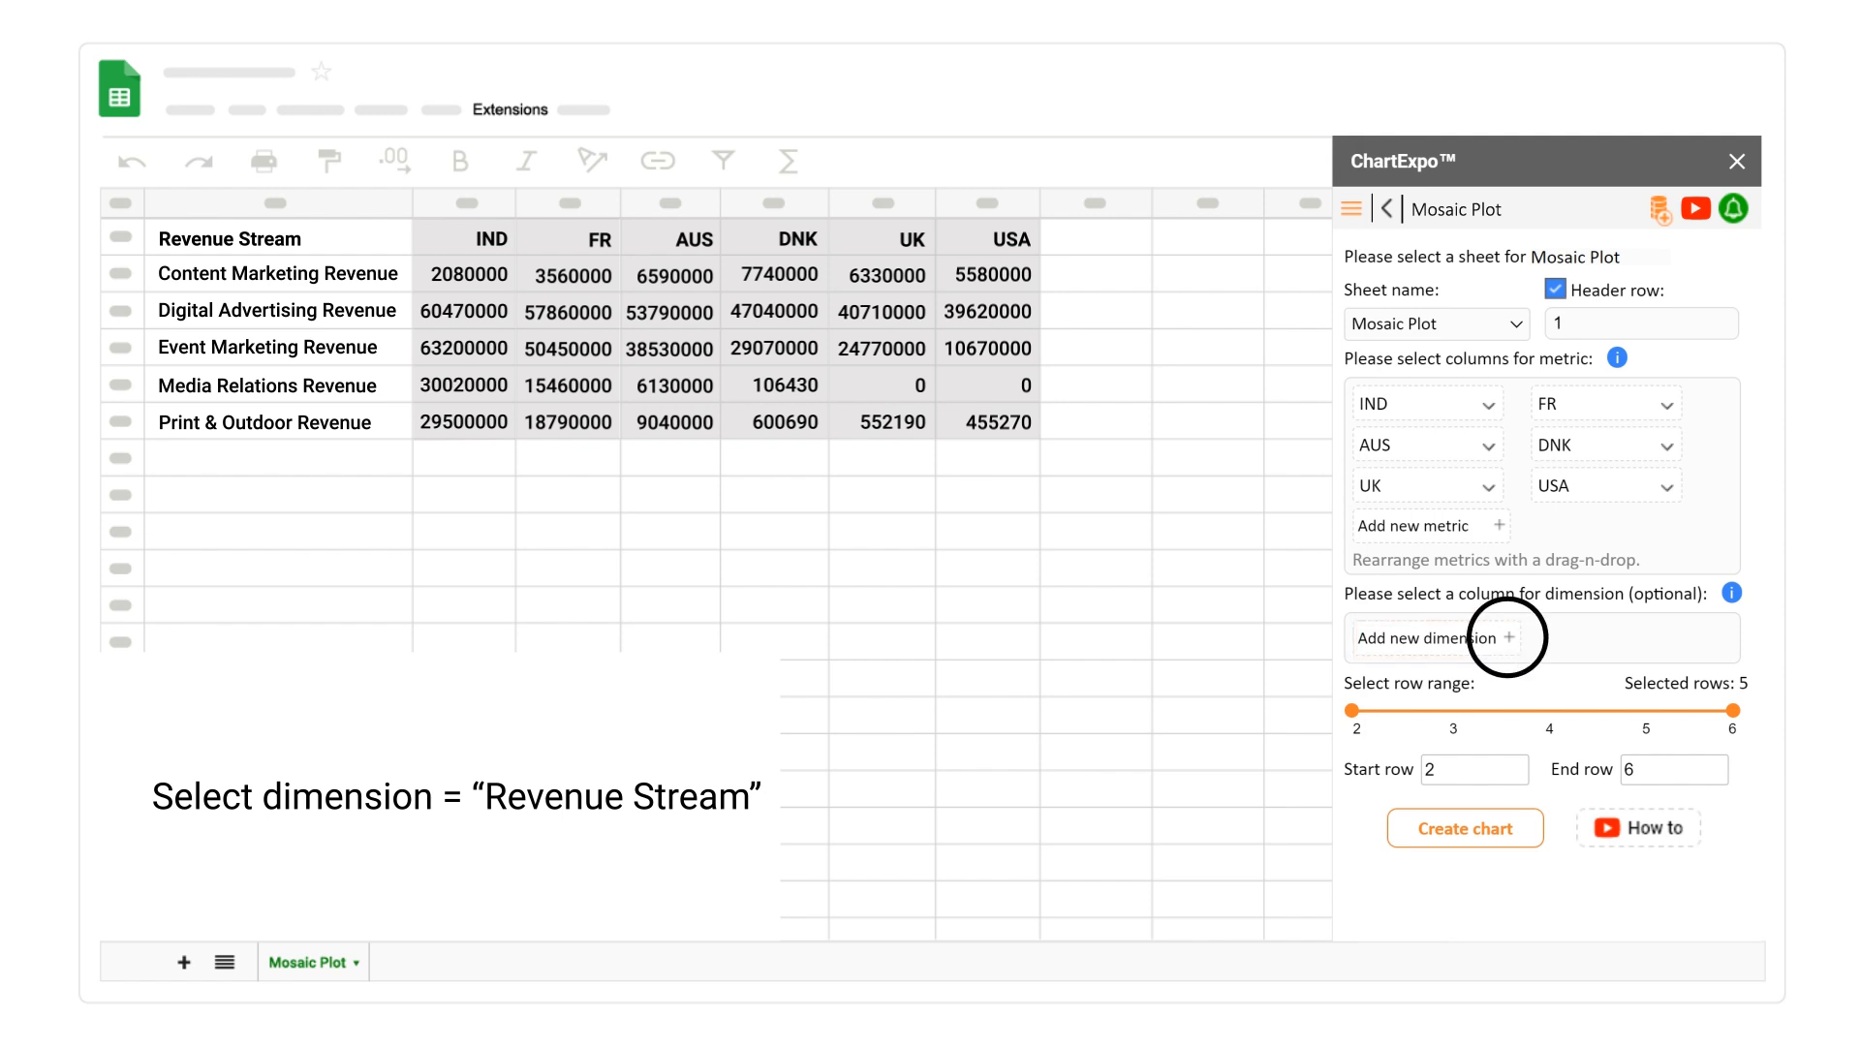
Choose Revenue Stream as the dimension and create the mosaic plot of revenue per country
{"action": "left_click", "coordinate": [1430, 637]}
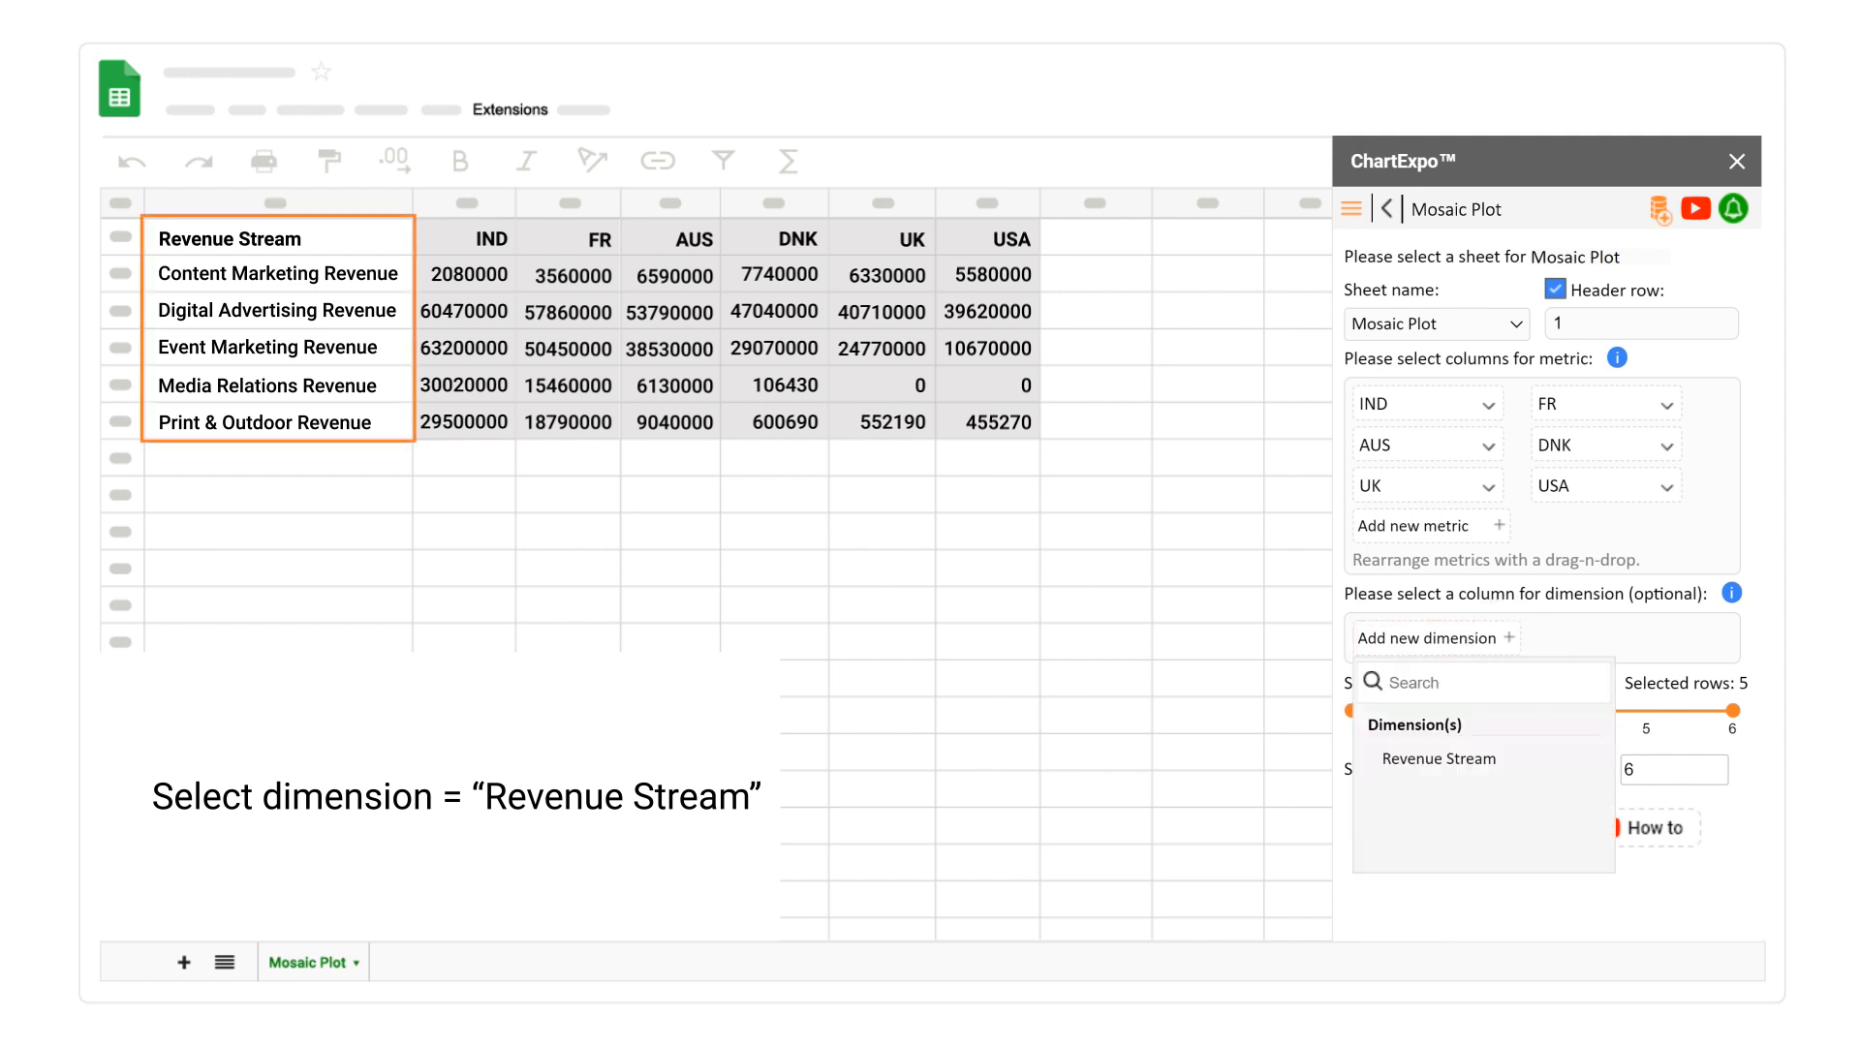
{"action": "left_click", "coordinate": [1436, 757]}
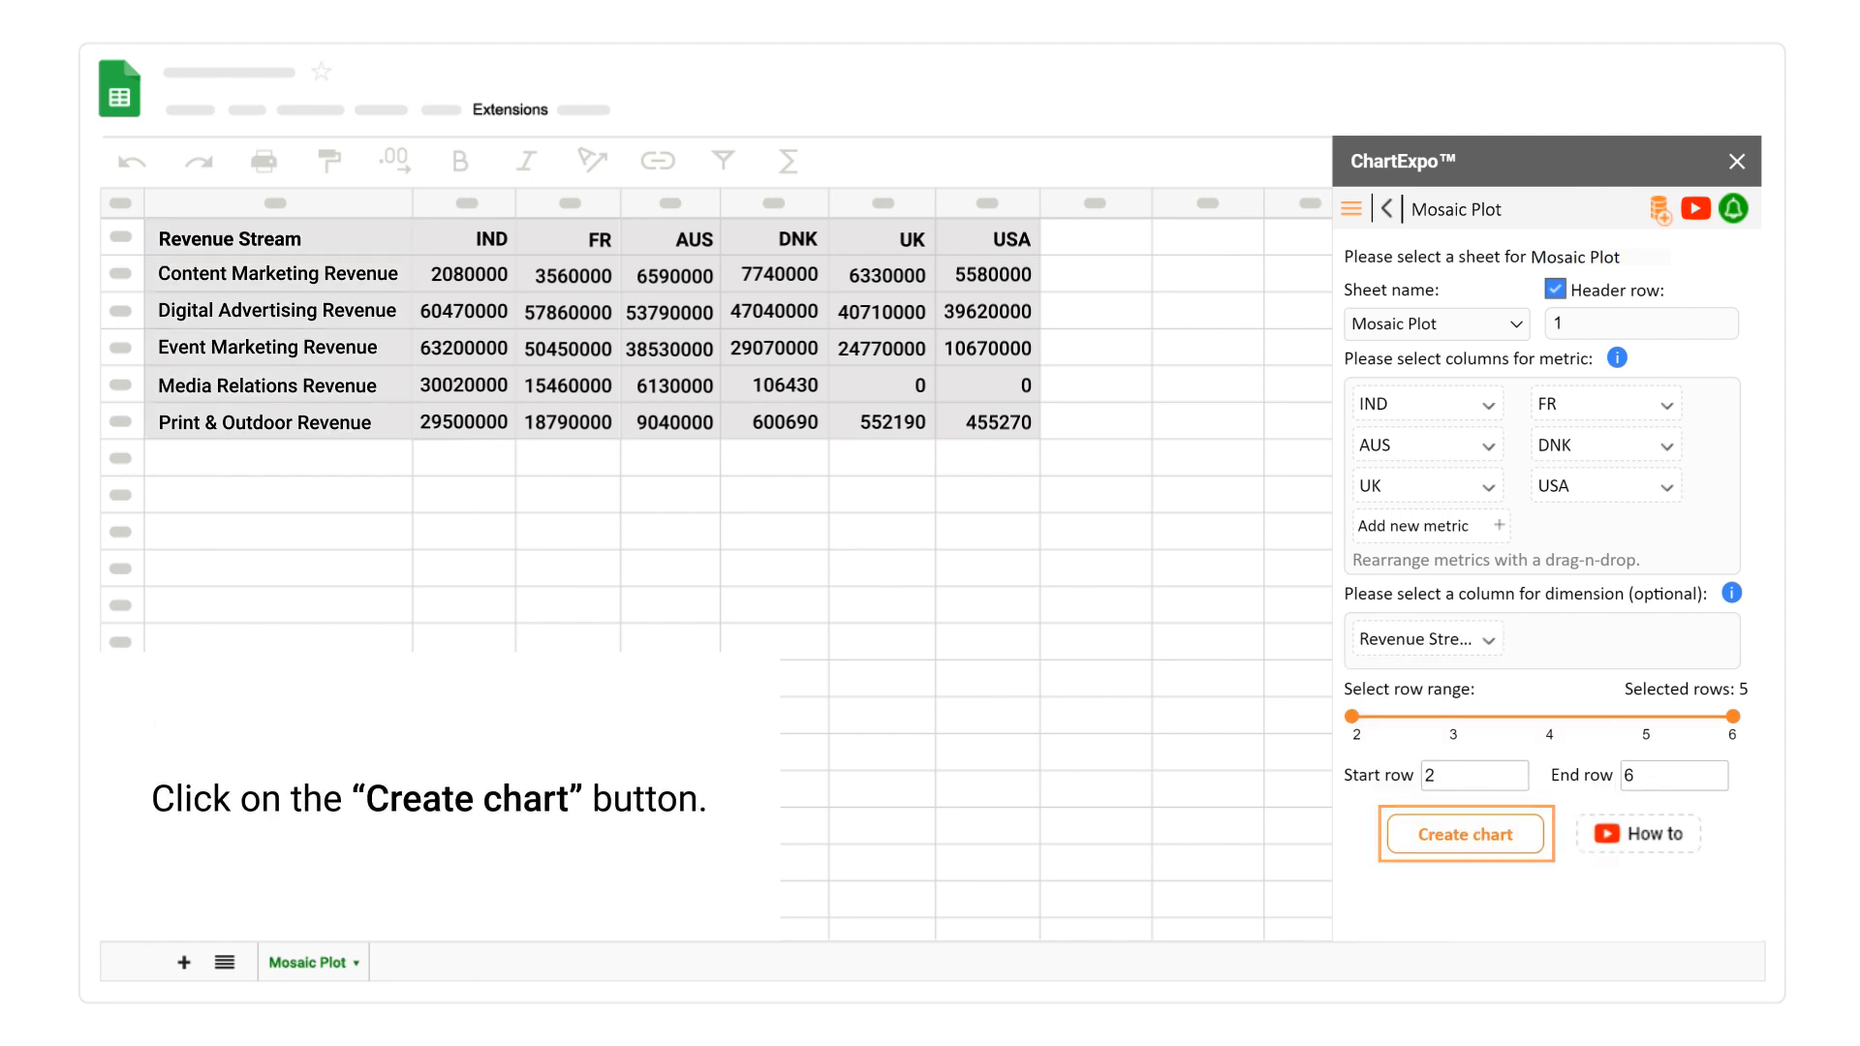
{"action": "left_click", "coordinate": [1464, 833]}
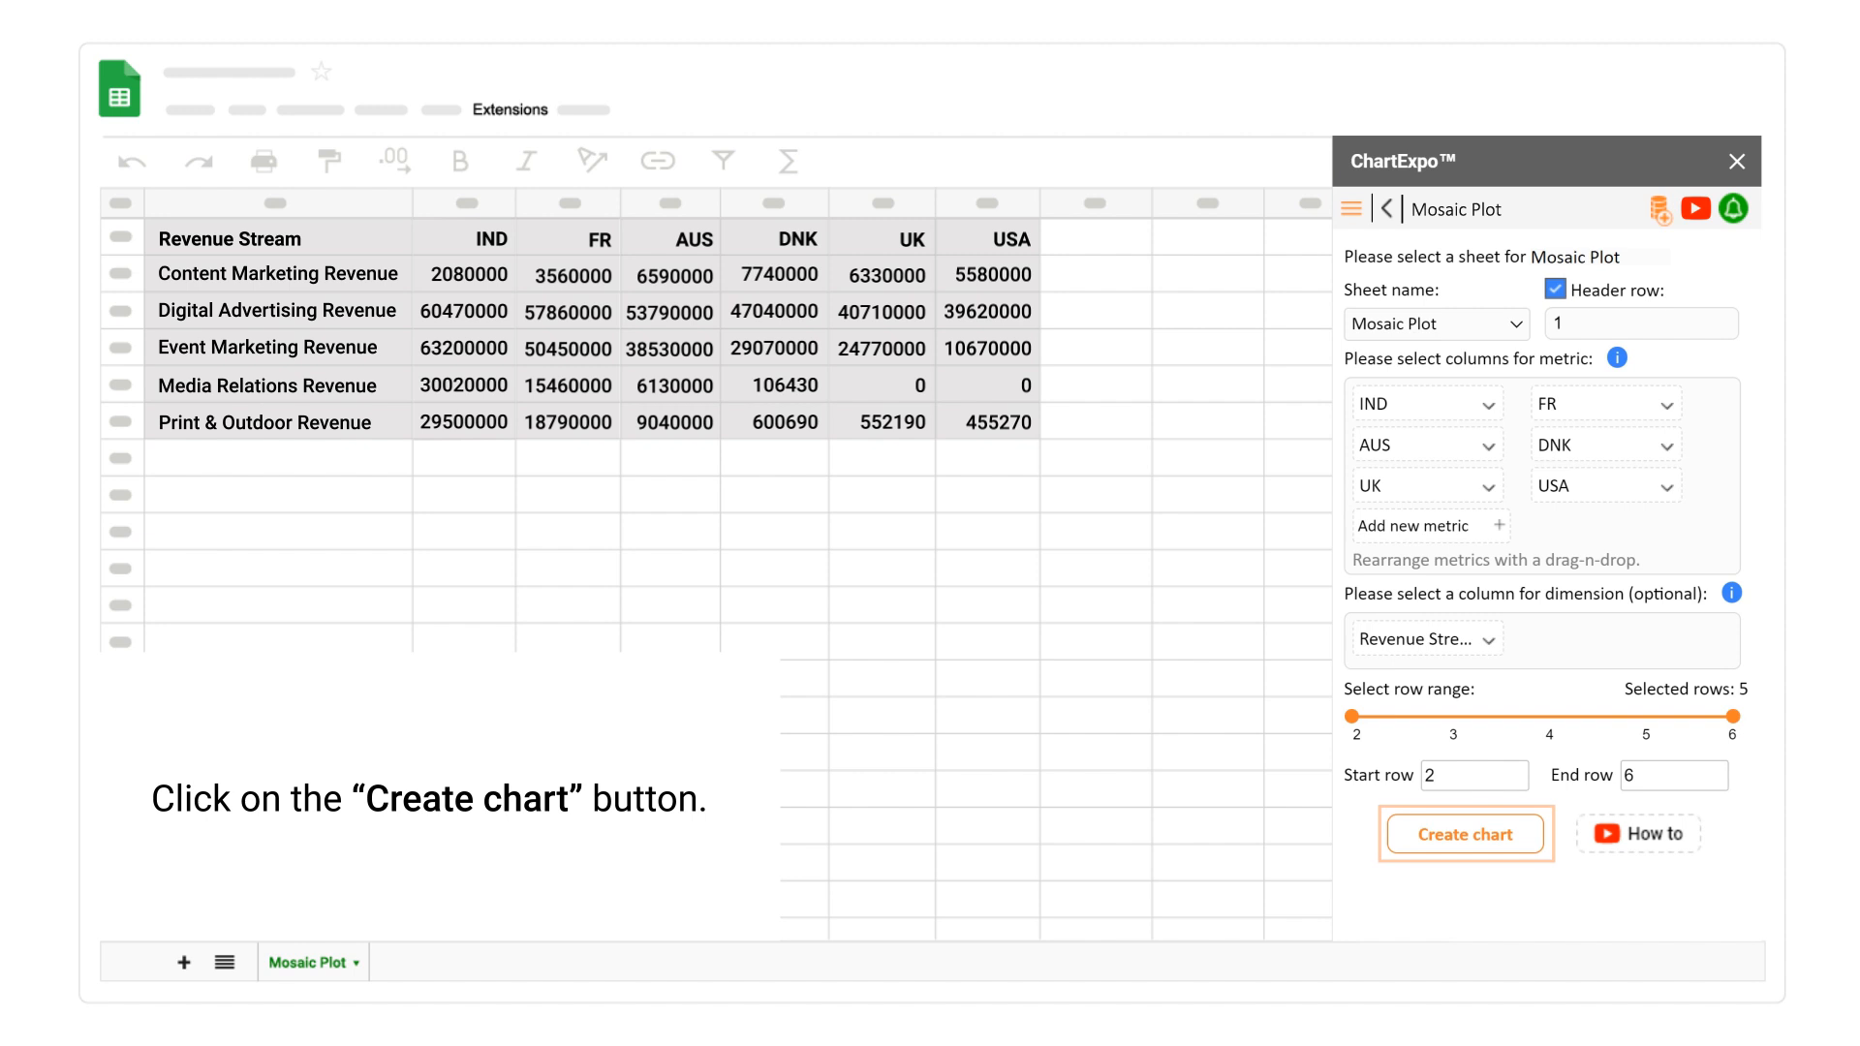
{"action": "left_click", "coordinate": [1466, 833]}
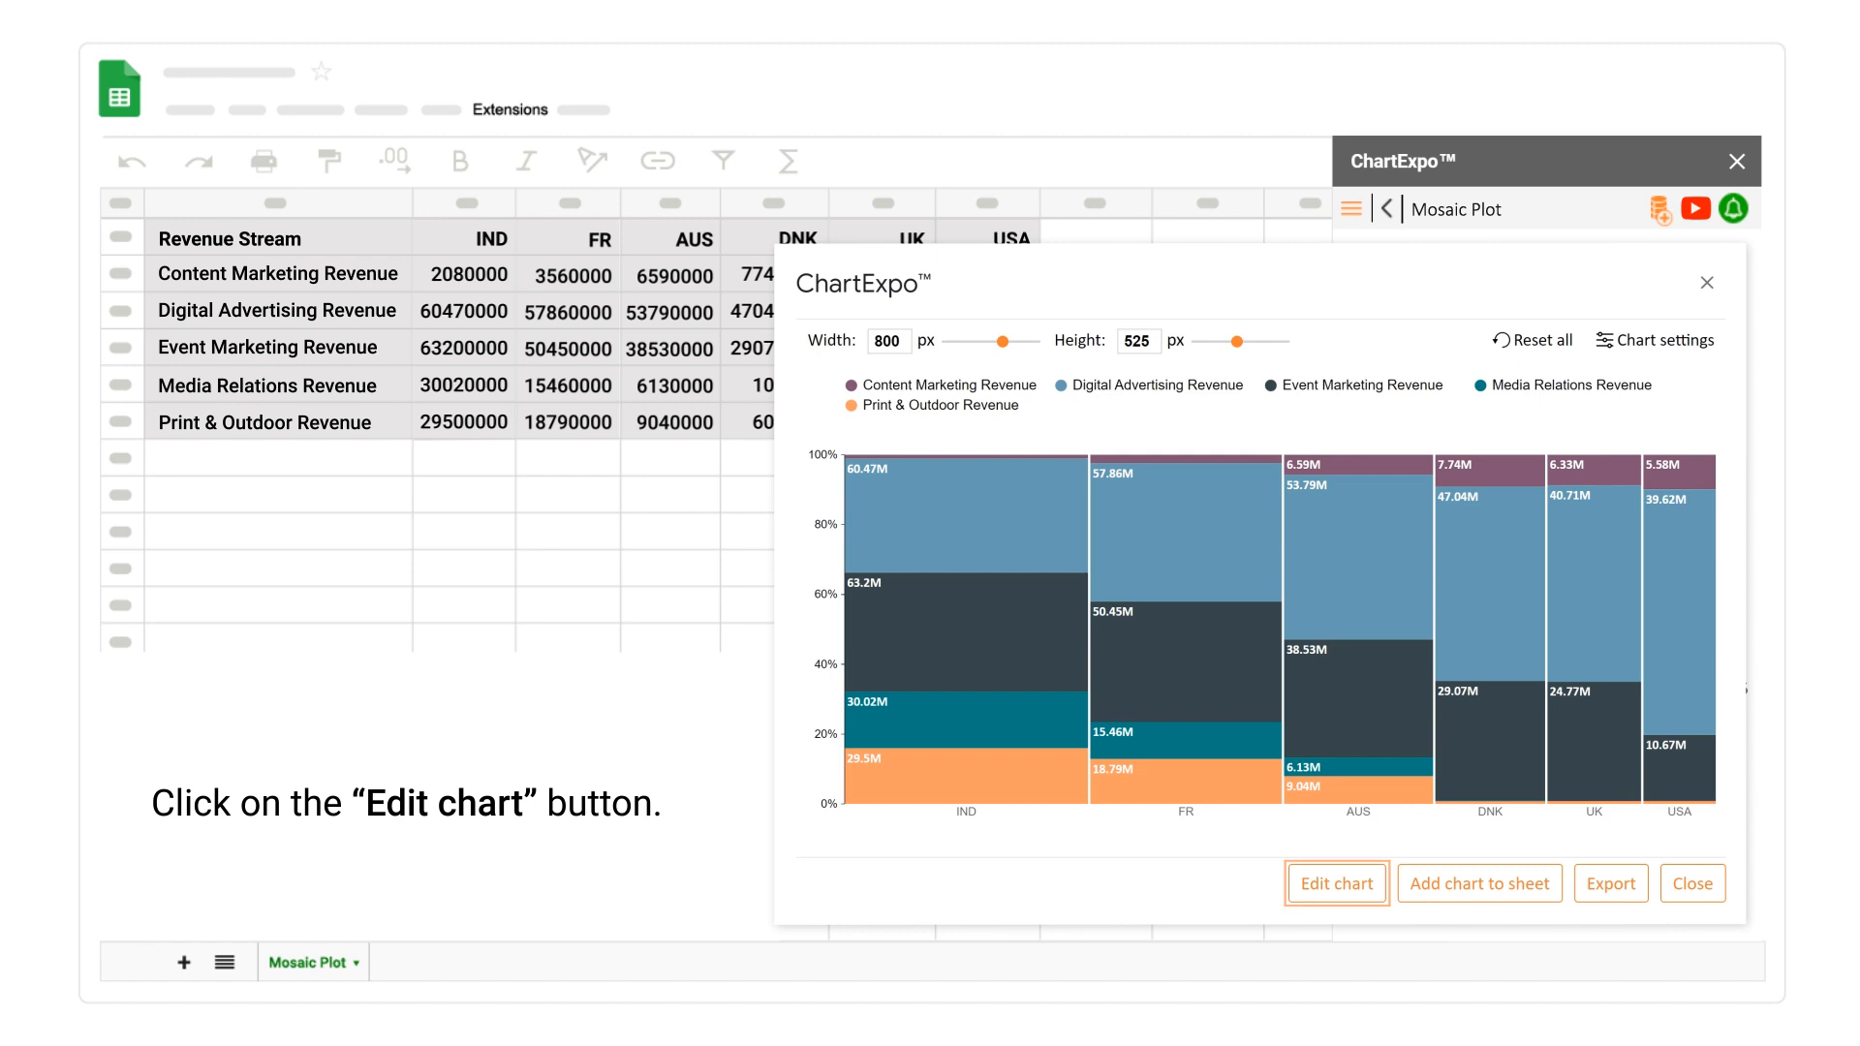
{"action": "left_click", "coordinate": [1334, 884]}
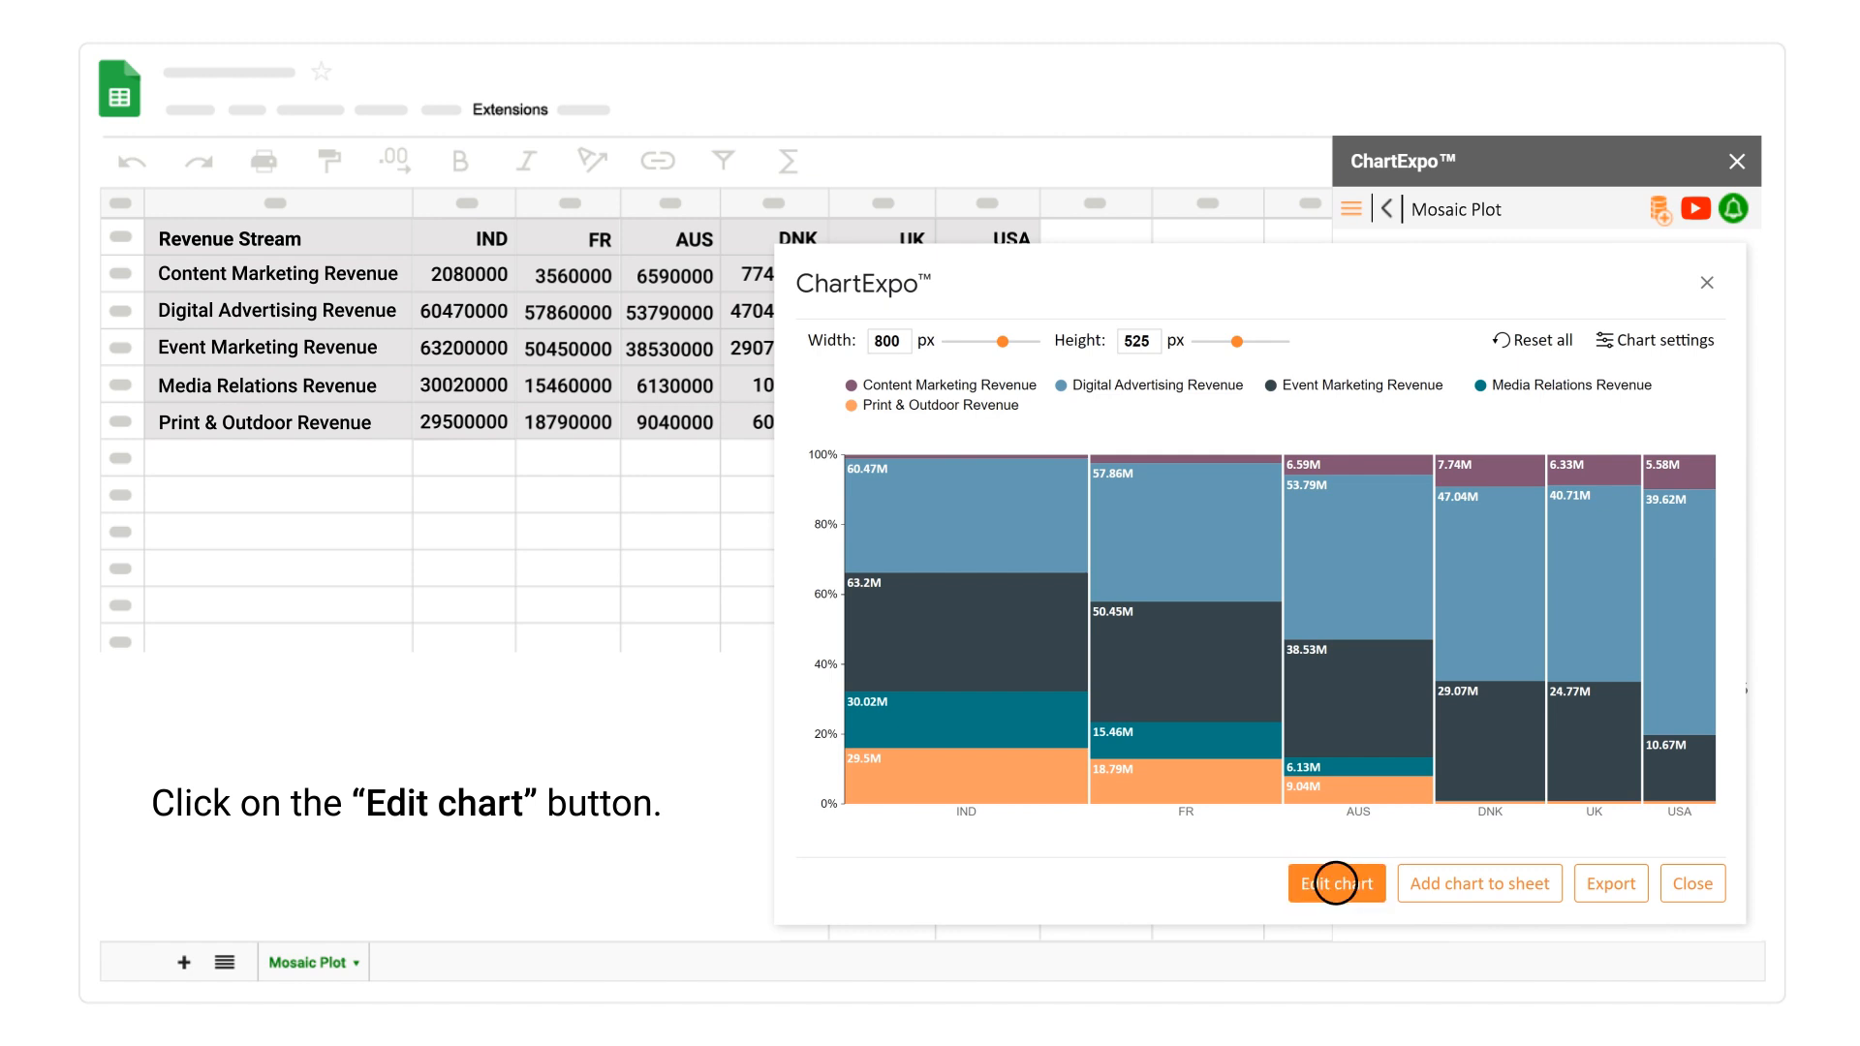
Set the chart header to 'Advertising agency revenue streams comparison' and apply it
{"action": "left_click", "coordinate": [1335, 884]}
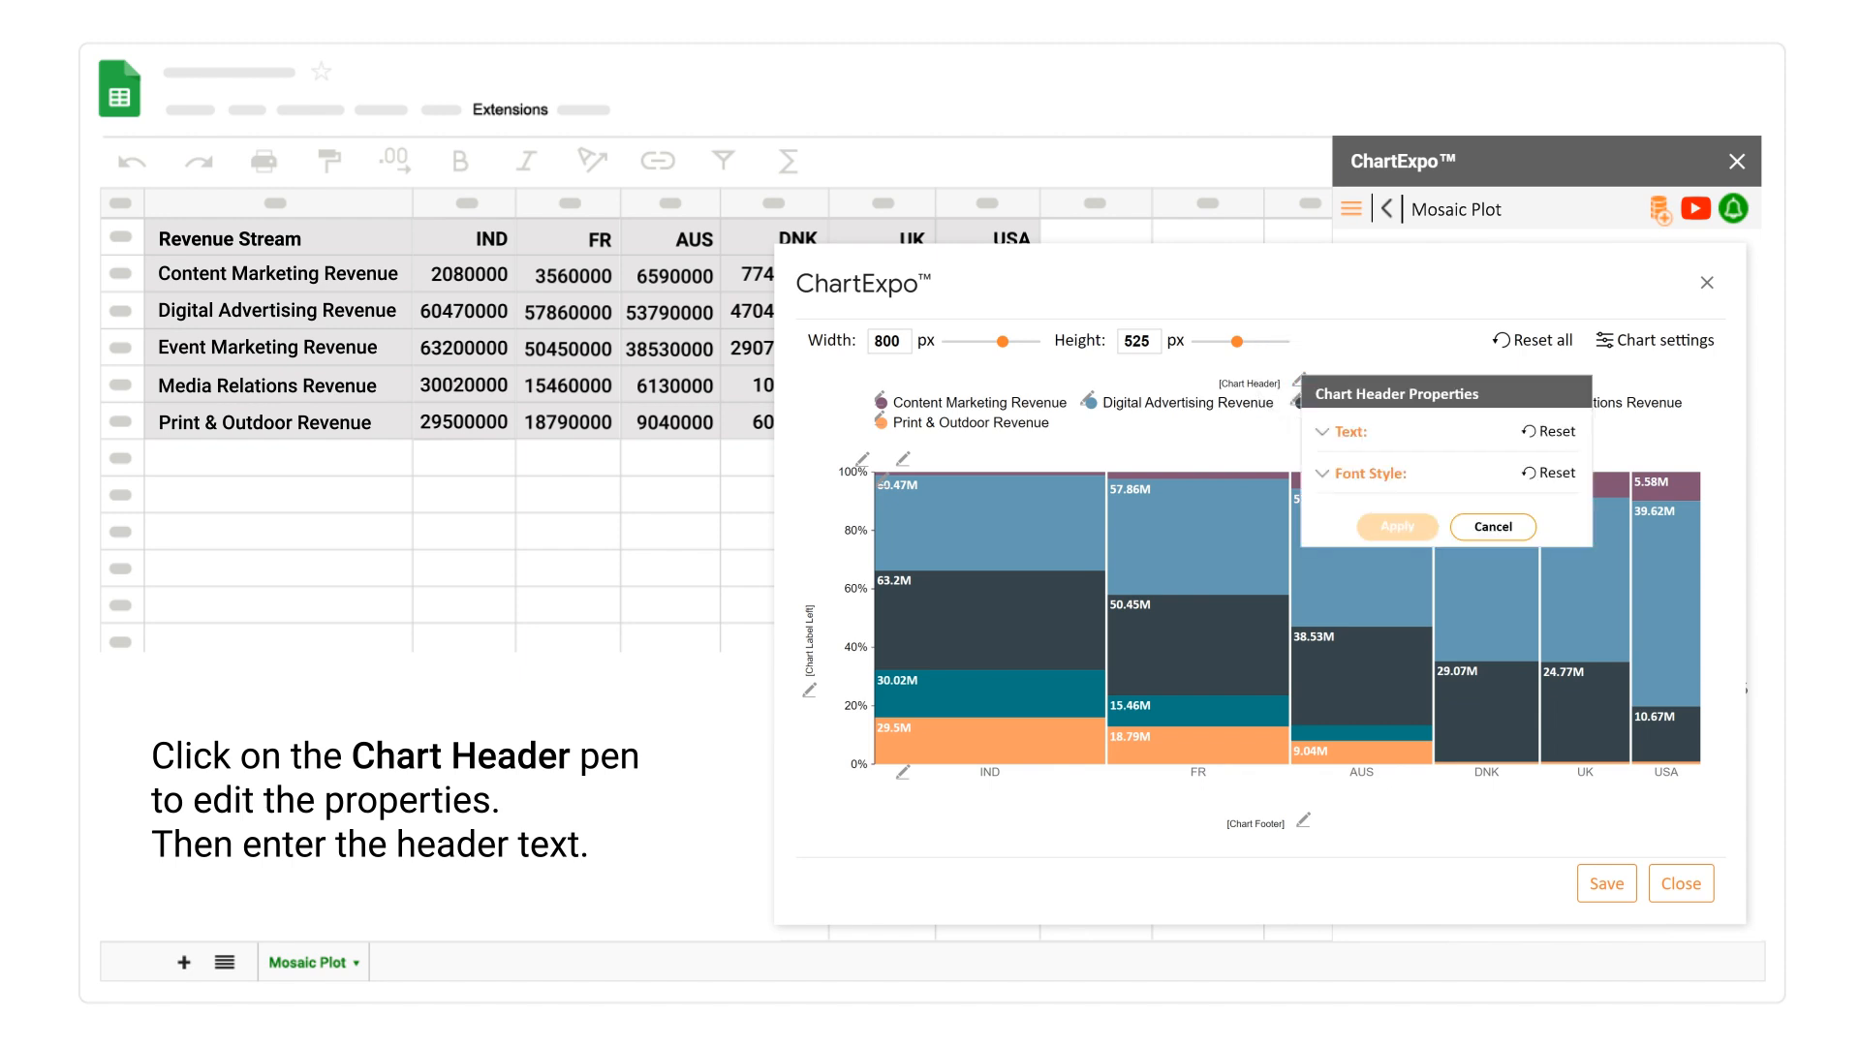
{"action": "left_click", "coordinate": [1323, 431]}
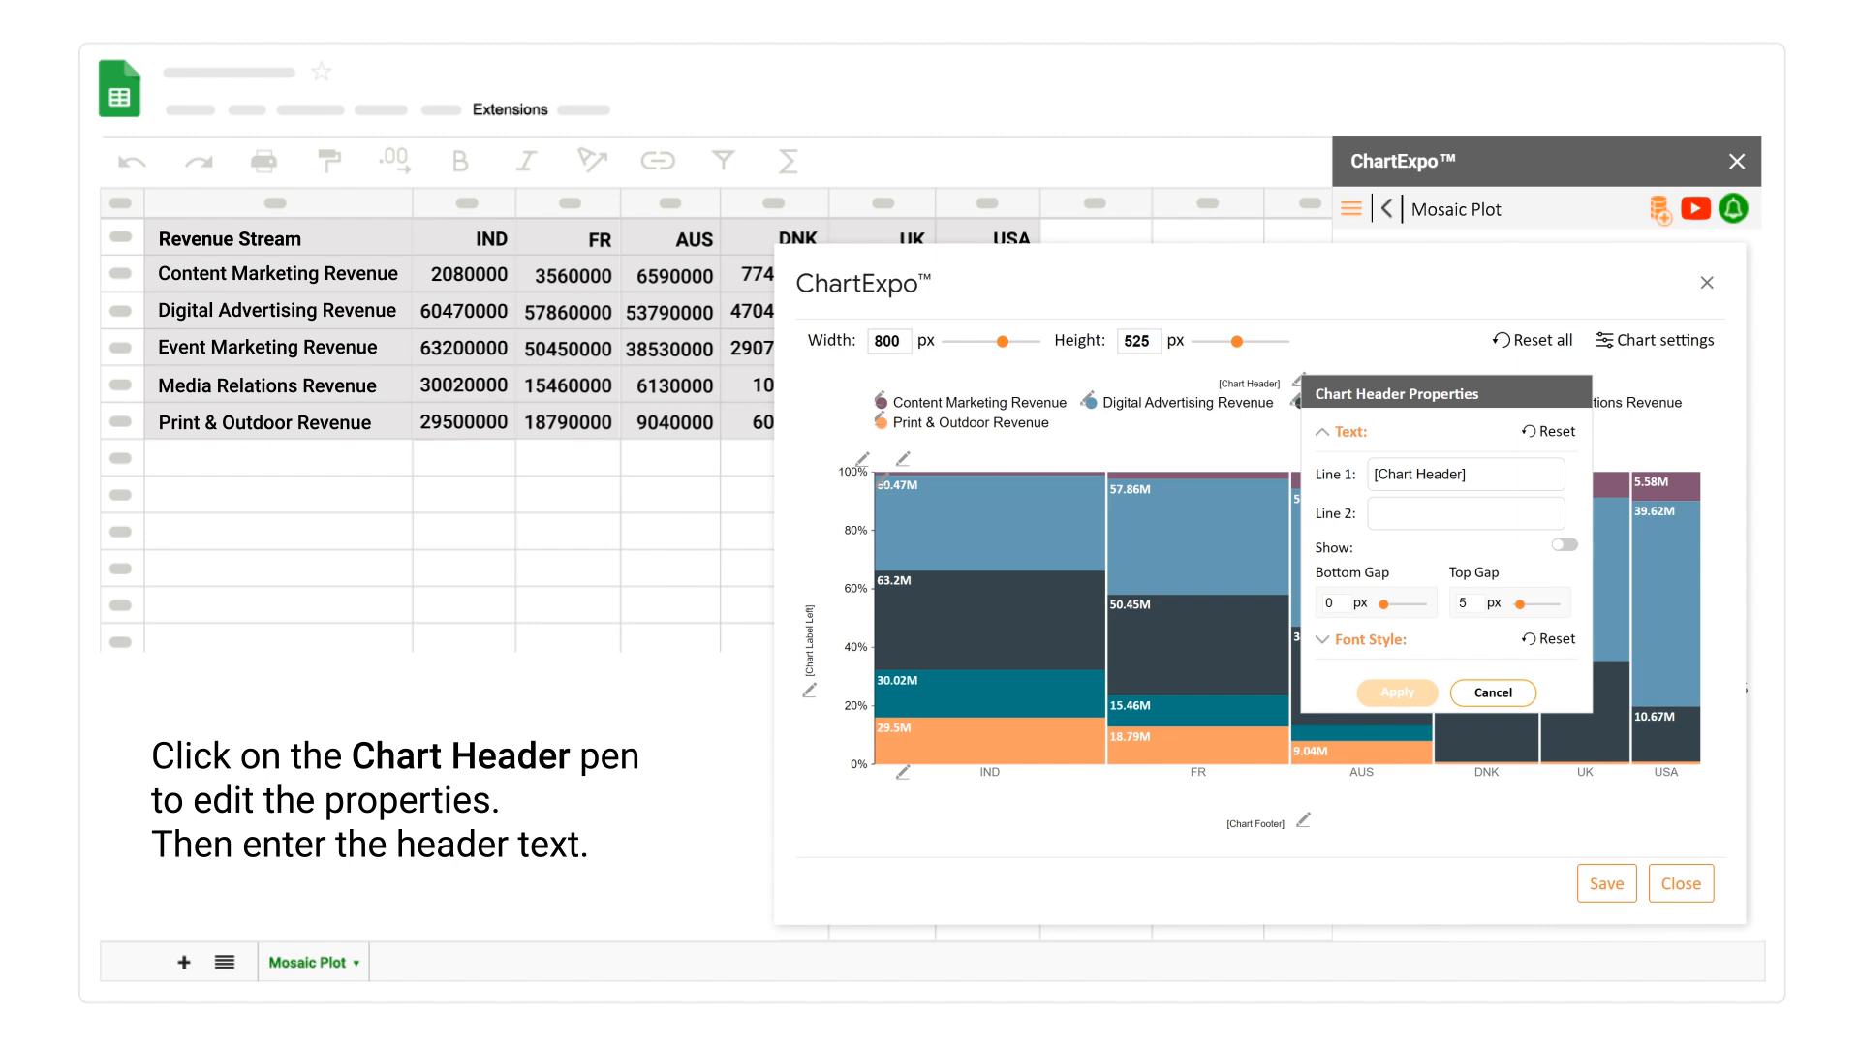
{"action": "type", "text": "revenue streams comparison"}
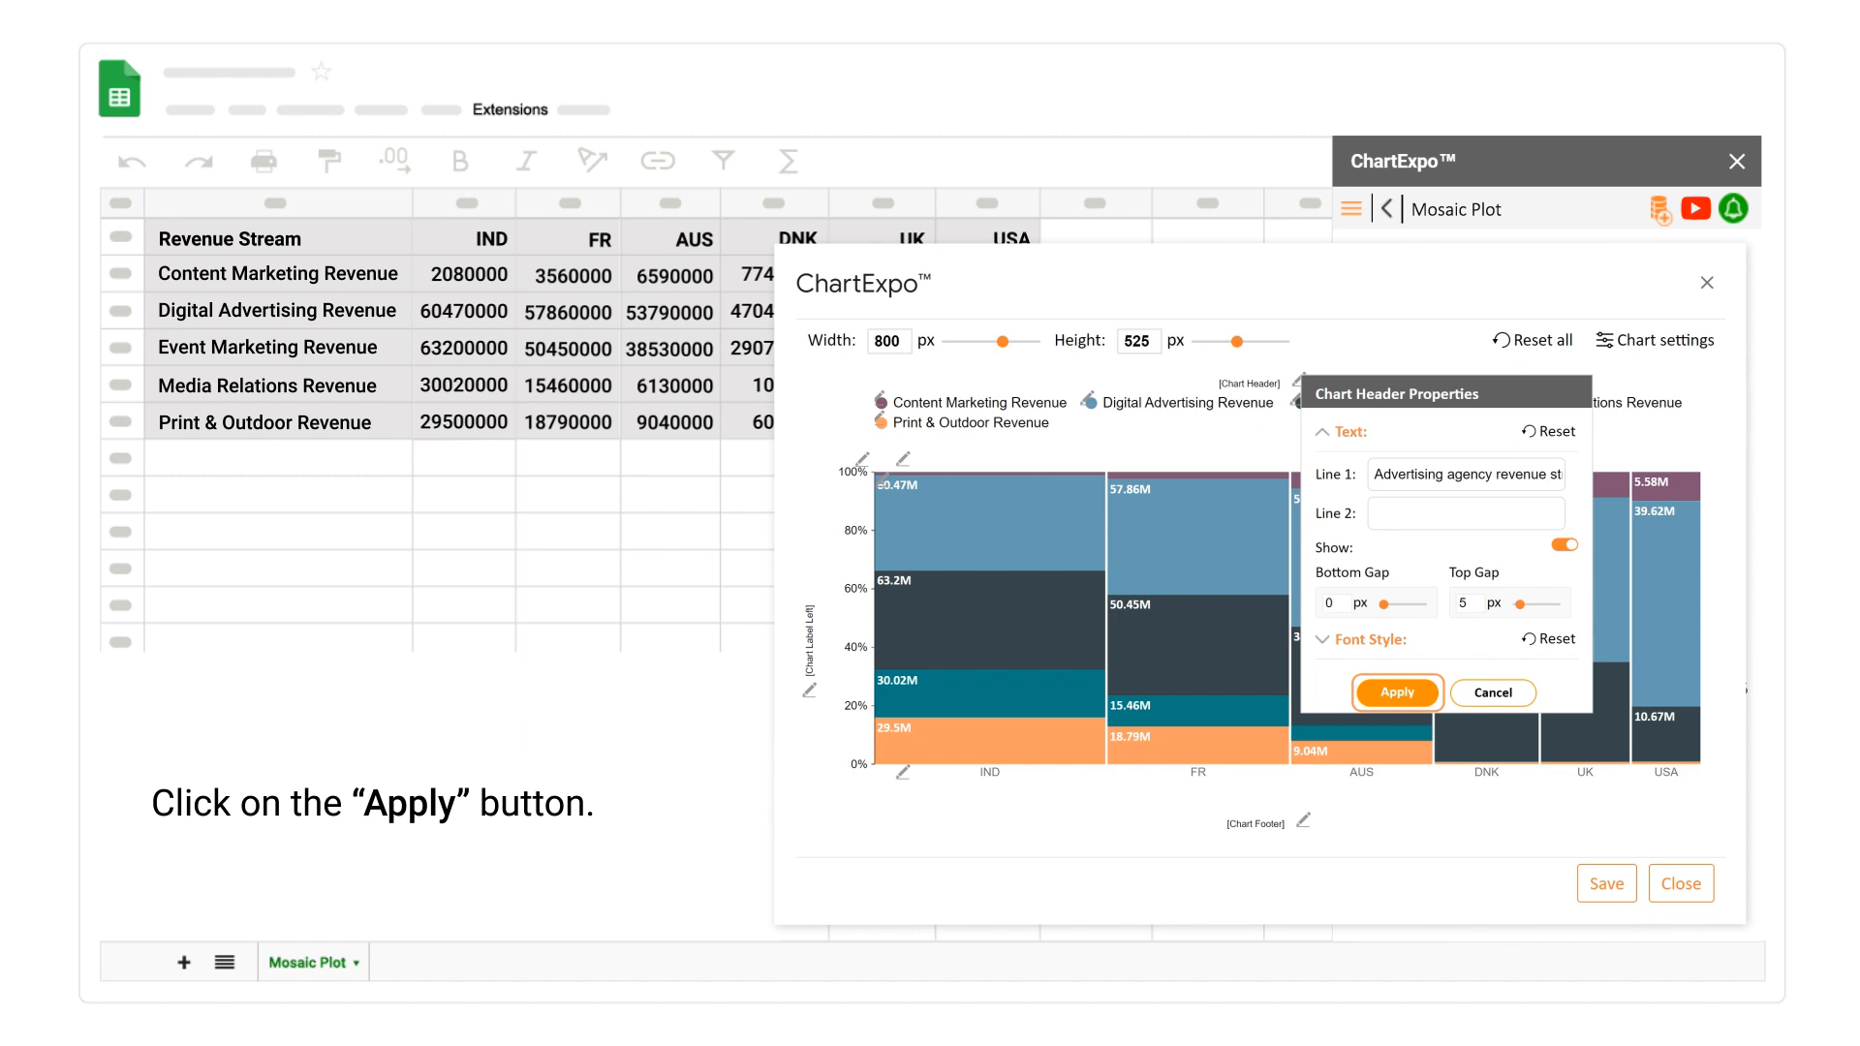
{"action": "left_click", "coordinate": [1394, 691]}
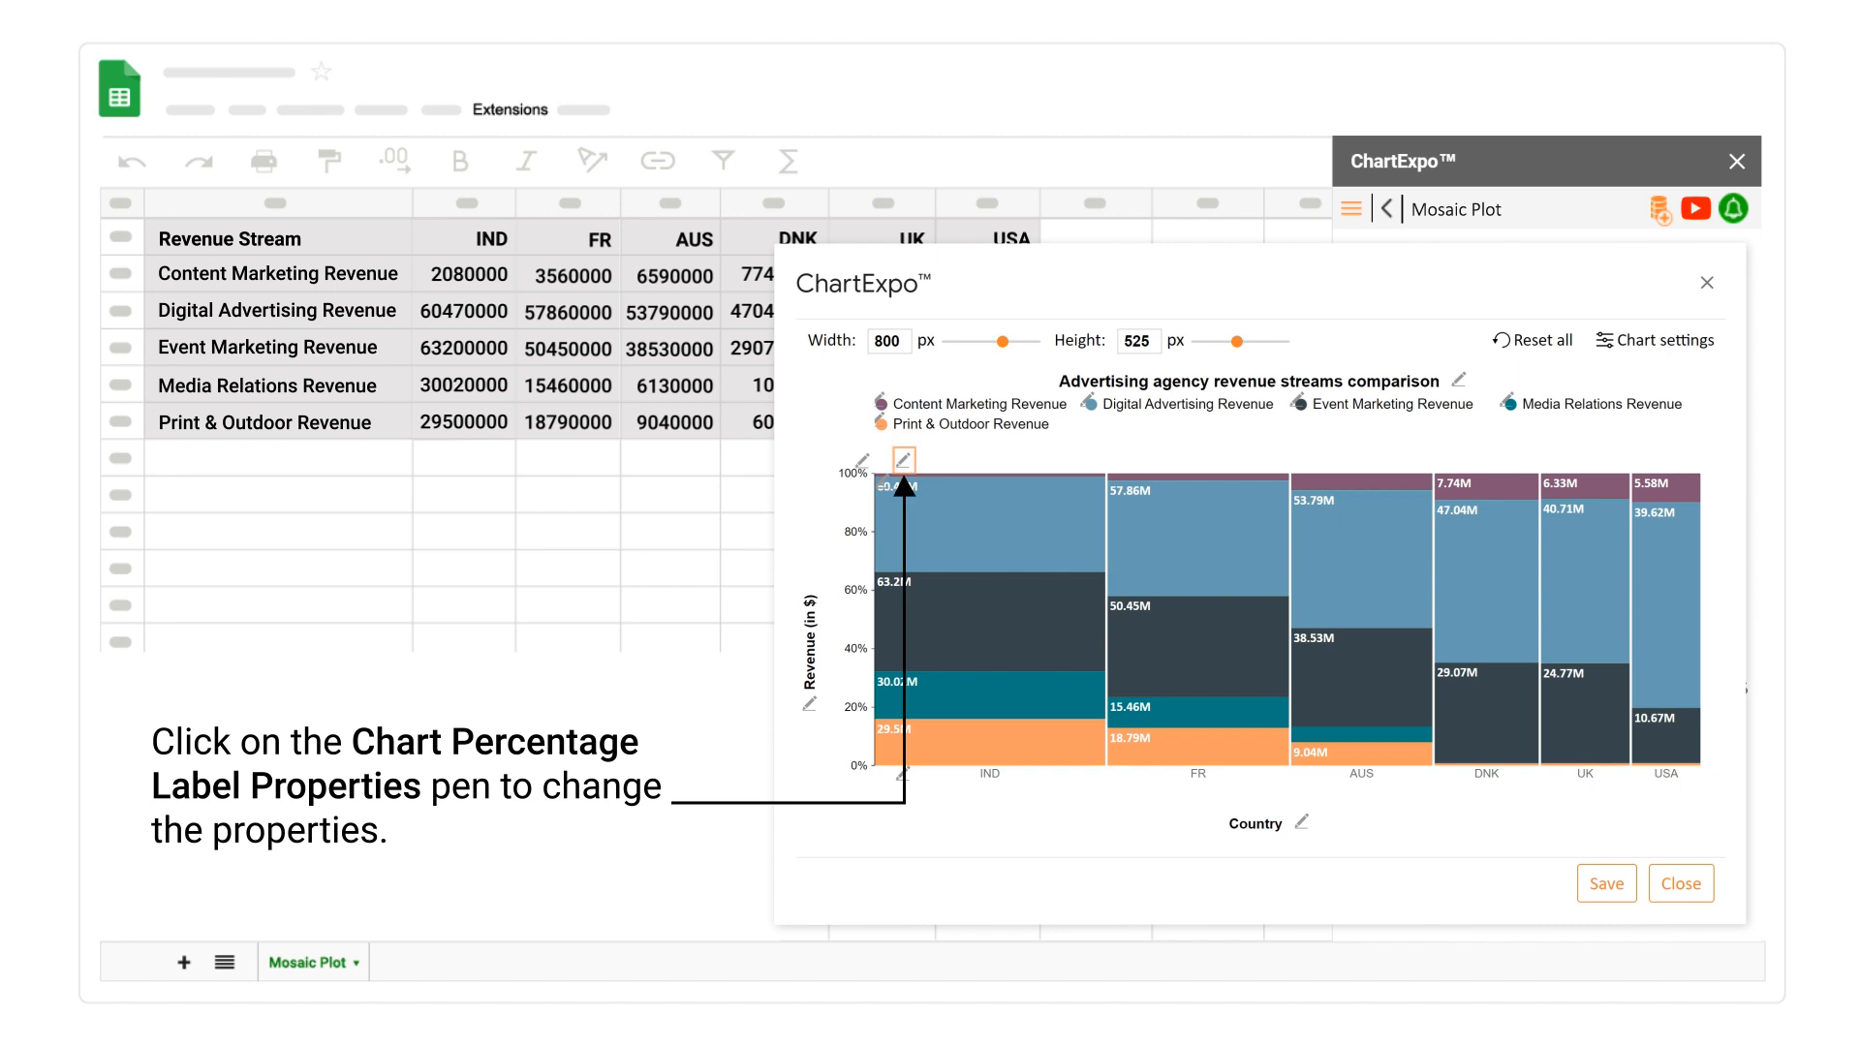
Enable Total, Grand Total and Percentage in the percentage label properties
{"action": "left_click", "coordinate": [903, 461]}
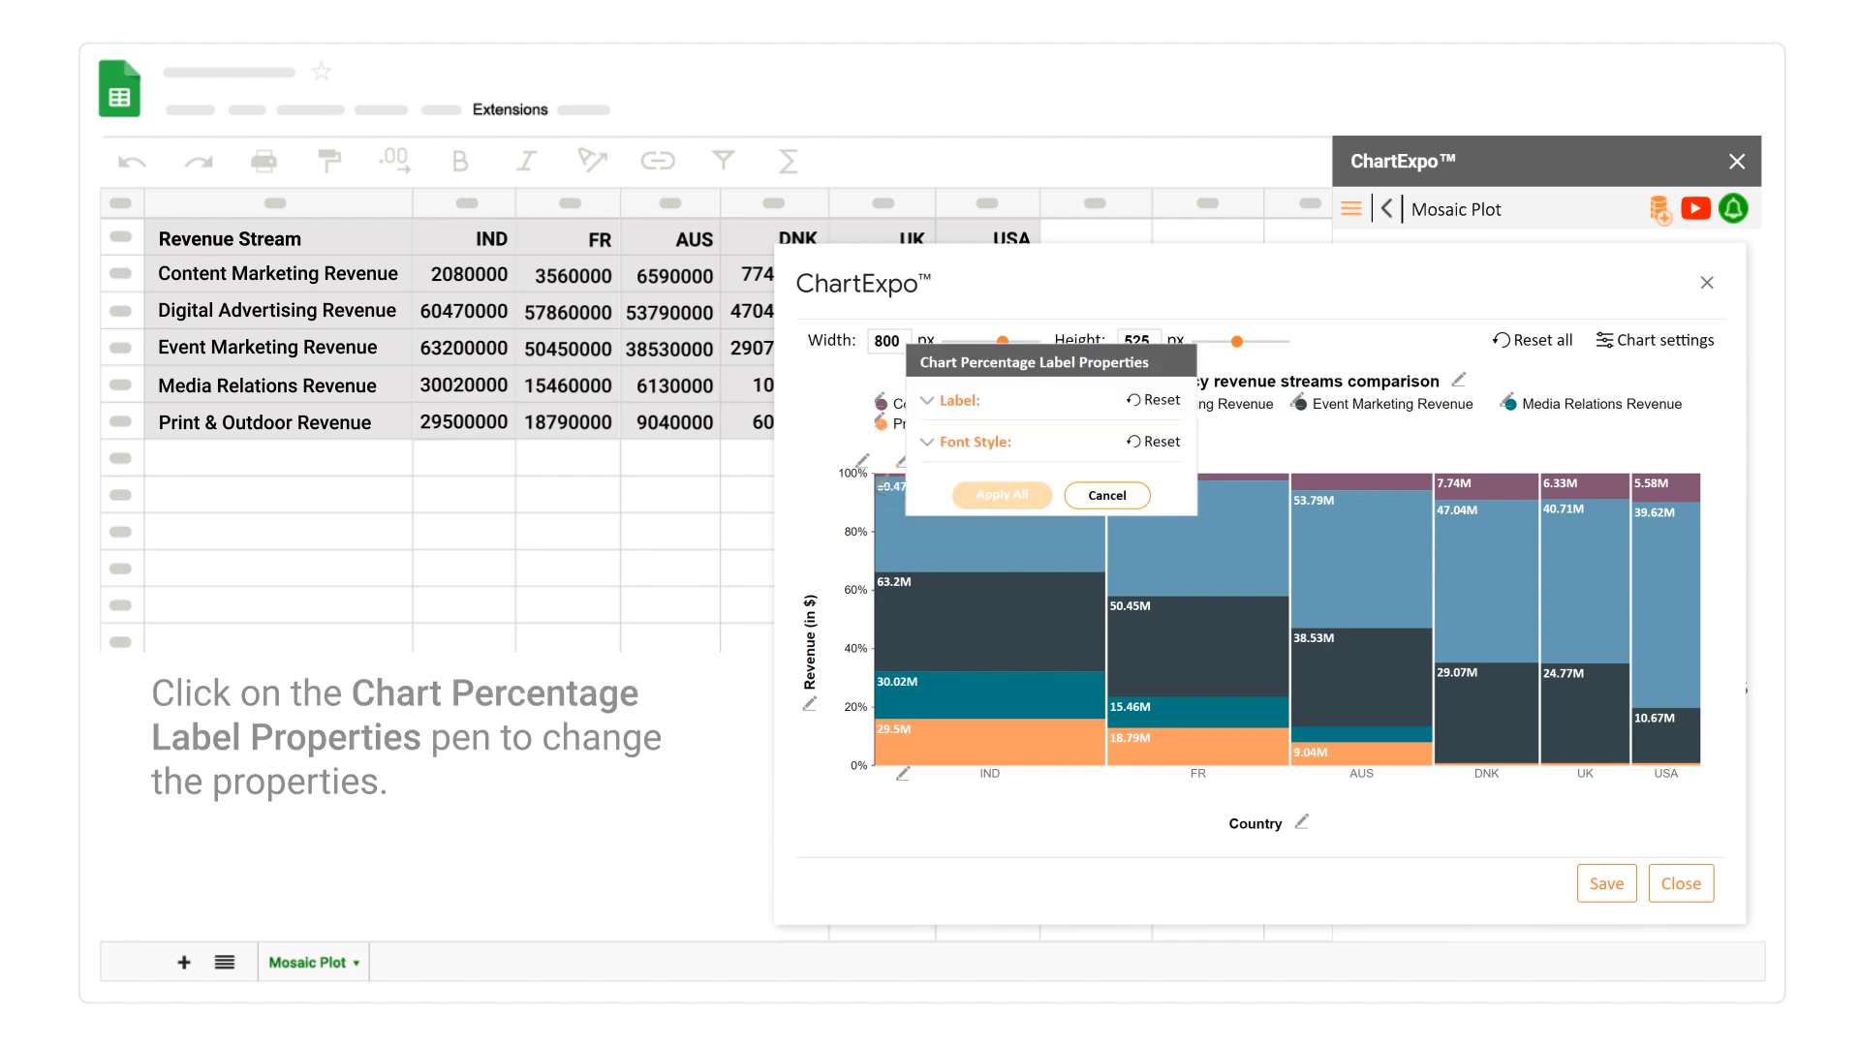
{"action": "left_click", "coordinate": [910, 401]}
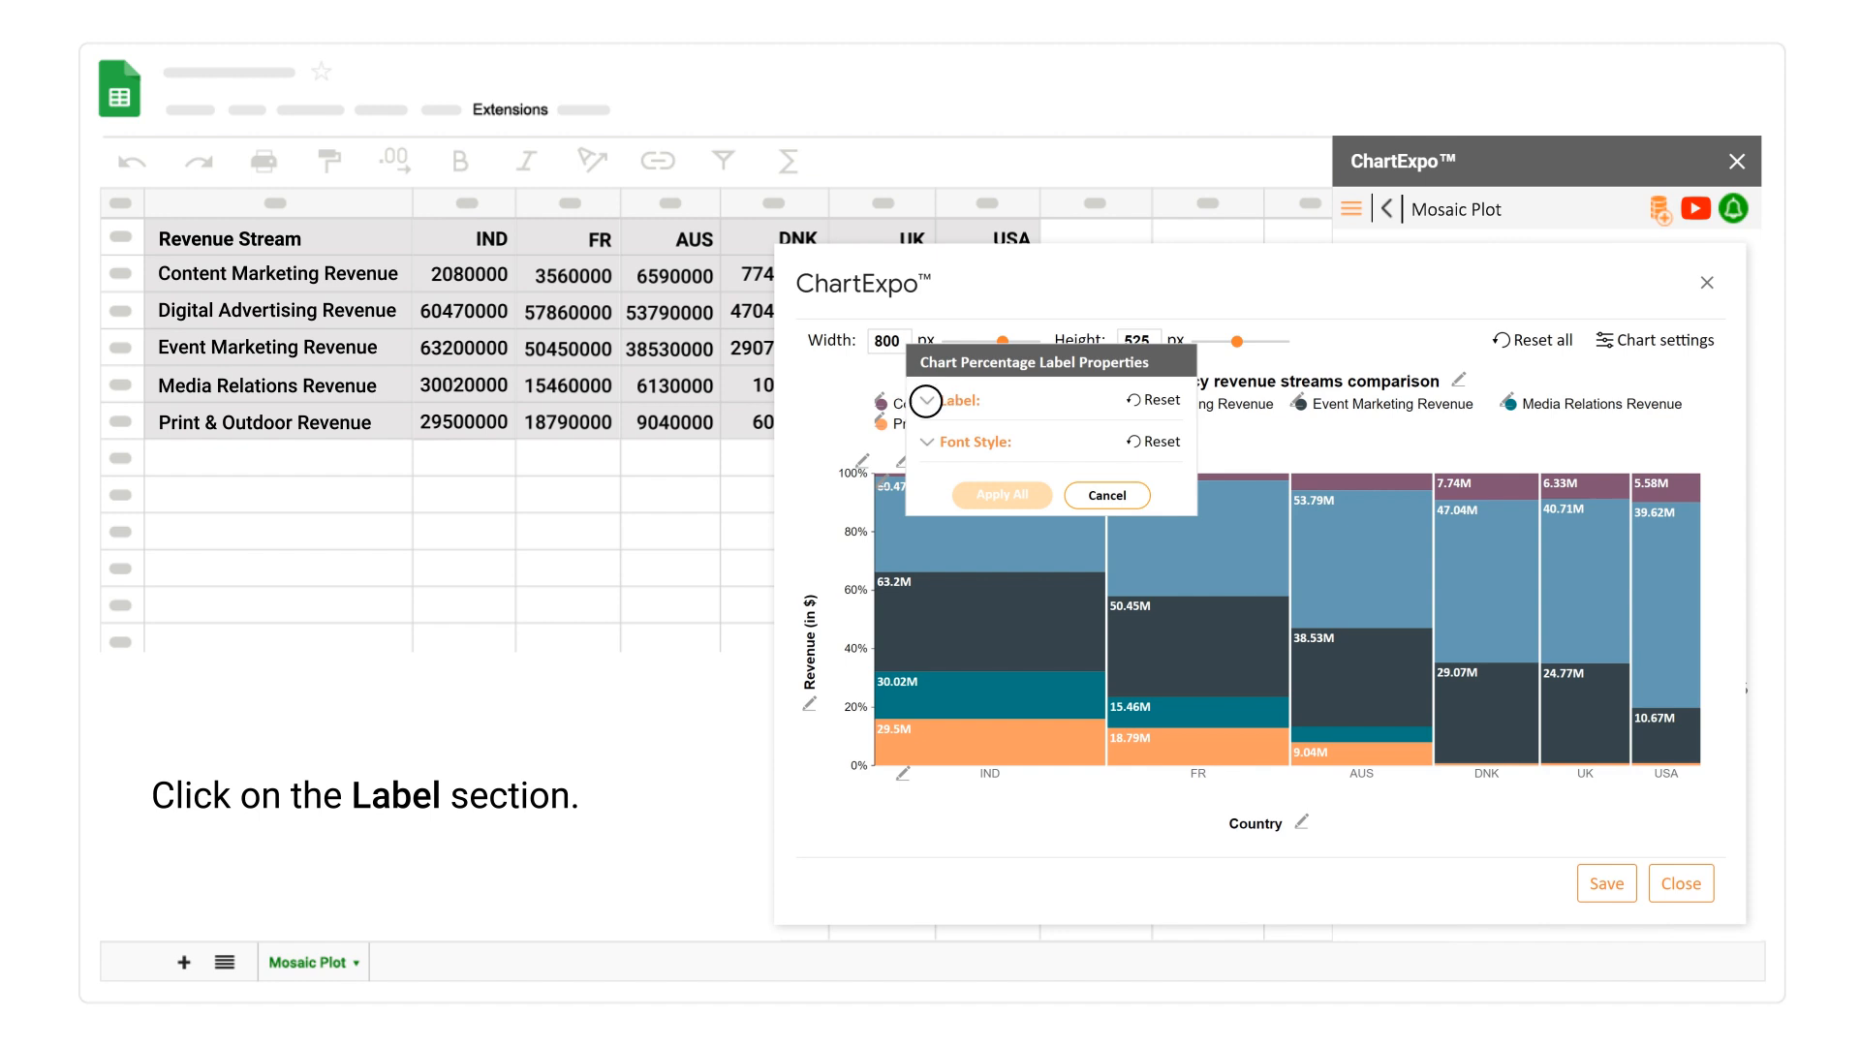
{"action": "left_click", "coordinate": [924, 401]}
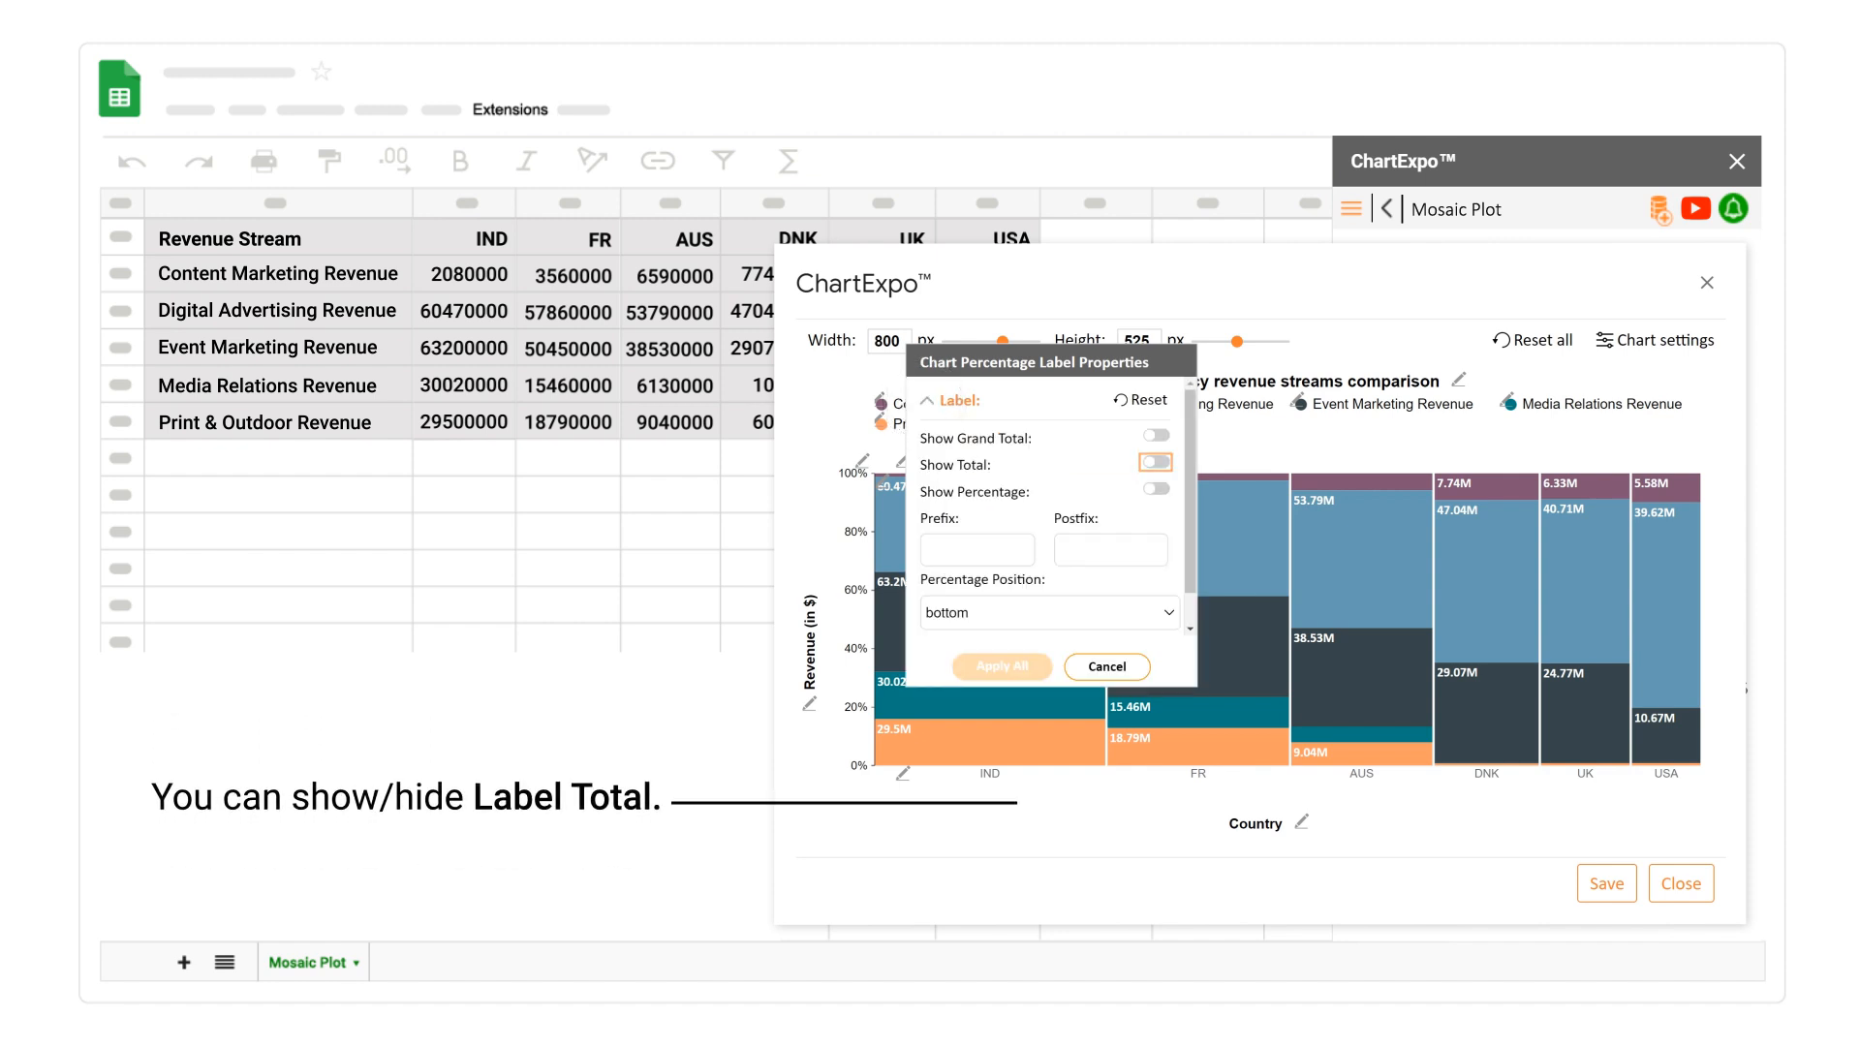
{"action": "left_click", "coordinate": [1153, 461]}
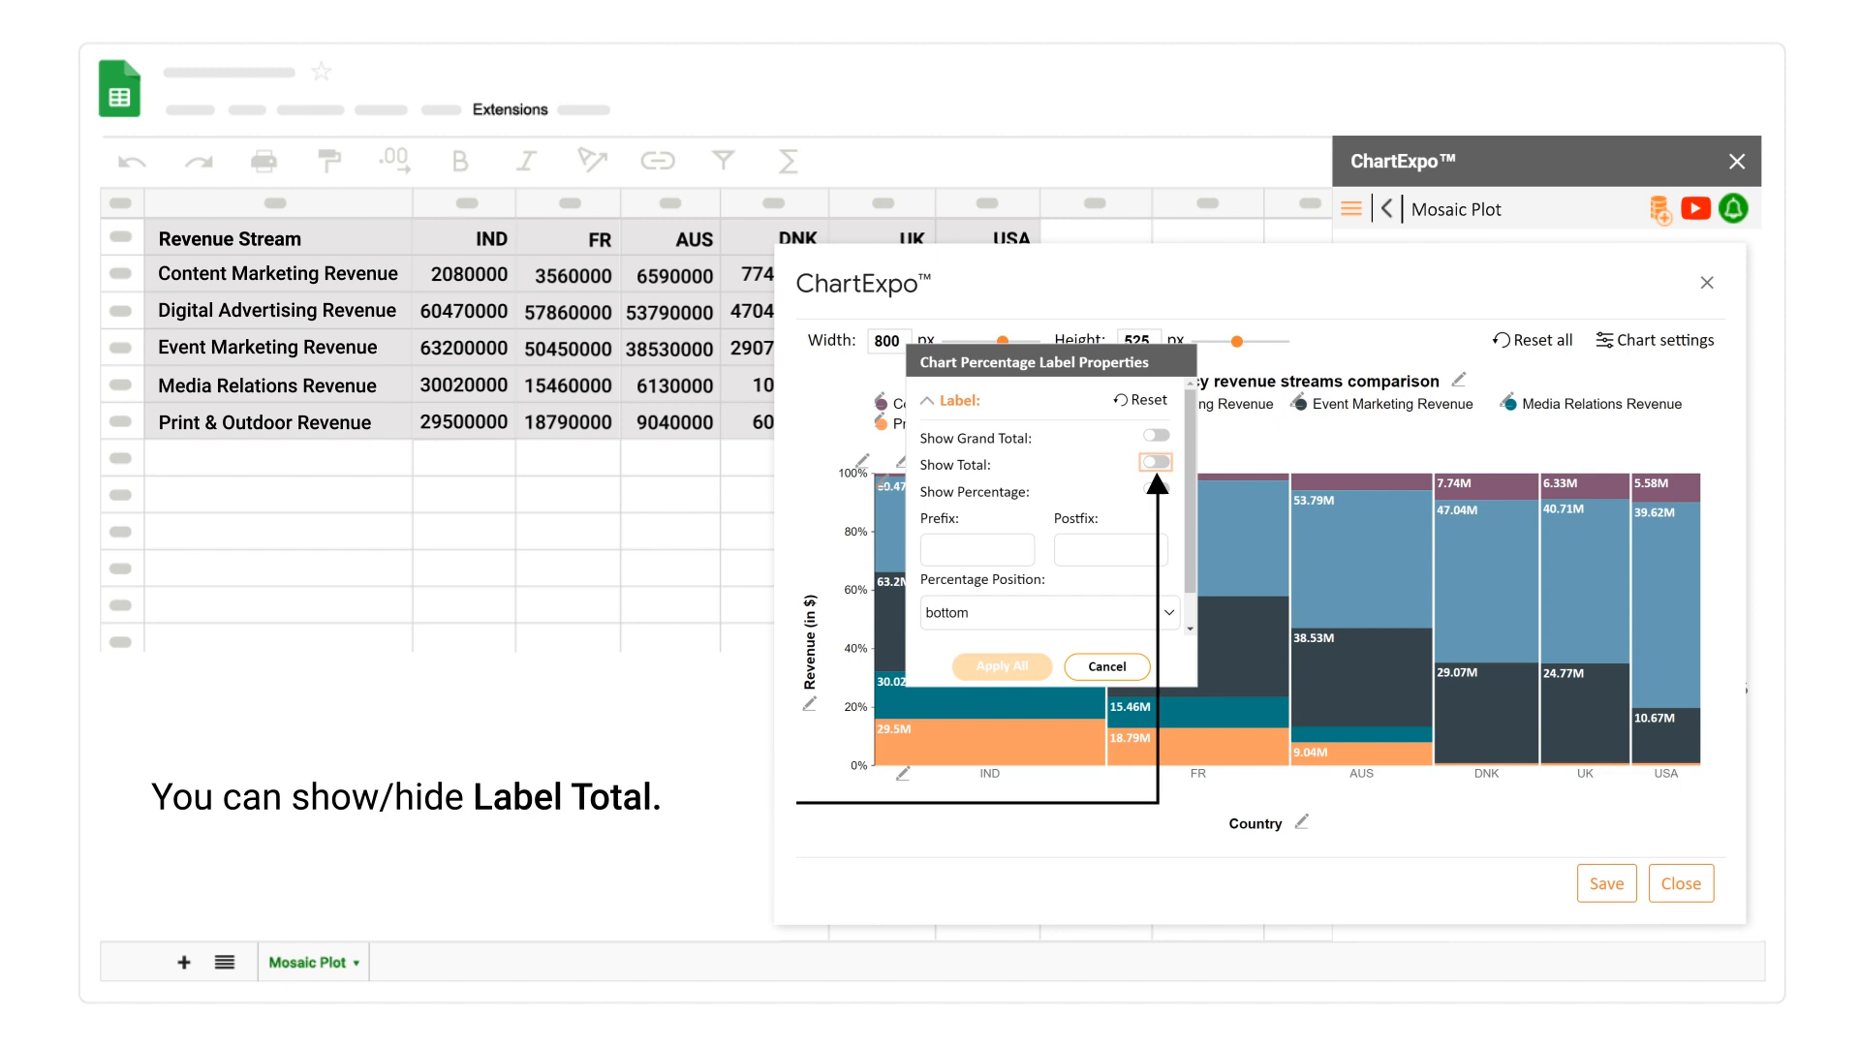
{"action": "left_click", "coordinate": [1153, 461]}
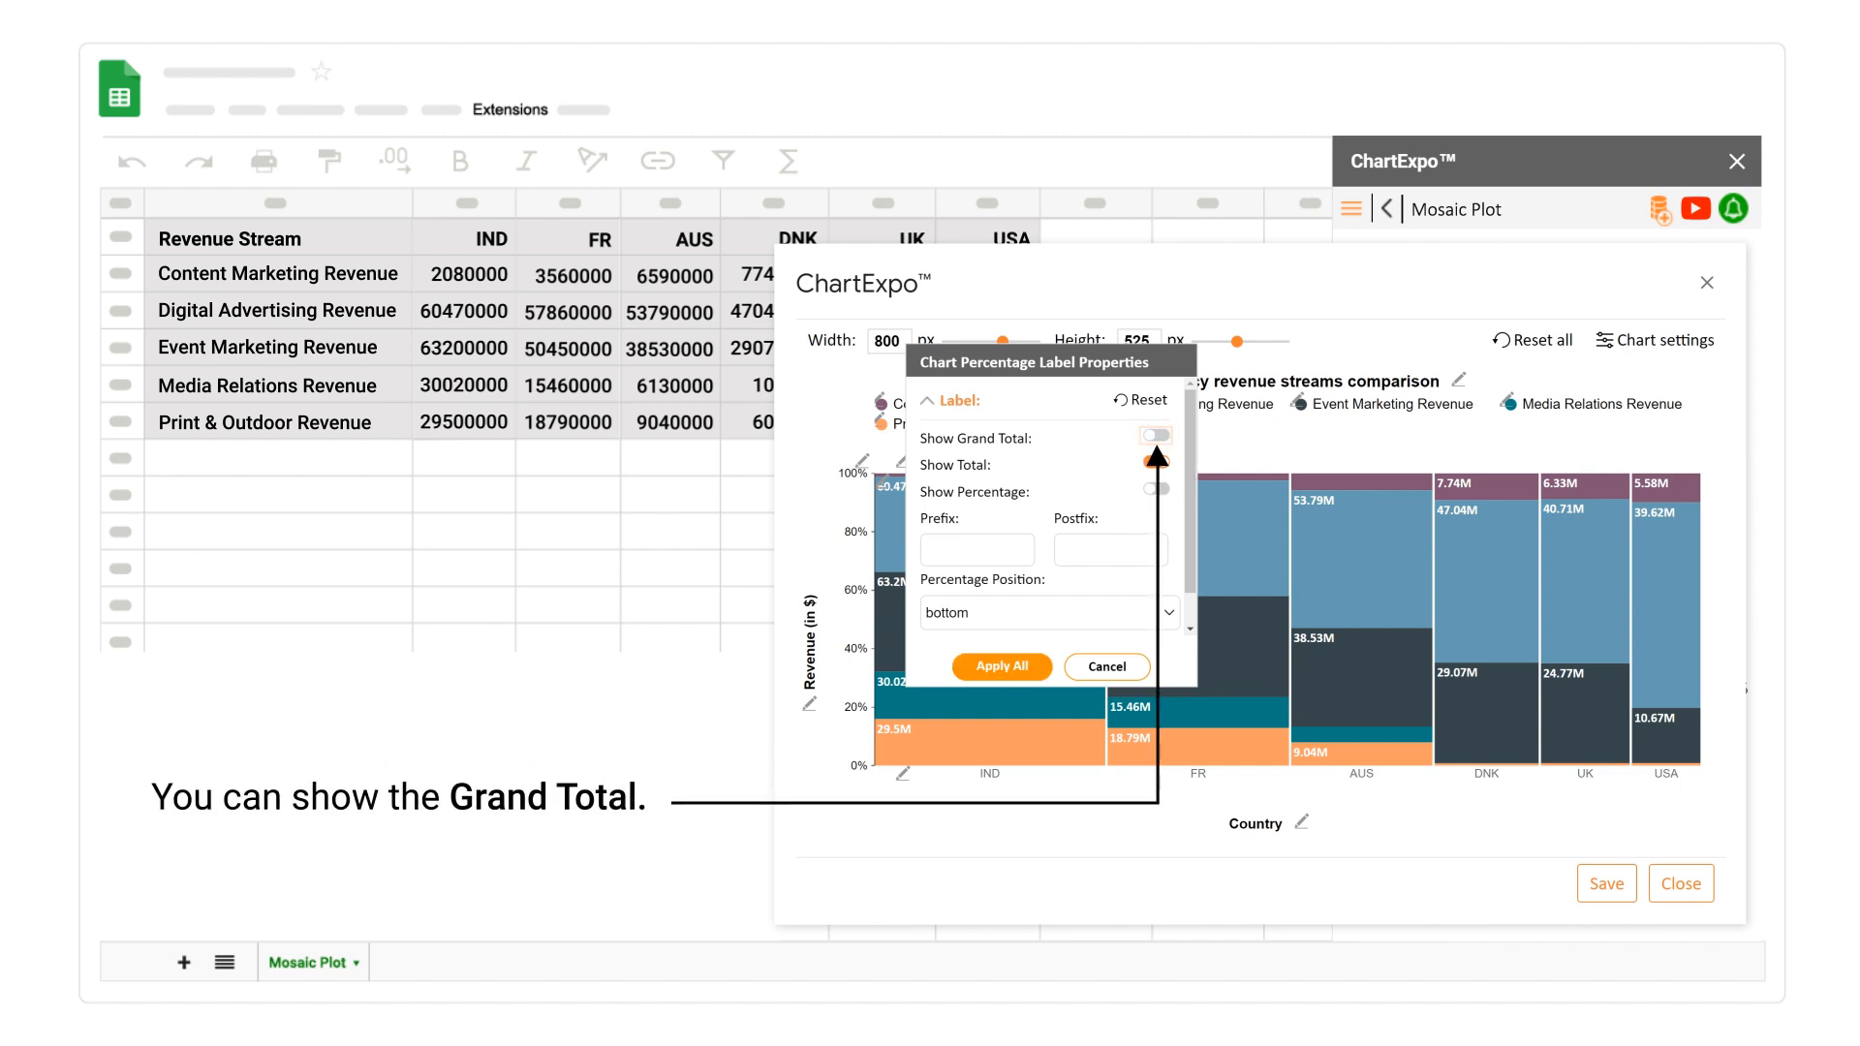
{"action": "left_click", "coordinate": [1152, 438]}
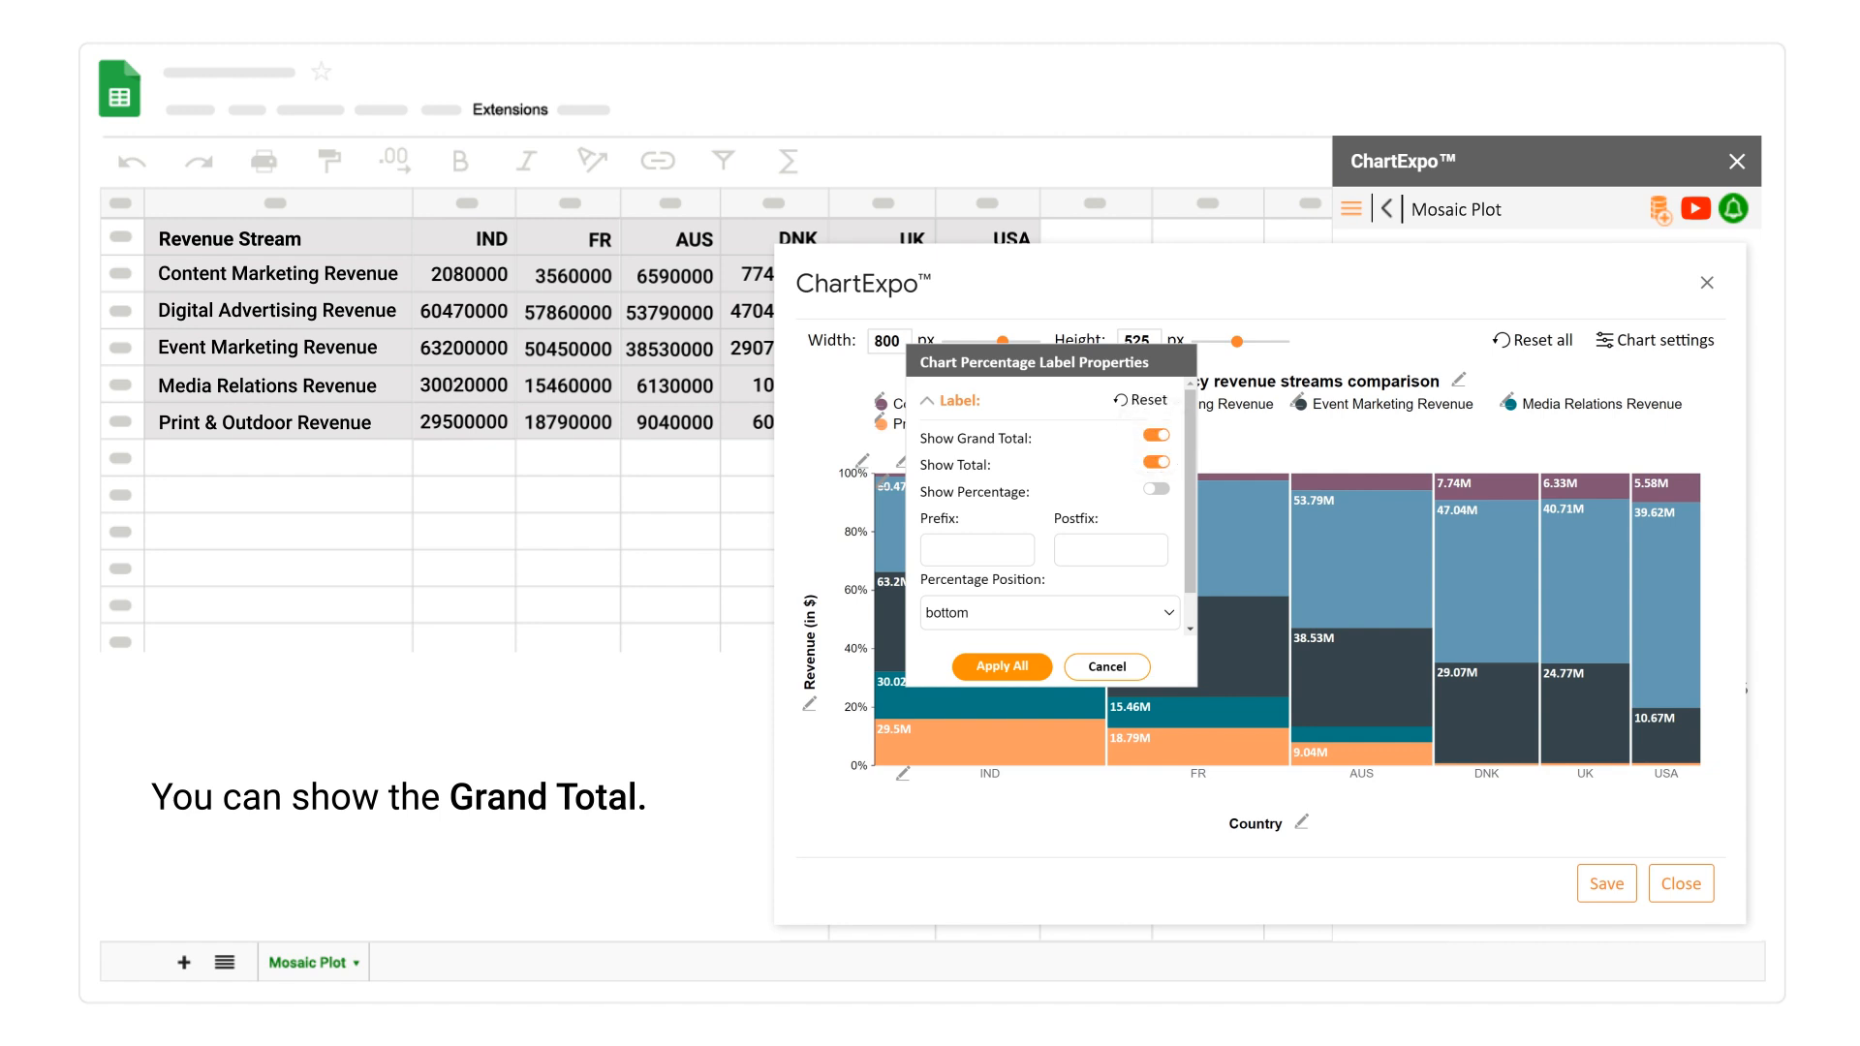
{"action": "left_click", "coordinate": [1152, 488]}
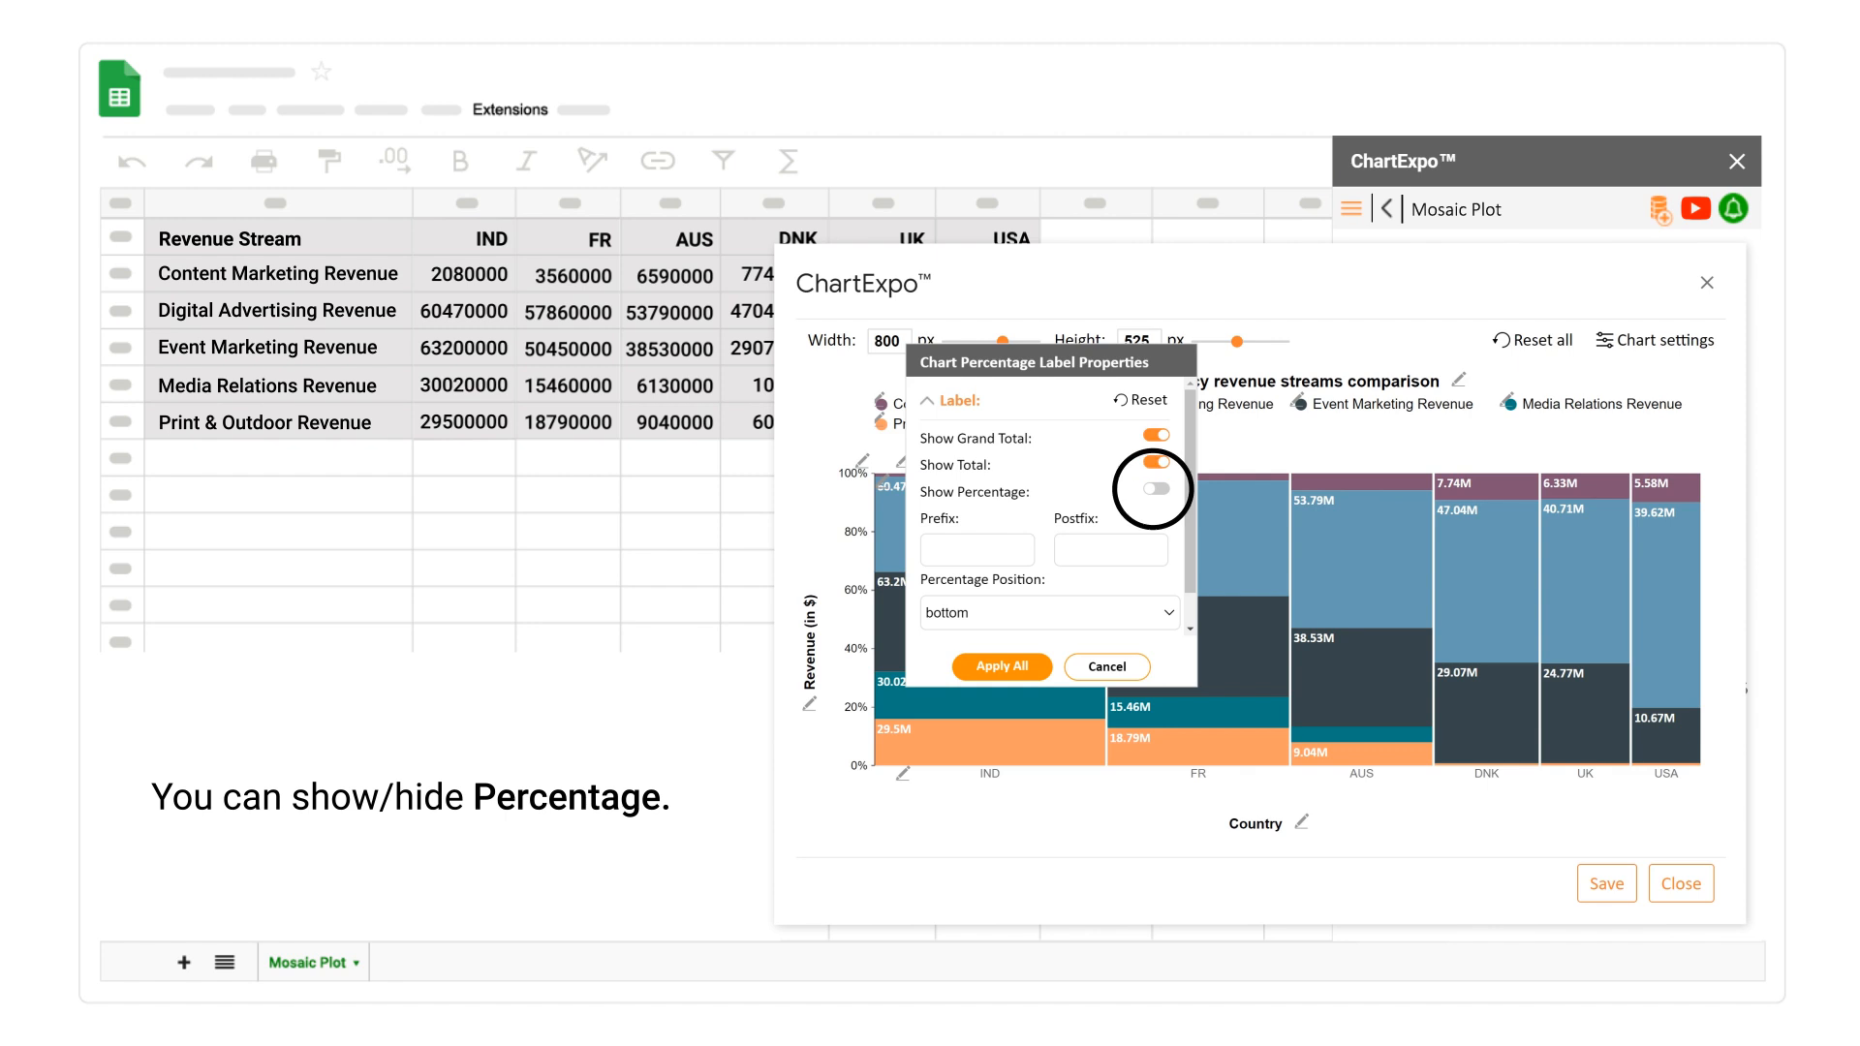
Give the total labels a $ prefix and apply it to all
{"action": "left_click", "coordinate": [1151, 488]}
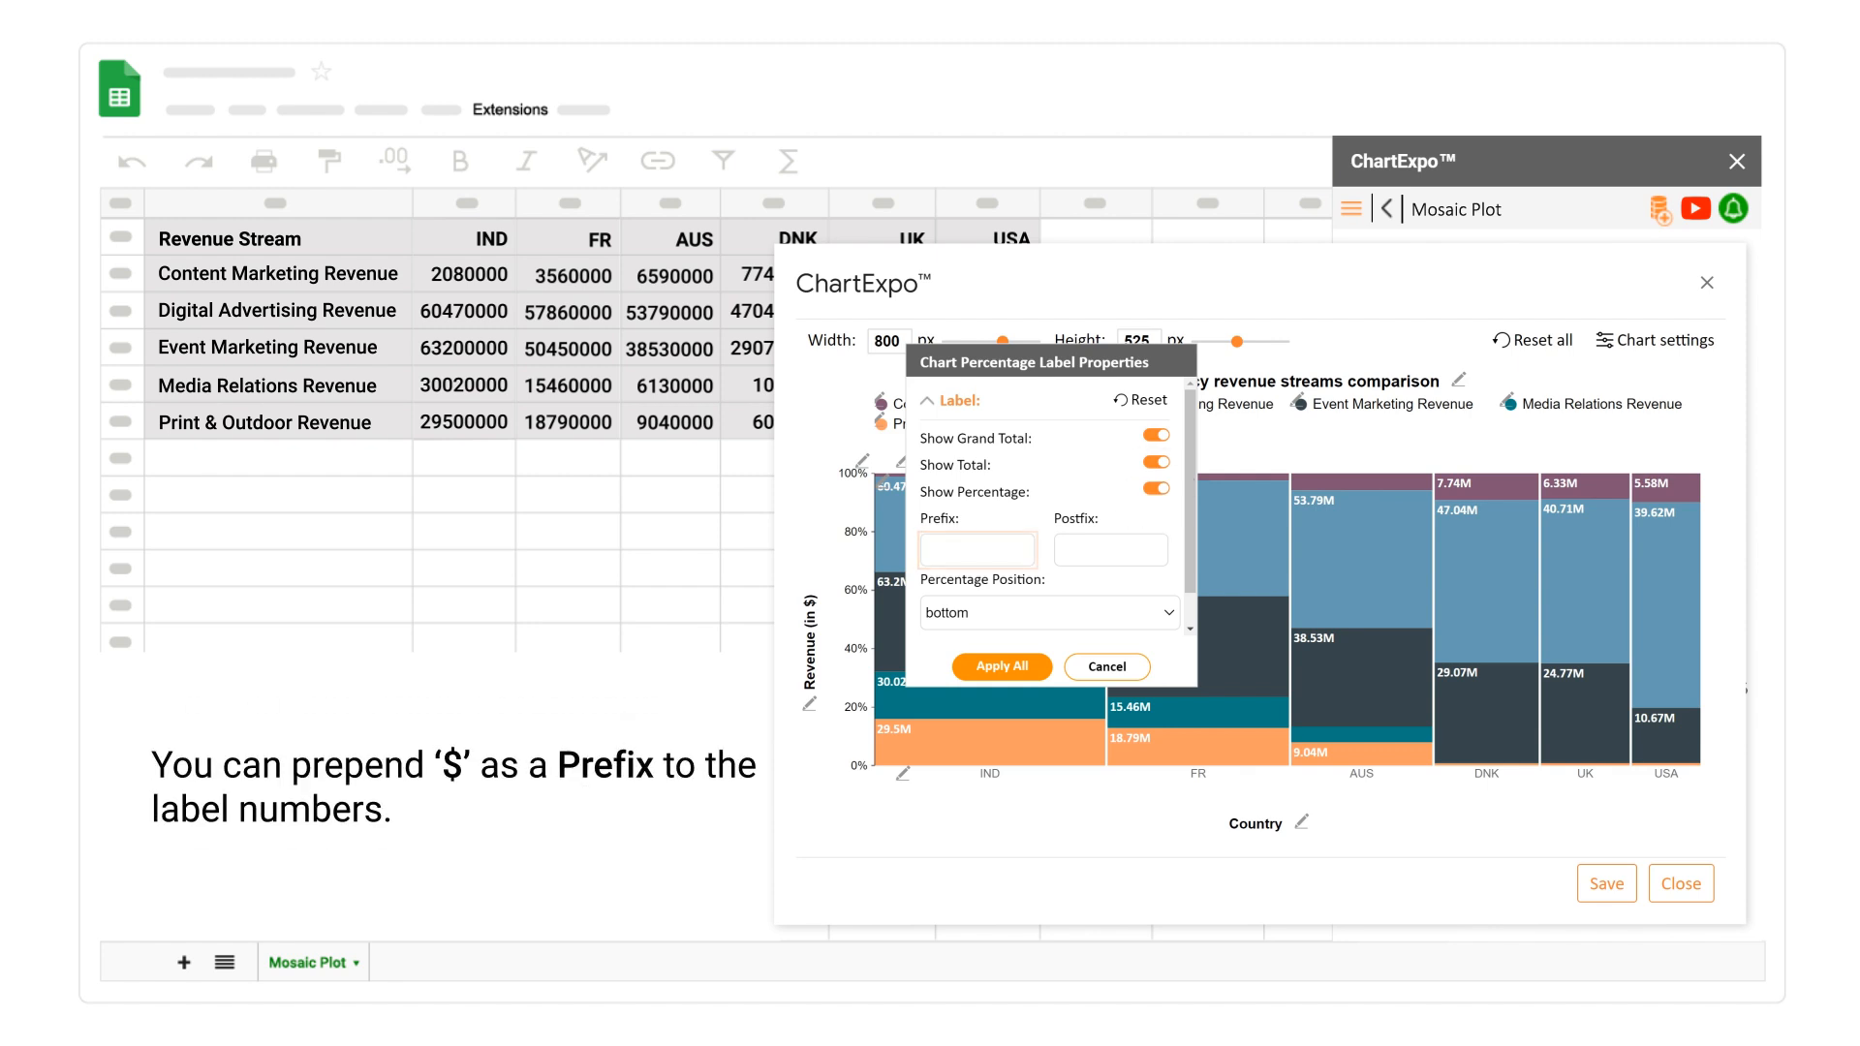
{"action": "left_click", "coordinate": [976, 549]}
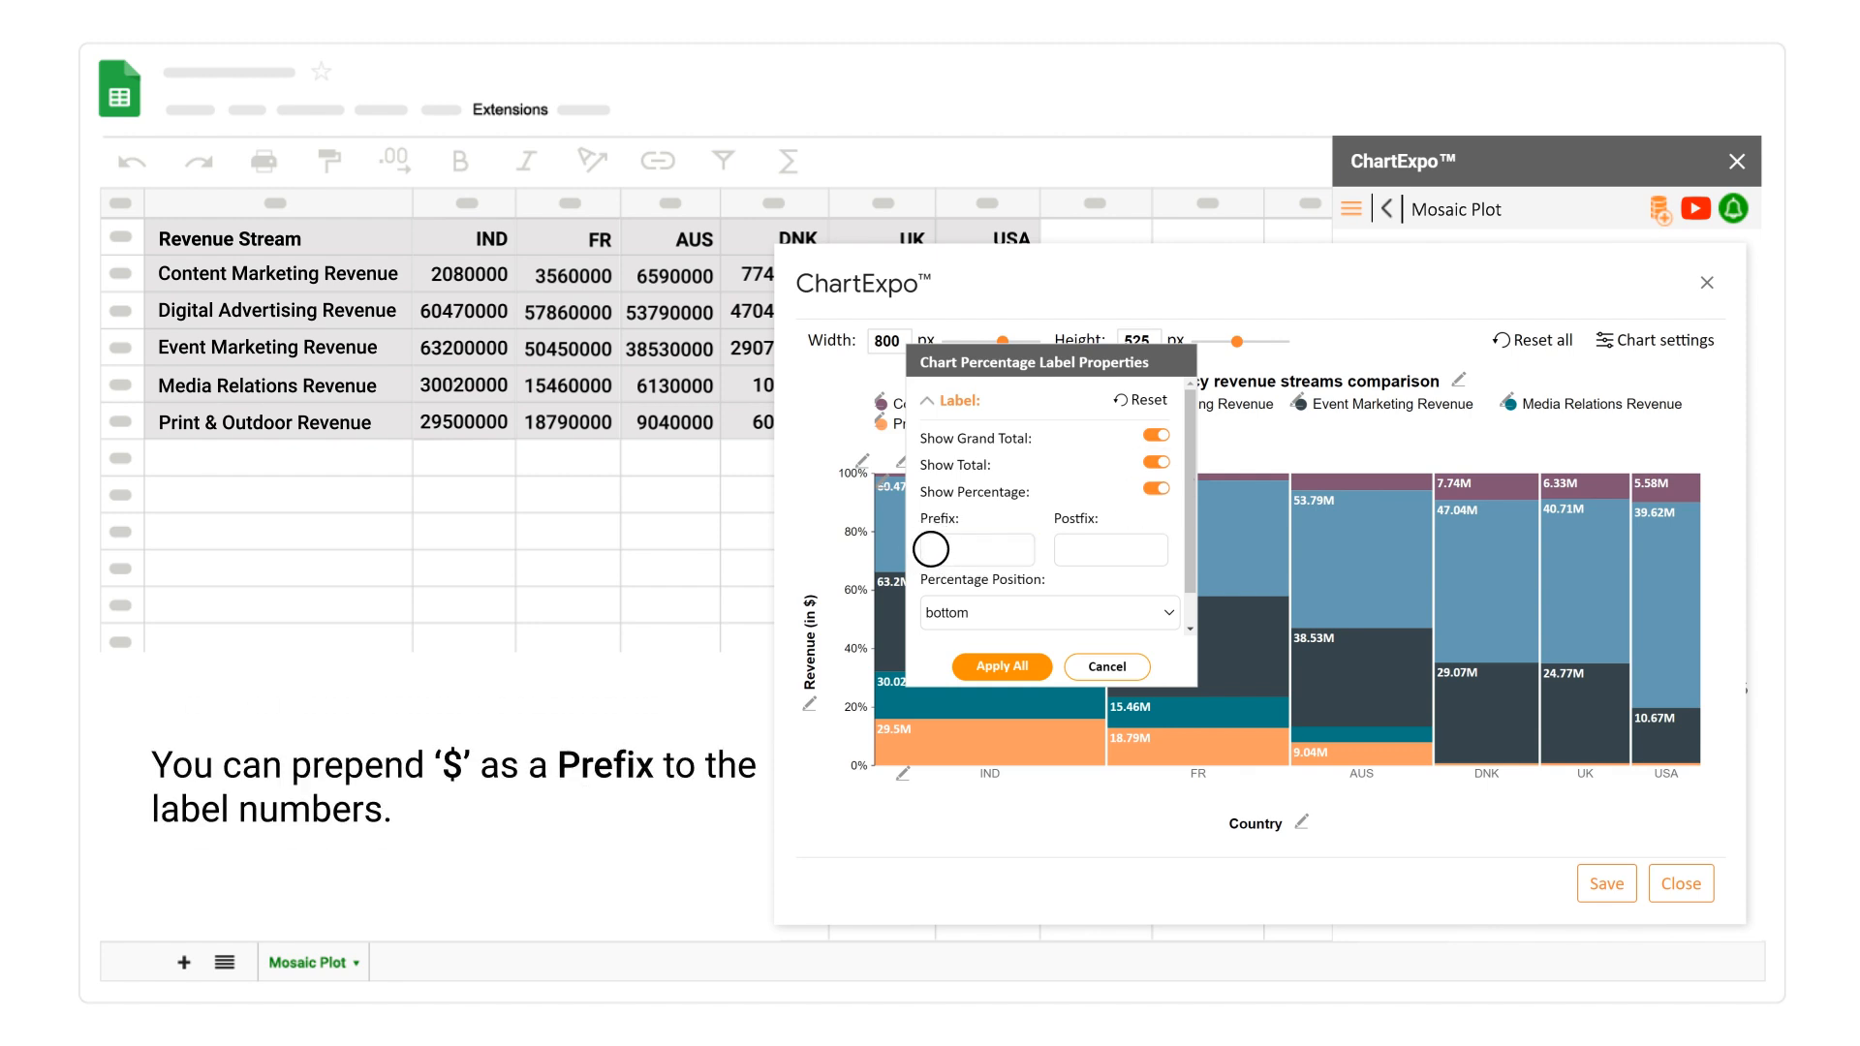
{"action": "type", "text": "$"}
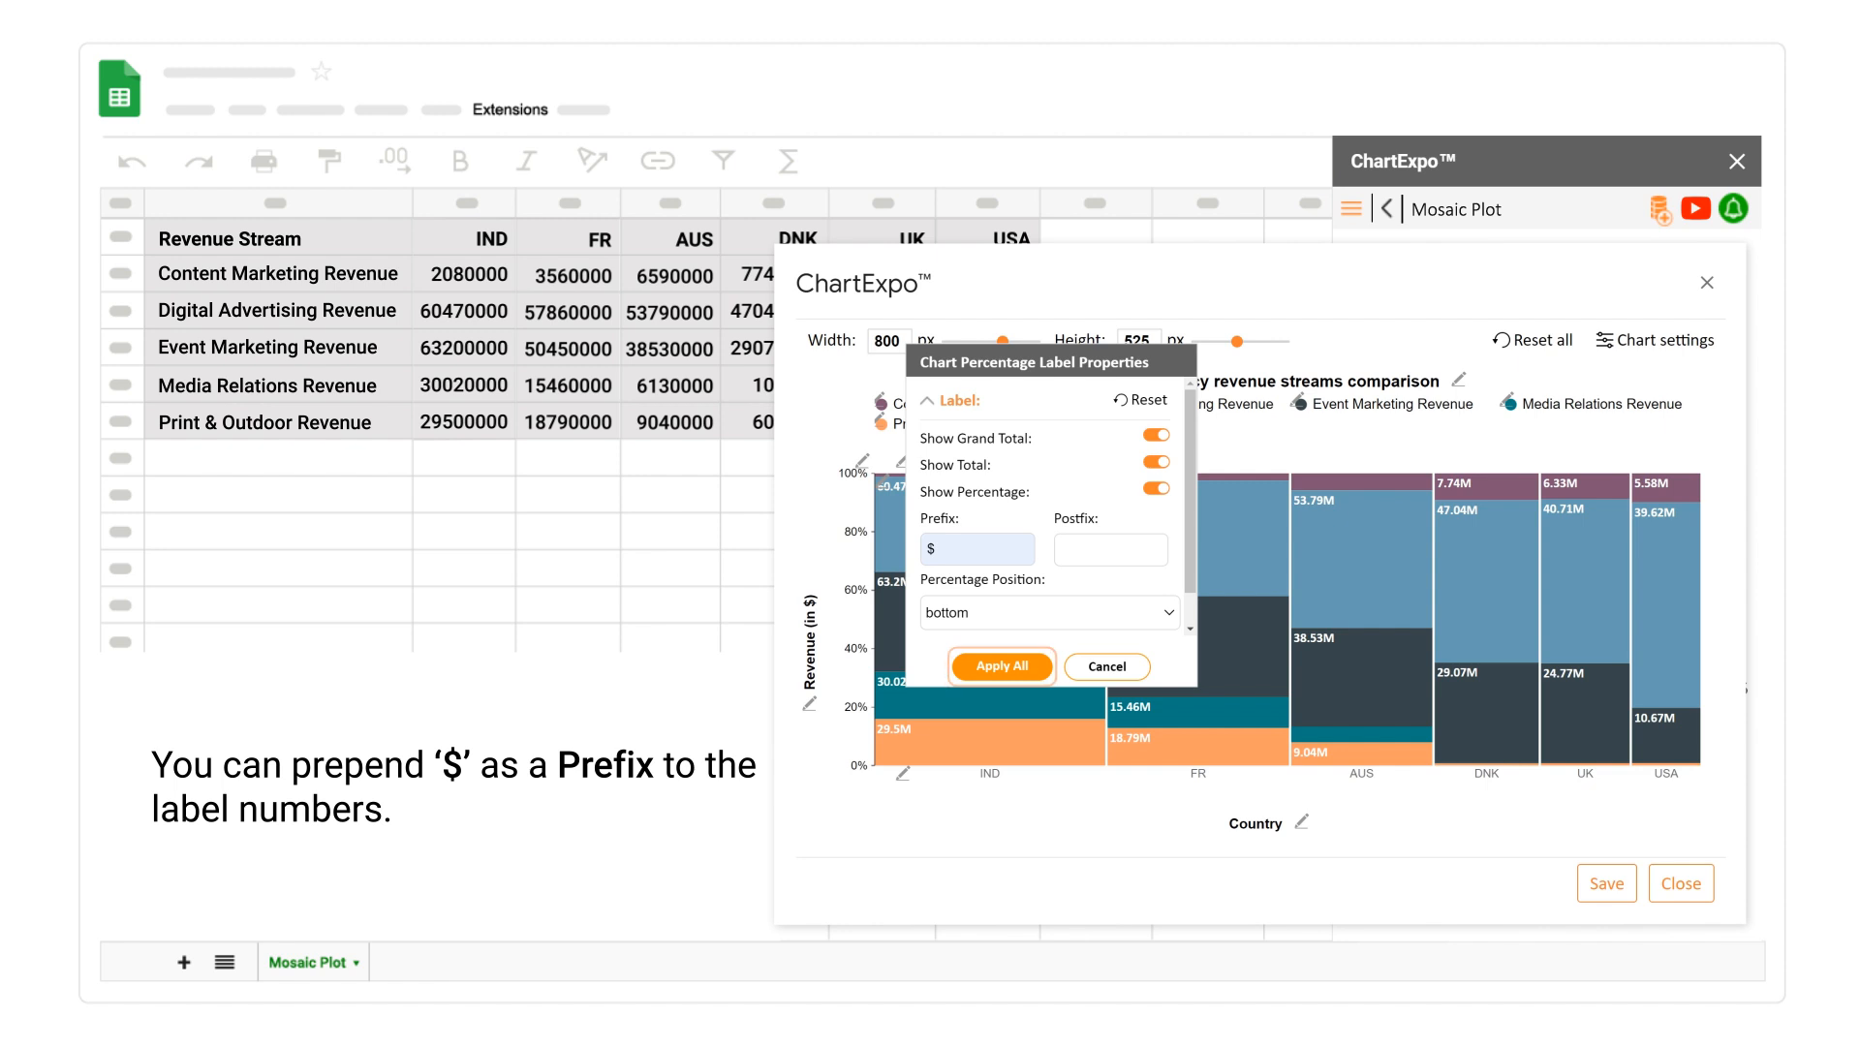
{"action": "left_click", "coordinate": [999, 665]}
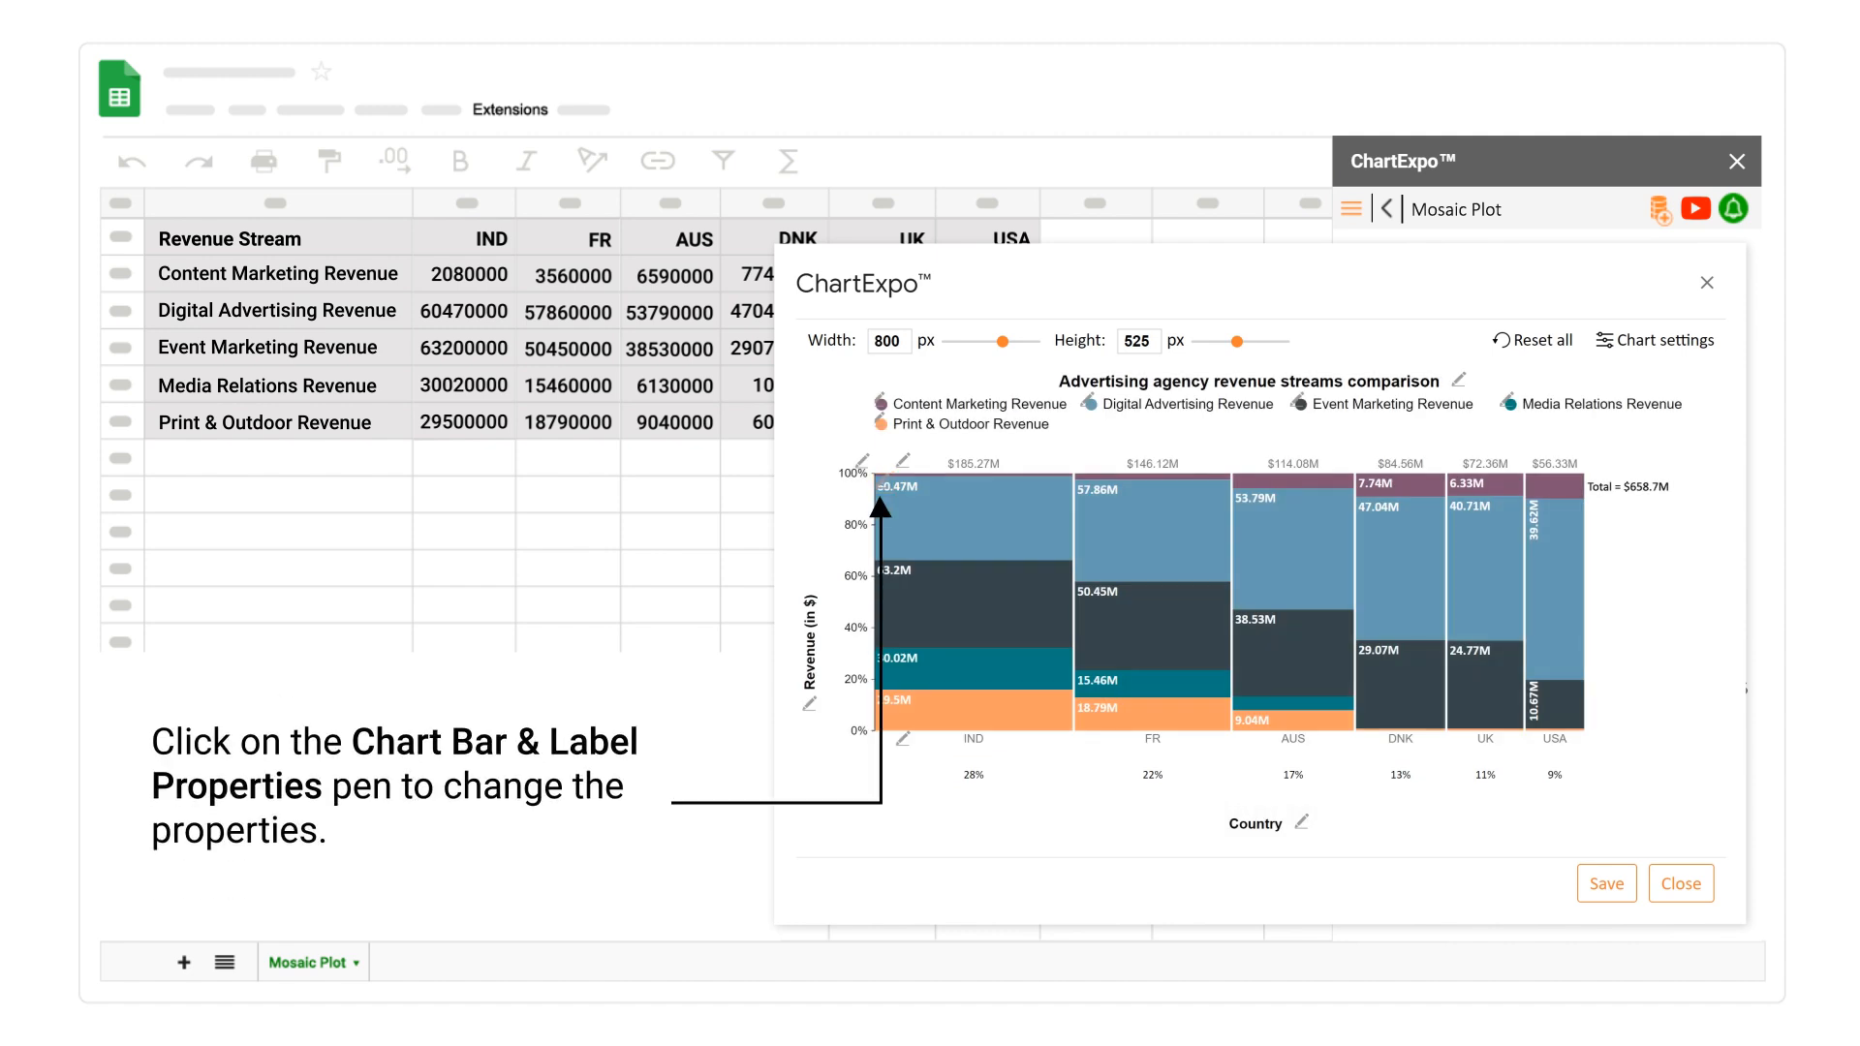
Turn on labels inside the bar segments in Bar & Label Properties
{"action": "left_click", "coordinate": [864, 463]}
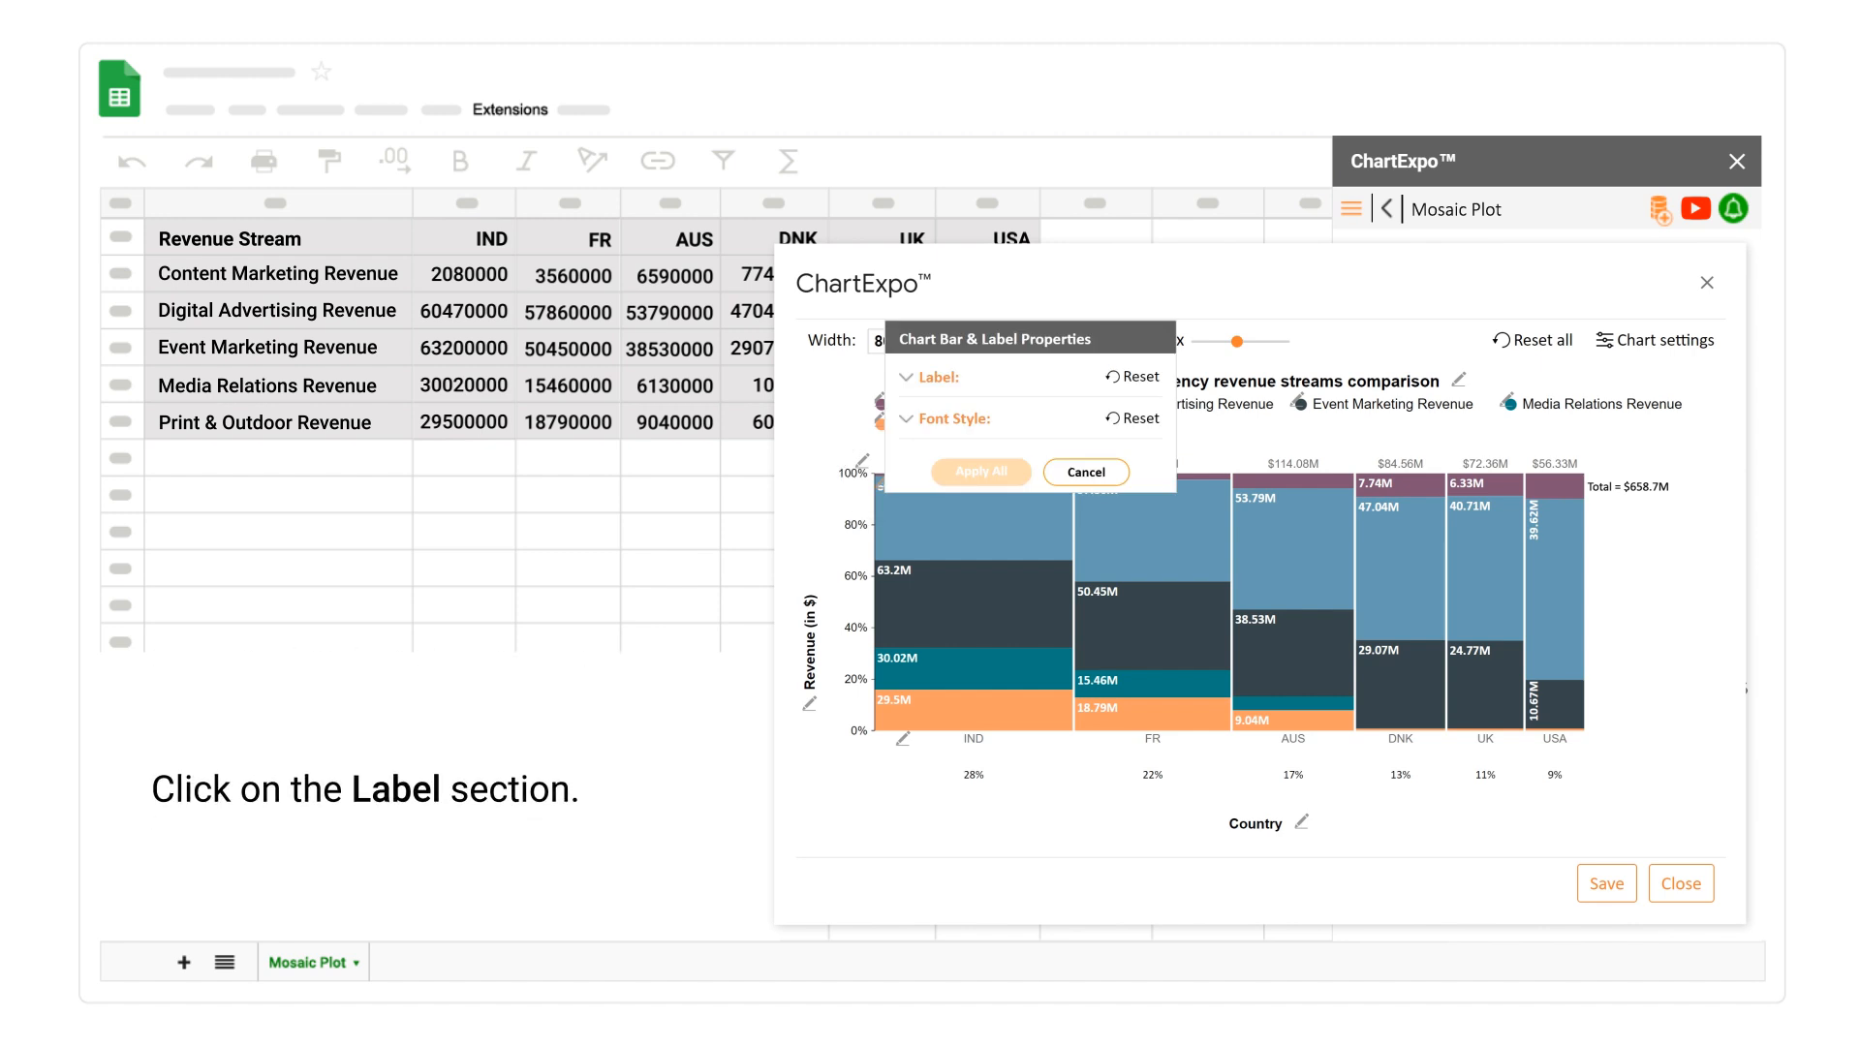
{"action": "left_click", "coordinate": [936, 378]}
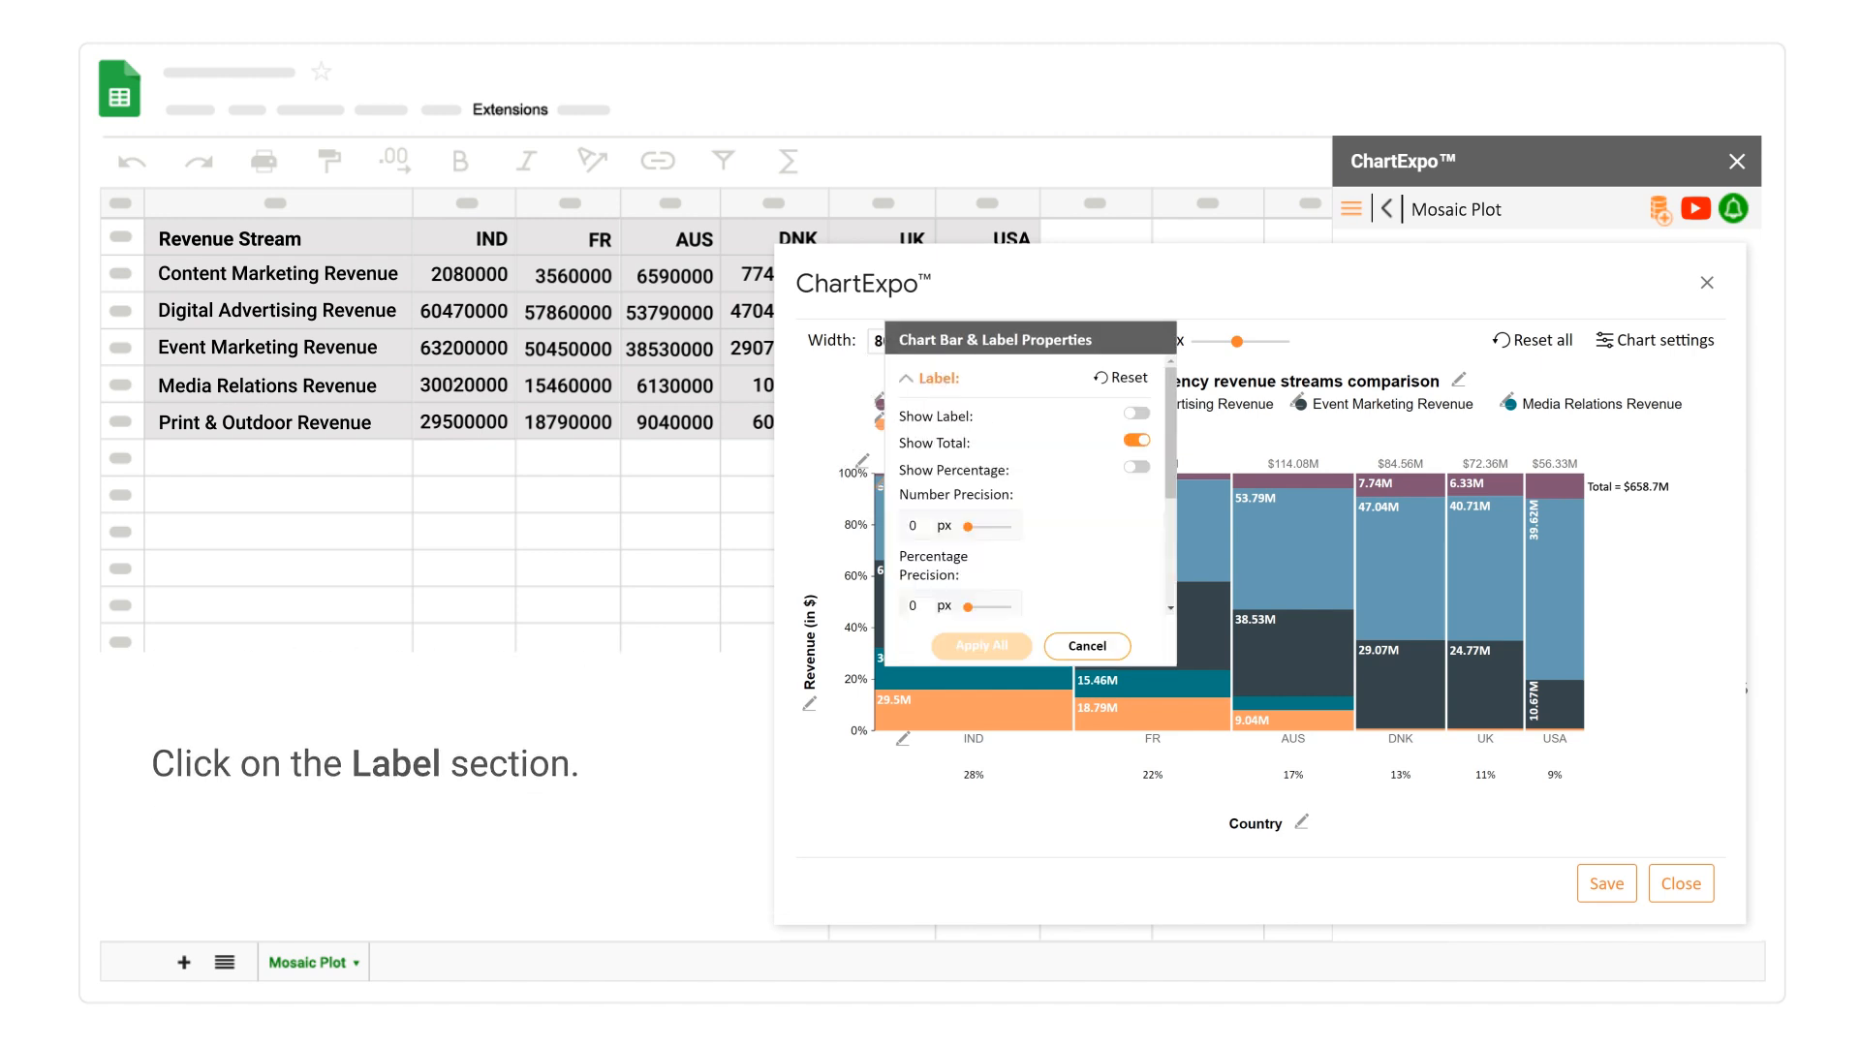
{"action": "left_click", "coordinate": [1133, 413]}
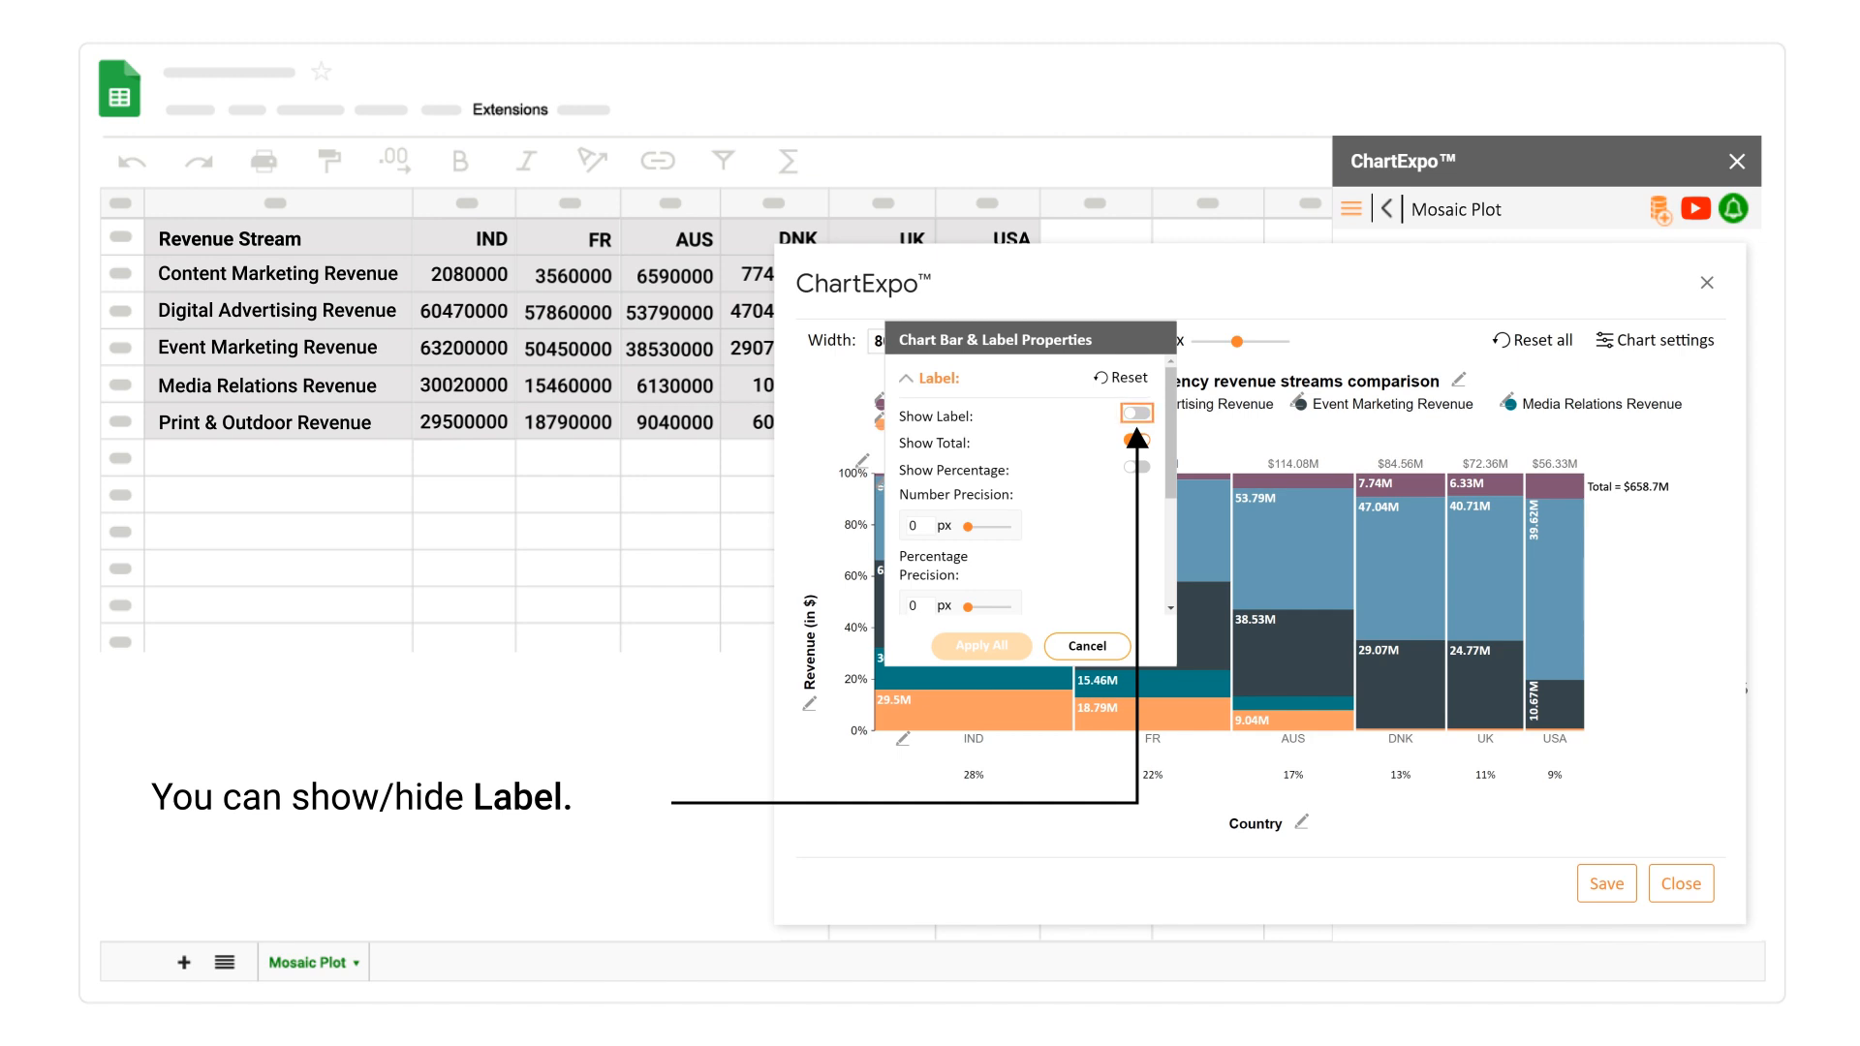
{"action": "left_click", "coordinate": [1135, 440]}
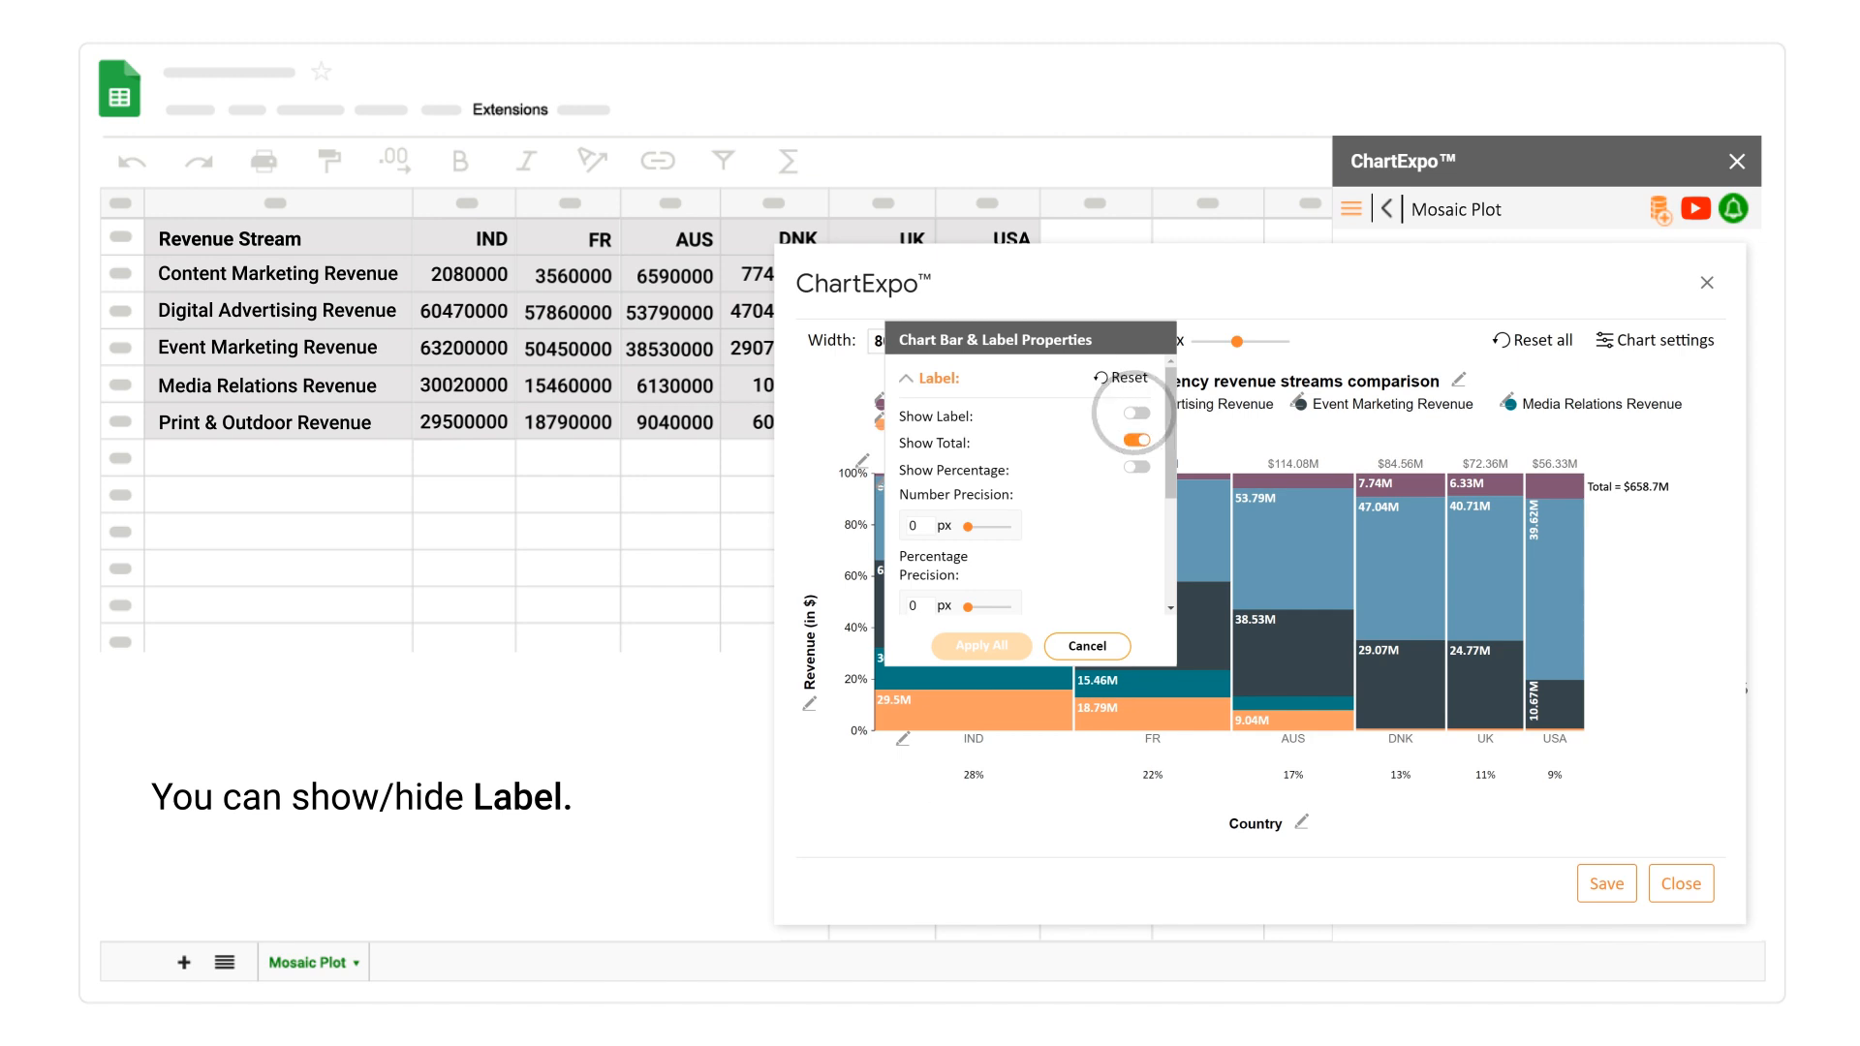
{"action": "left_click", "coordinate": [1133, 413]}
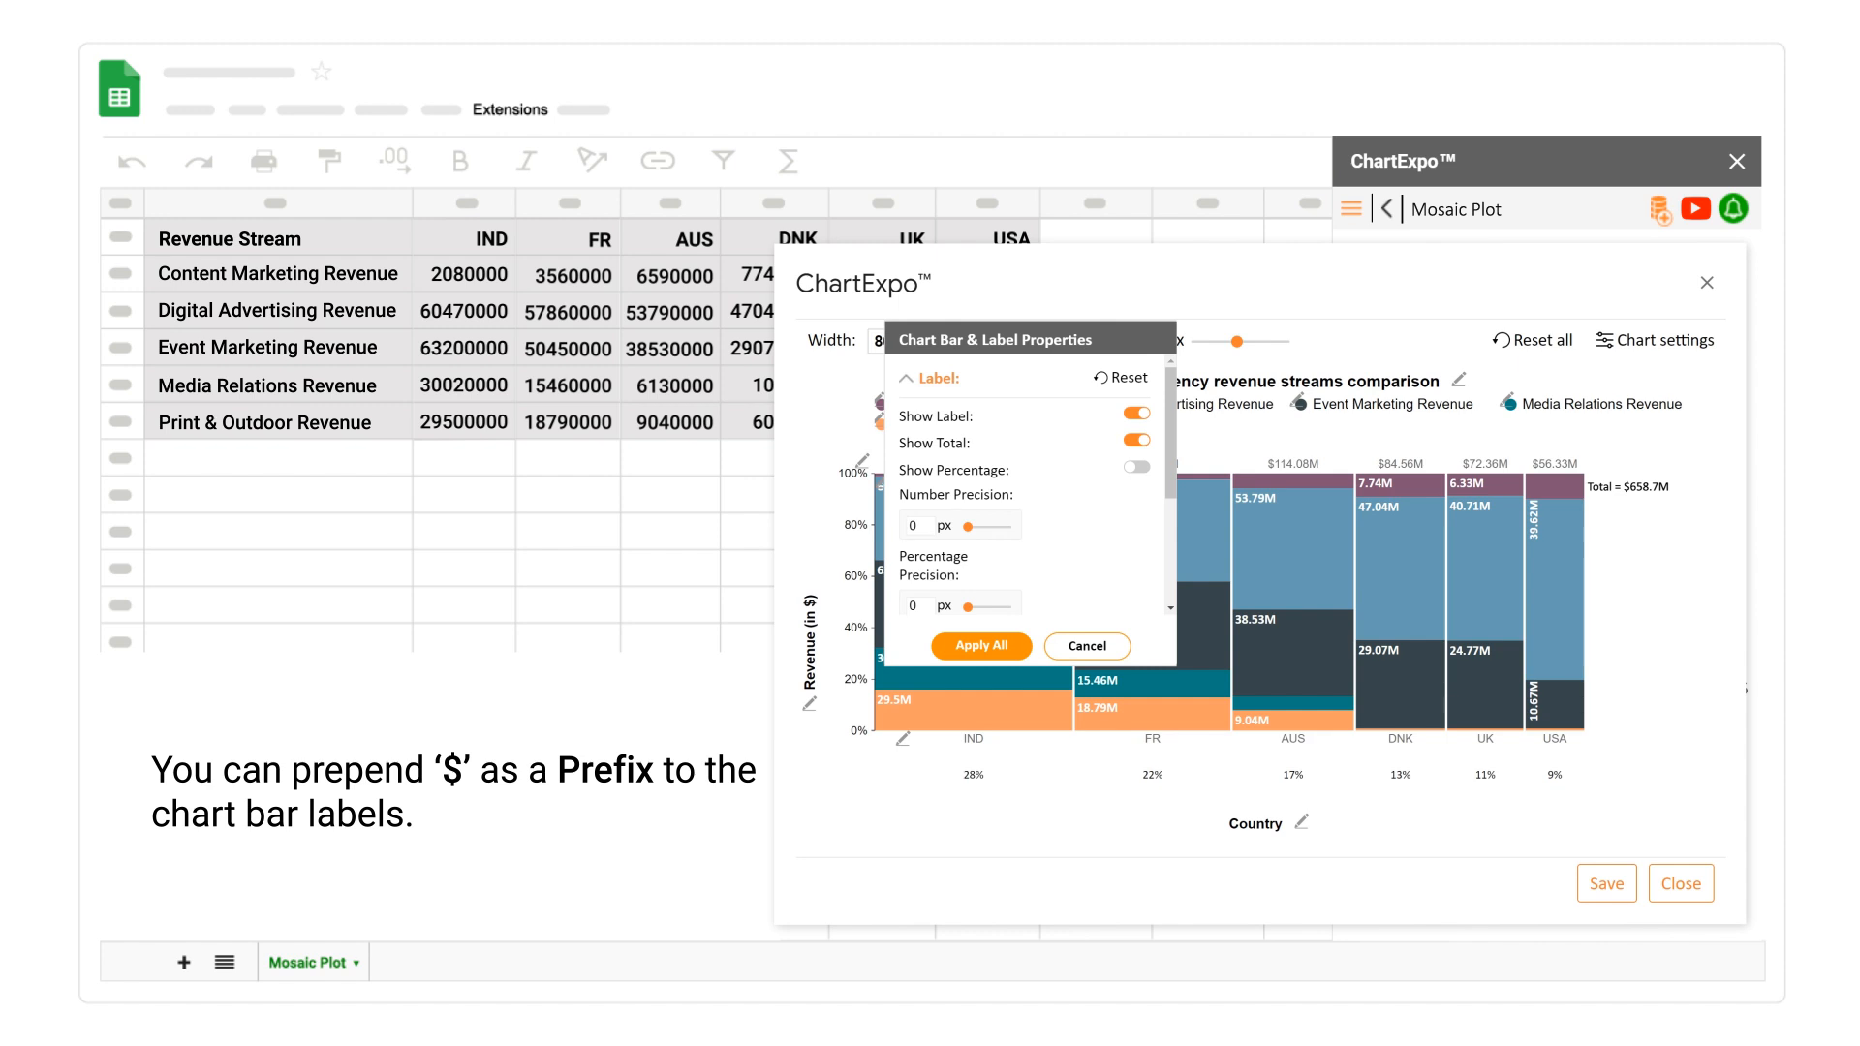
Prefix the bar segment values with $ and apply to all segments
{"action": "scroll", "scroll_direction": "down", "scroll_amount": 3}
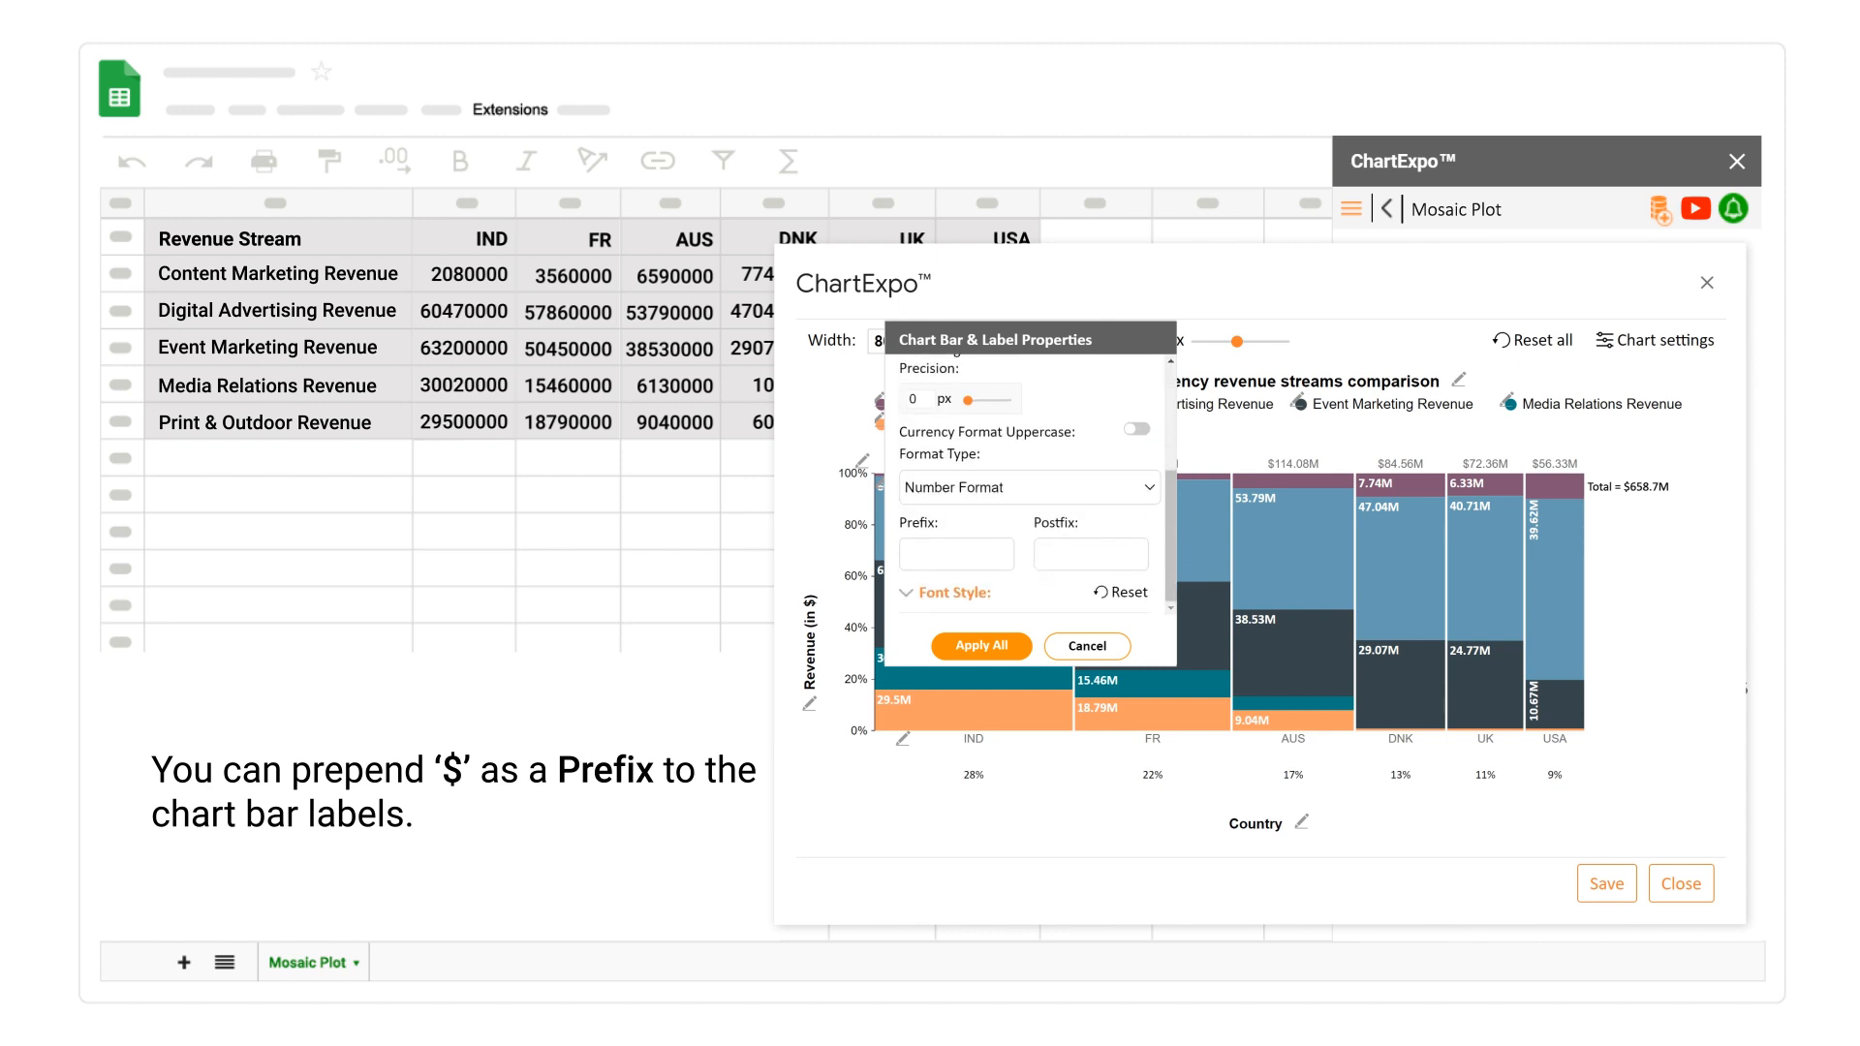
{"action": "type", "text": "$"}
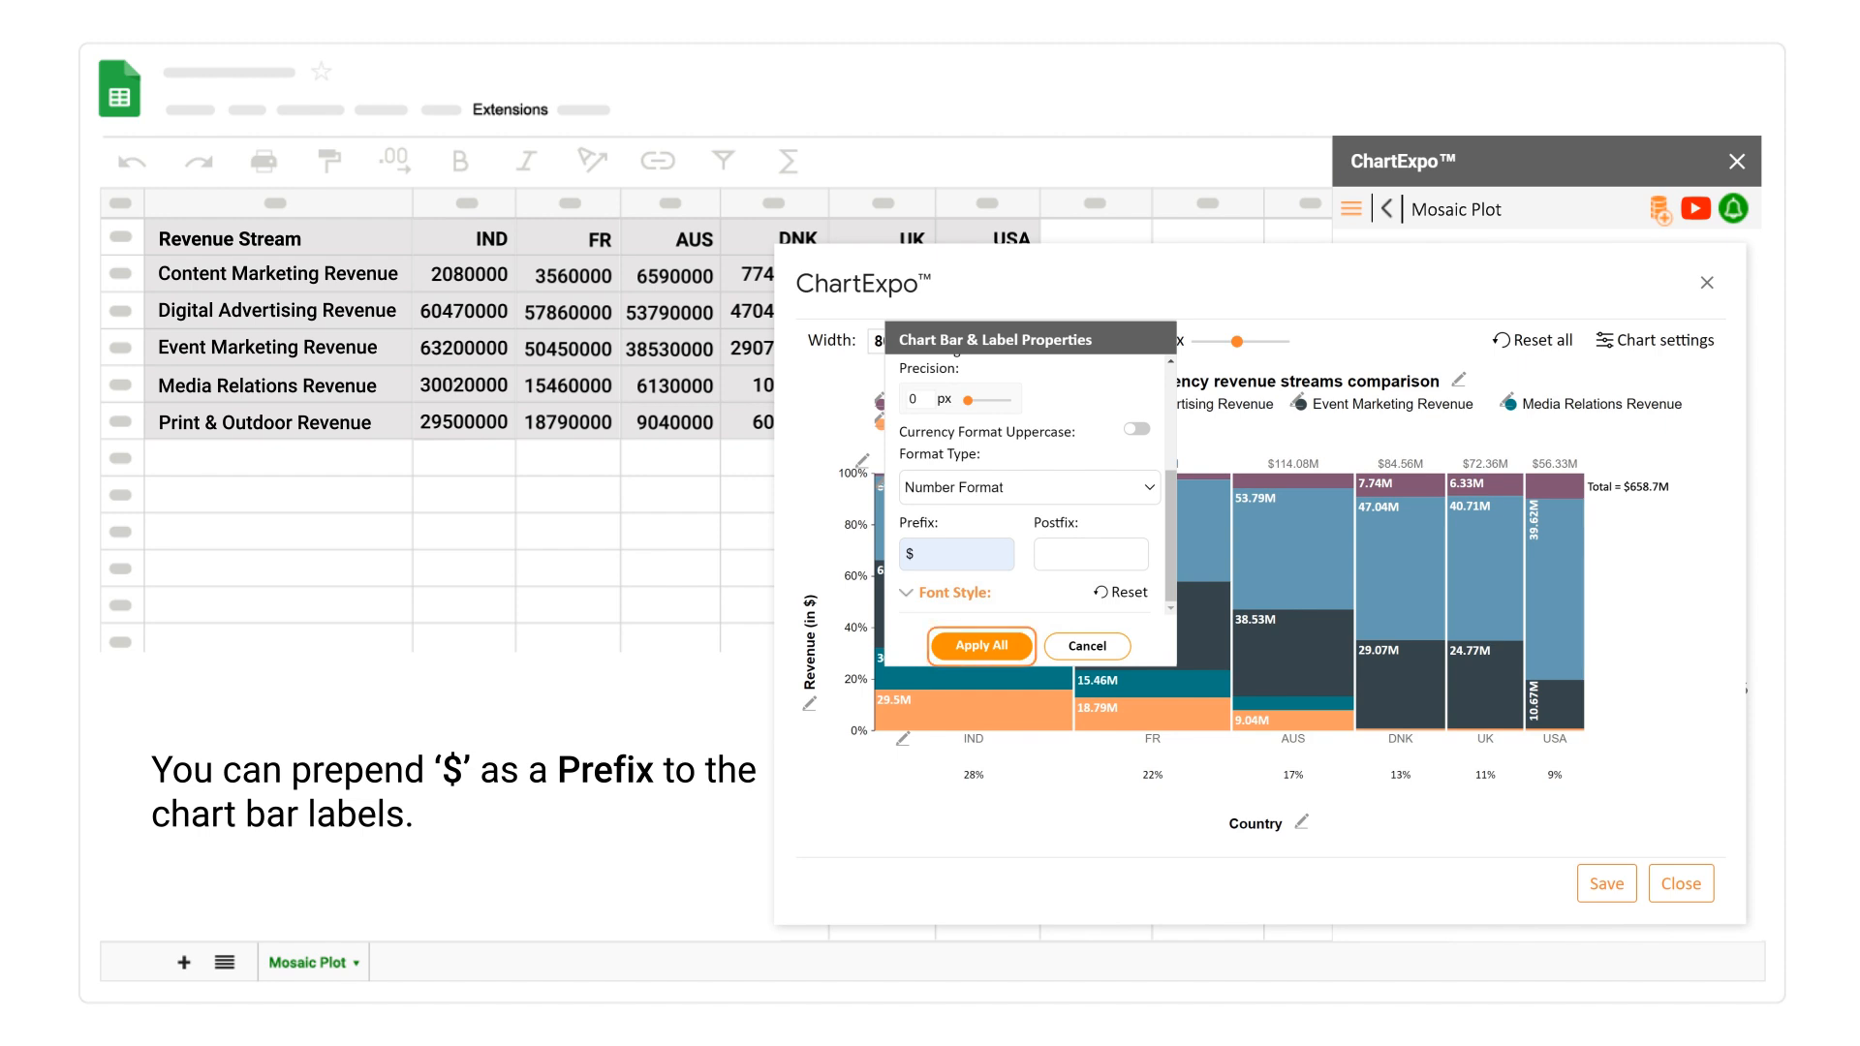
{"action": "left_click", "coordinate": [980, 647]}
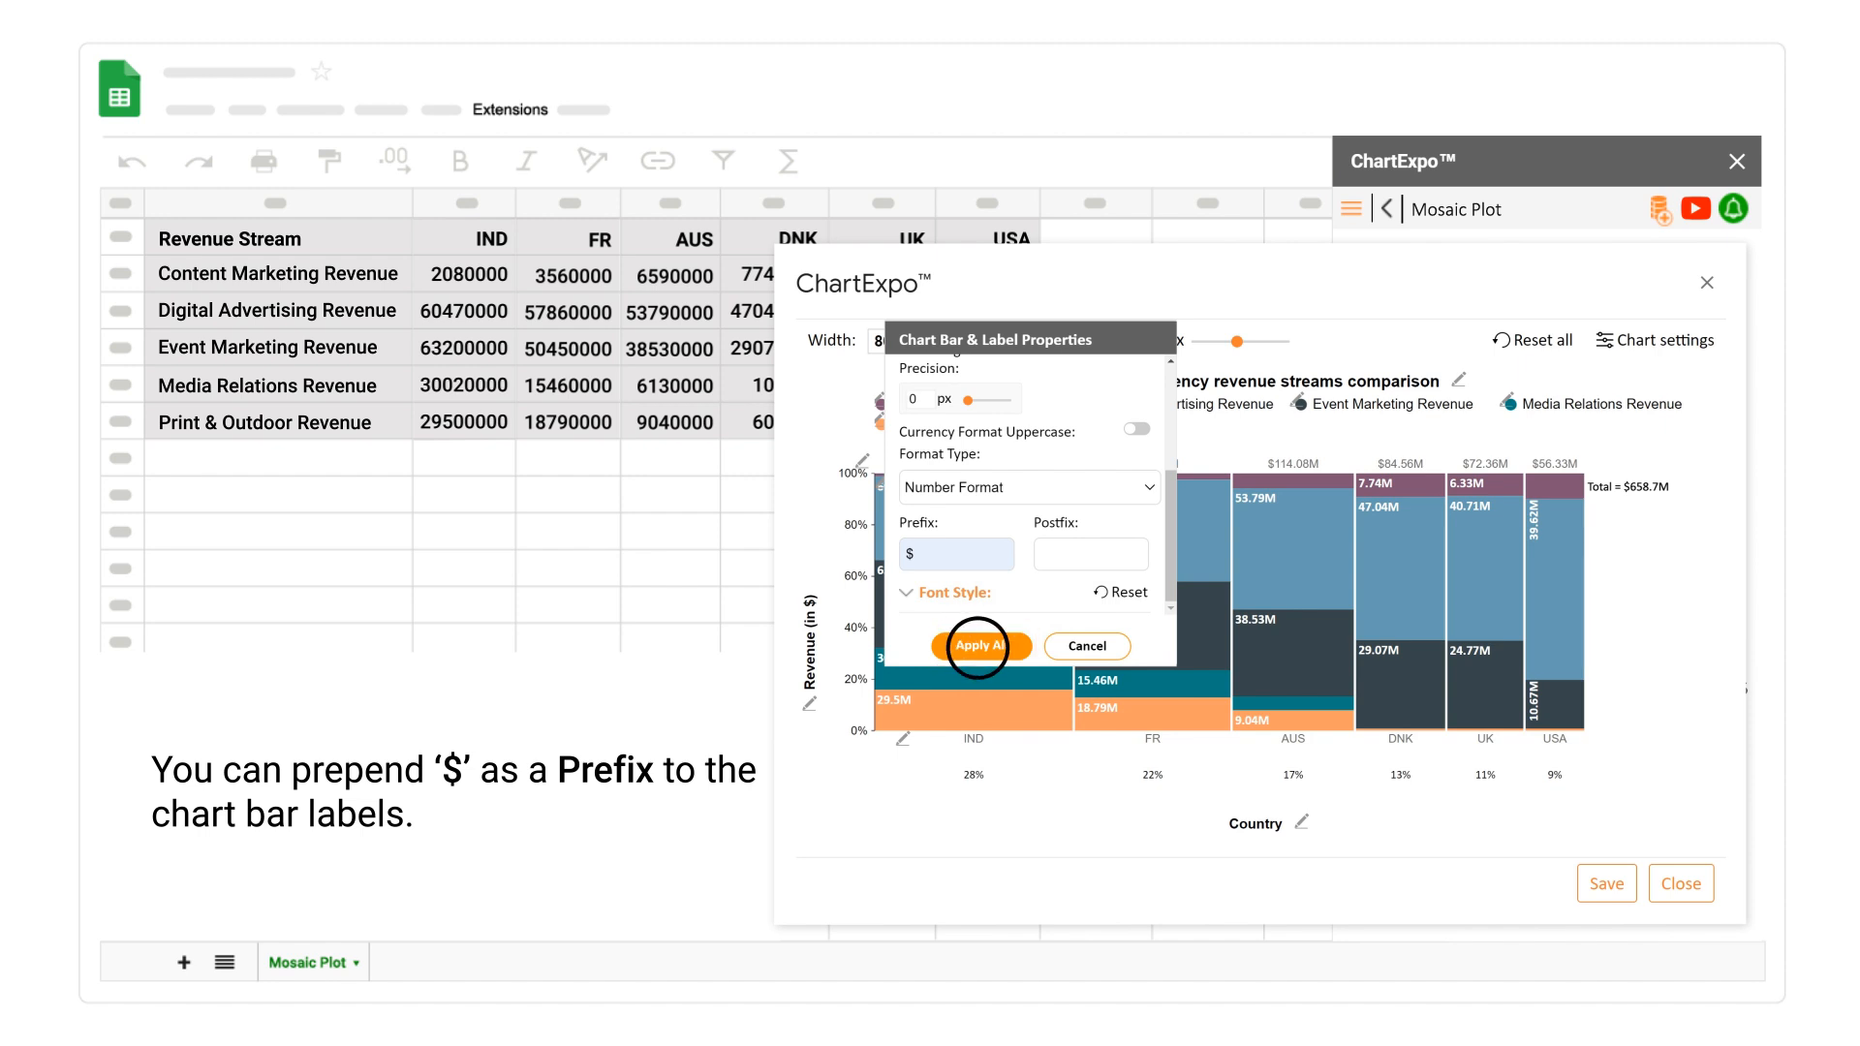
{"action": "left_click", "coordinate": [978, 645]}
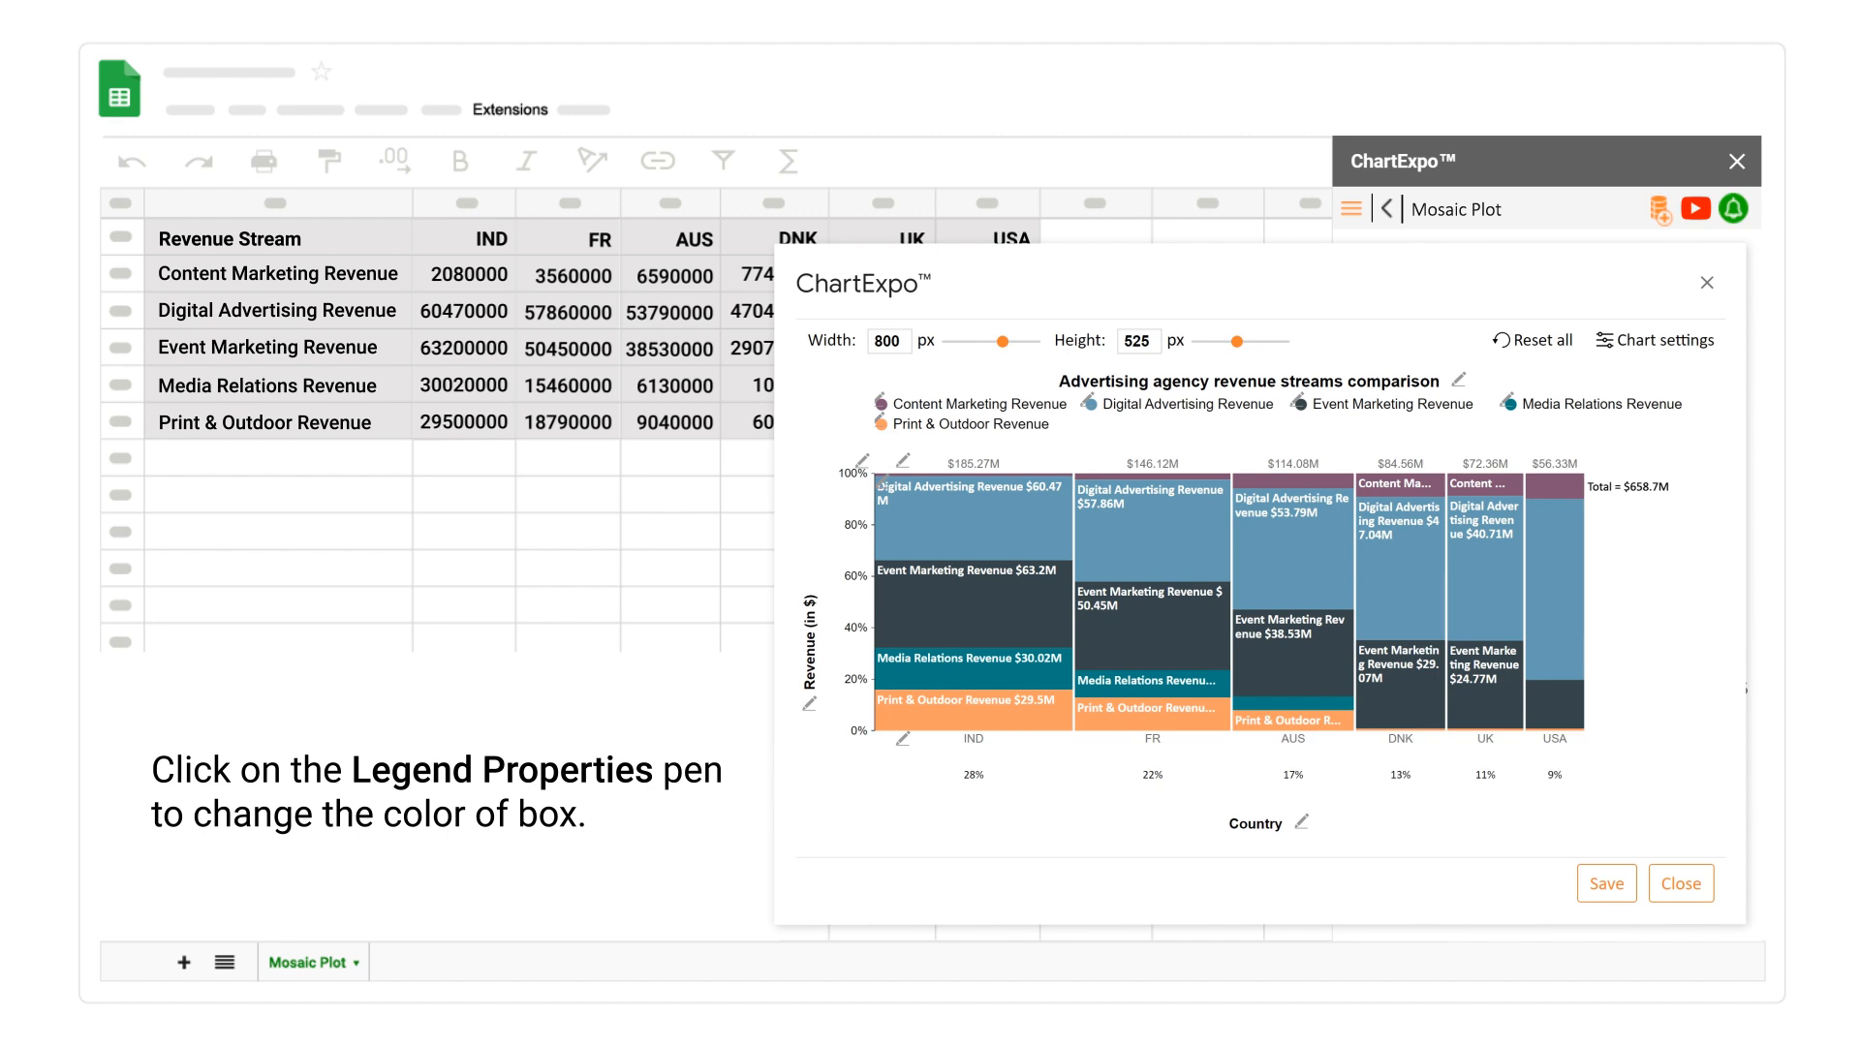
Recolour the Digital Advertising legend box green, then move on to the Event Marketing box
{"action": "left_click", "coordinate": [877, 403]}
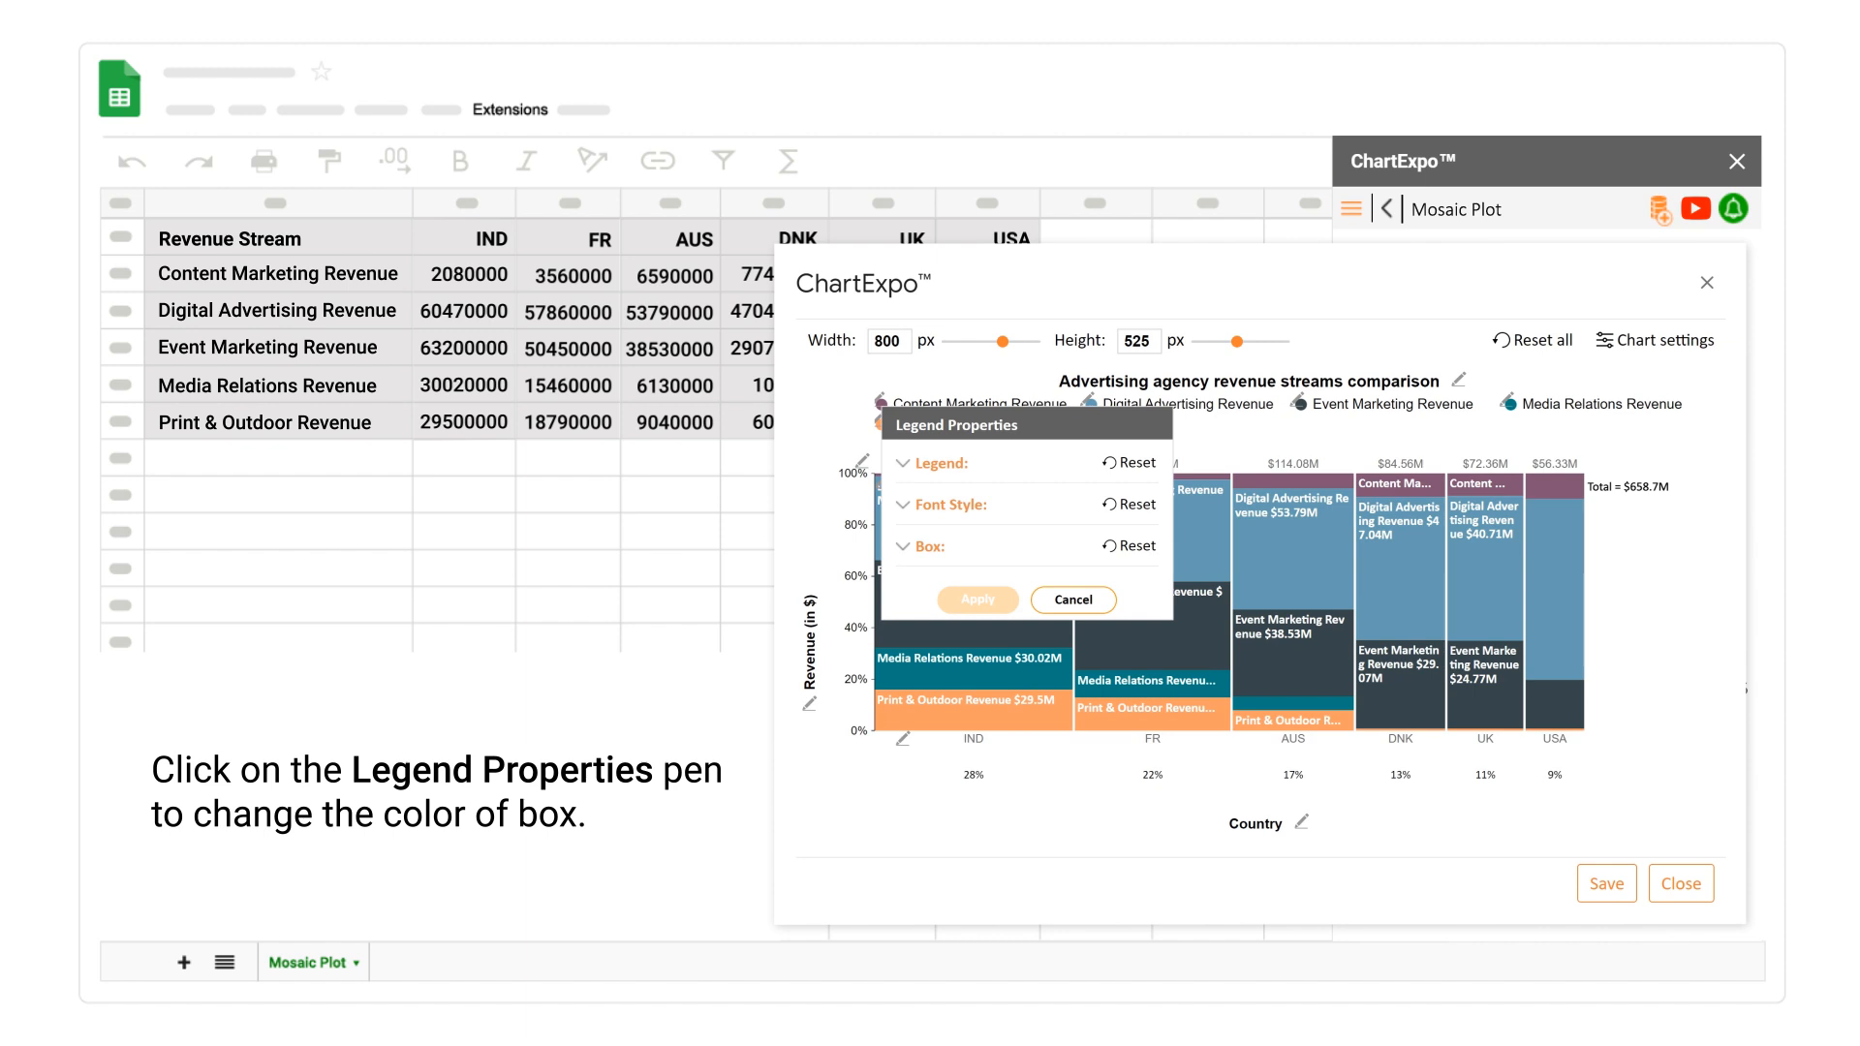
{"action": "left_click", "coordinate": [918, 546]}
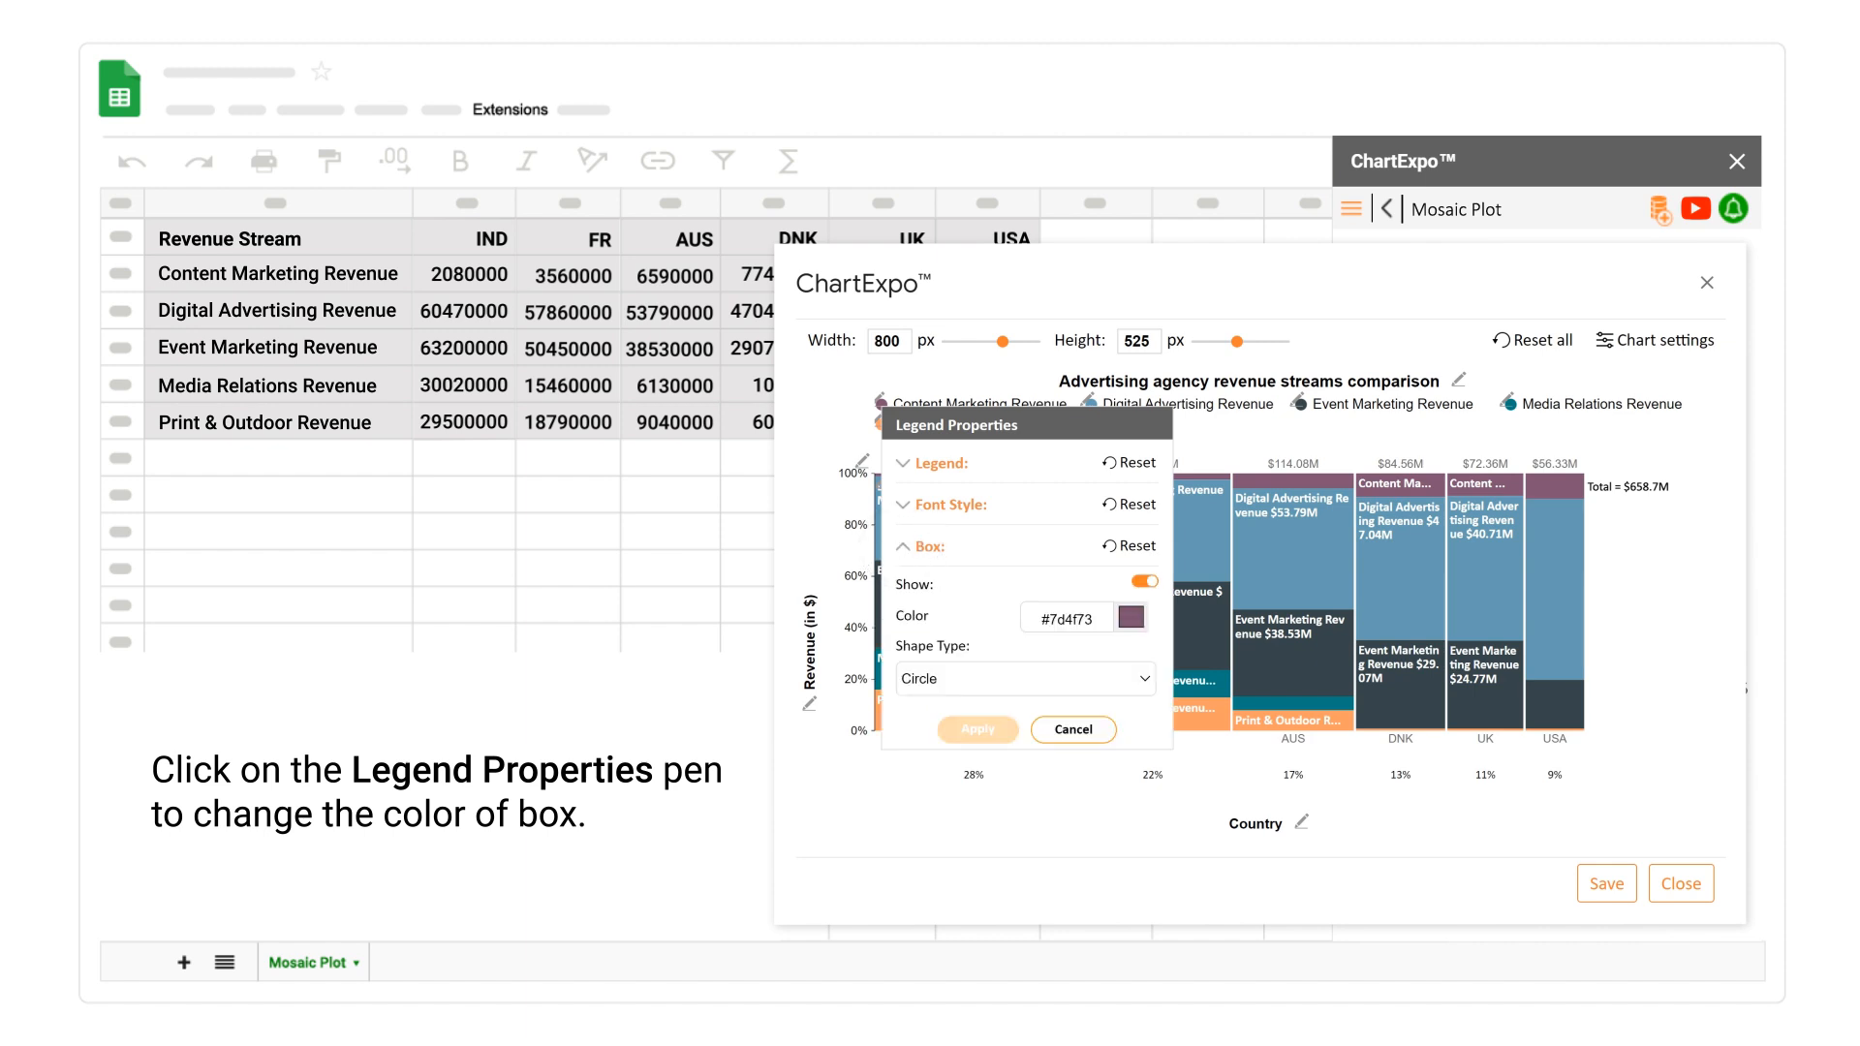
{"action": "left_click", "coordinate": [1128, 616]}
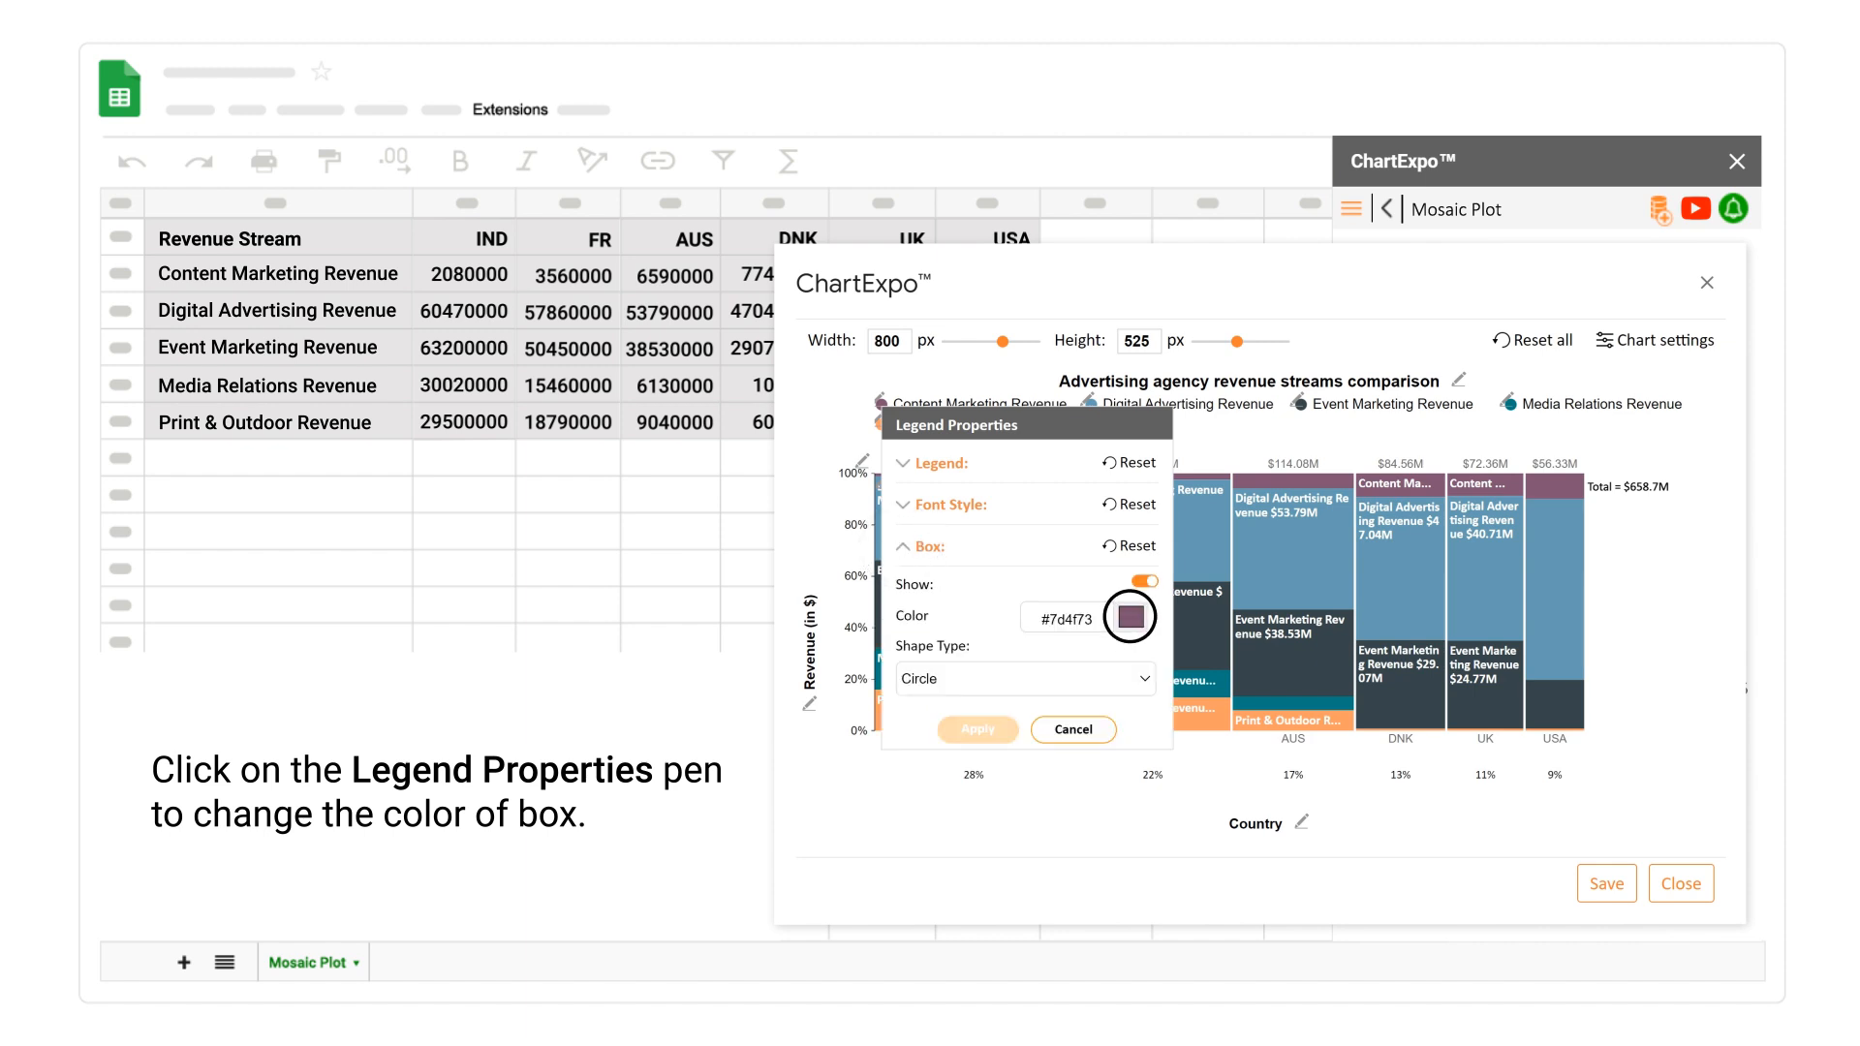
{"action": "left_click", "coordinate": [1128, 616]}
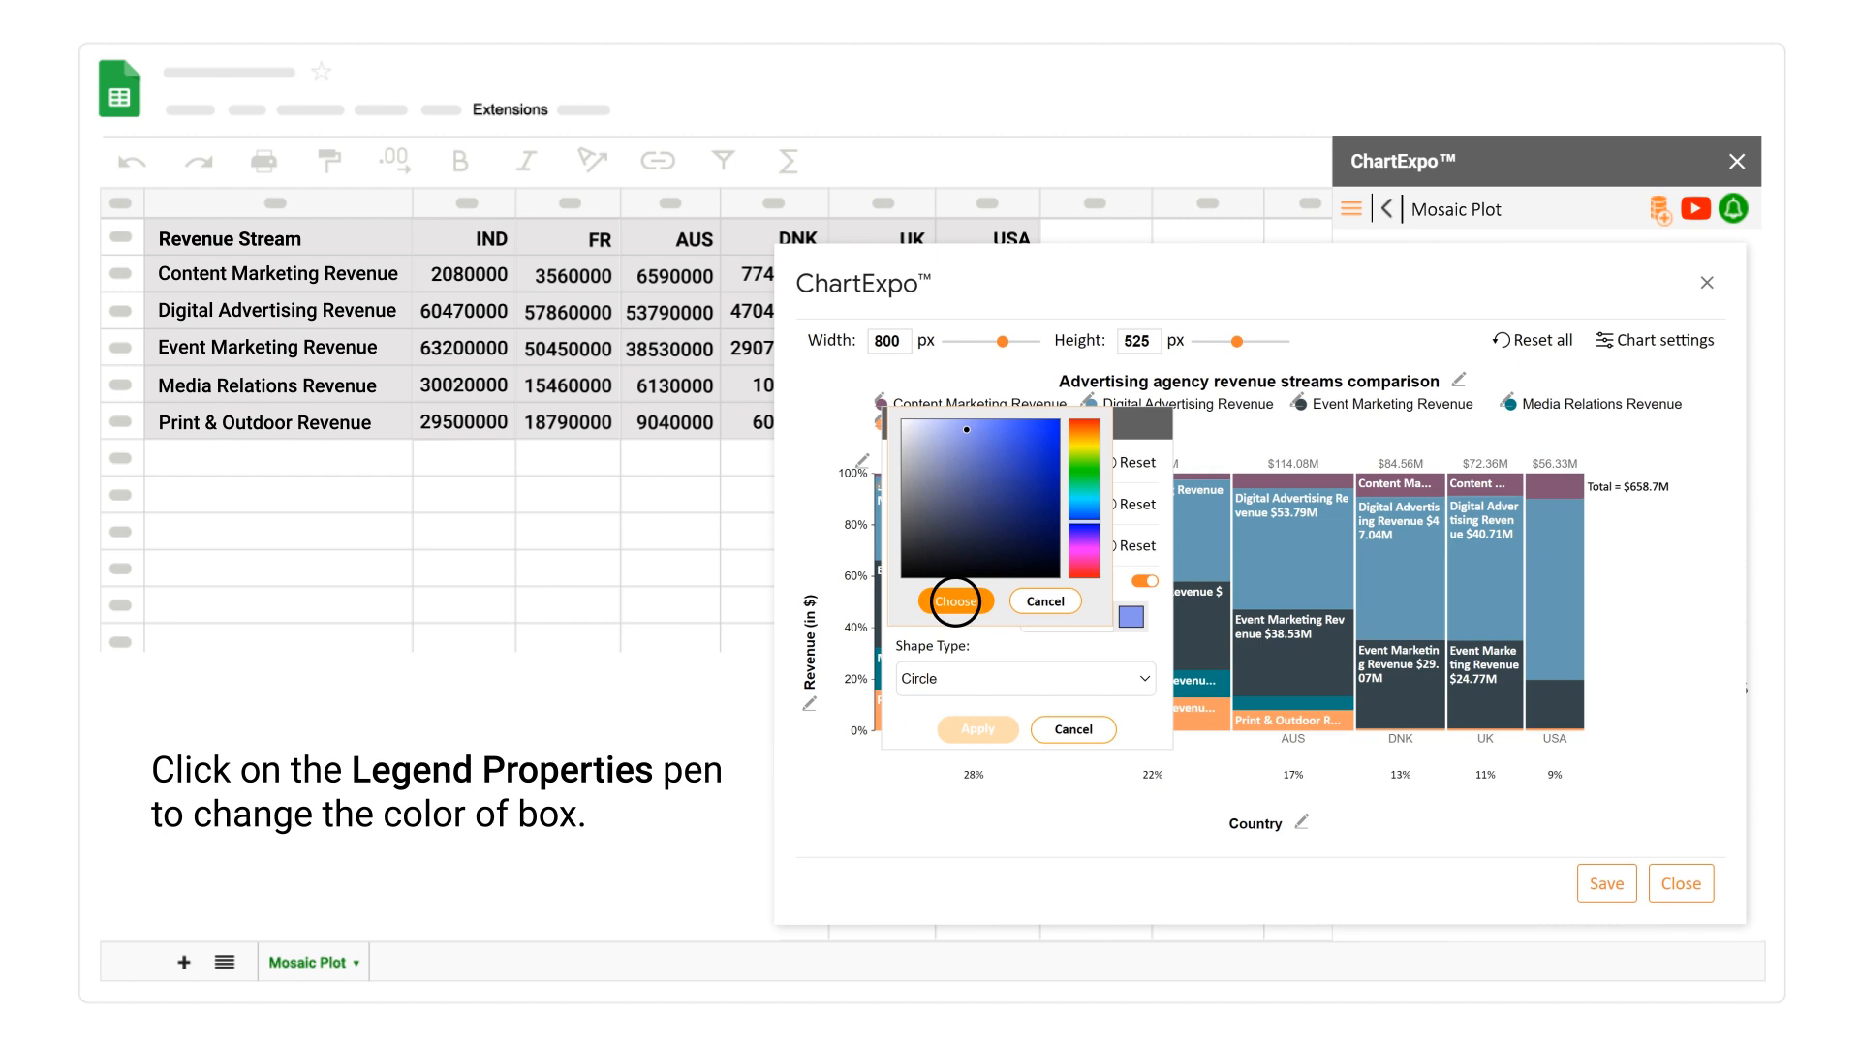
{"action": "left_click", "coordinate": [955, 601]}
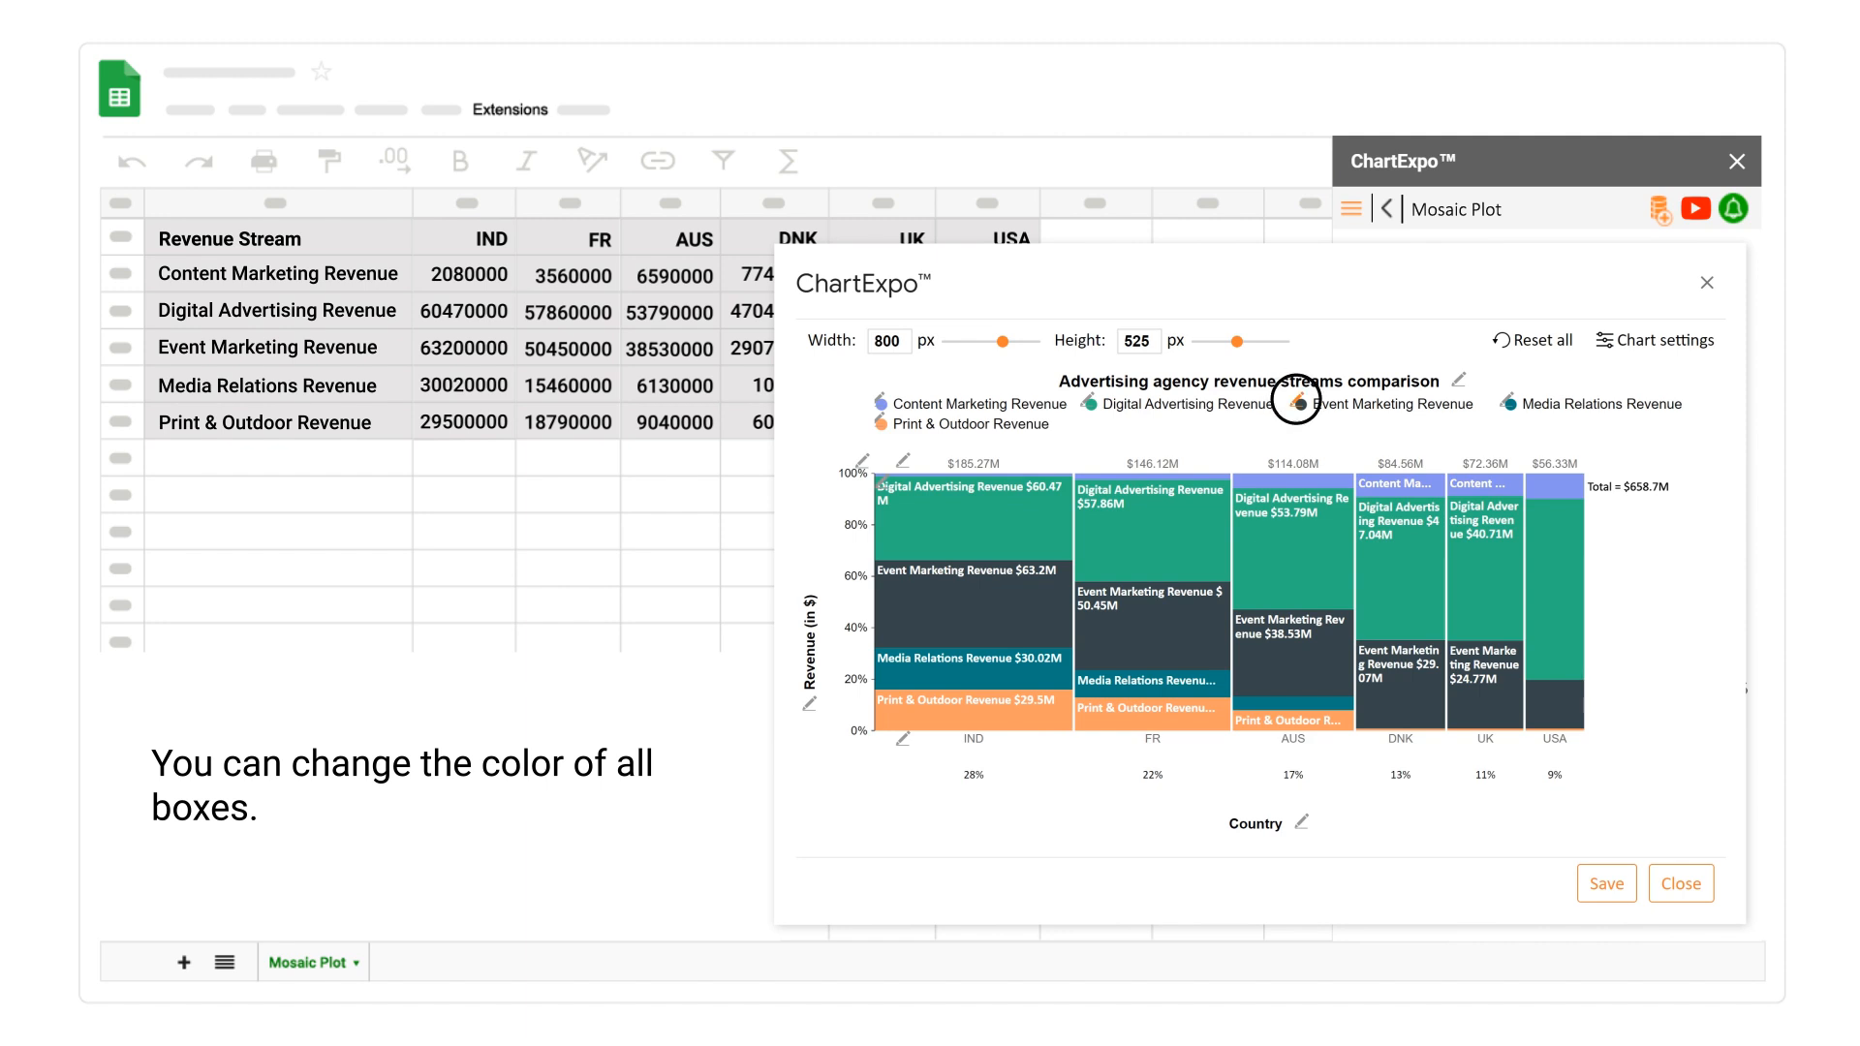
{"action": "left_click", "coordinate": [1296, 403]}
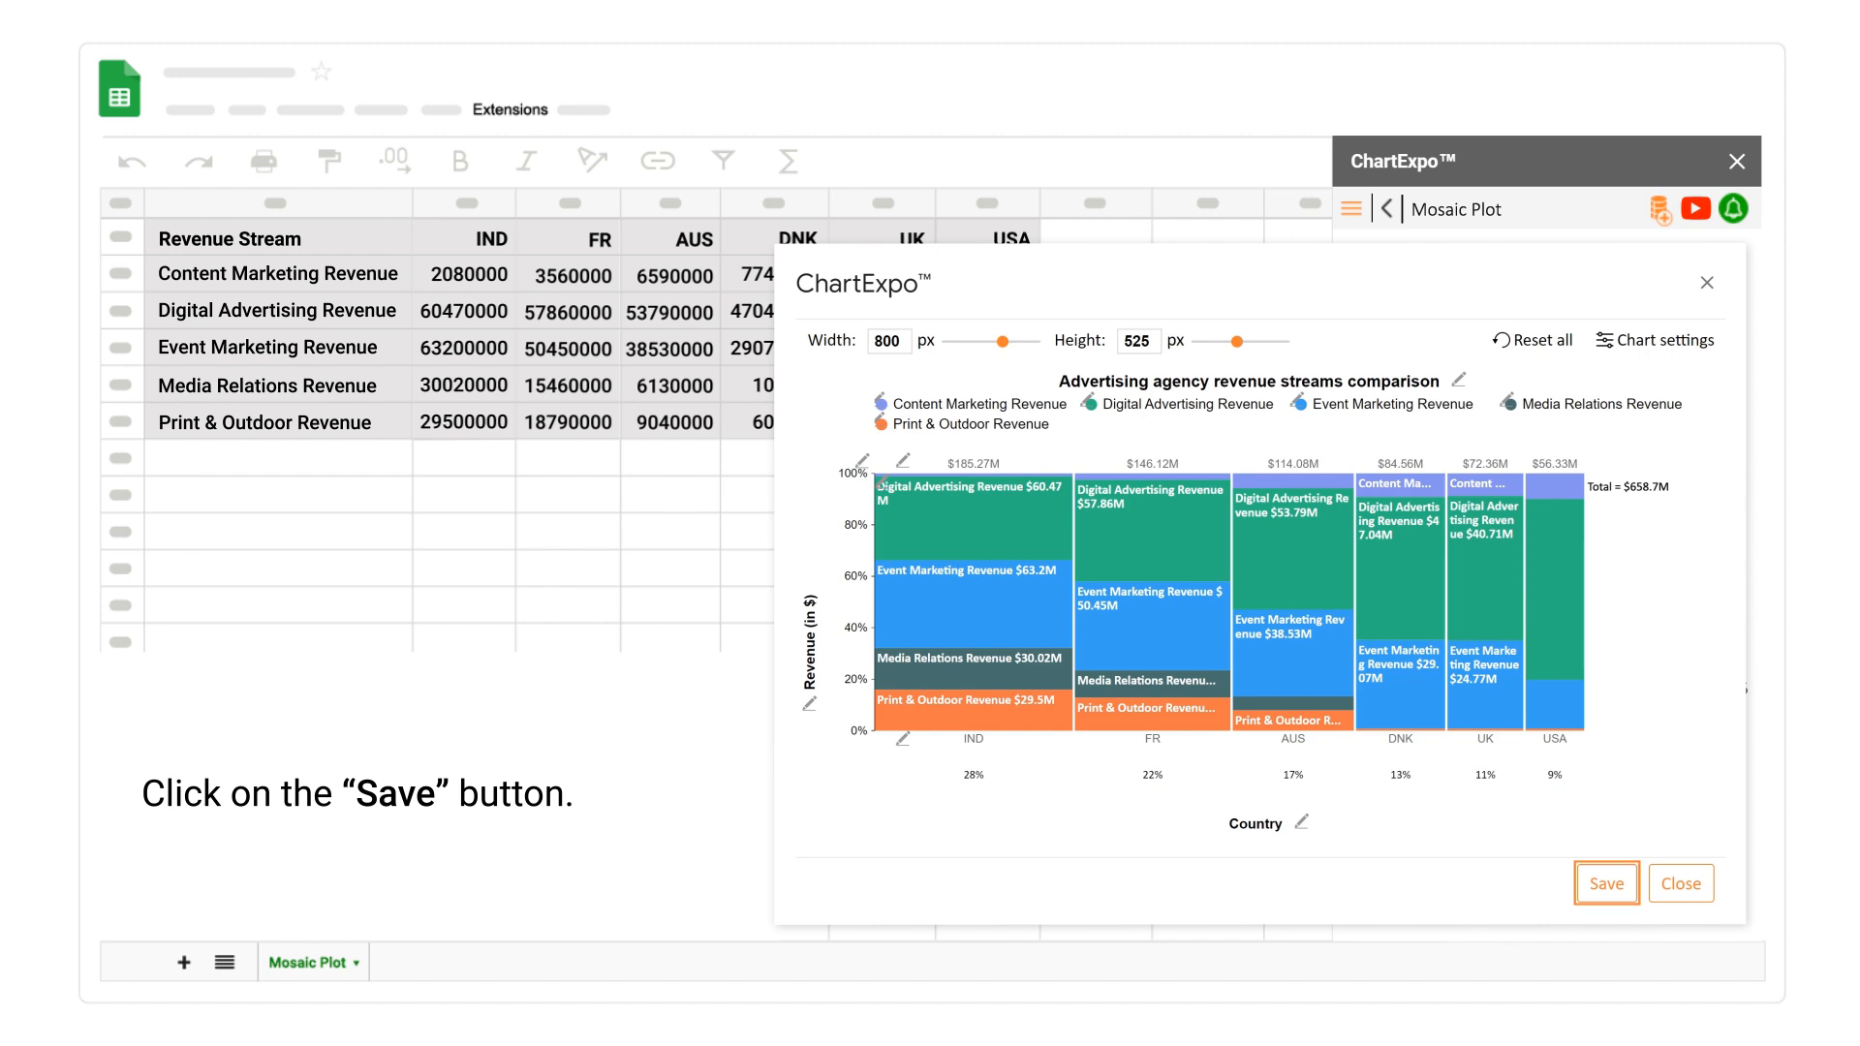
Save the customised mosaic plot and bring up its export options
{"action": "left_click", "coordinate": [1604, 884]}
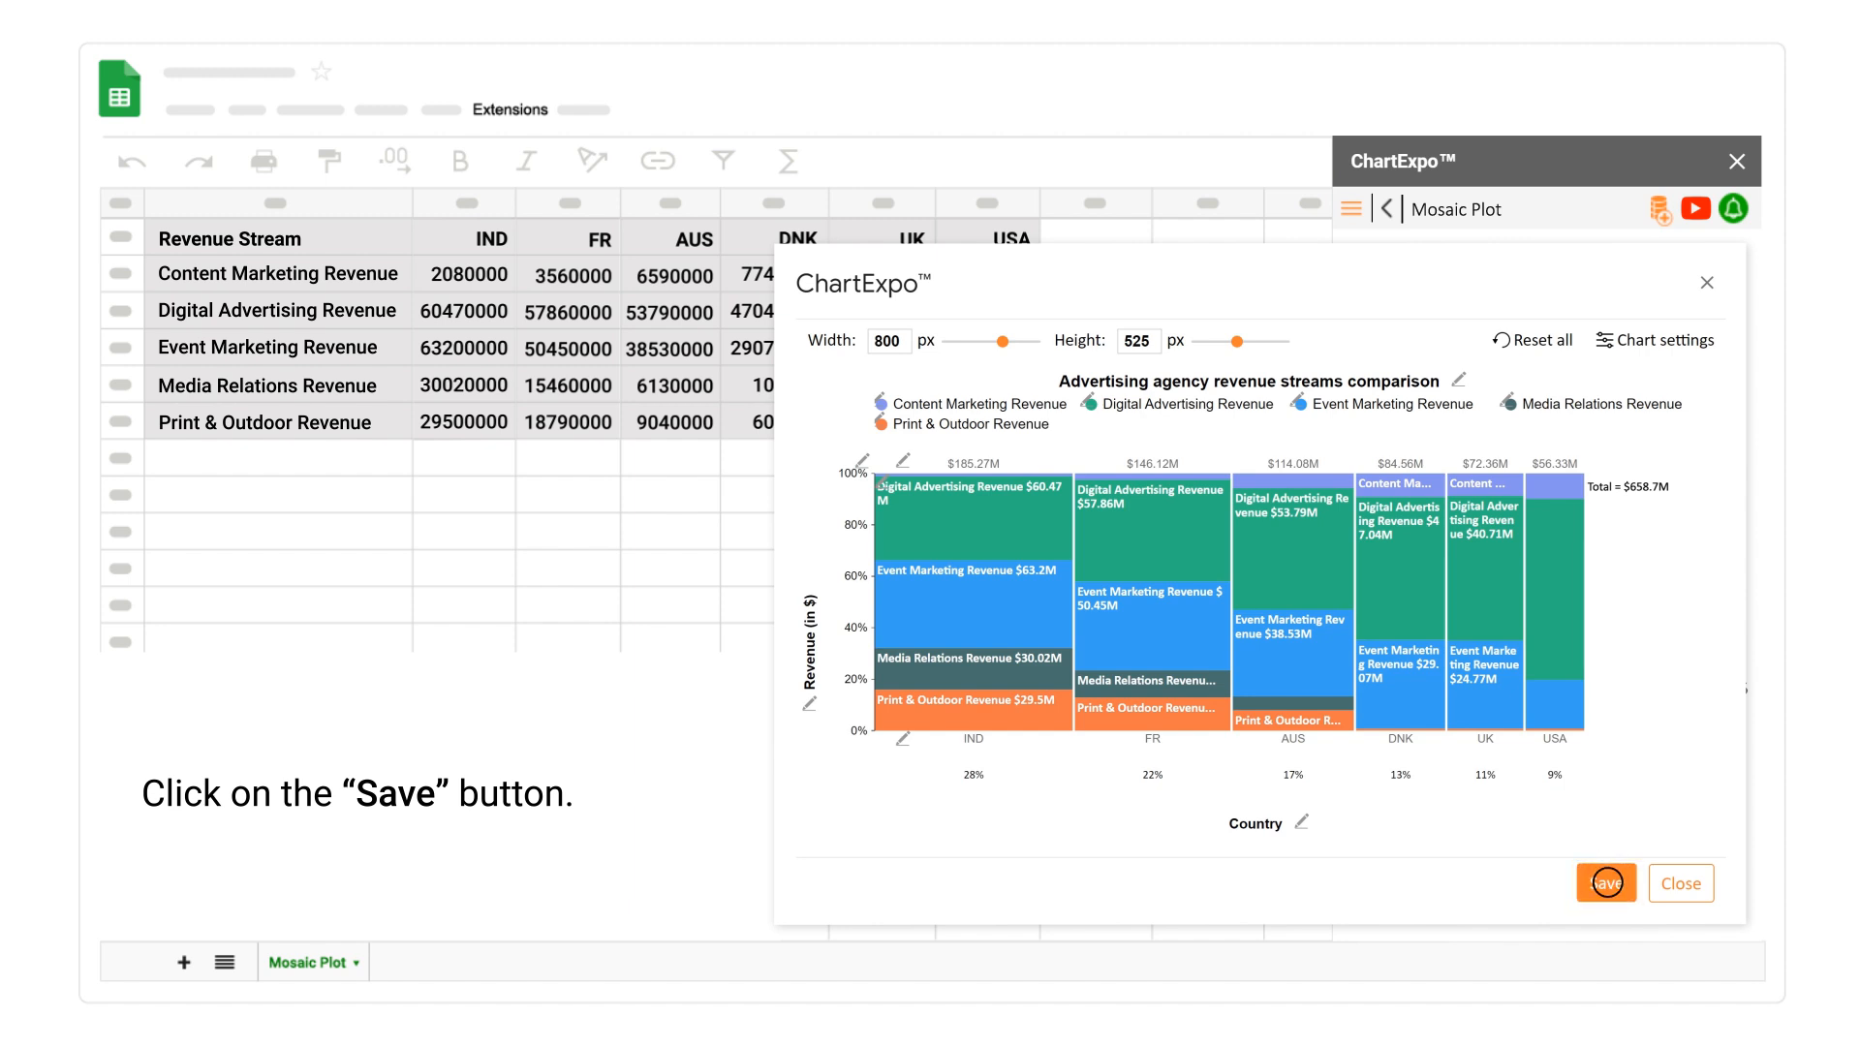
{"action": "left_click", "coordinate": [1604, 883]}
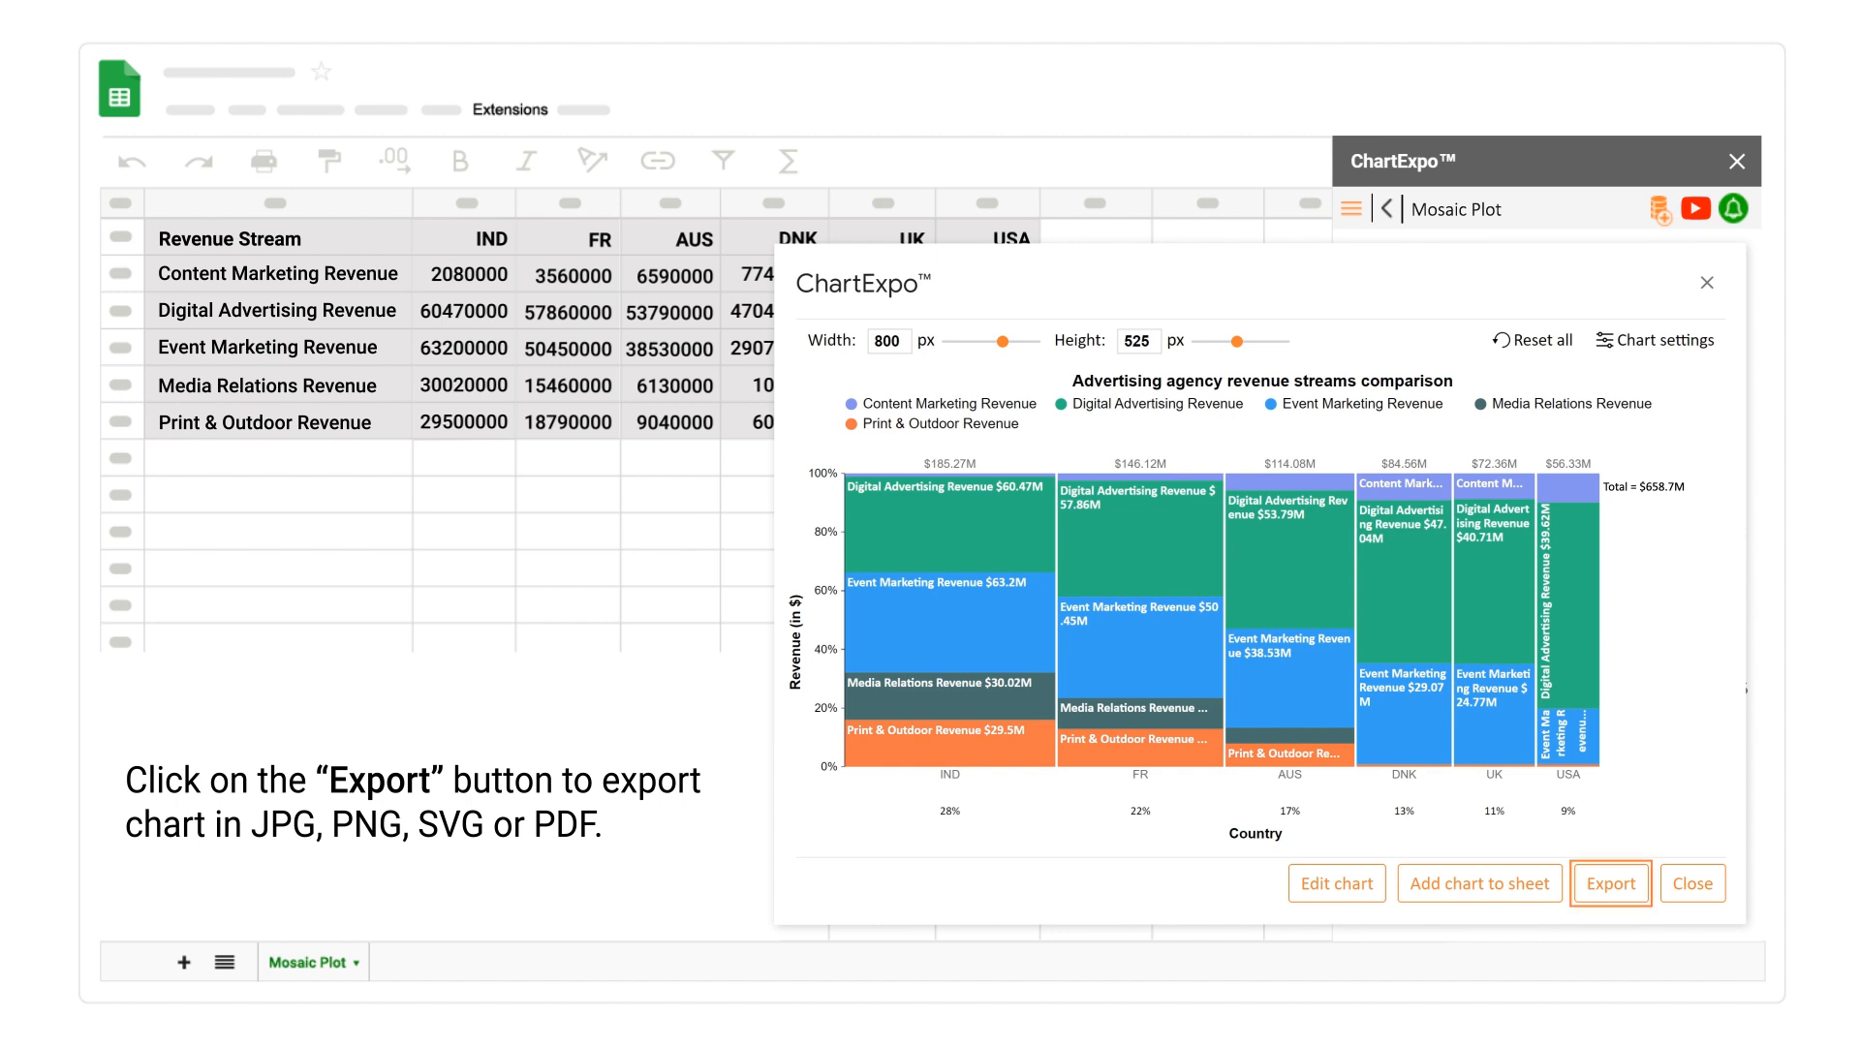
{"action": "left_click", "coordinate": [1610, 884]}
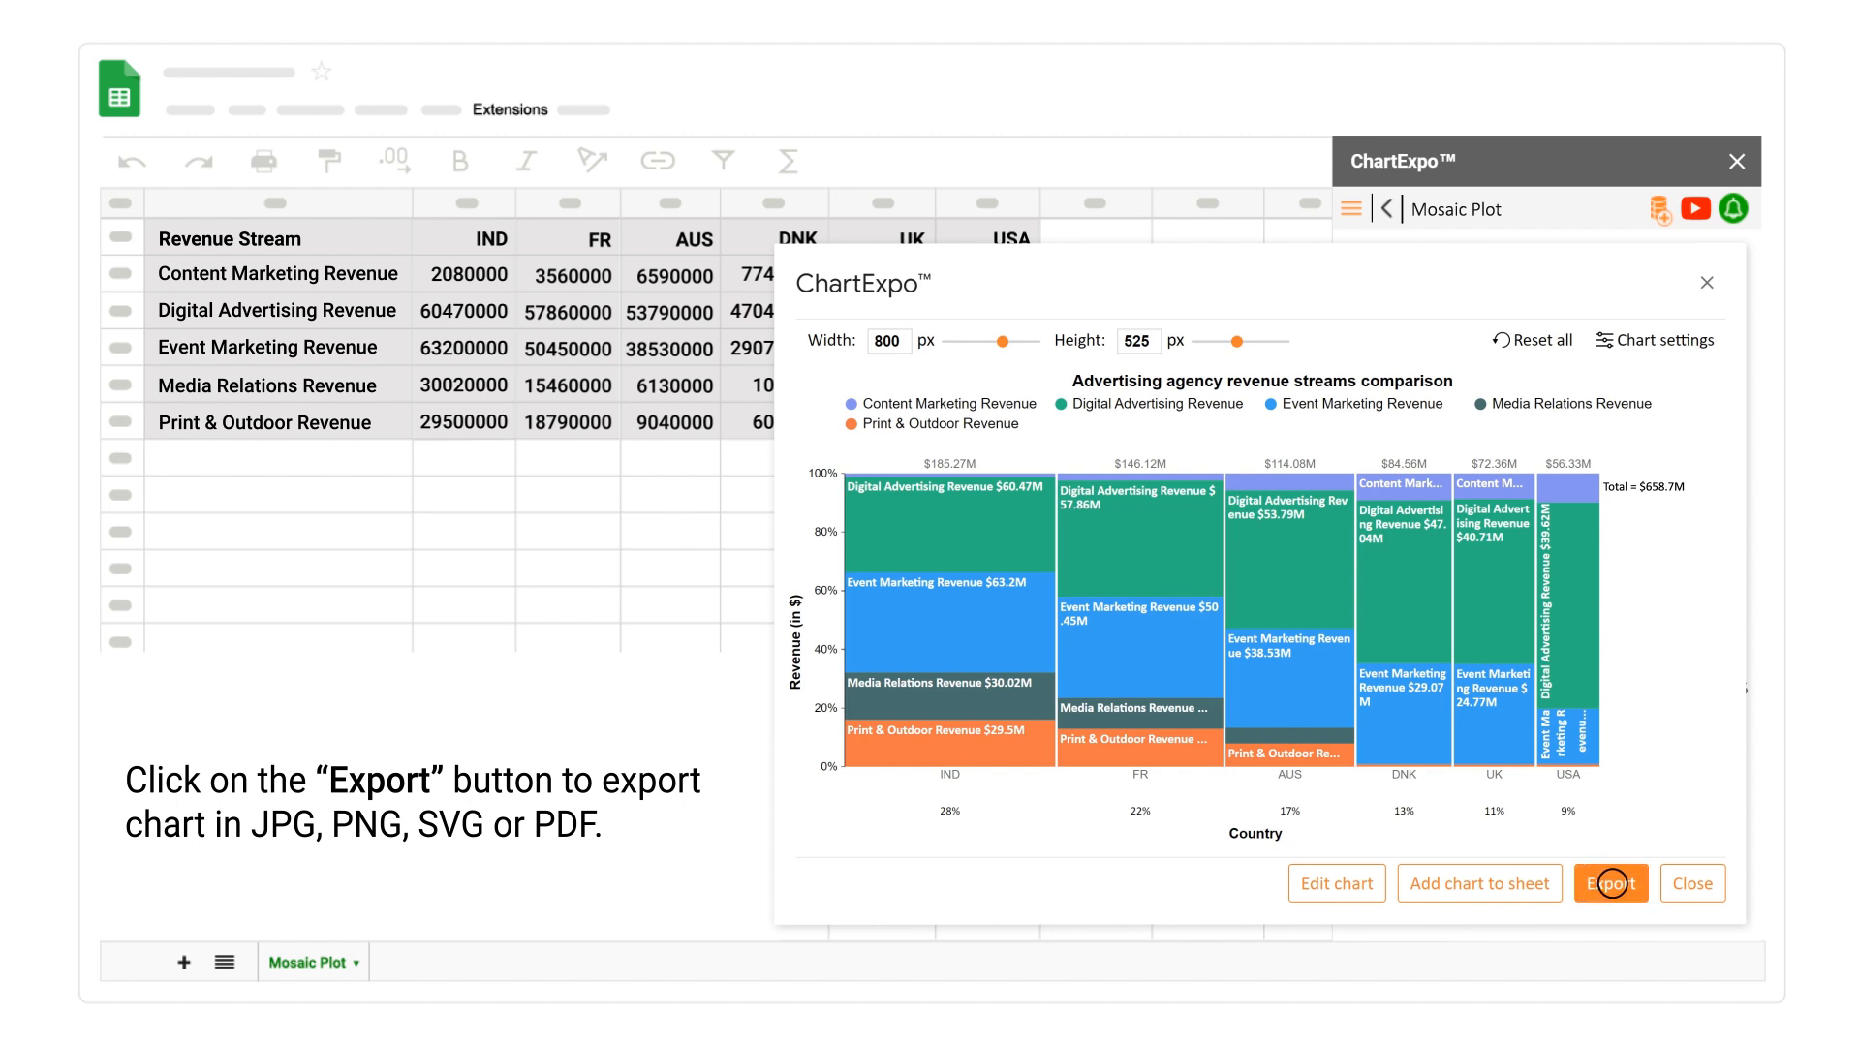
{"action": "left_click", "coordinate": [1607, 883]}
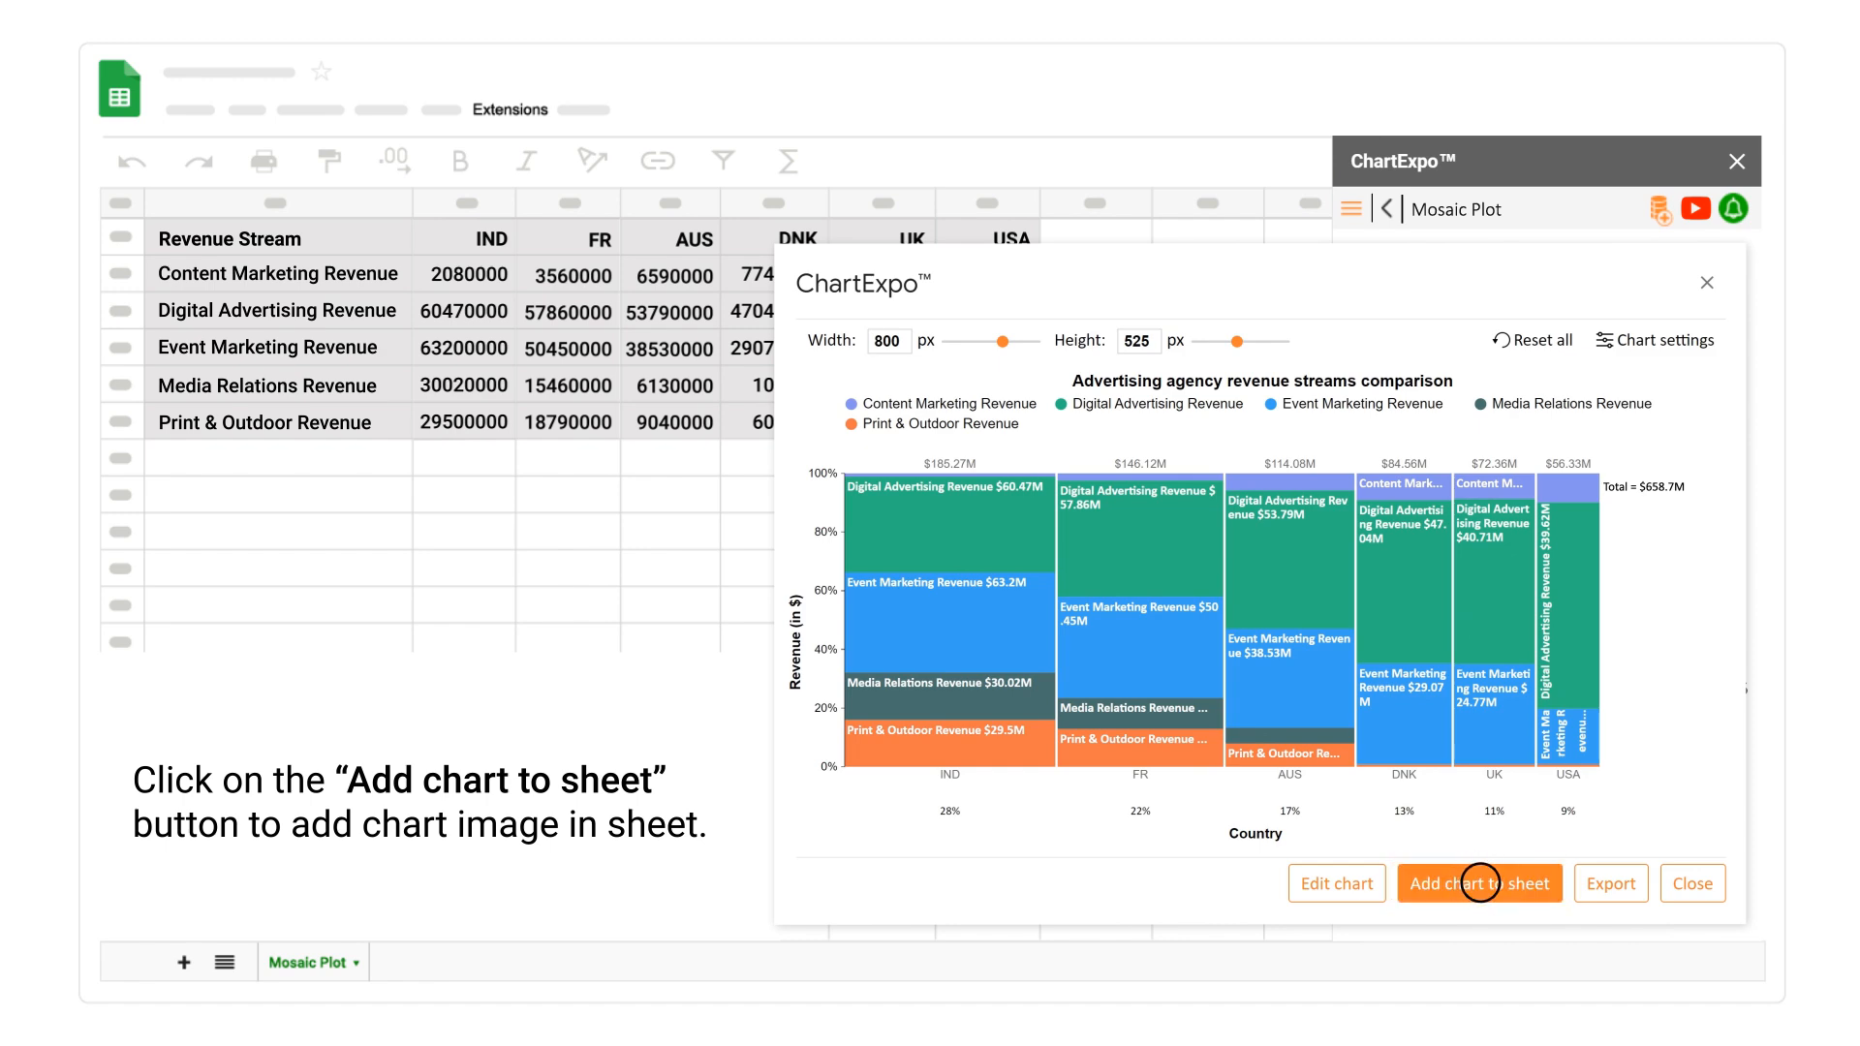
Insert the finished mosaic plot as an image above the revenue table via 'Add chart to sheet'
{"action": "left_click", "coordinate": [1478, 884]}
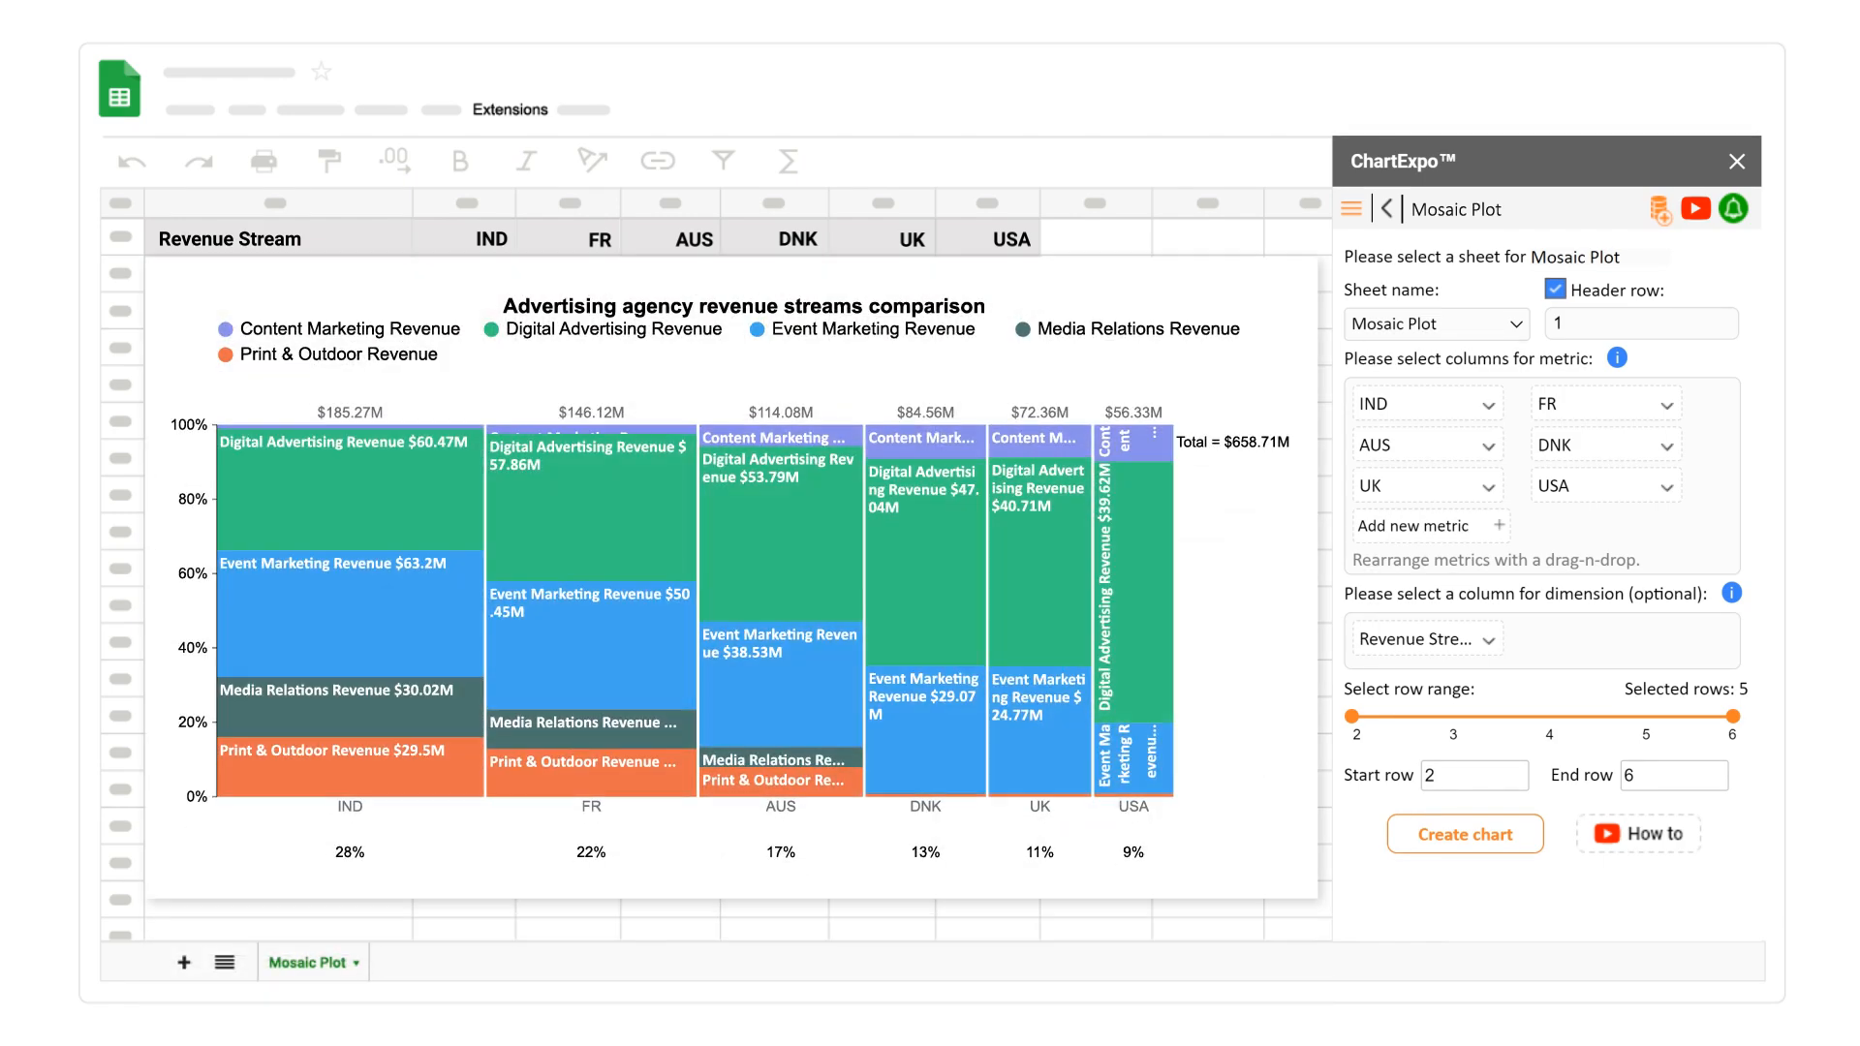
{"action": "left_click", "coordinate": [1464, 833]}
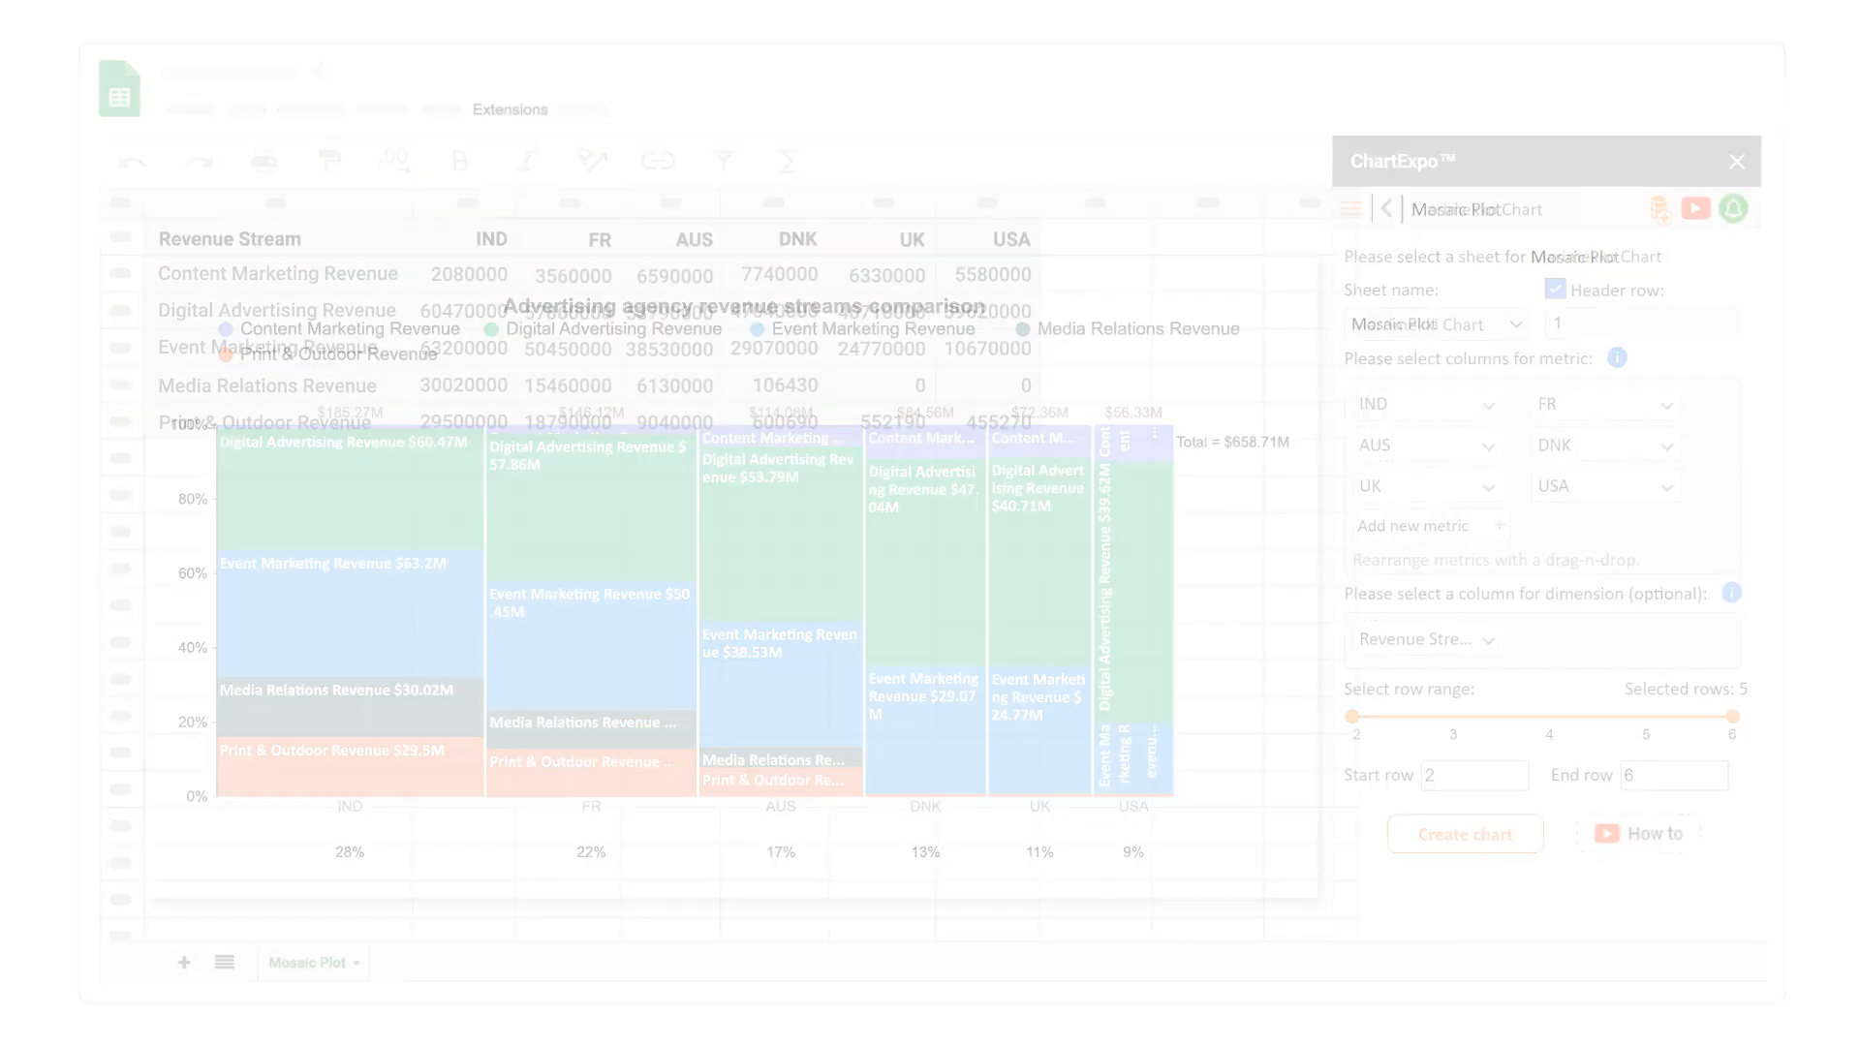